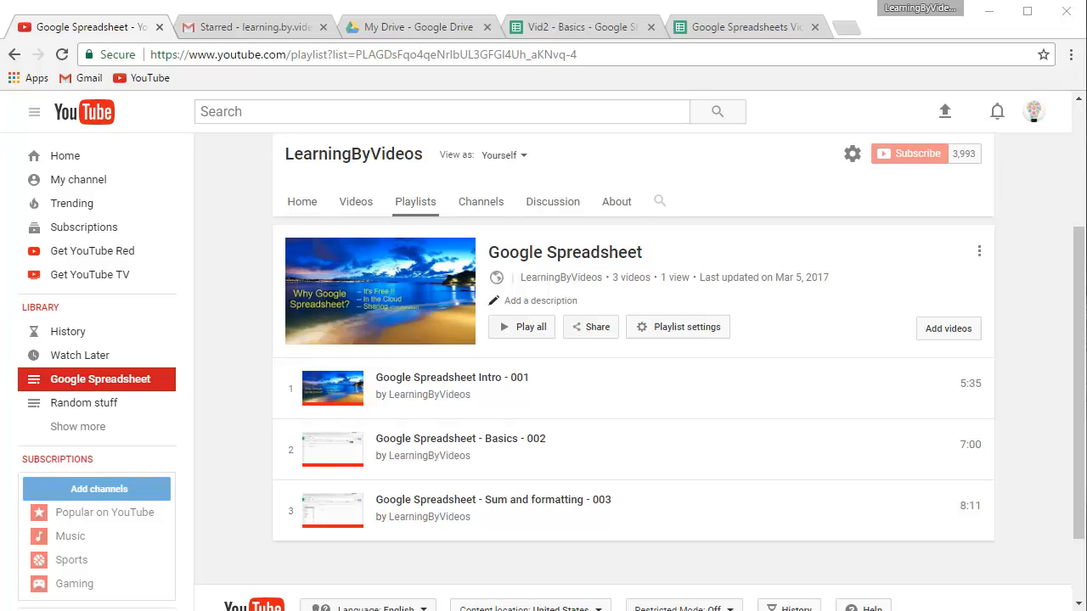
{"action": "mouse_move", "coordinate": [607, 540]}
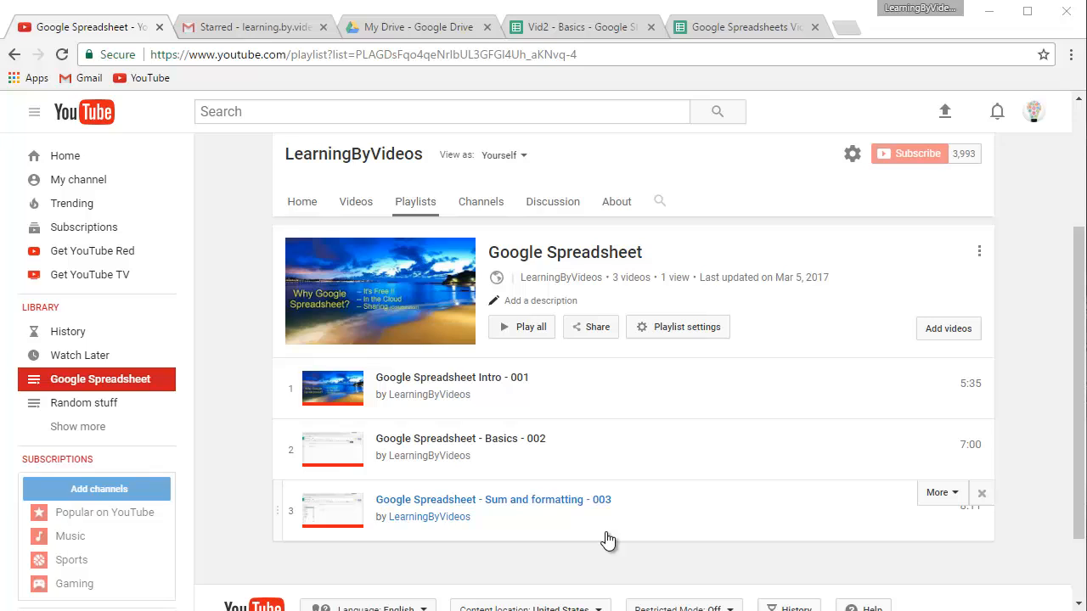
{"action": "mouse_move", "coordinate": [512, 410]}
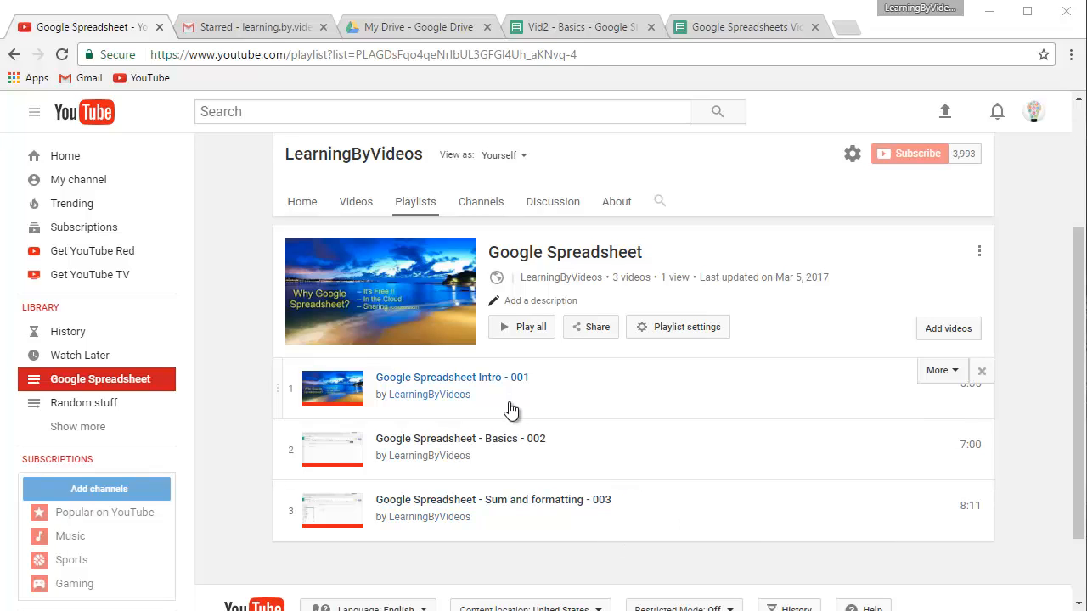
{"action": "mouse_move", "coordinate": [513, 438]}
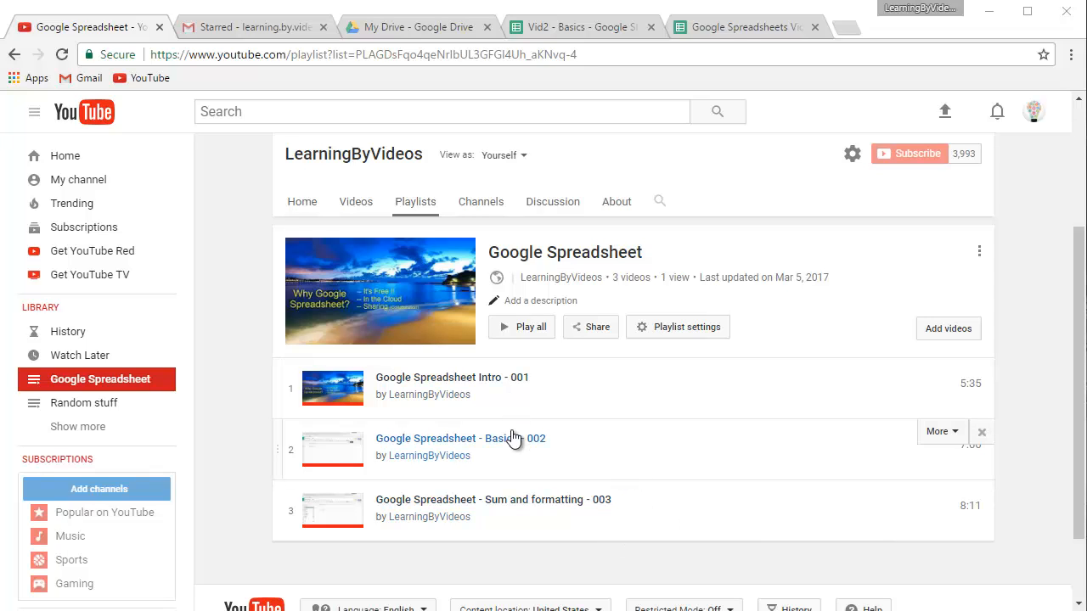
{"action": "mouse_move", "coordinate": [533, 519]}
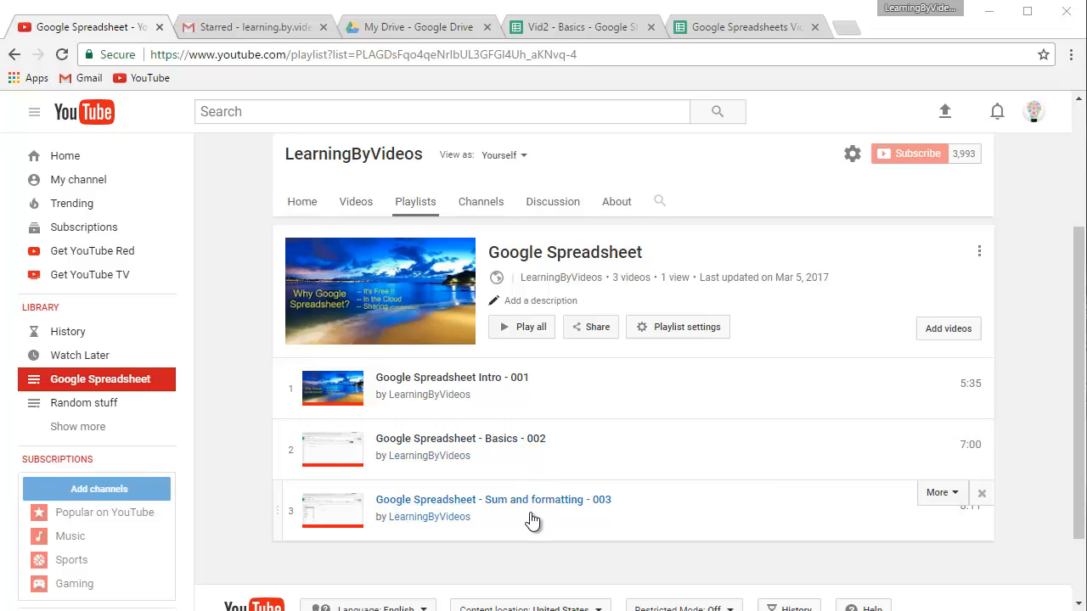
{"action": "mouse_move", "coordinate": [513, 507]}
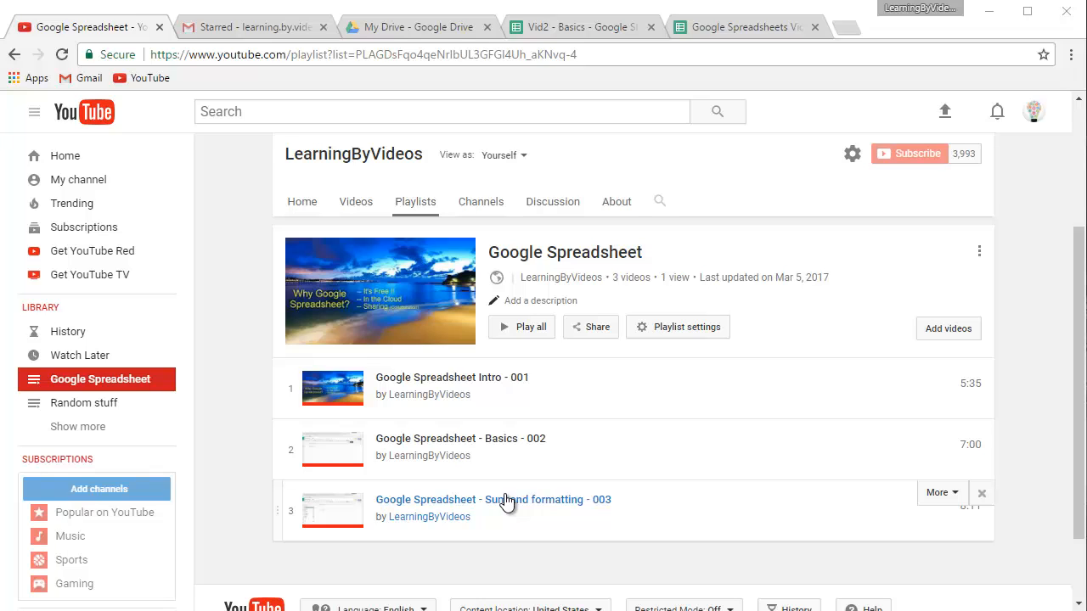
{"action": "mouse_move", "coordinate": [492, 499]}
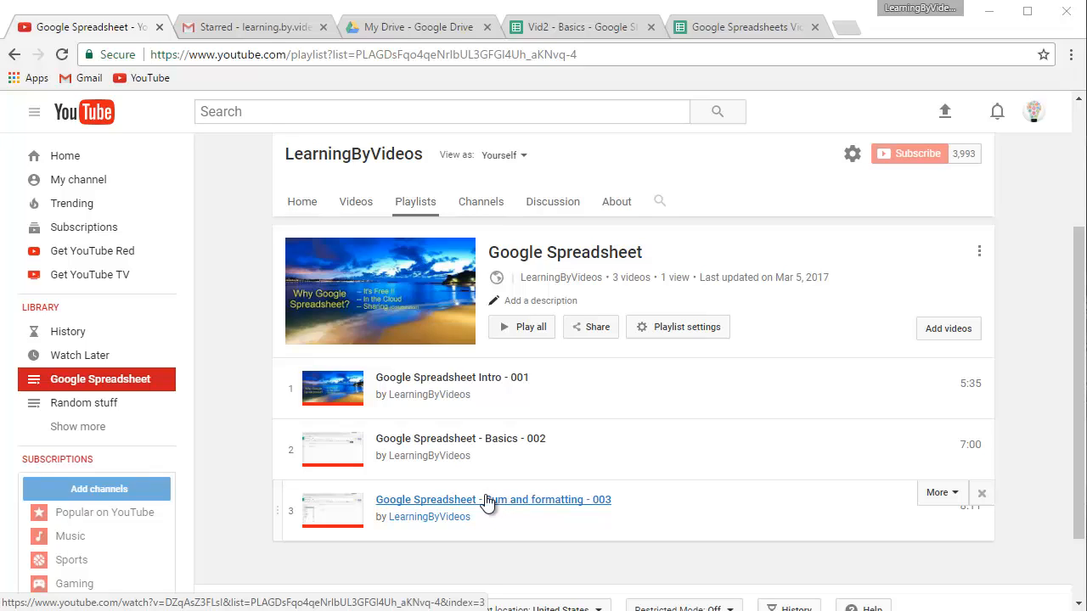
{"action": "mouse_move", "coordinate": [489, 508]}
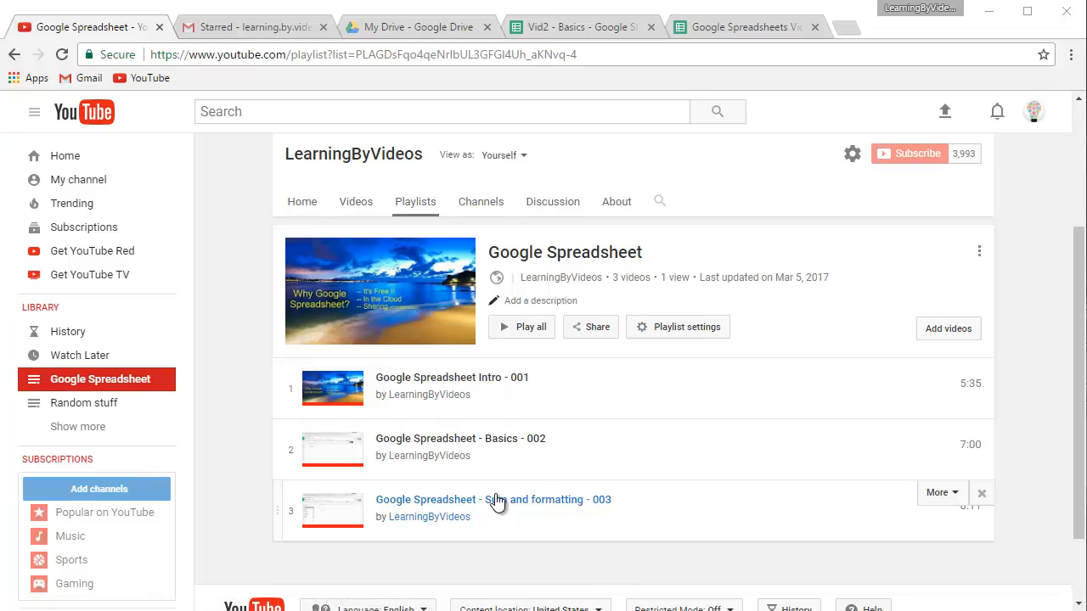
{"action": "mouse_move", "coordinate": [508, 426]}
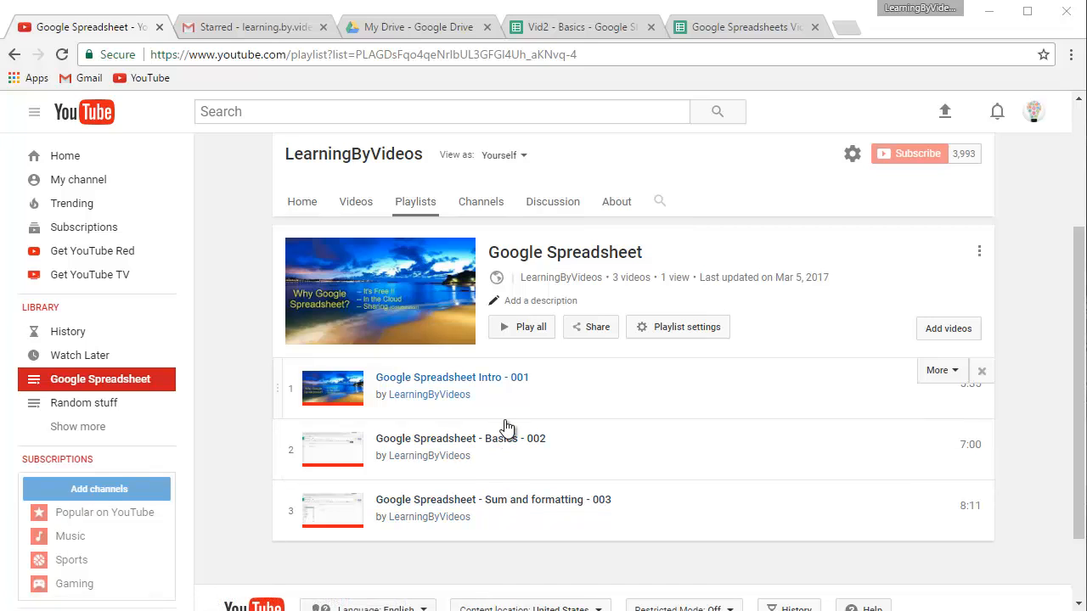
Switch from the YouTube playlist to the My Drive browser tab
{"action": "left_click", "coordinate": [408, 27]}
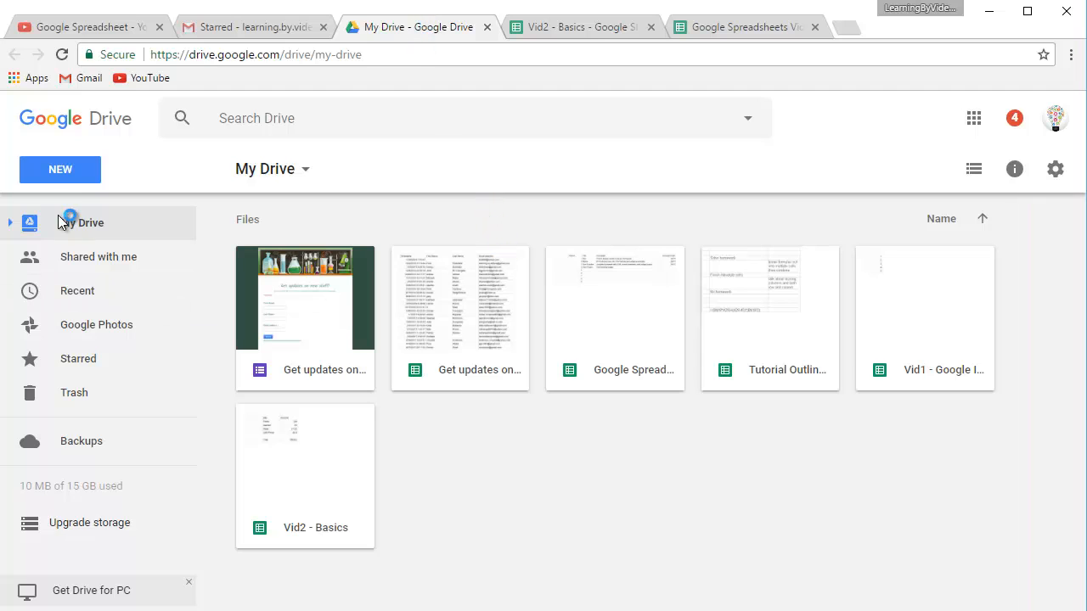
Create a new blank Google Sheets spreadsheet from Drive's NEW menu
{"action": "left_click", "coordinate": [61, 170]}
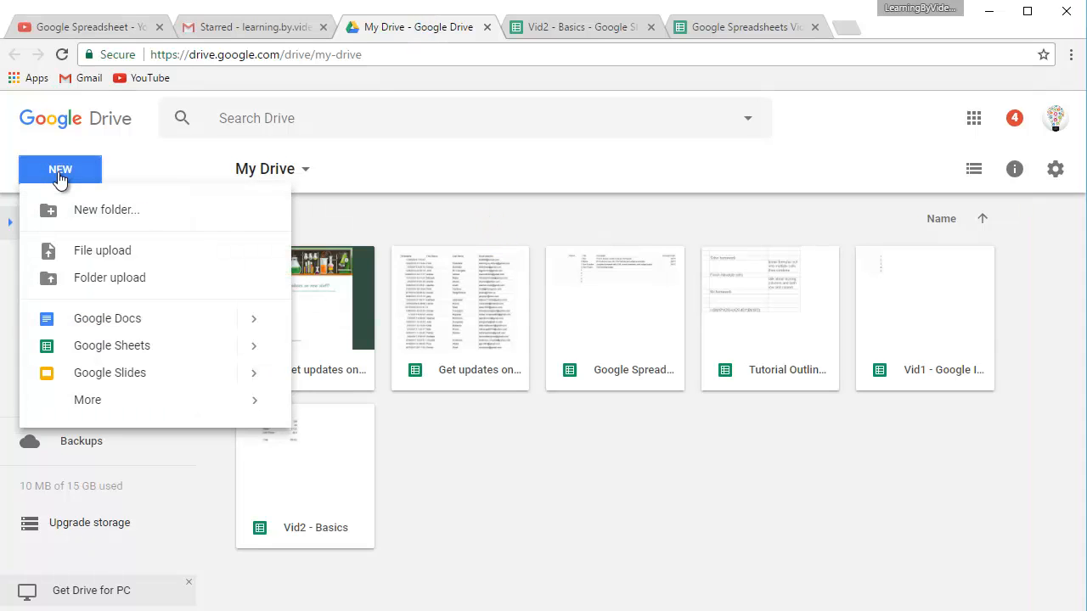
{"action": "mouse_move", "coordinate": [112, 346]}
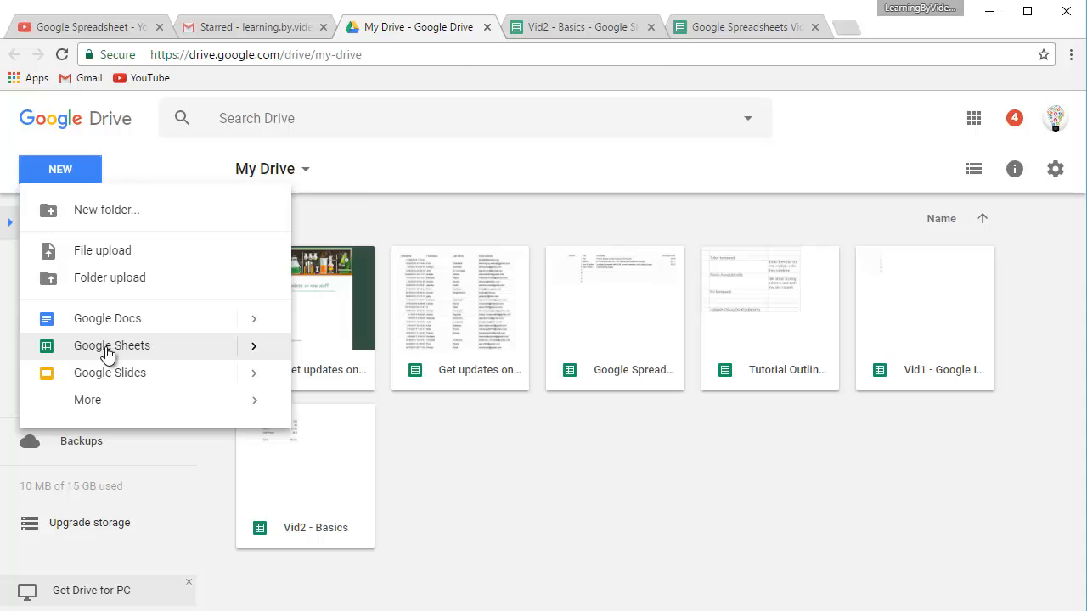
{"action": "left_click", "coordinate": [112, 347]}
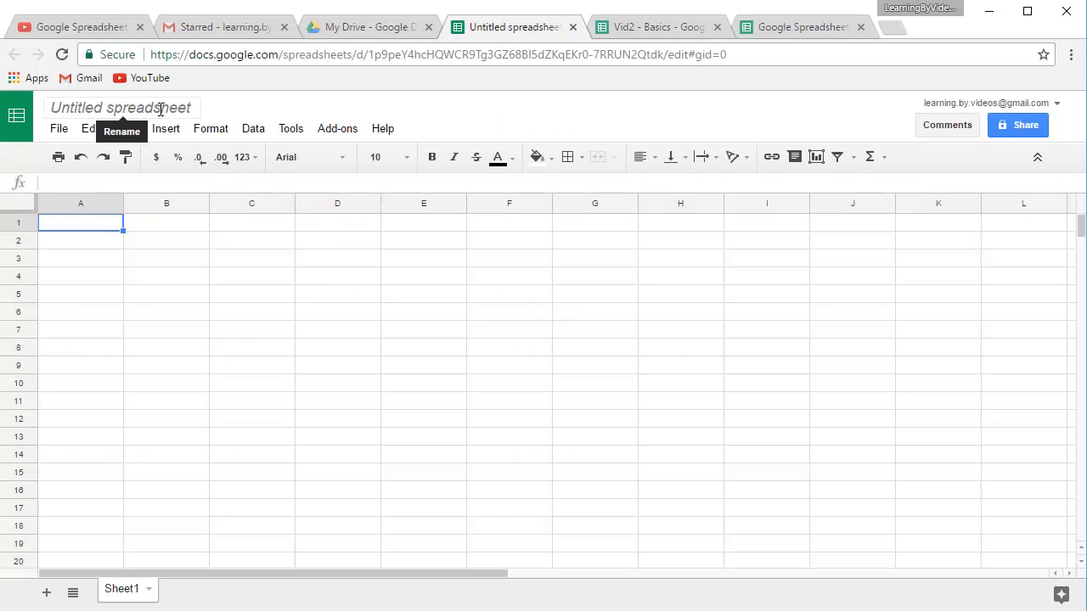
Rename the untitled spreadsheet to 'Budget 101'
{"action": "left_click", "coordinate": [119, 108]}
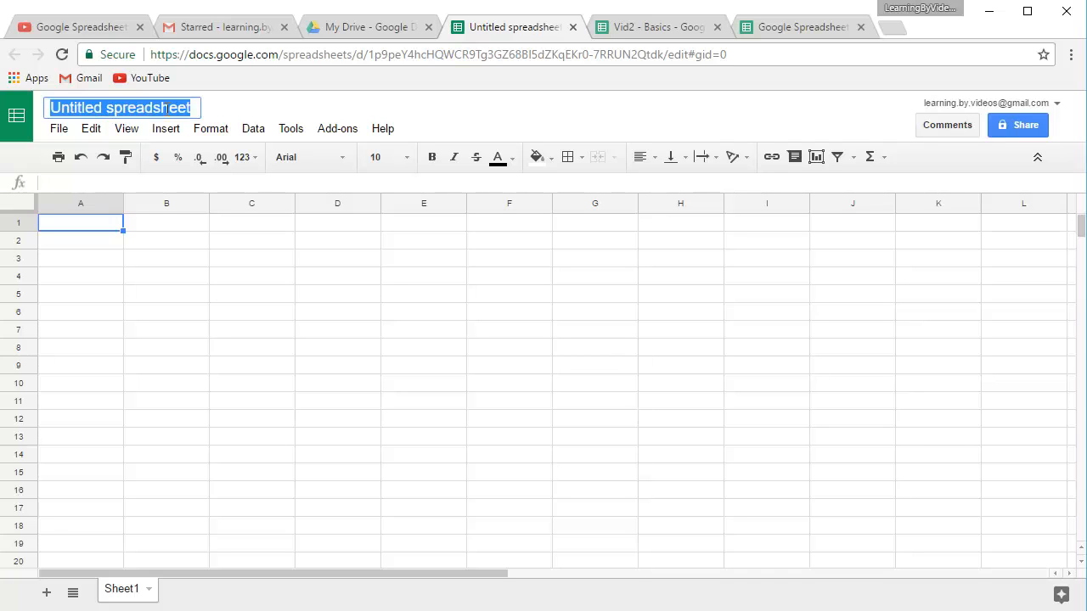
{"action": "type", "text": "B"}
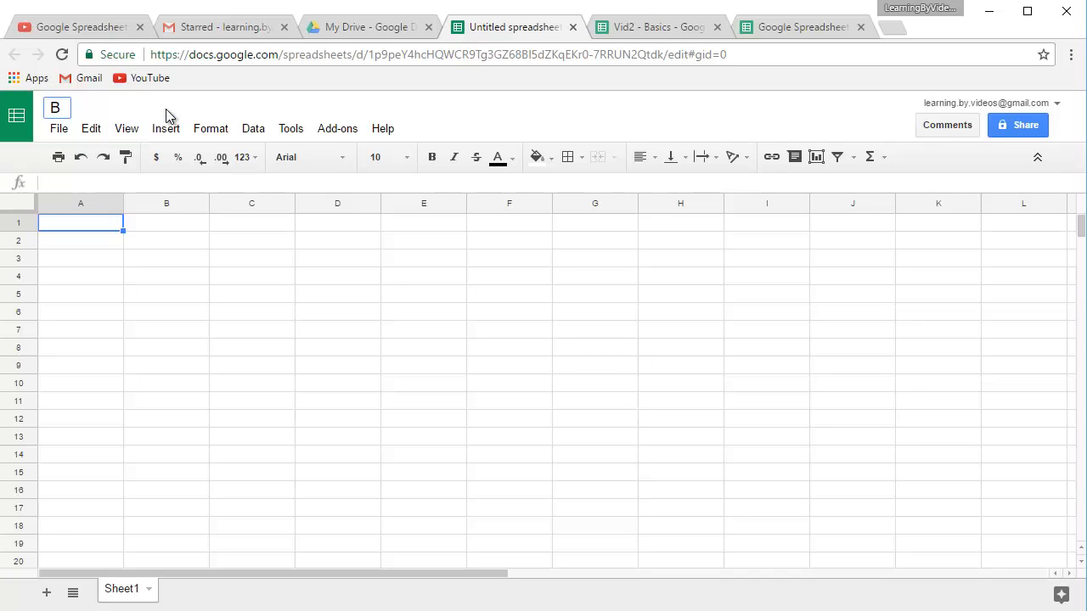
{"action": "type", "text": "Bu"}
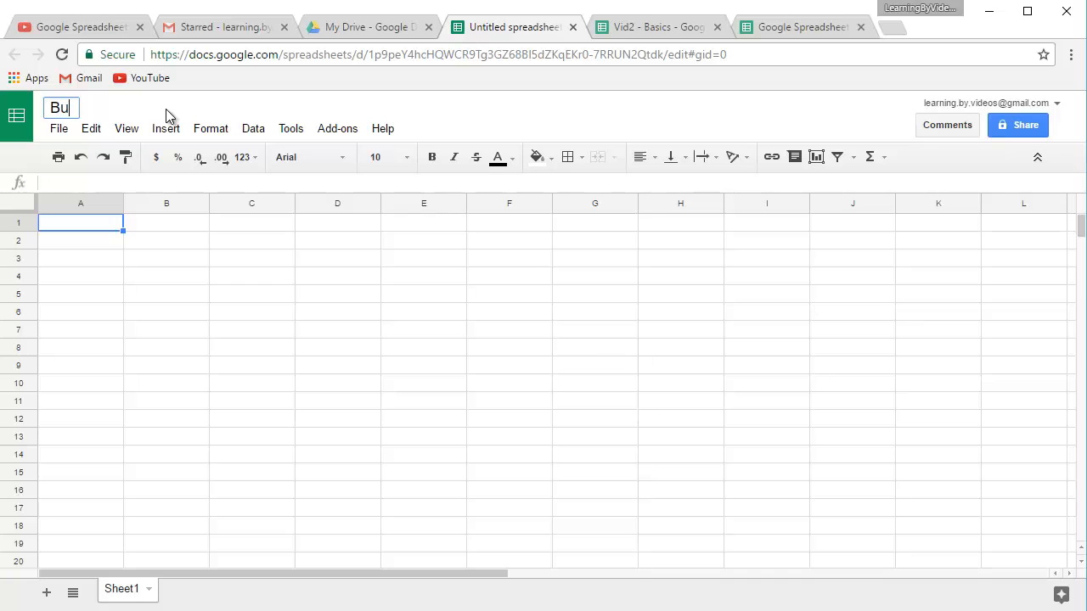
{"action": "type", "text": "dget"}
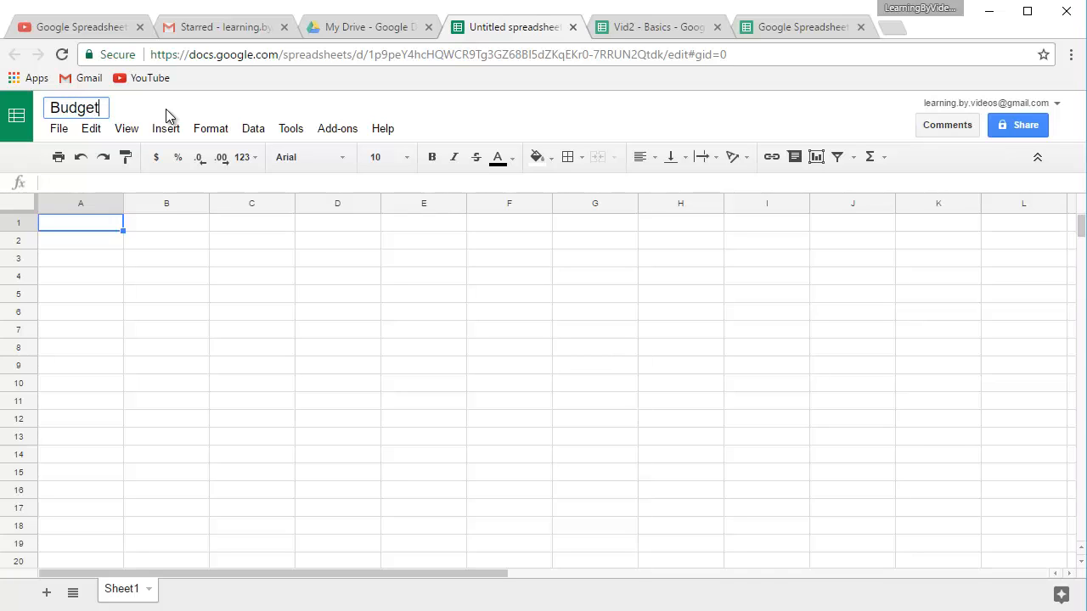
{"action": "type", "text": "101"}
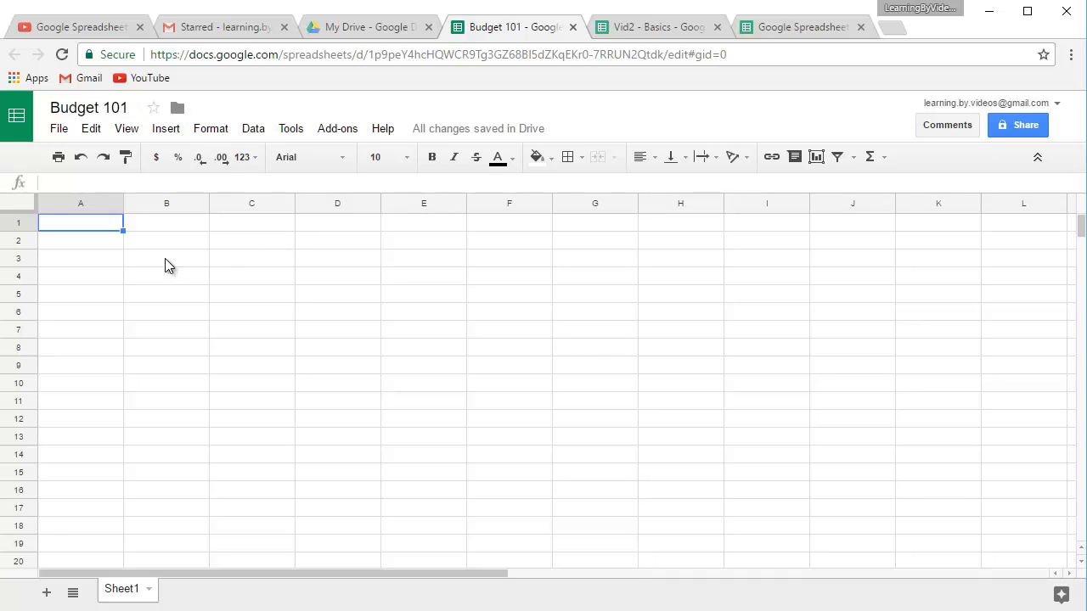
Enter 'Income' in B2 and 'Expense' in G2, then select A3 for the income items
{"action": "left_click", "coordinate": [166, 258]}
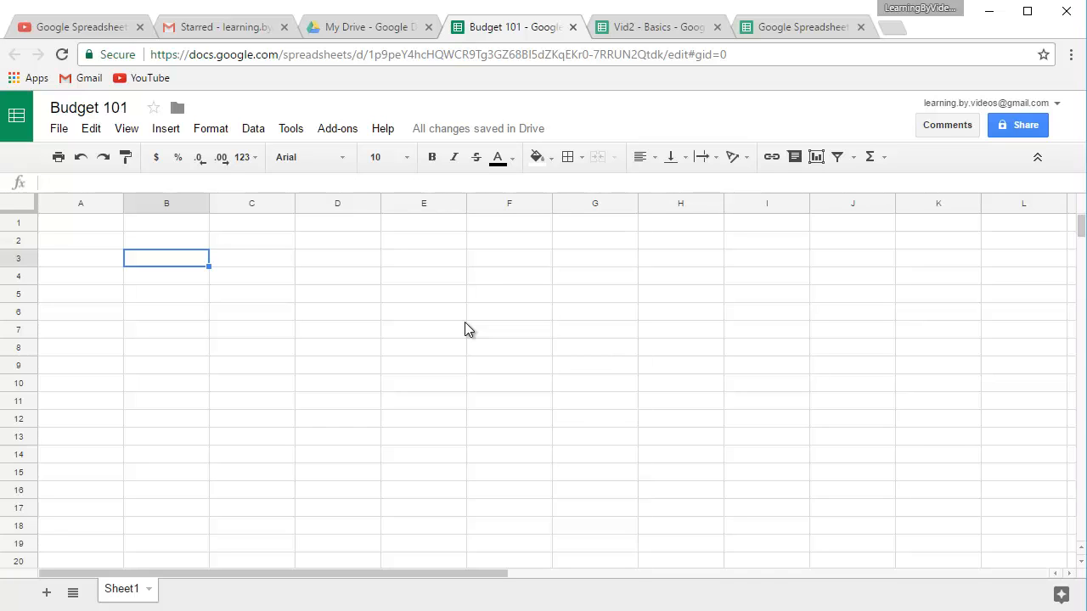
{"action": "left_click", "coordinate": [166, 241]}
{"action": "type", "text": "Income"}
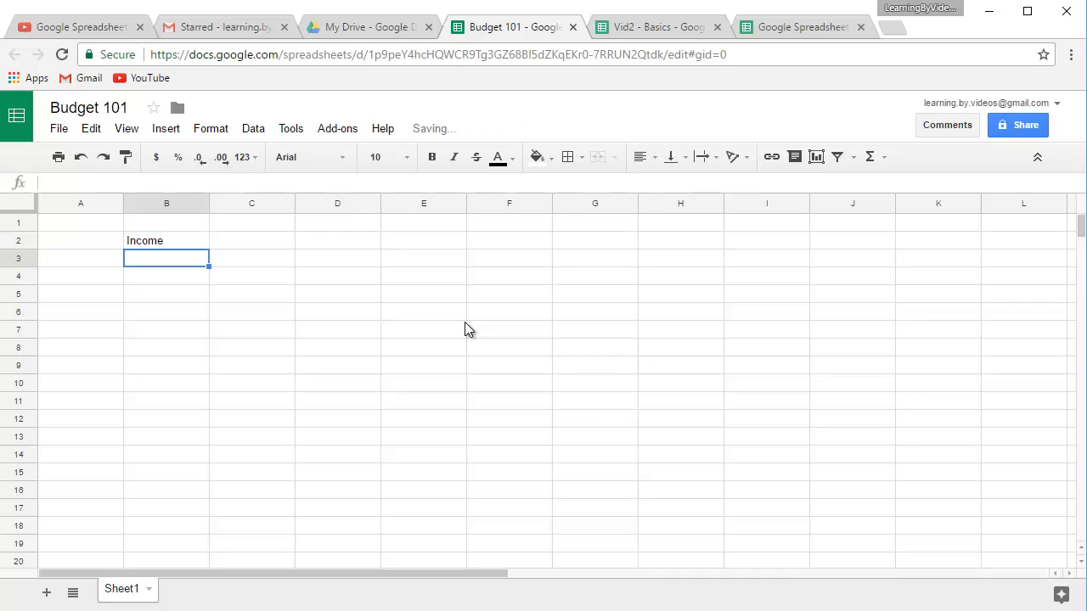
{"action": "left_click", "coordinate": [594, 242]}
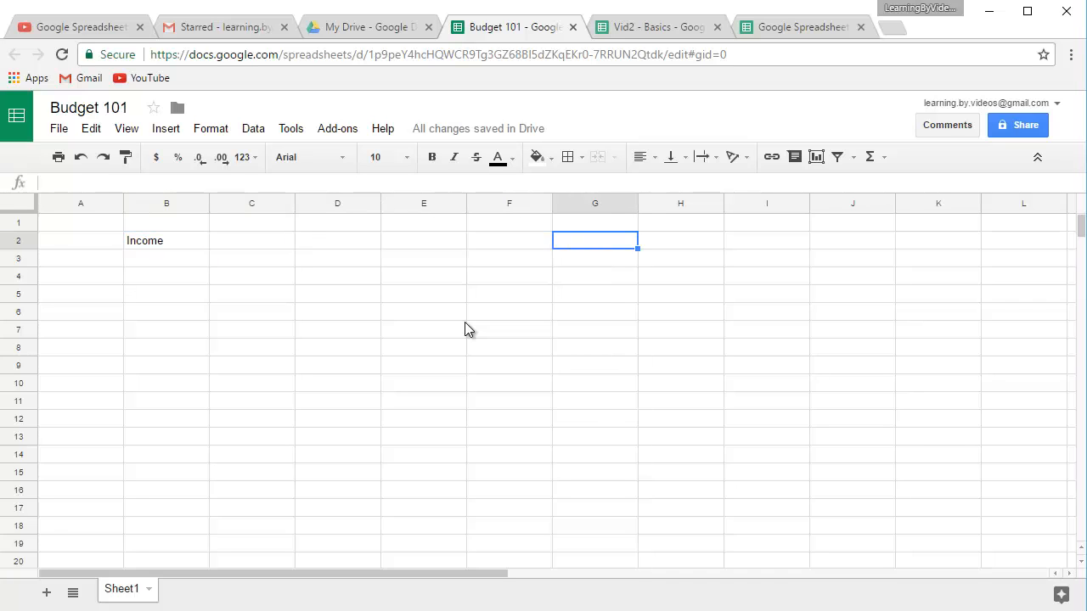
{"action": "left_click", "coordinate": [679, 241]}
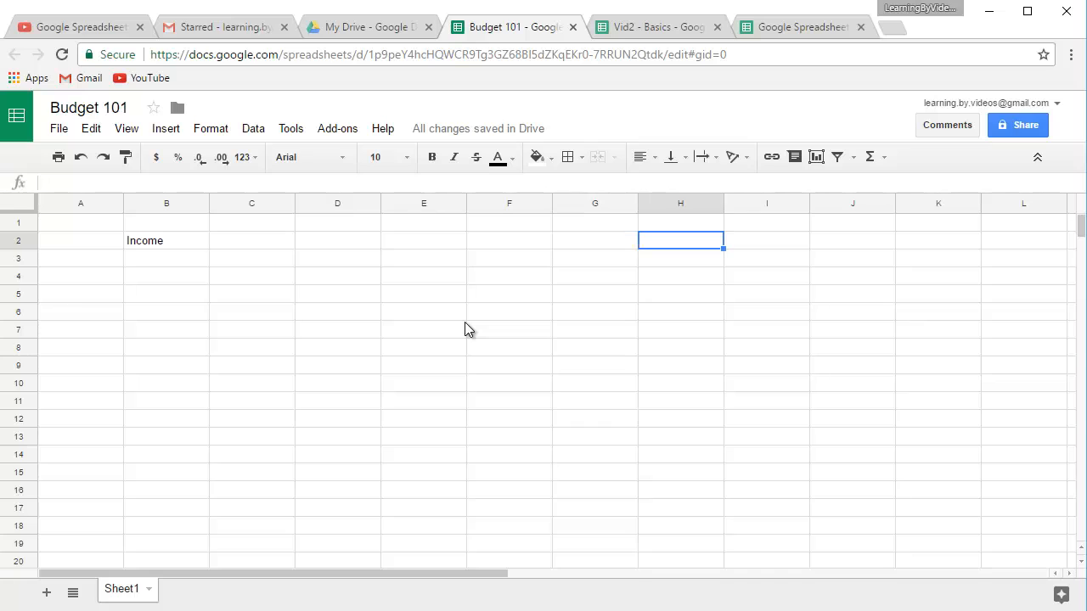
{"action": "left_click", "coordinate": [595, 241]}
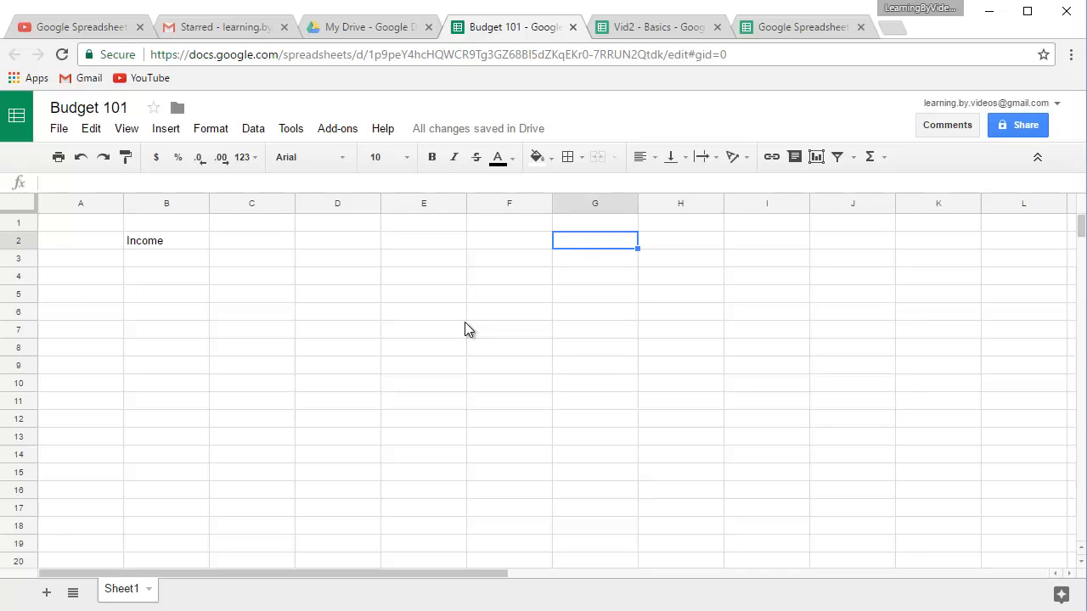
{"action": "type", "text": "Expe"}
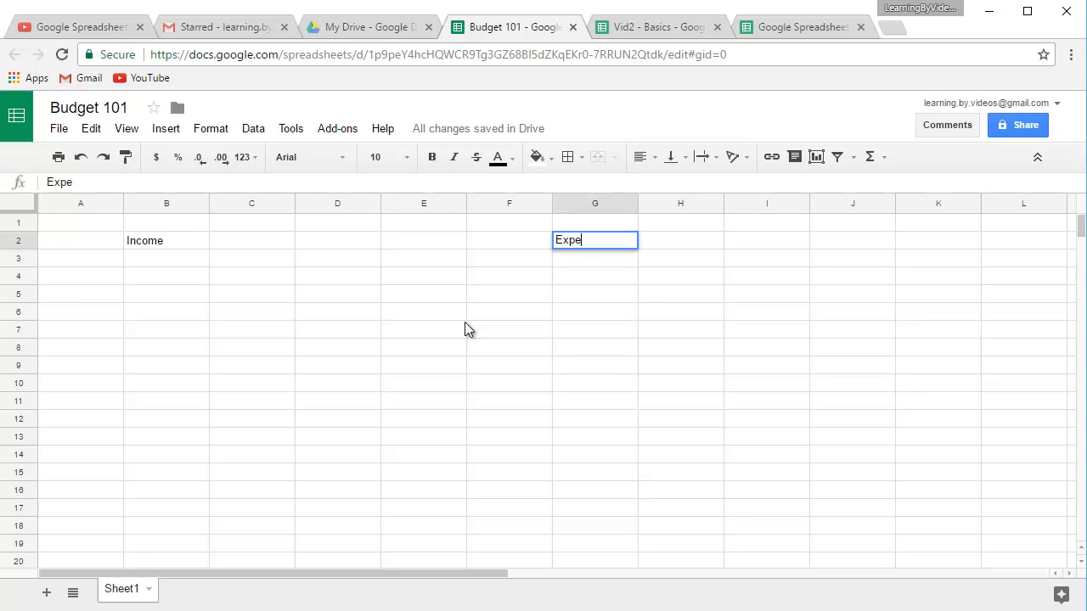
{"action": "type", "text": "nse"}
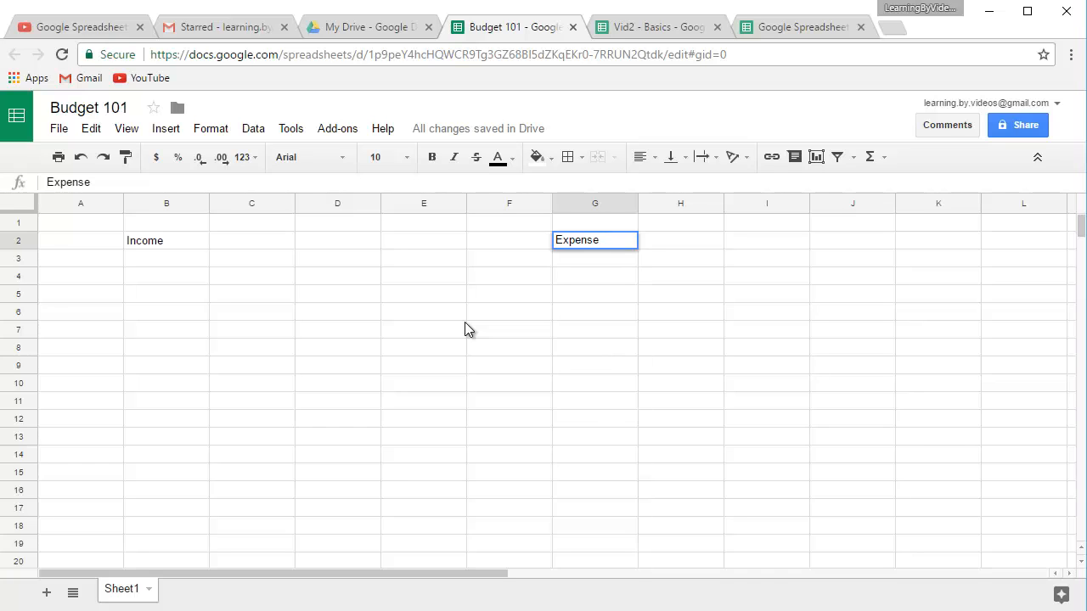
{"action": "left_click", "coordinate": [336, 258]}
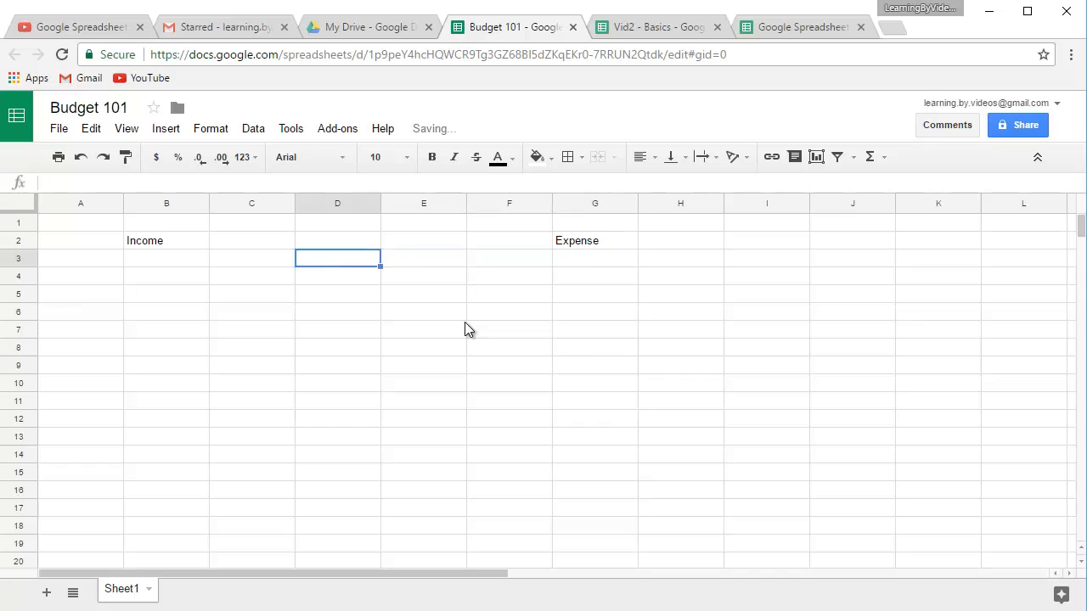
{"action": "left_click", "coordinate": [167, 258]}
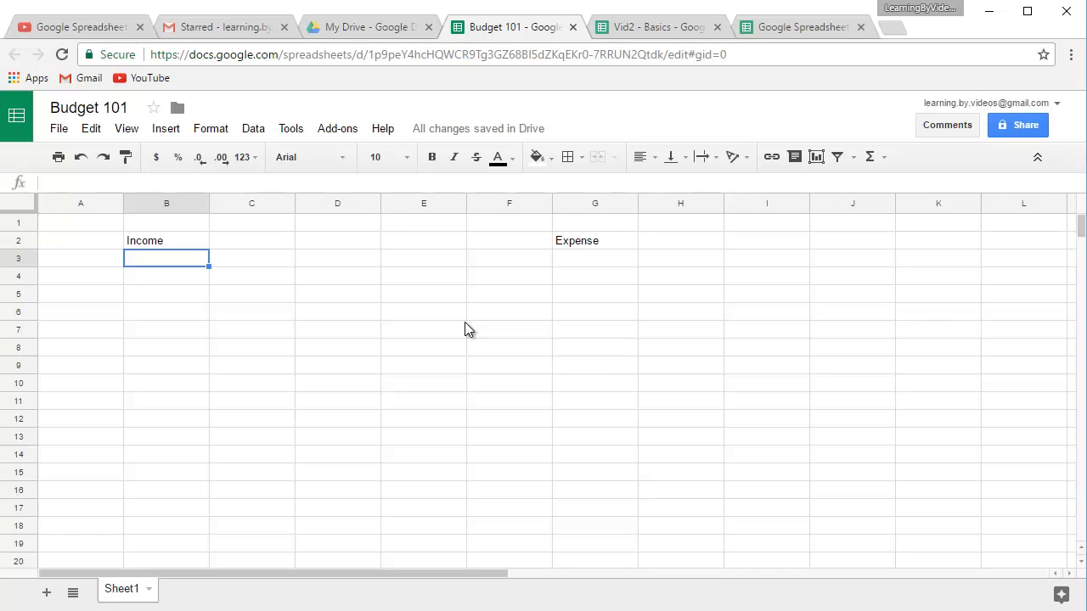
{"action": "left_click", "coordinate": [81, 258]}
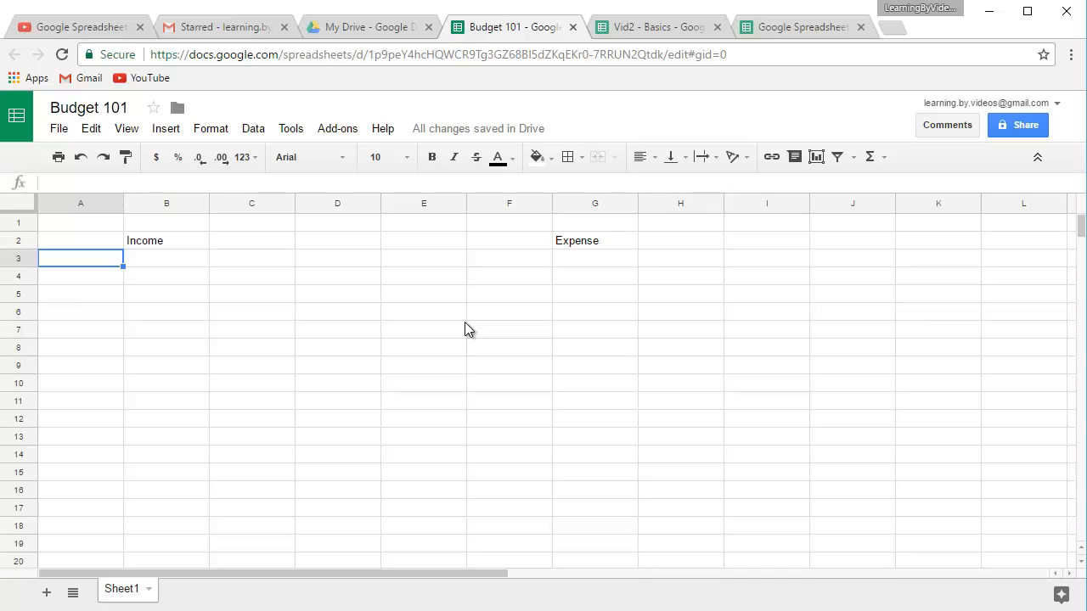
List My Salary, Spouse Salary and Other in A3:A5 under Income
{"action": "type", "text": "Salary"}
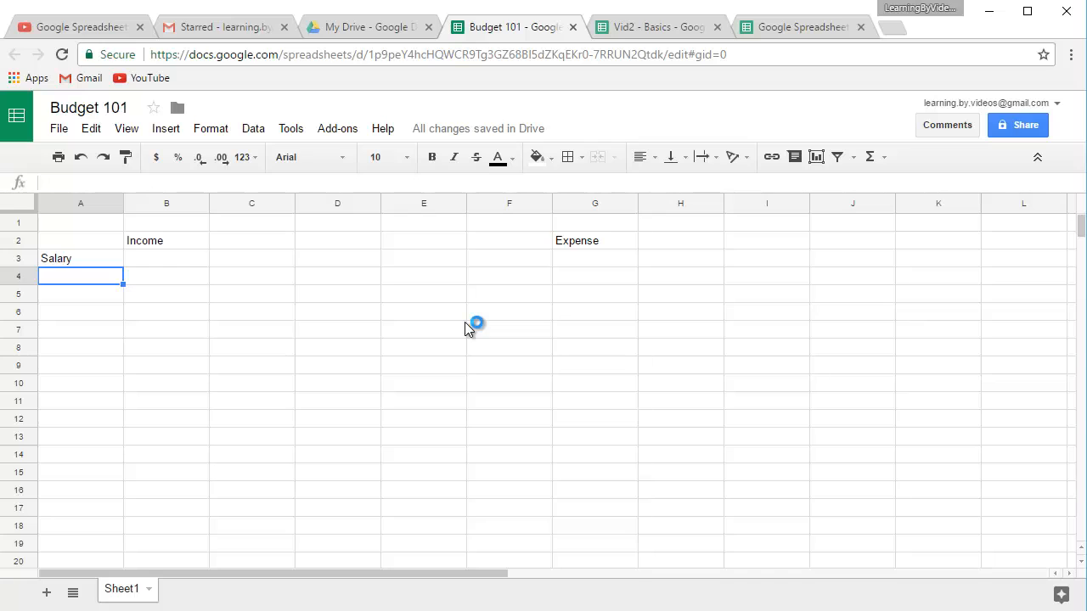
{"action": "type", "text": "Spou"}
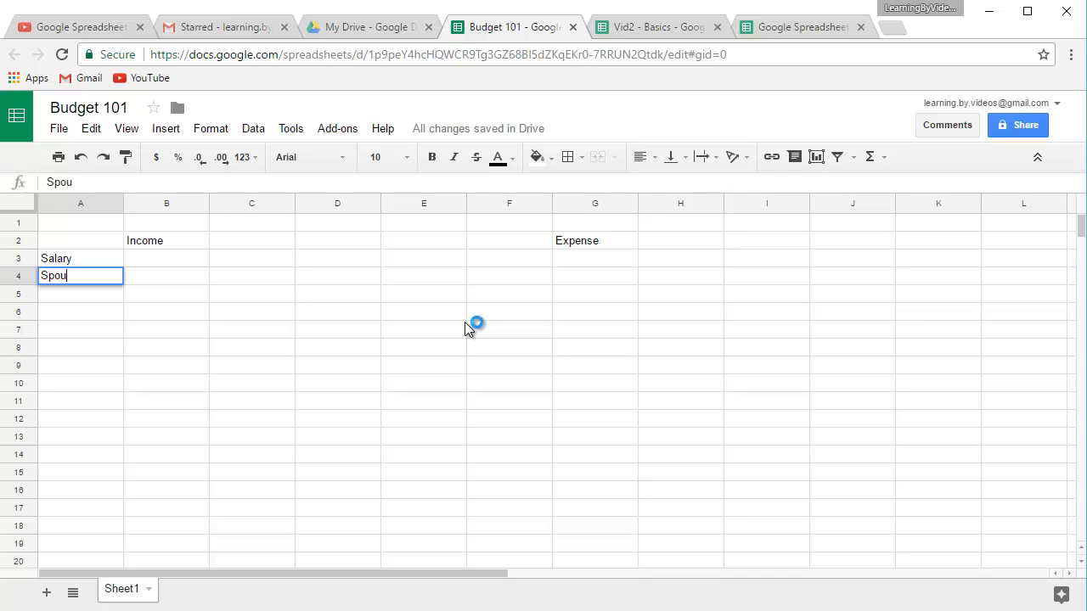
{"action": "type", "text": "se Salar"}
{"action": "left_click", "coordinate": [80, 258]}
{"action": "type", "text": "M"}
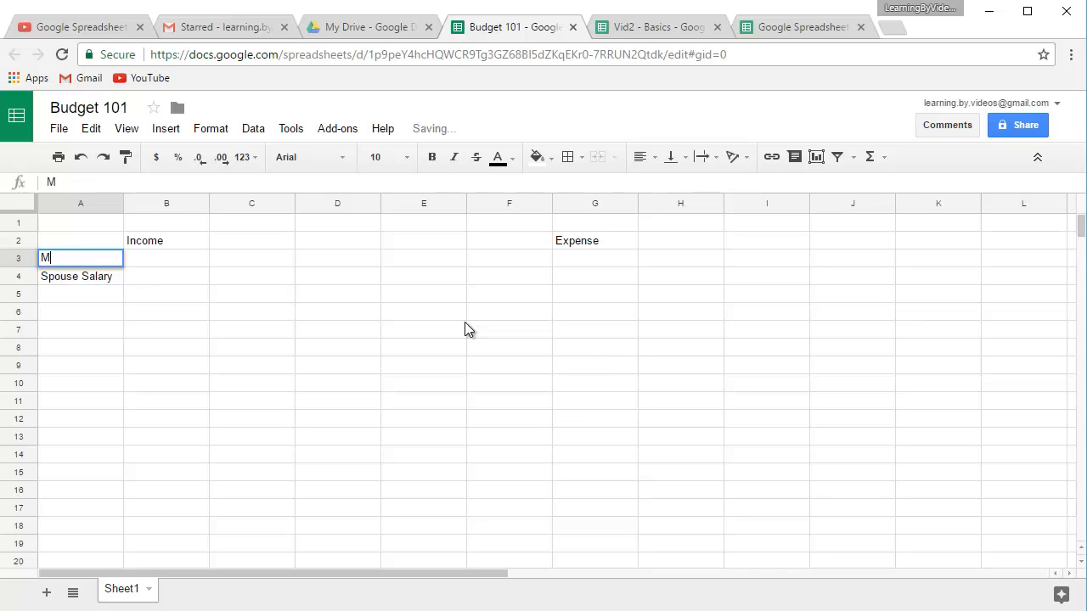
{"action": "type", "text": "y Salary"}
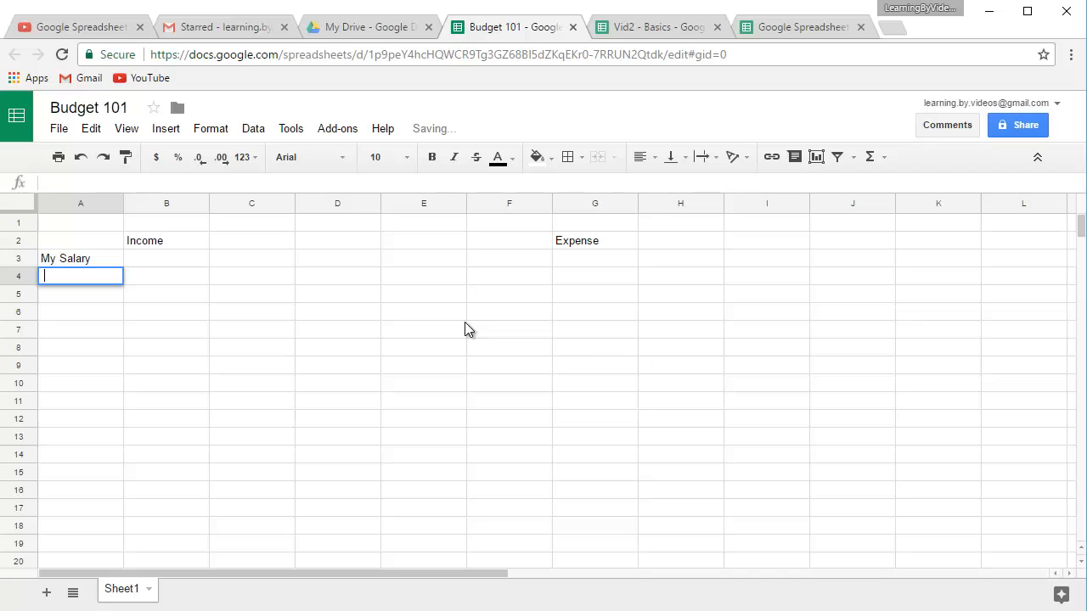
{"action": "type", "text": "Spouse Salary"}
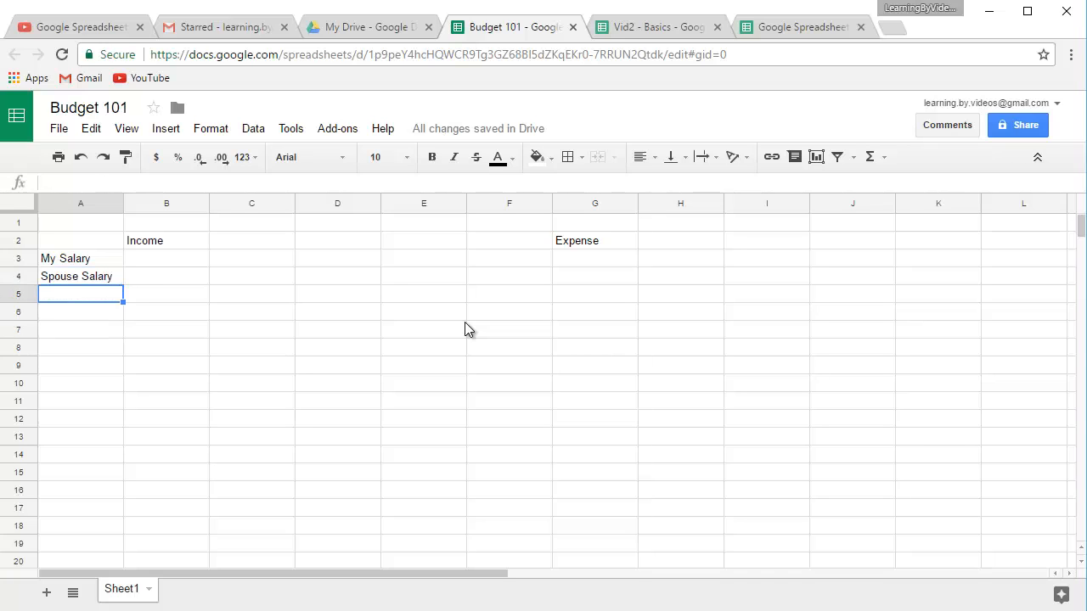
{"action": "type", "text": "Other"}
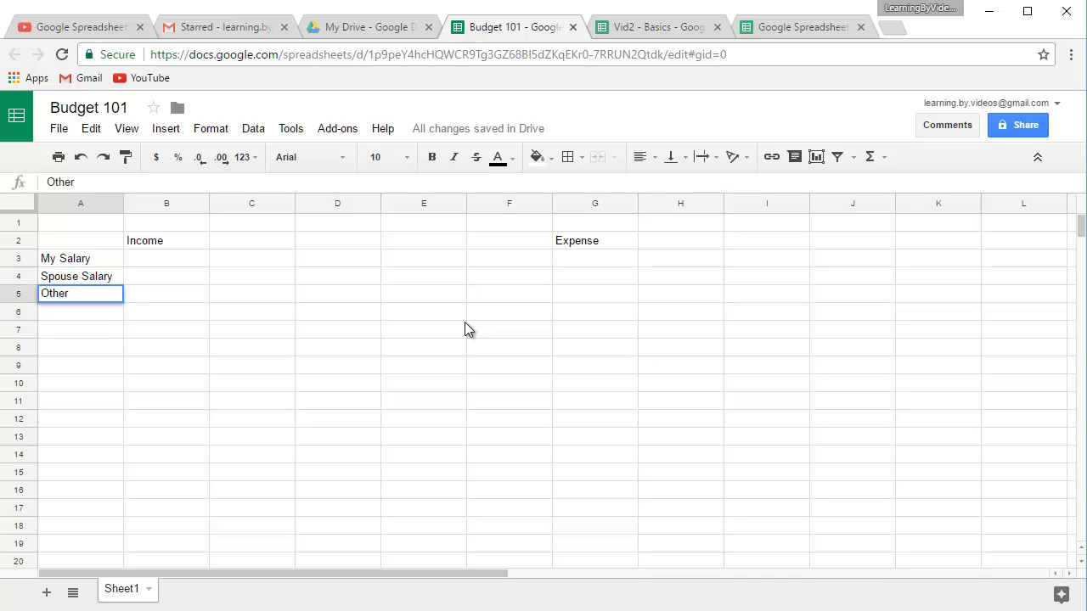
{"action": "left_click", "coordinate": [166, 258]}
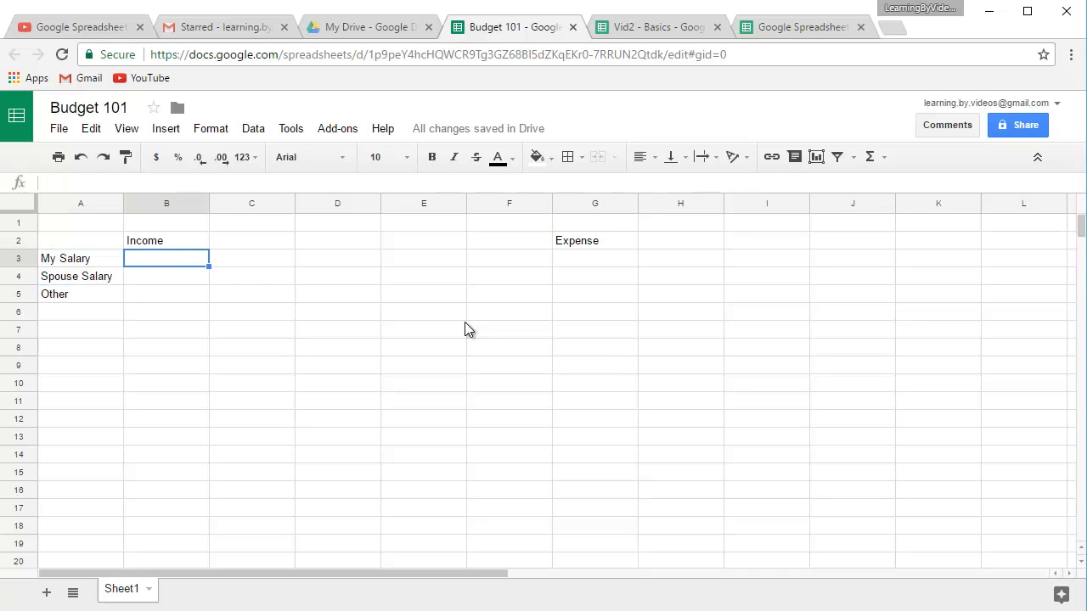
Enter income amounts 45000, 51000 and 5000 in B3:B5
{"action": "type", "text": "45000"}
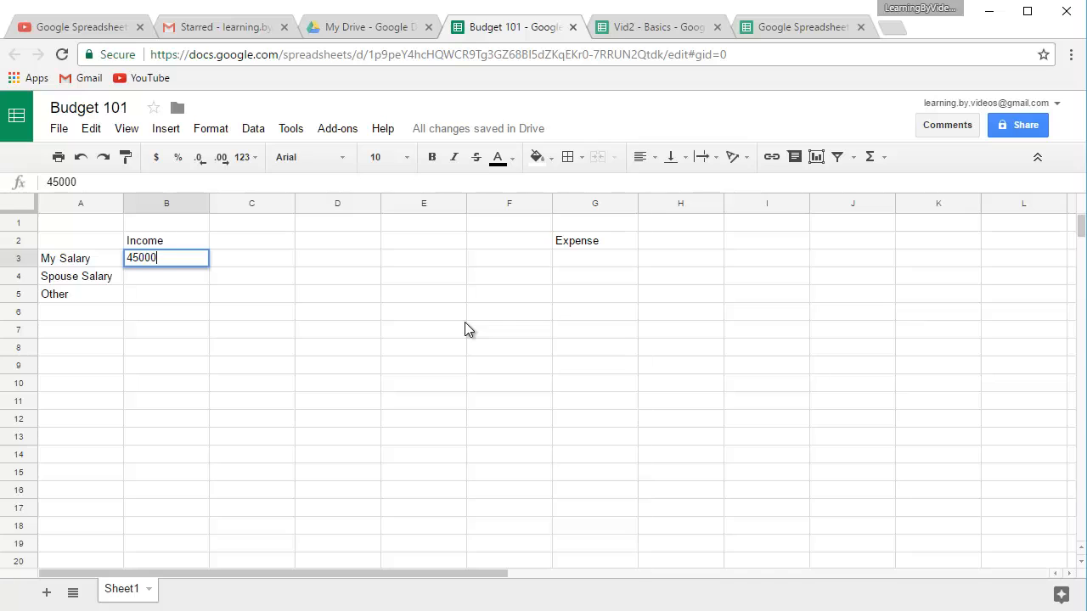
{"action": "key", "text": "Return"}
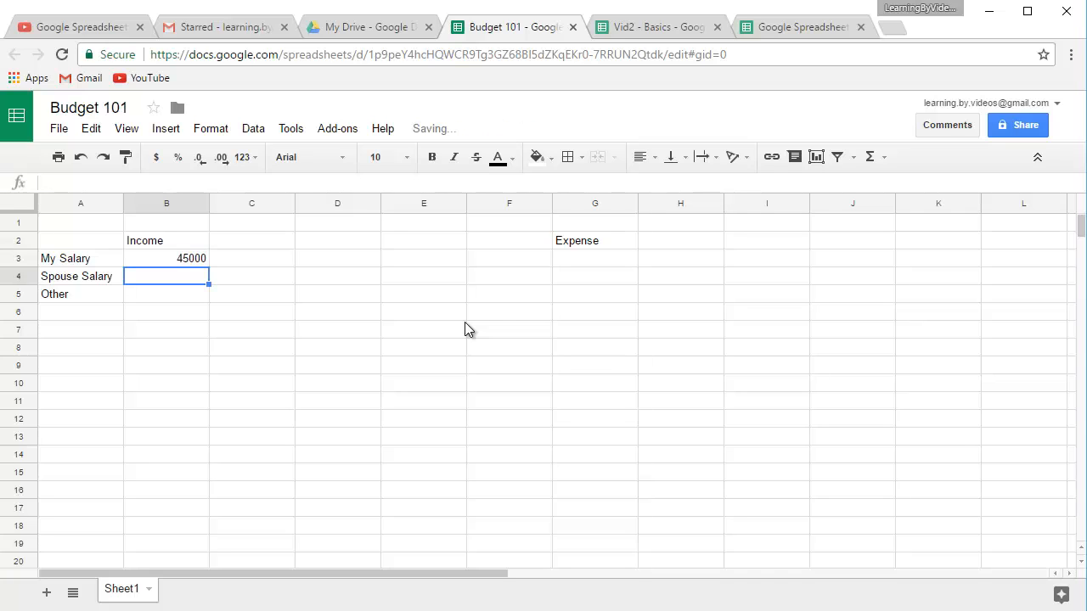
{"action": "type", "text": "51000"}
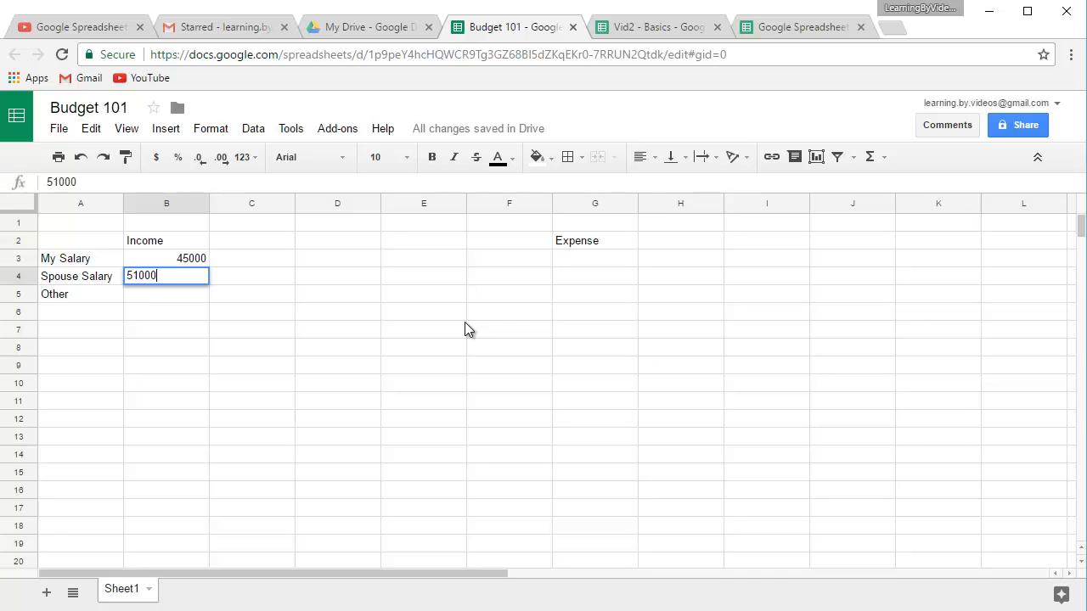
{"action": "key", "text": "Return"}
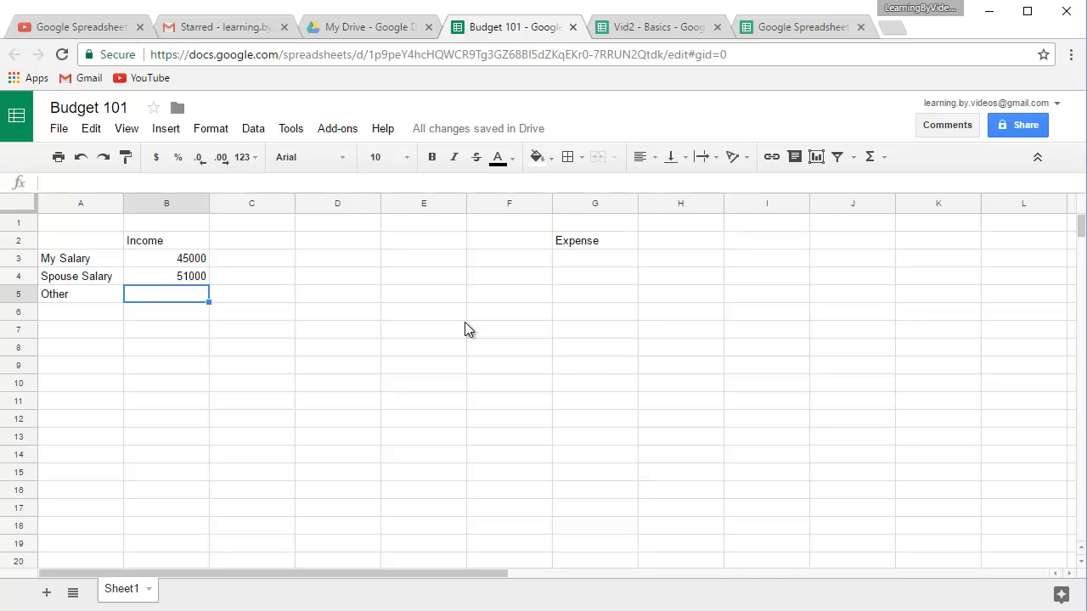
{"action": "type", "text": "5000"}
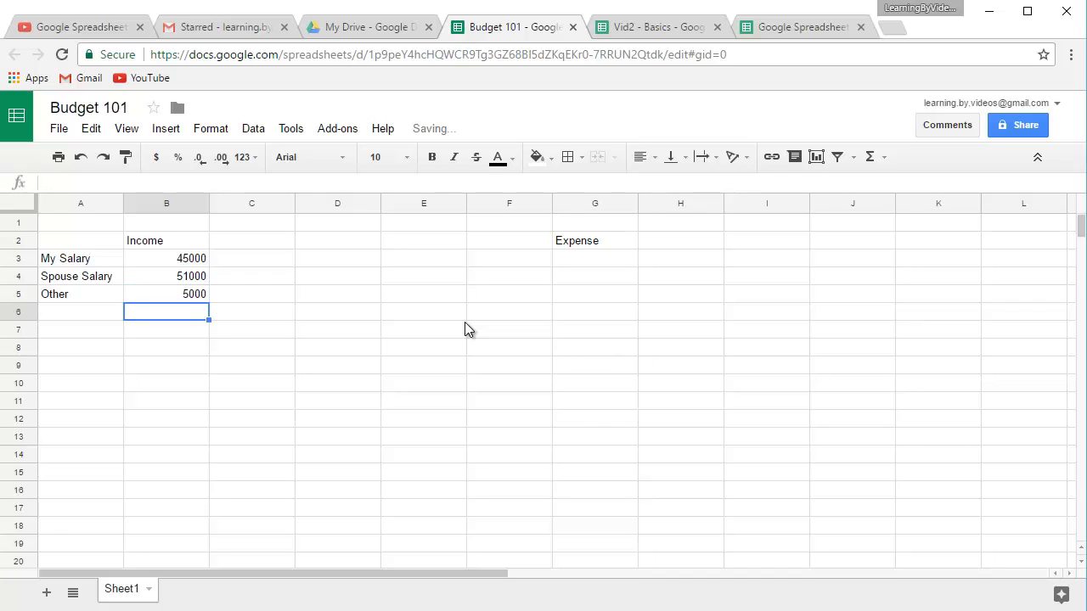
Start the expense table with Bill and Amount headings under Expense
{"action": "left_click", "coordinate": [252, 258]}
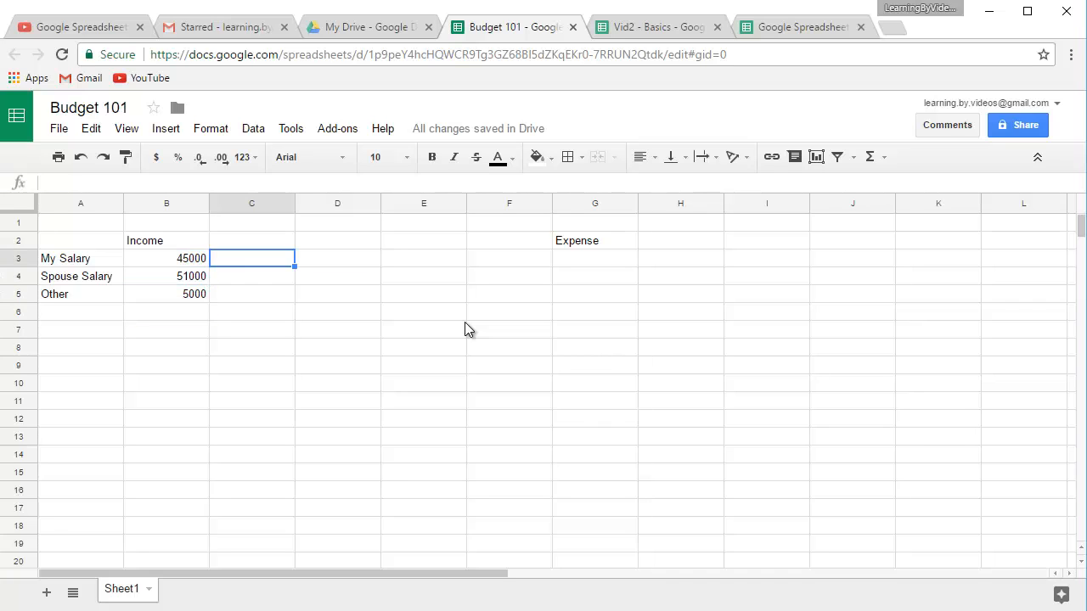
{"action": "left_click", "coordinate": [509, 258]}
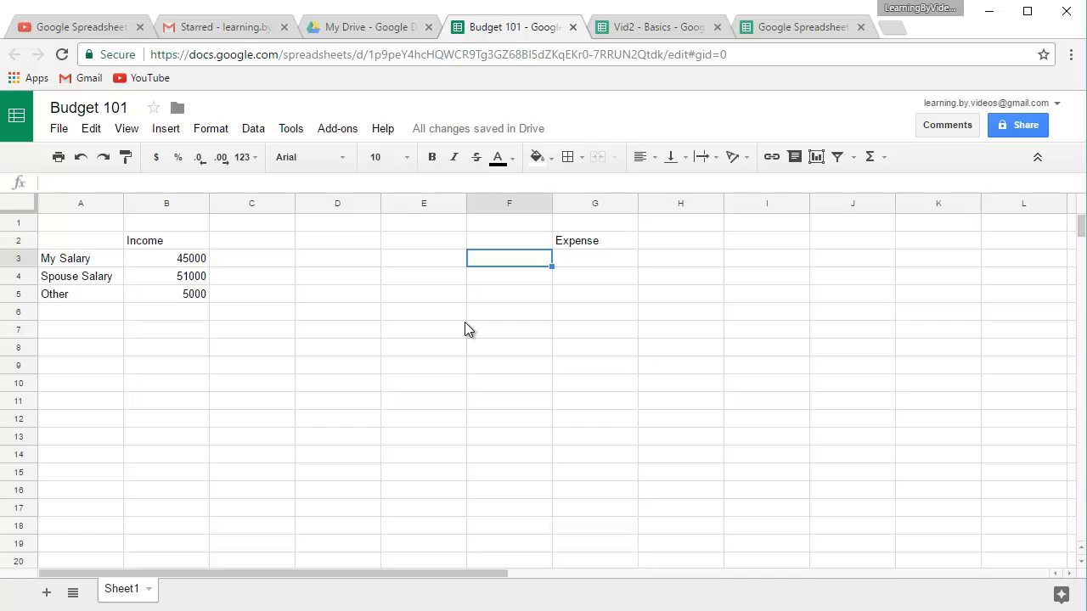
{"action": "left_click", "coordinate": [594, 258]}
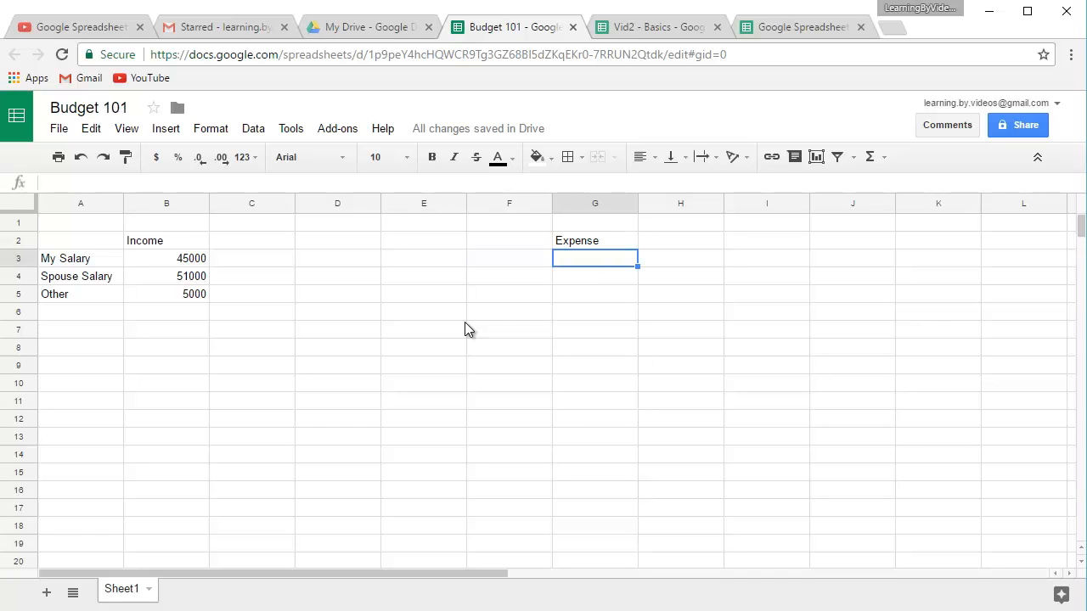
{"action": "left_click", "coordinate": [594, 241]}
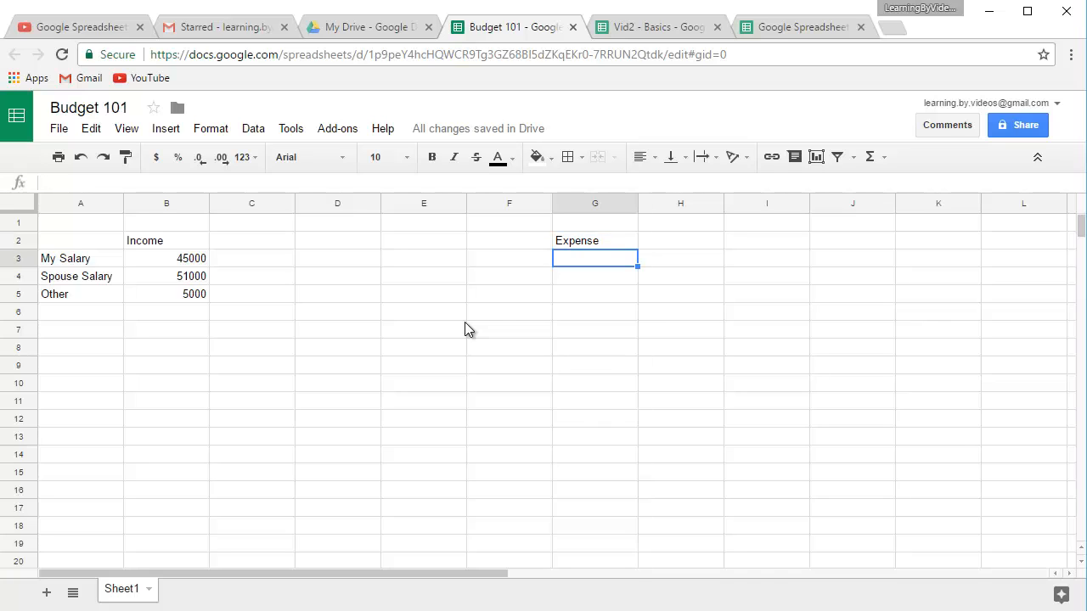
{"action": "type", "text": "Bil"}
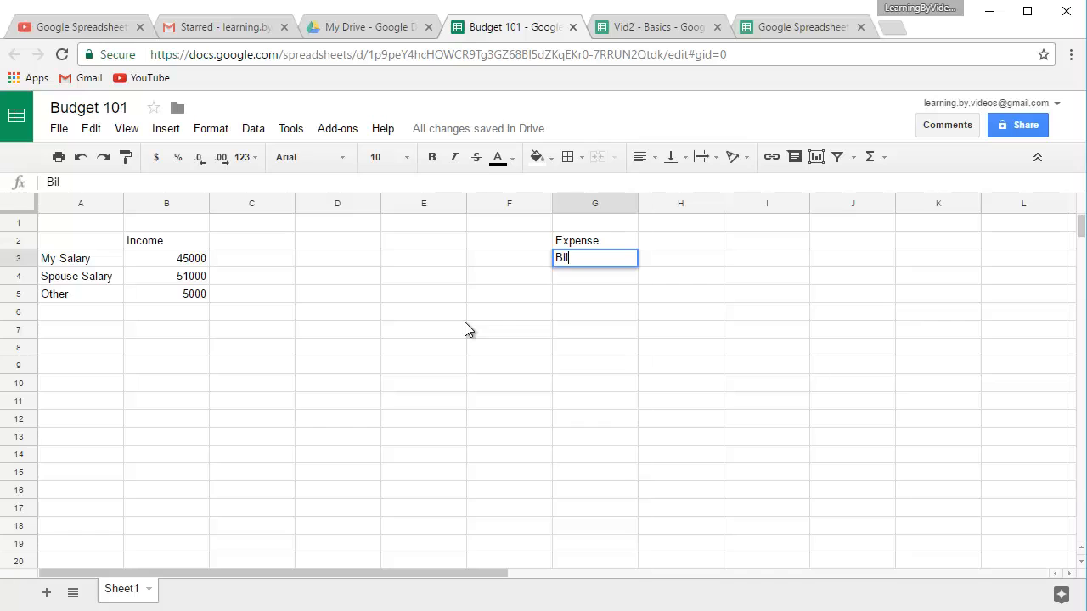
{"action": "key", "text": "tab"}
{"action": "type", "text": "Amount"}
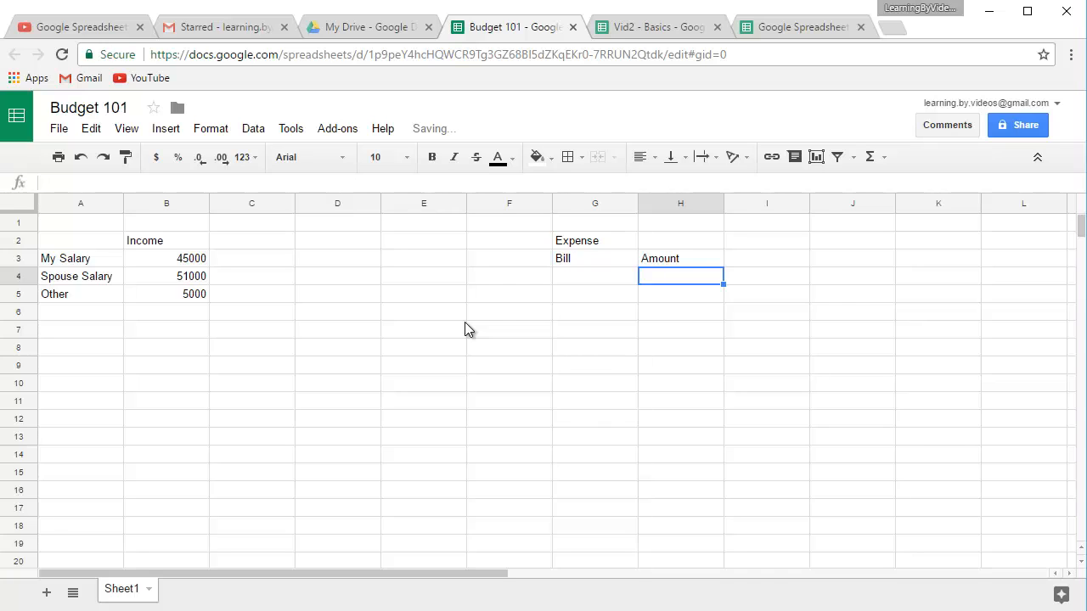
{"action": "mouse_move", "coordinate": [756, 309]}
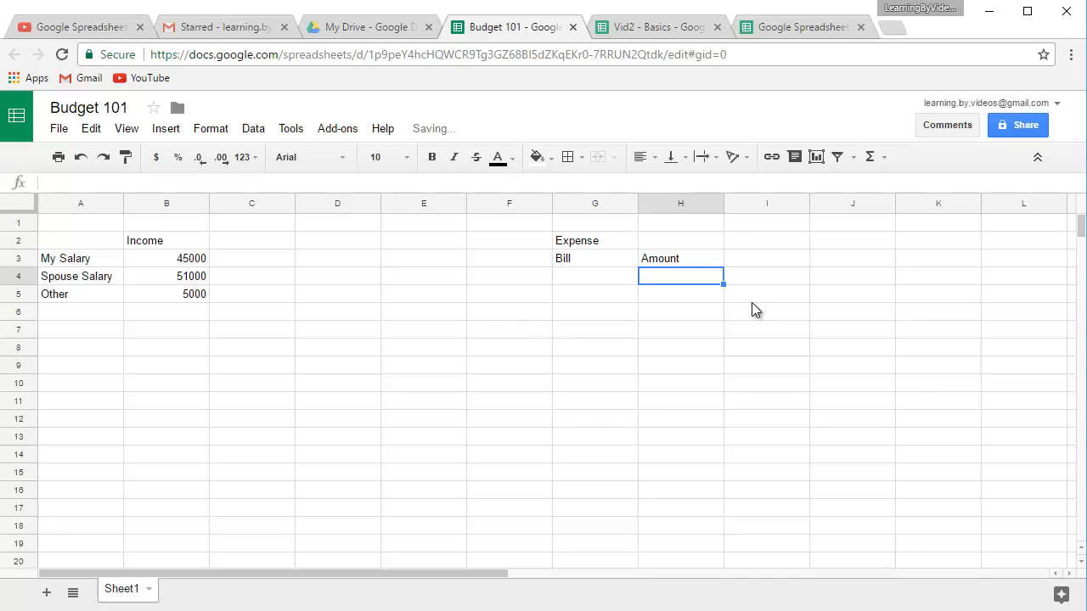
{"action": "left_click", "coordinate": [594, 275]}
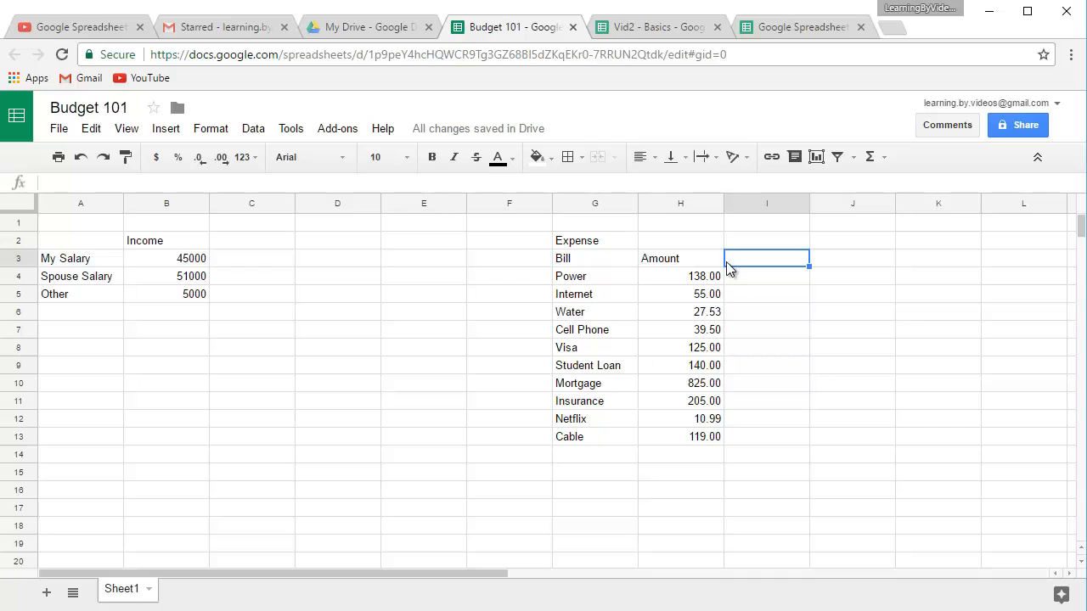
{"action": "mouse_move", "coordinate": [625, 306]}
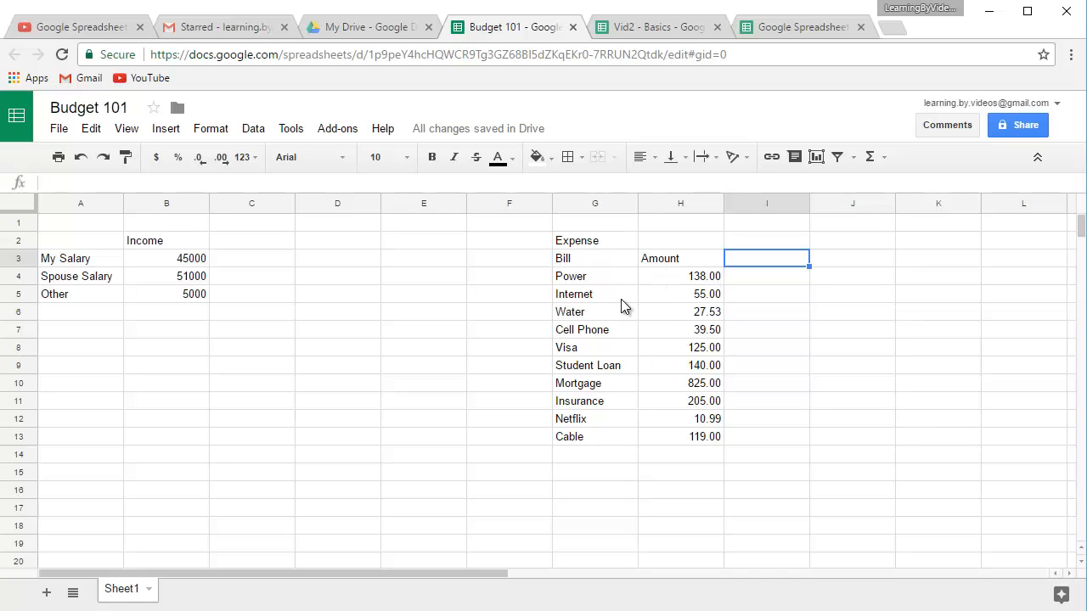
{"action": "mouse_move", "coordinate": [613, 304]}
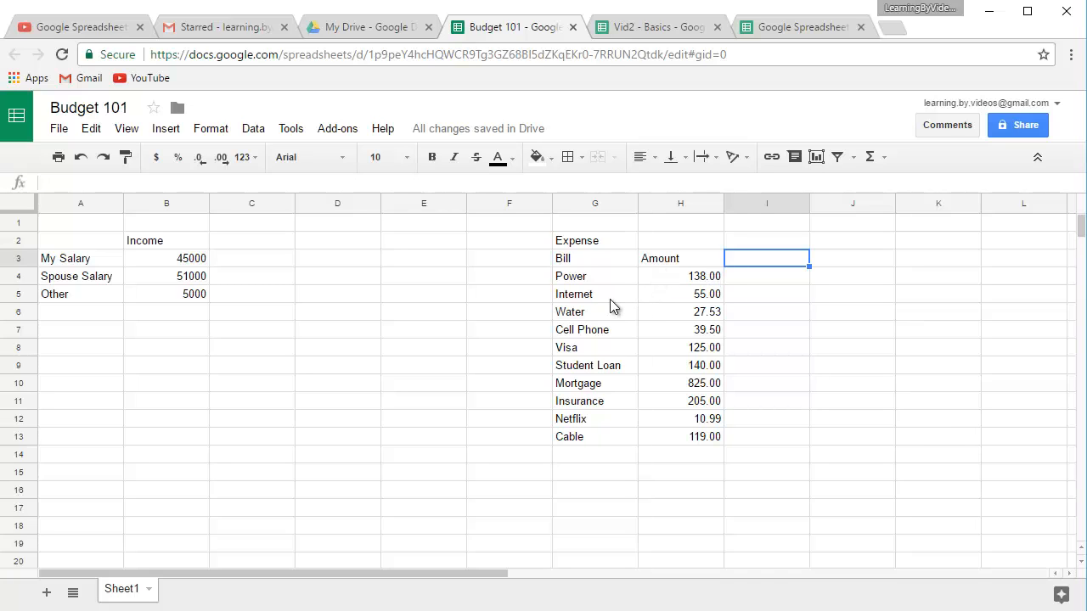
{"action": "mouse_move", "coordinate": [641, 299]}
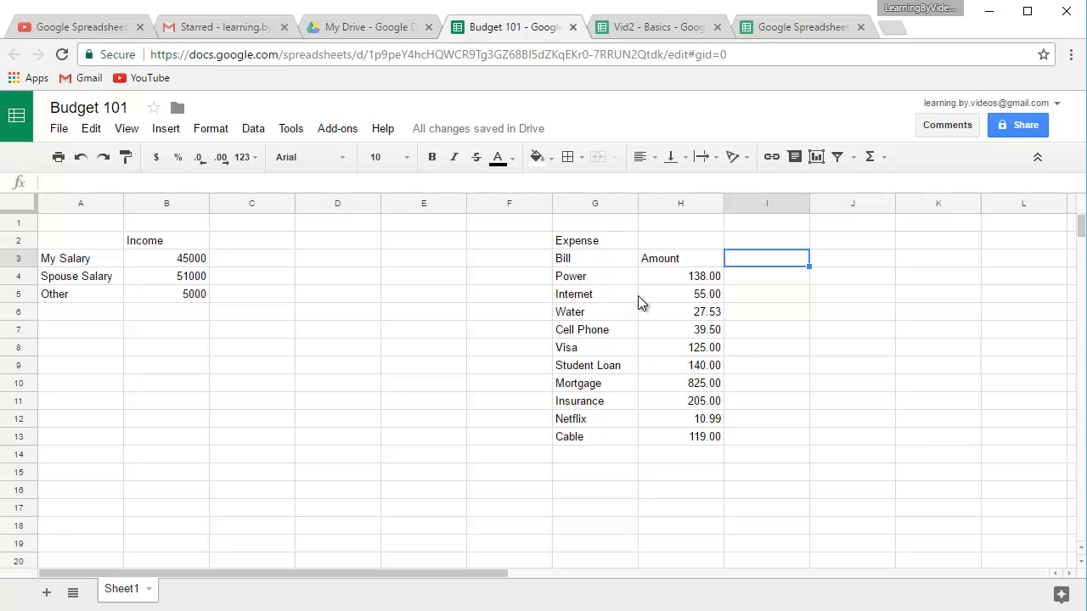
{"action": "mouse_move", "coordinate": [649, 313]}
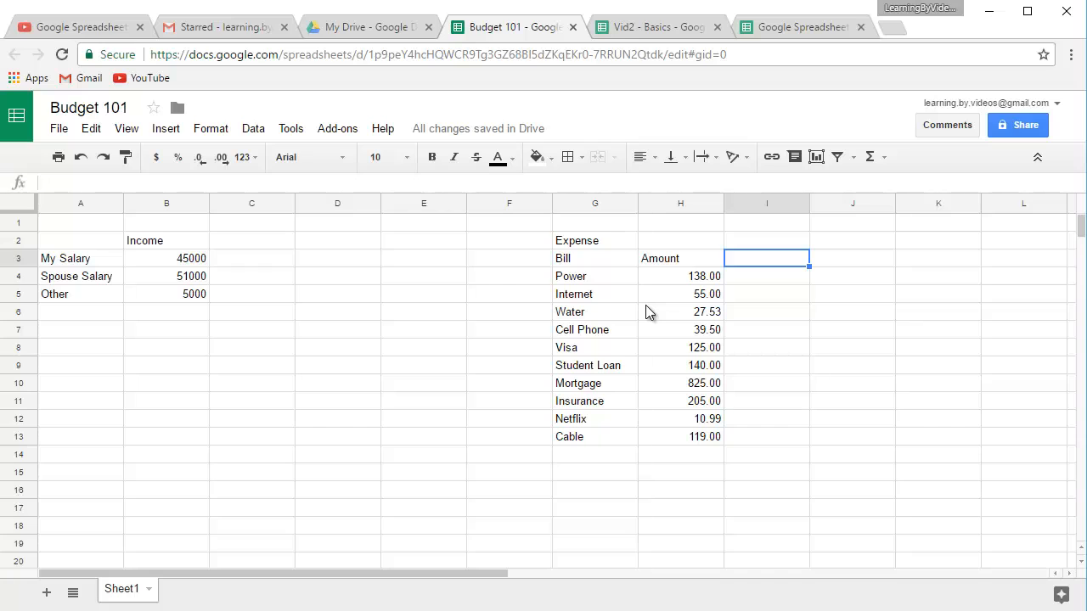
{"action": "mouse_move", "coordinate": [268, 285]}
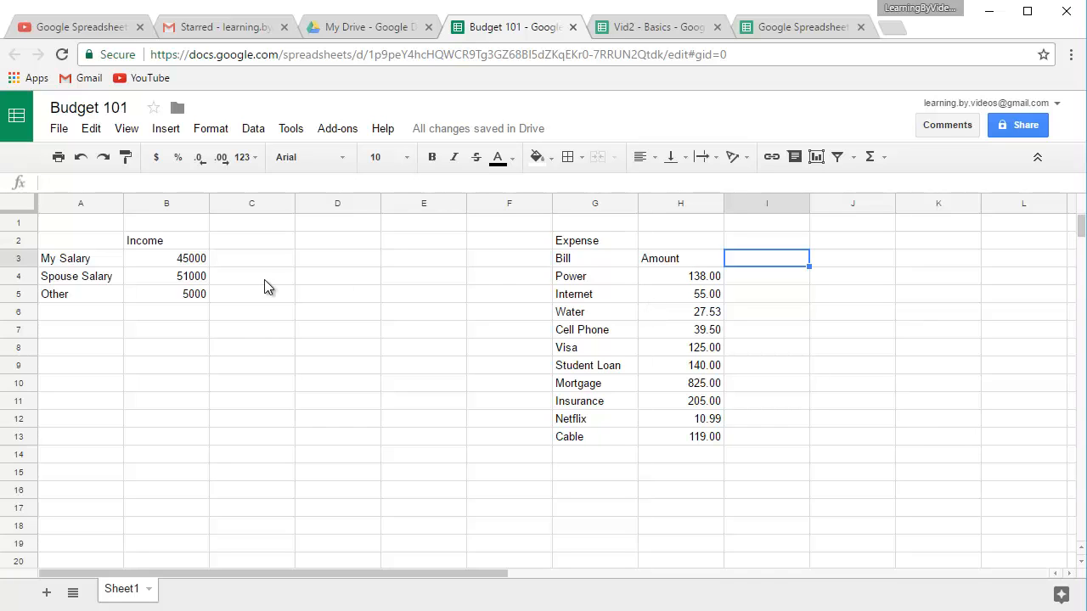
{"action": "mouse_move", "coordinate": [187, 317]}
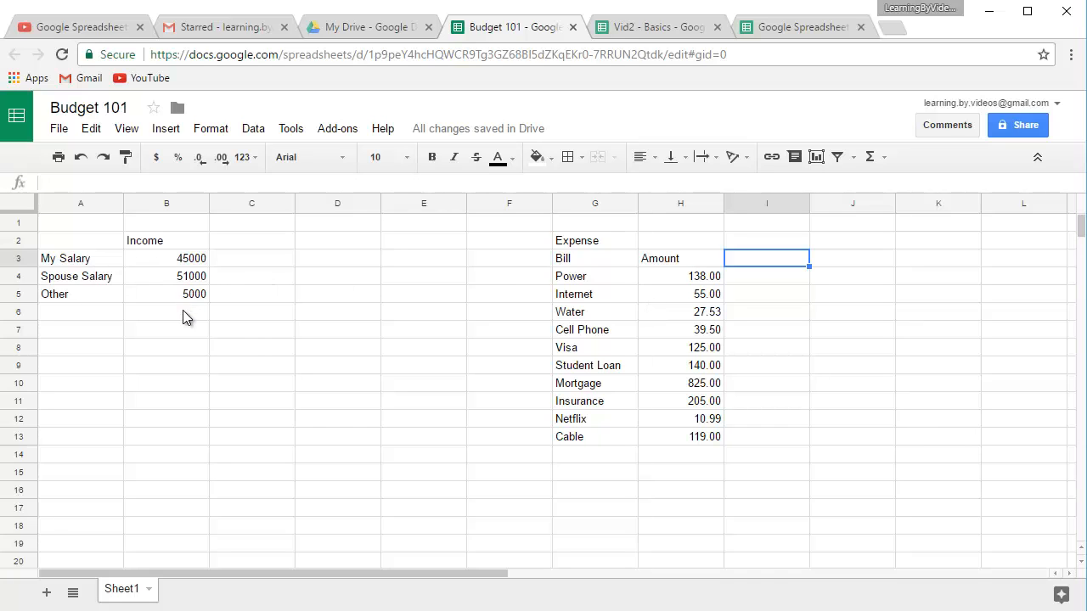
Move the Income heading from B2 to A2 above the income labels, leaving B2 selected
{"action": "left_click", "coordinate": [82, 330]}
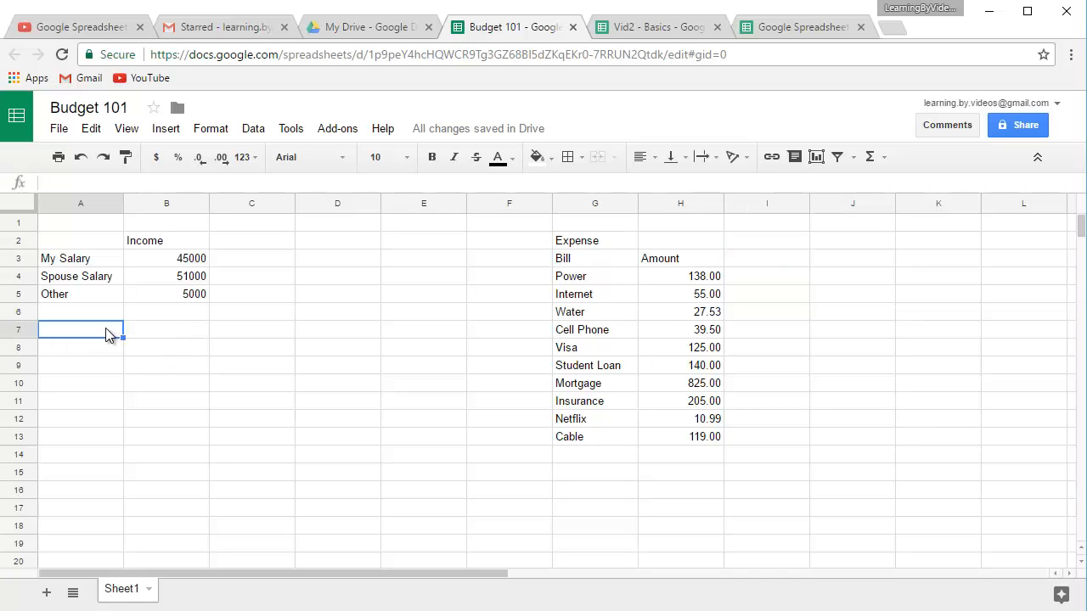
{"action": "left_click", "coordinate": [81, 346]}
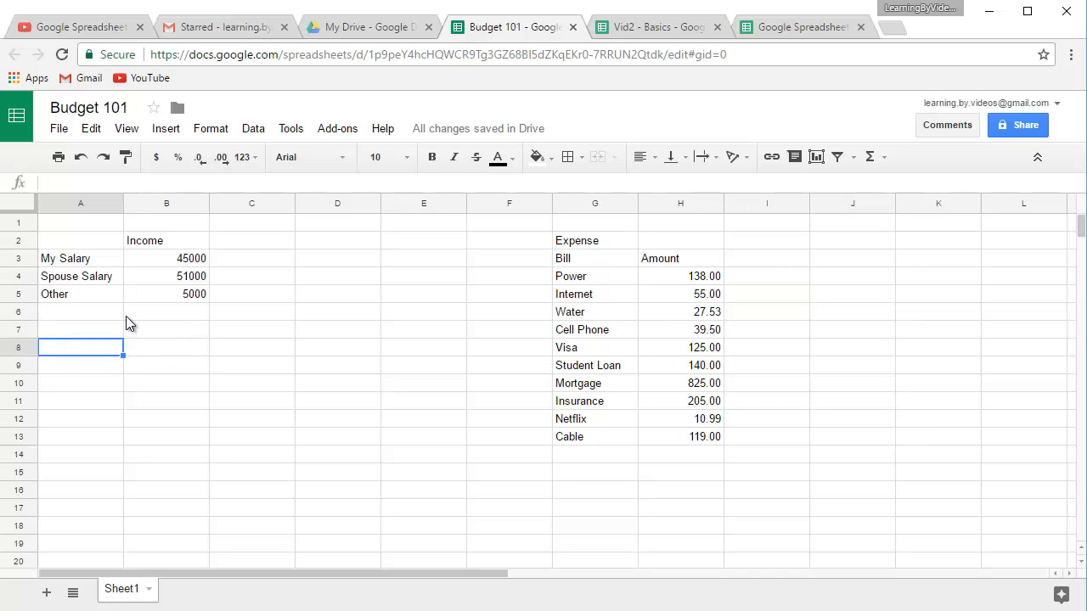
{"action": "left_click", "coordinate": [166, 241]}
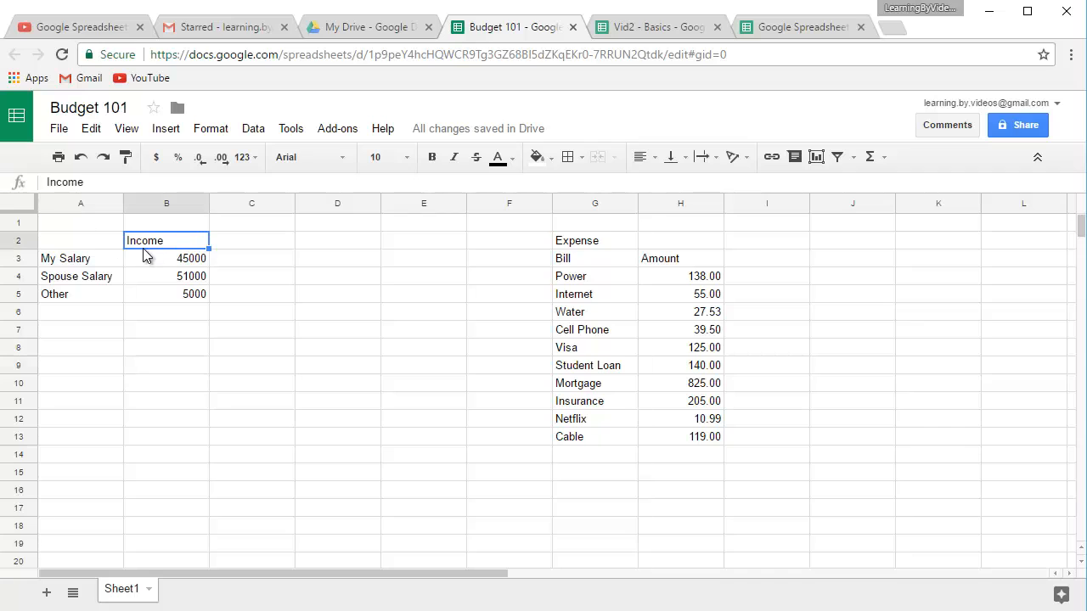
{"action": "mouse_move", "coordinate": [179, 245]}
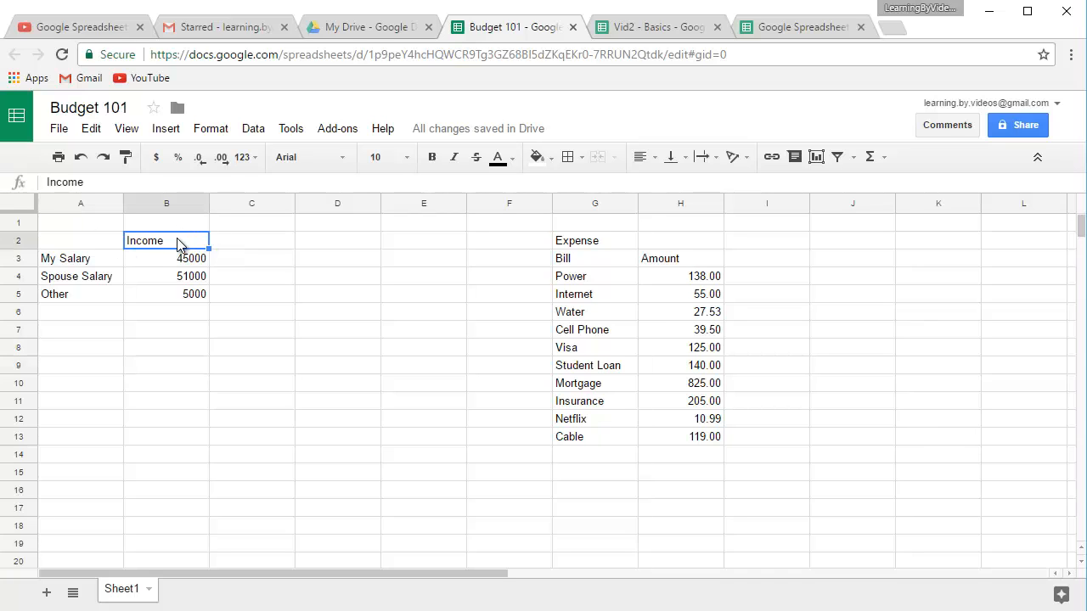
{"action": "mouse_move", "coordinate": [85, 241]}
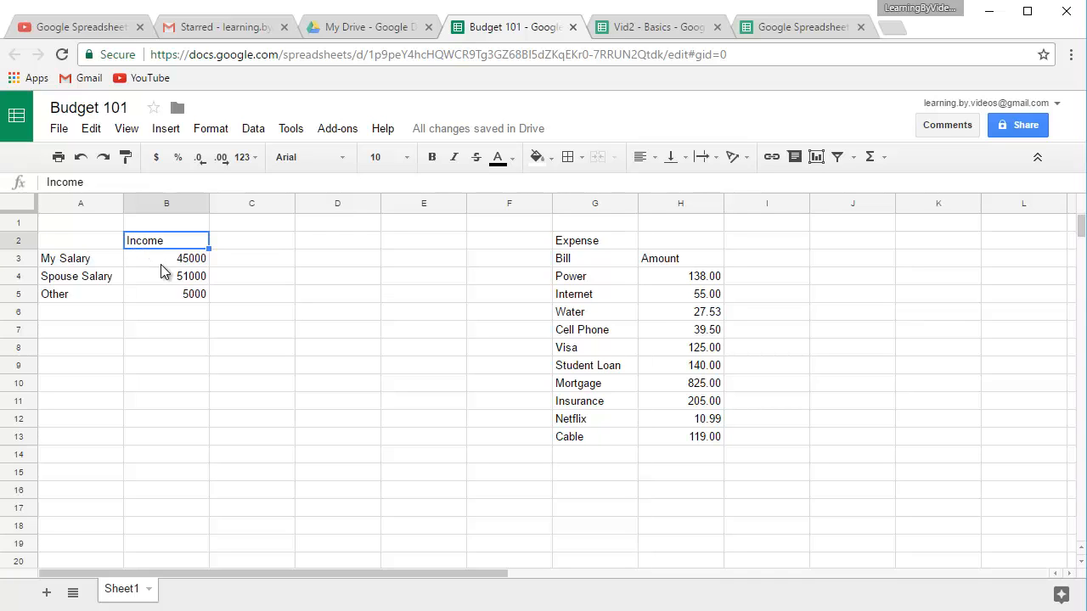
{"action": "mouse_move", "coordinate": [92, 255]}
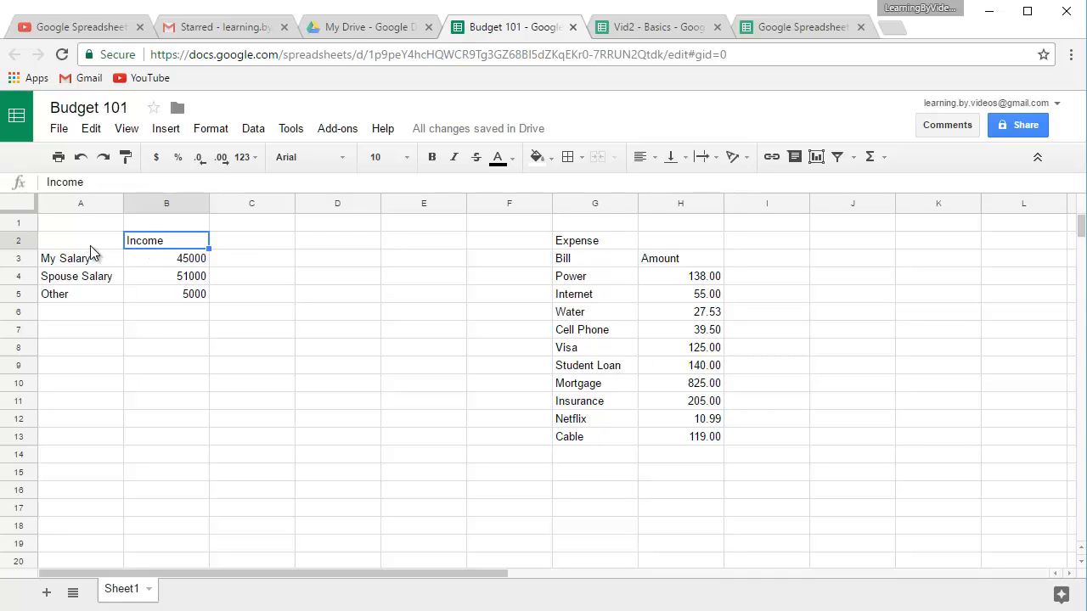
{"action": "left_click", "coordinate": [81, 241]}
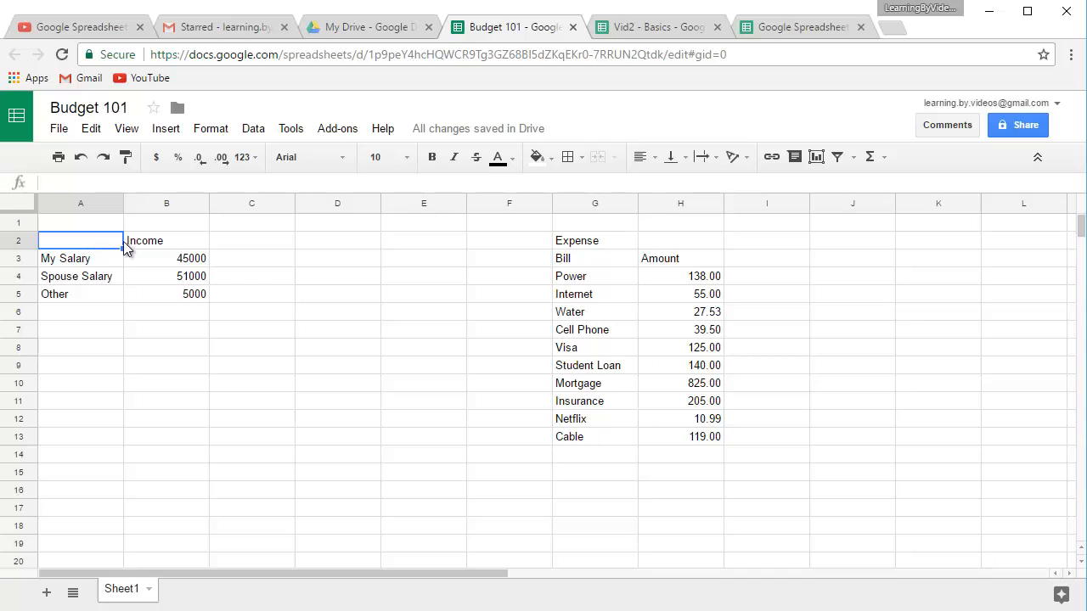
{"action": "left_click", "coordinate": [166, 241]}
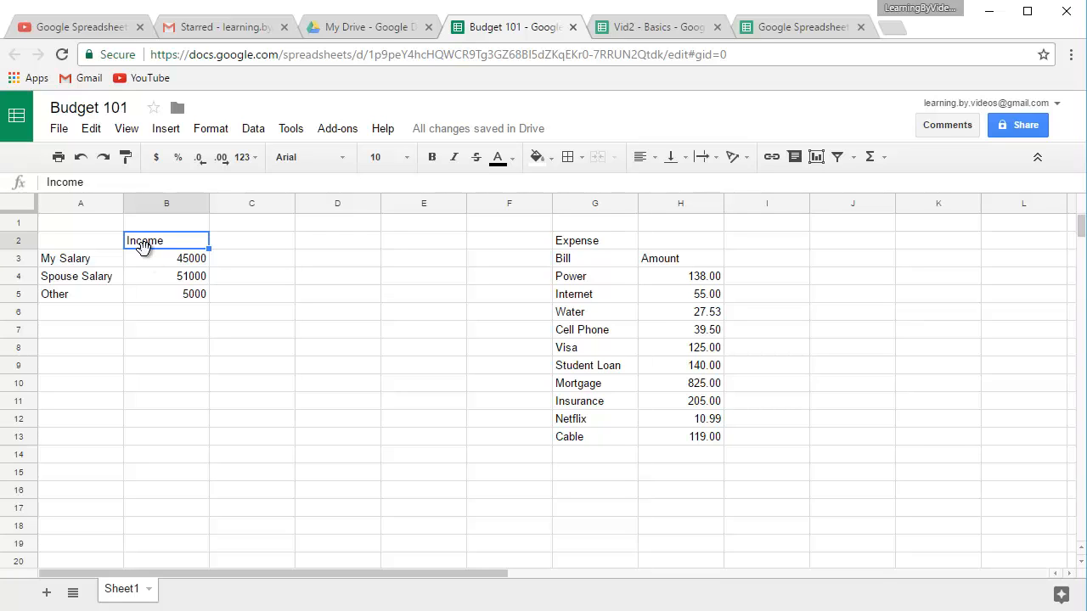
{"action": "mouse_move", "coordinate": [145, 251]}
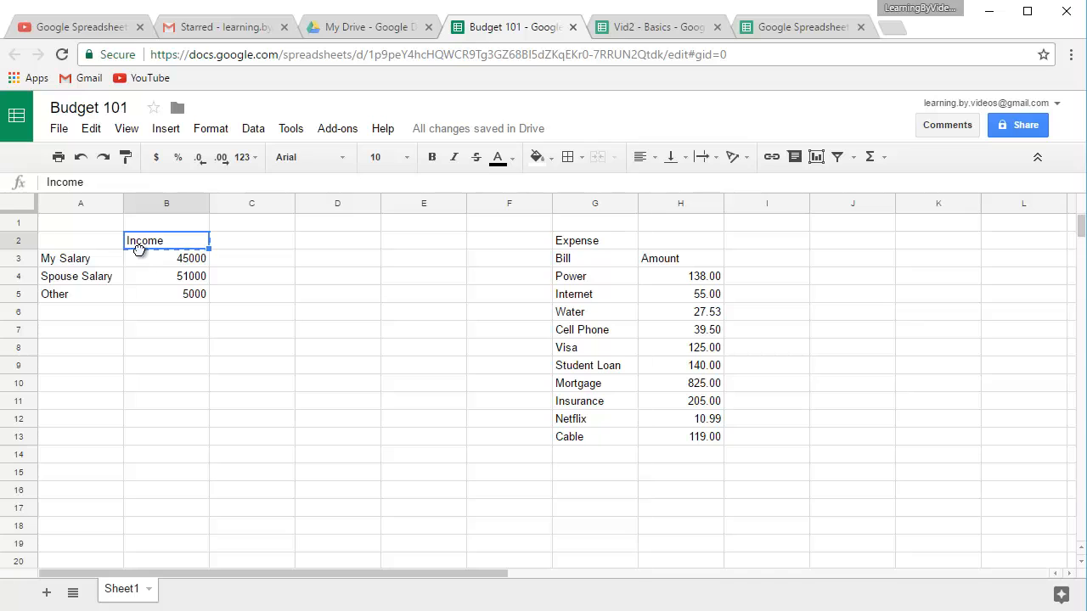
{"action": "left_click", "coordinate": [81, 241]}
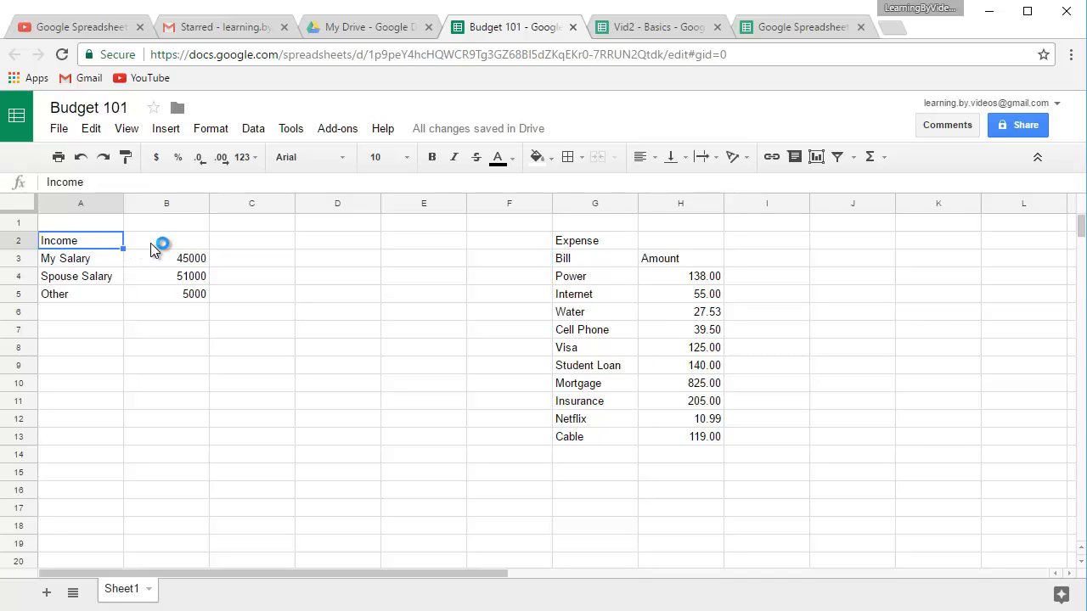
{"action": "left_click", "coordinate": [166, 241]}
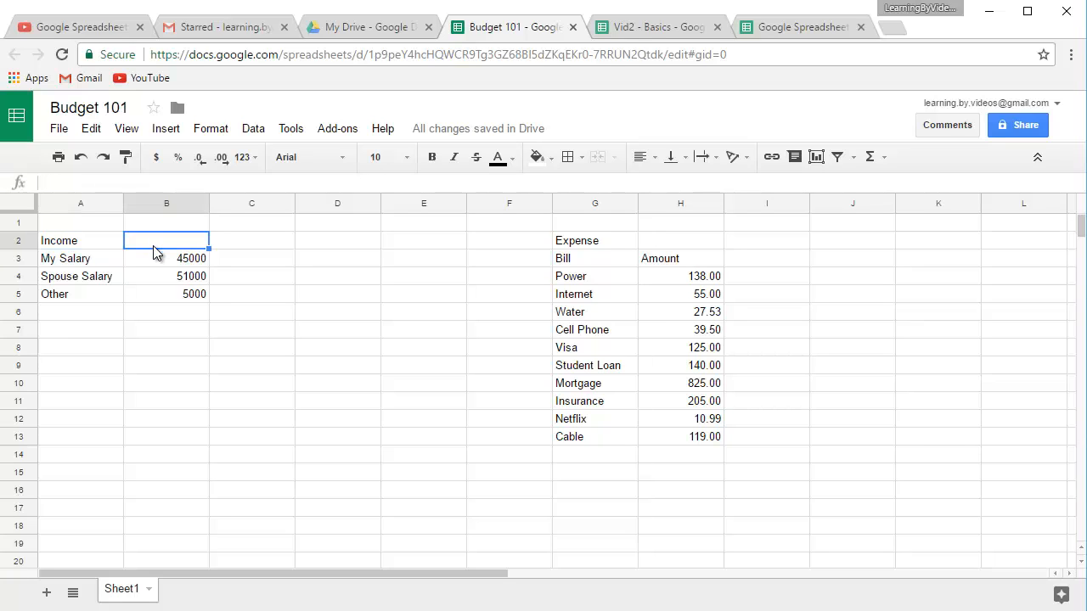
Label B2 'Yearly Amount' and the expense amounts column 'Monthly Amount'
{"action": "type", "text": "Year"}
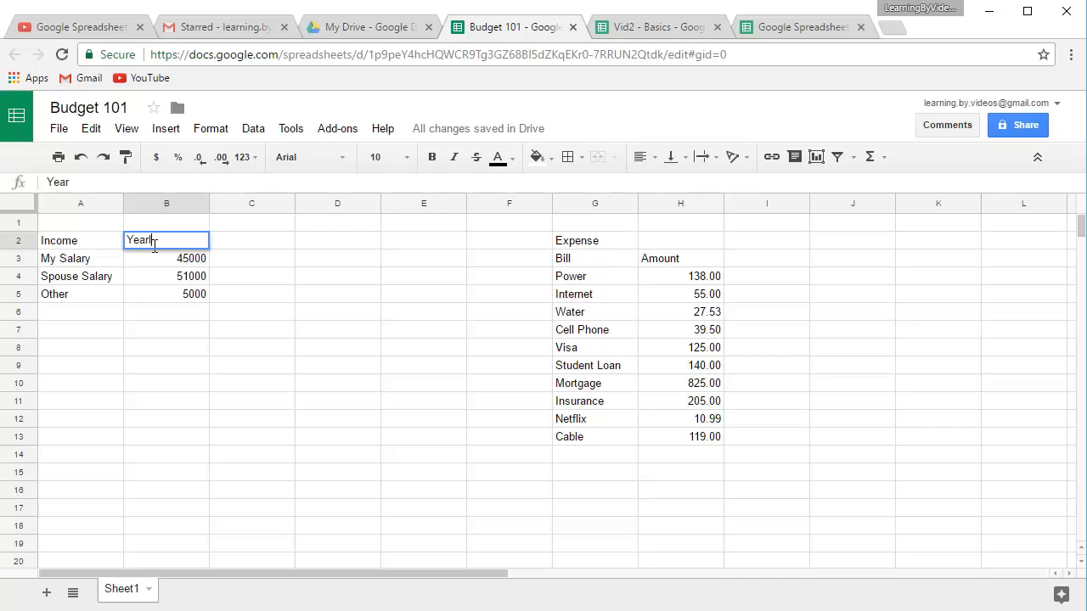
{"action": "type", "text": "Amount"}
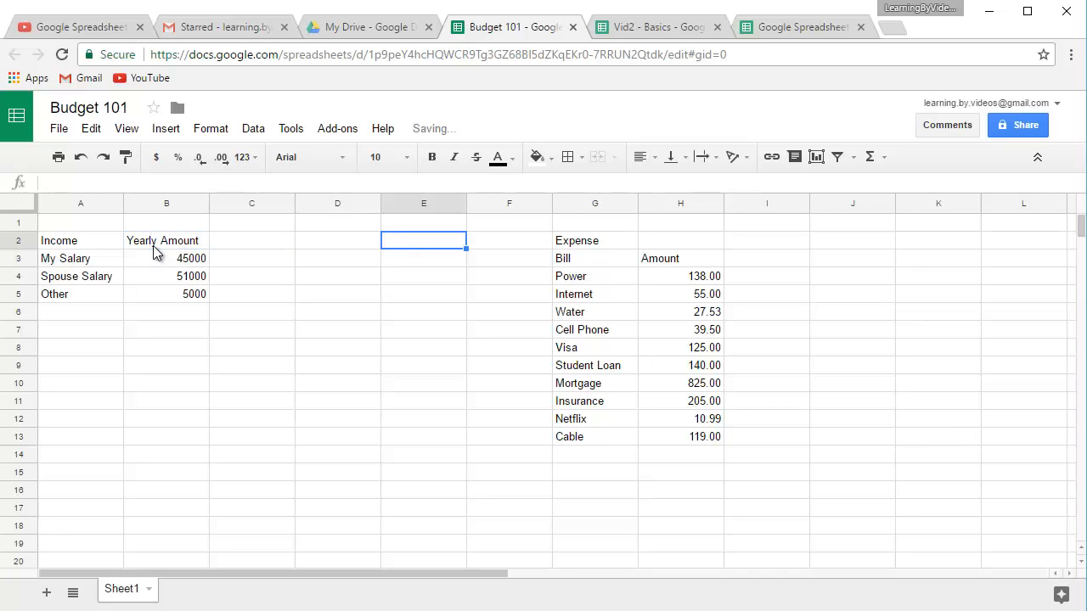
{"action": "type", "text": "Mo"}
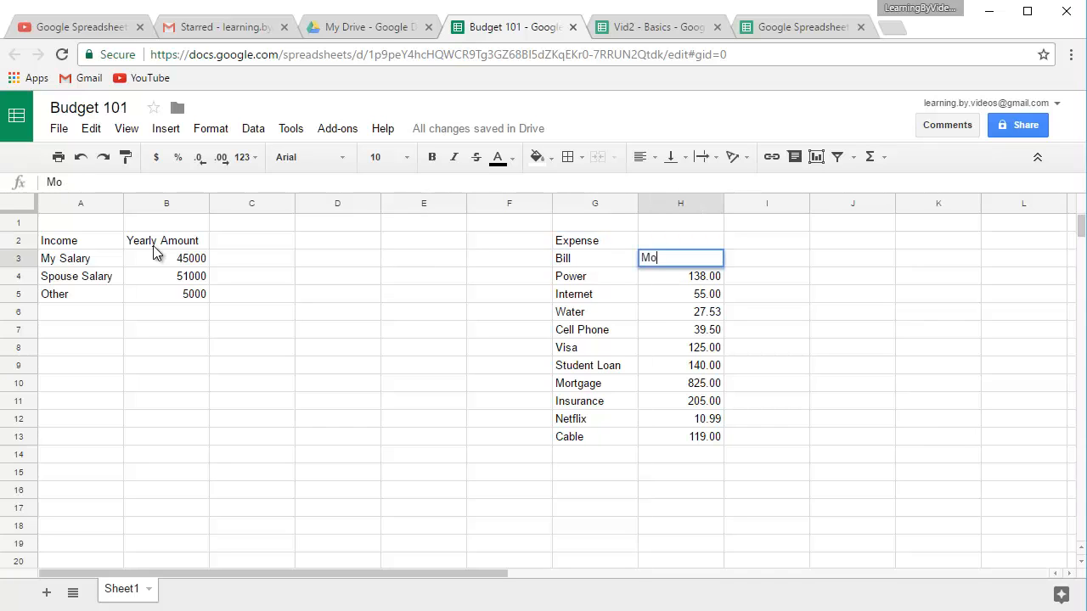
{"action": "type", "text": "nthly Amount"}
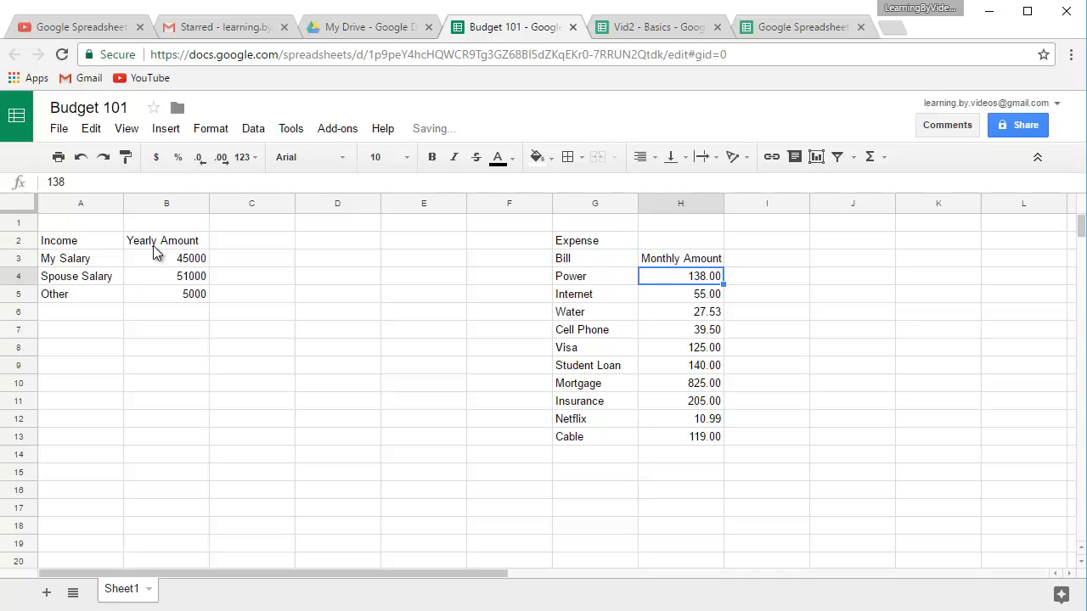
{"action": "left_click", "coordinate": [251, 275]}
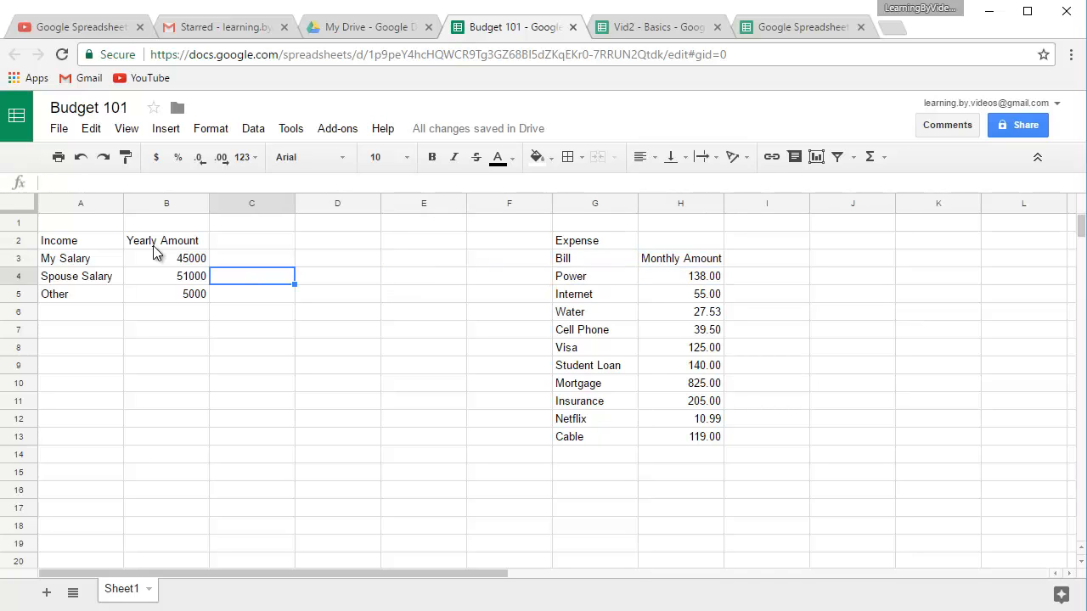
{"action": "left_click", "coordinate": [166, 275]}
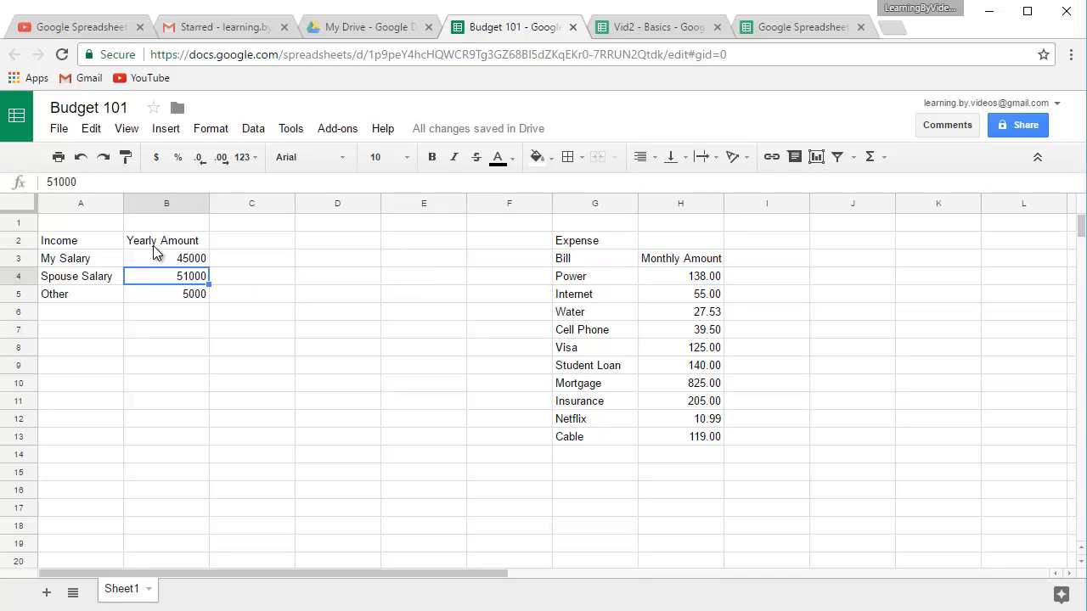
{"action": "left_click", "coordinate": [167, 294]}
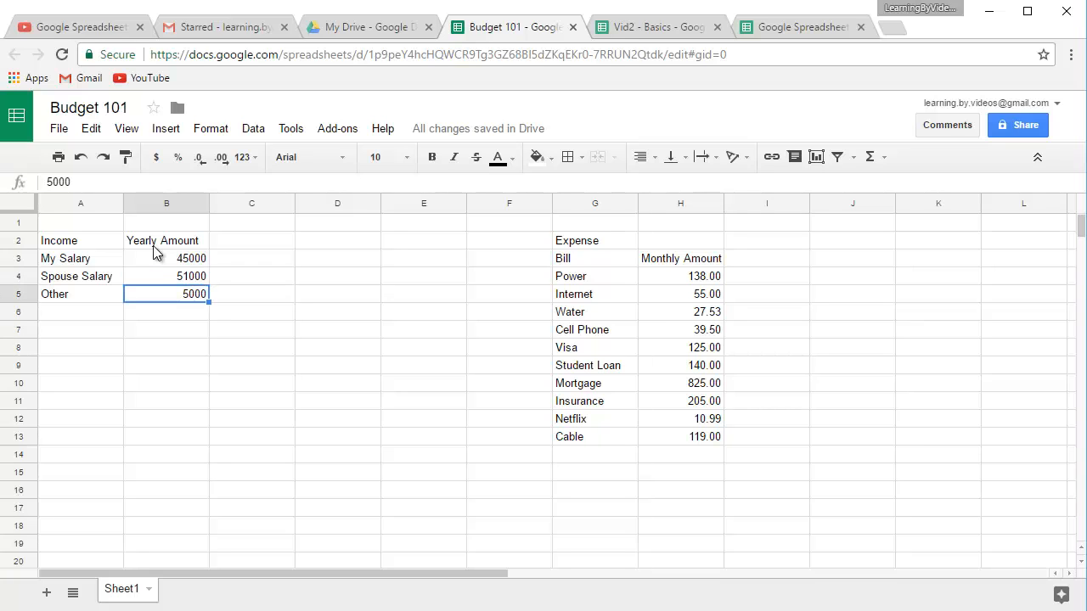
{"action": "left_click", "coordinate": [166, 329]}
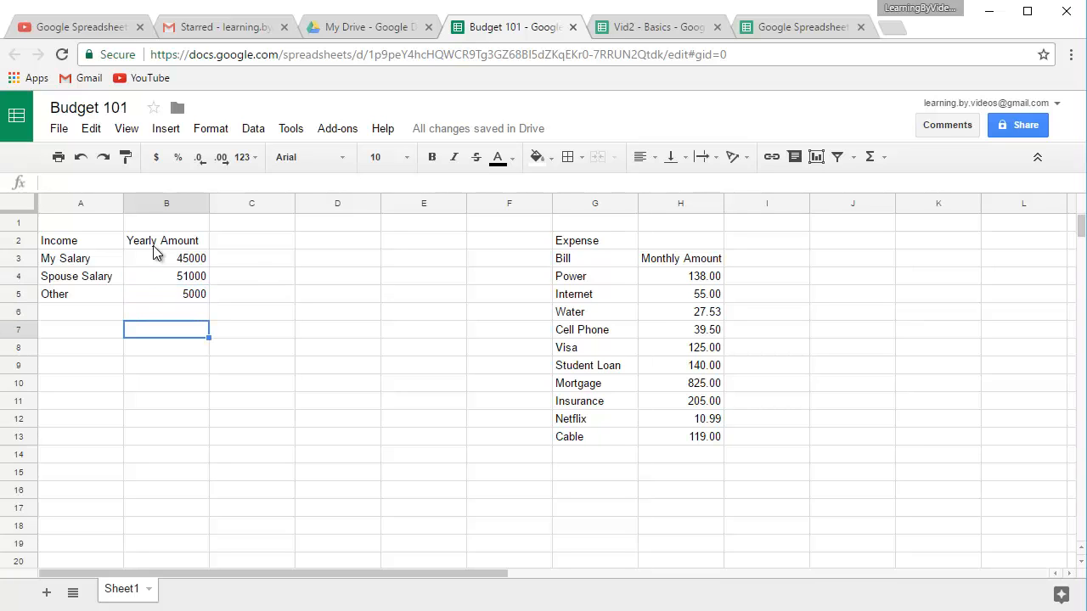
{"action": "left_click", "coordinate": [81, 329]}
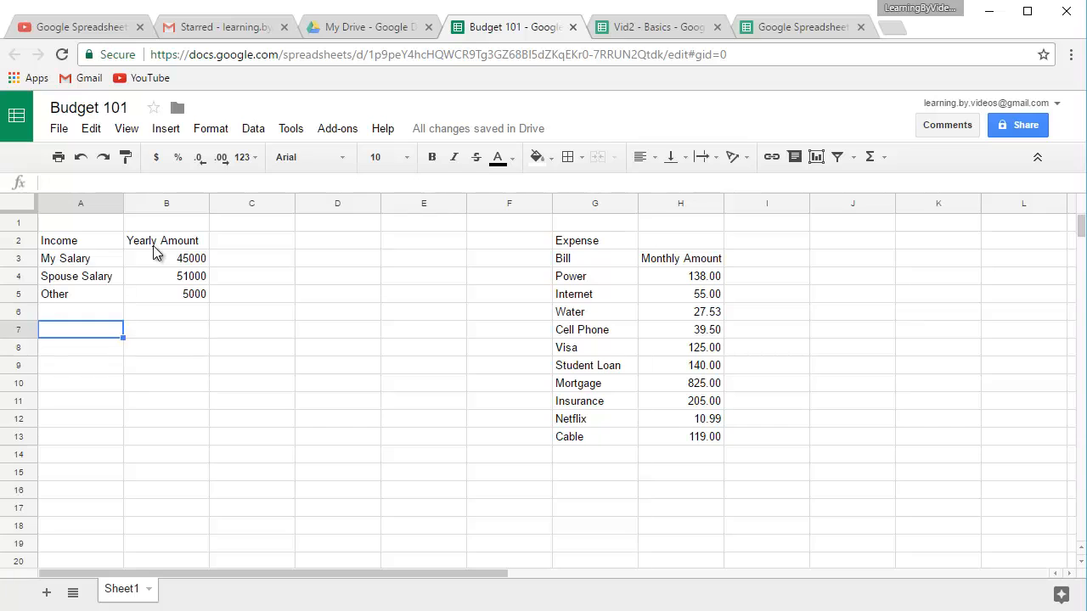
Add a Total label in A9 and =sum(B3:B8) in B9, giving 101000
{"action": "left_click", "coordinate": [82, 365]}
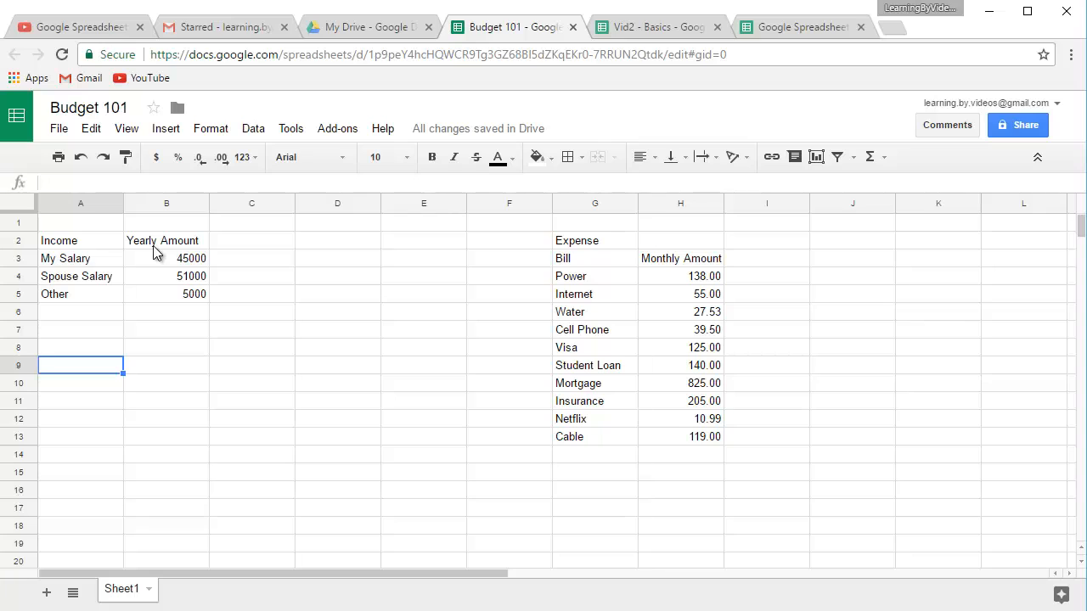
{"action": "type", "text": "Total"}
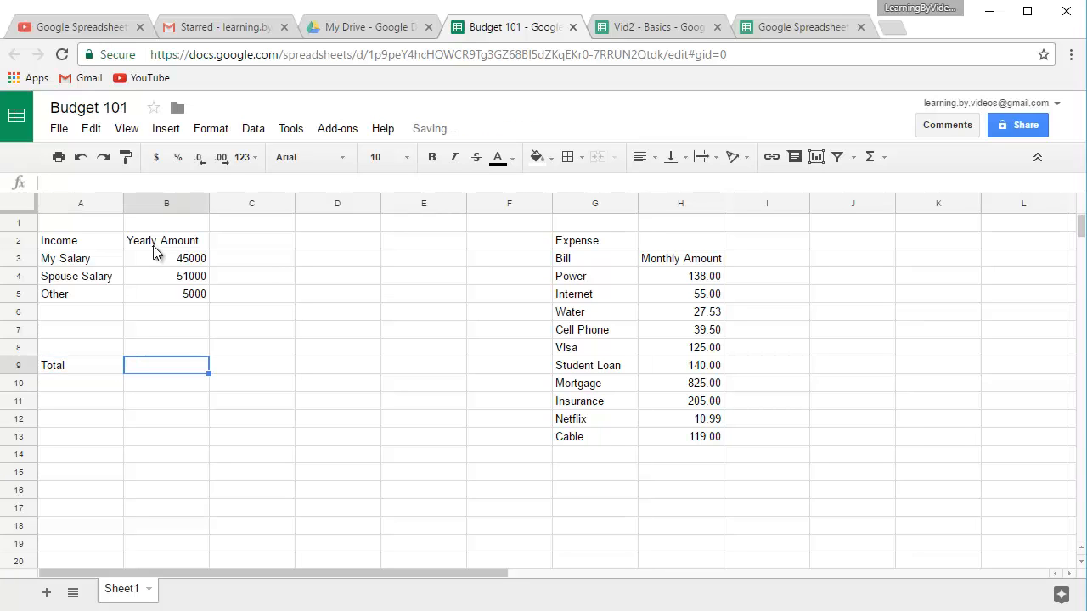
{"action": "type", "text": "="}
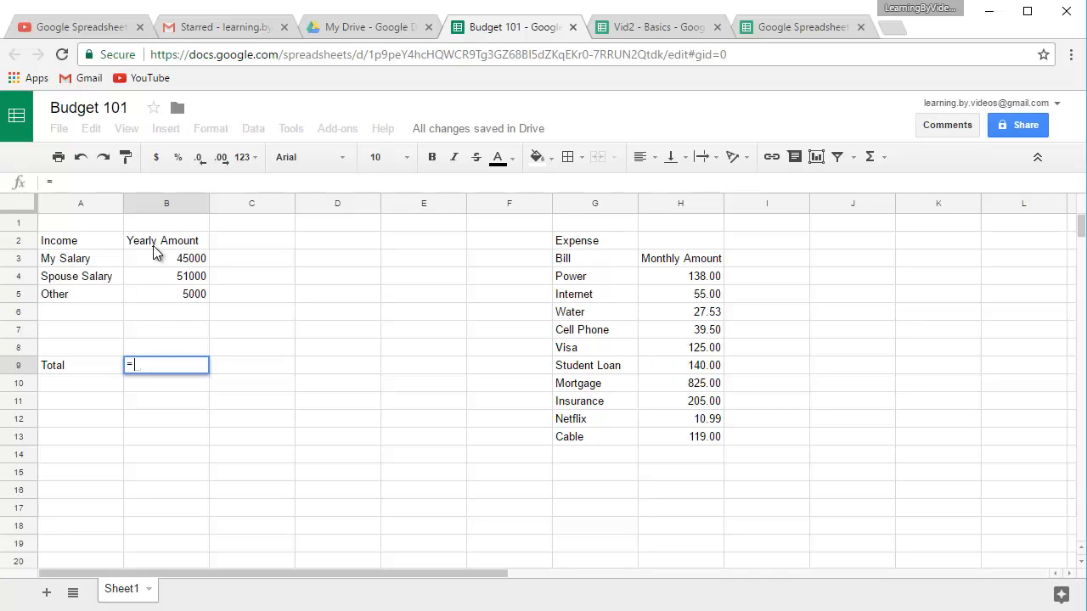
{"action": "type", "text": "sum(B3:B4"}
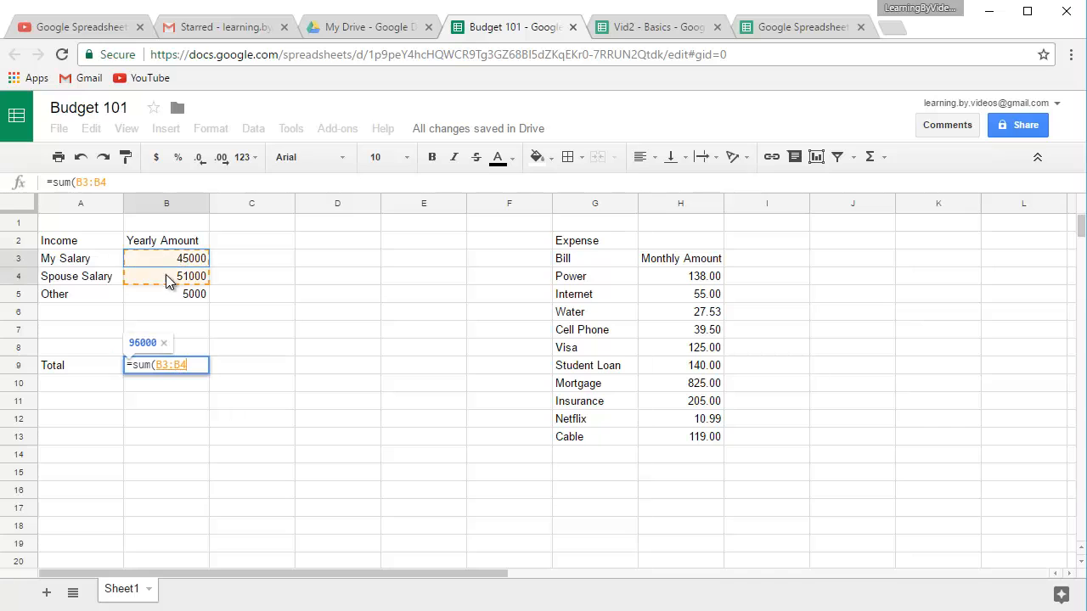
{"action": "left_click_drag", "start_coordinate": [166, 275], "coordinate": [166, 346]}
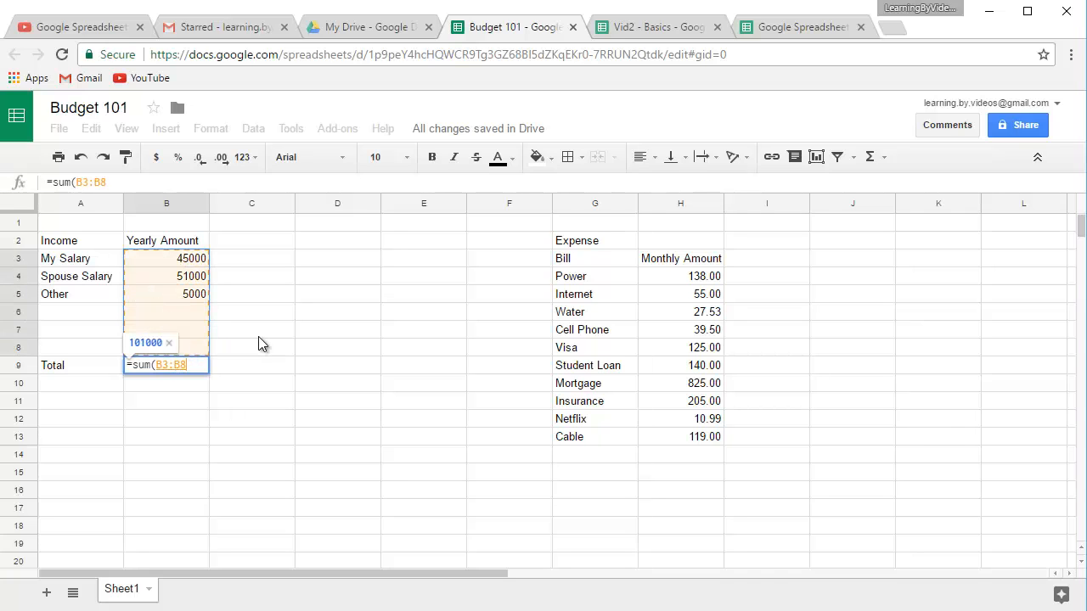
{"action": "type", "text": ")"}
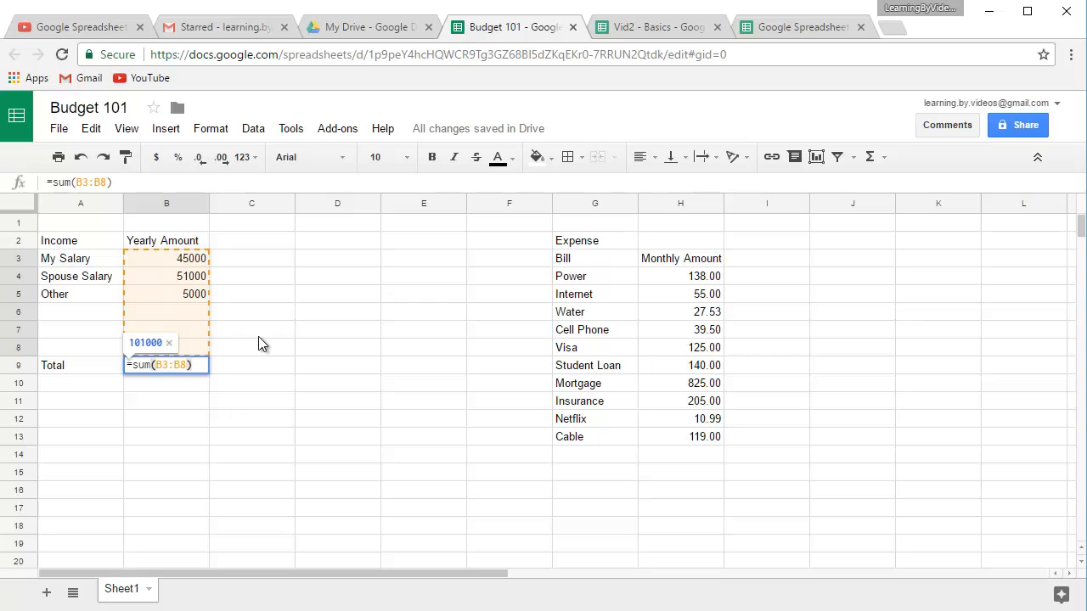
{"action": "key", "text": "Return"}
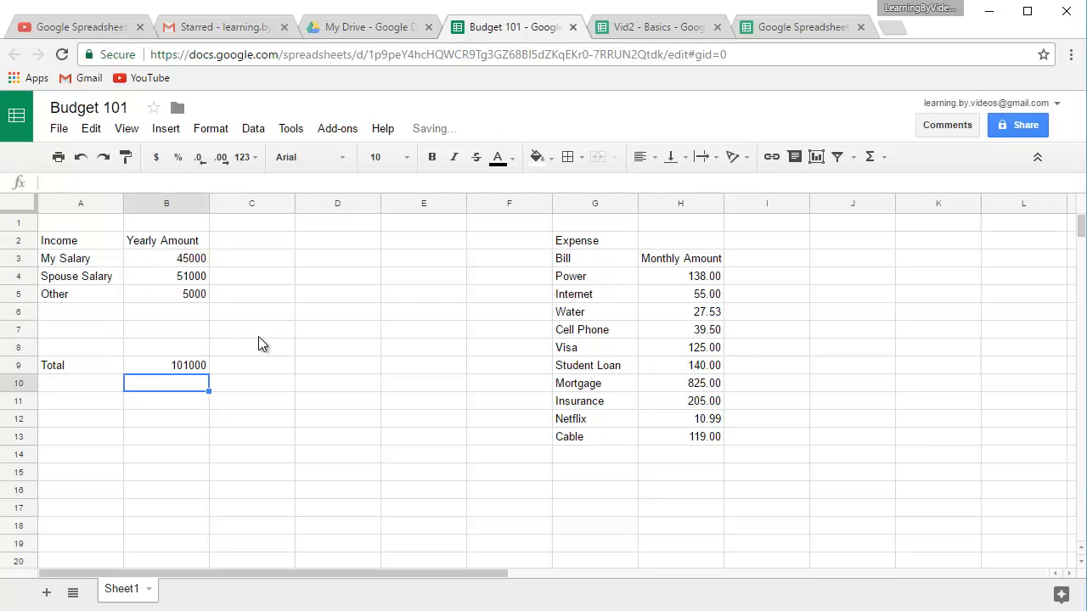
{"action": "left_click", "coordinate": [166, 365]}
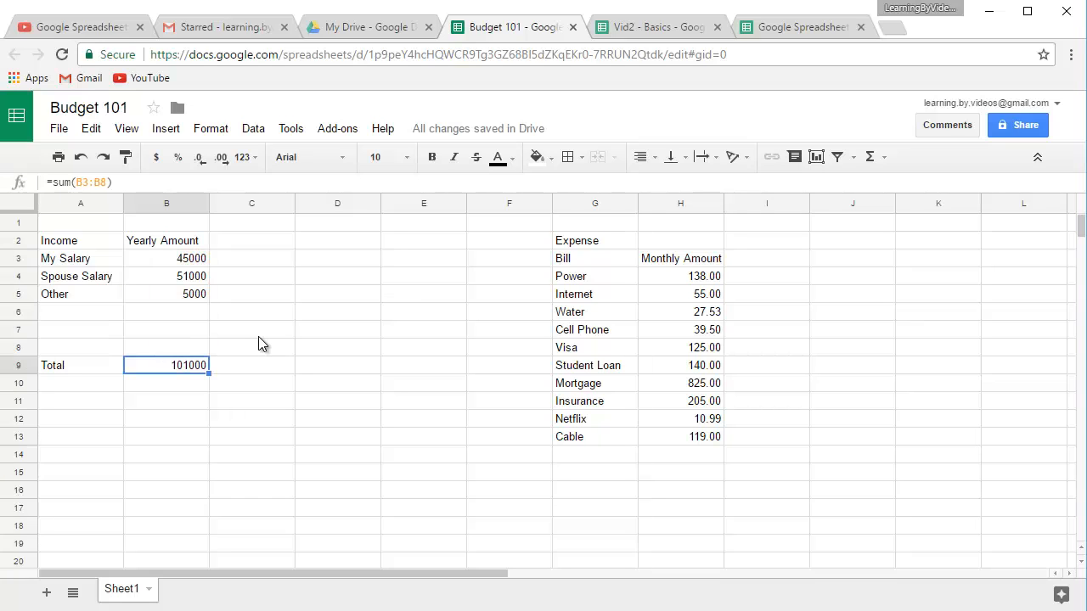
{"action": "left_click", "coordinate": [594, 365]}
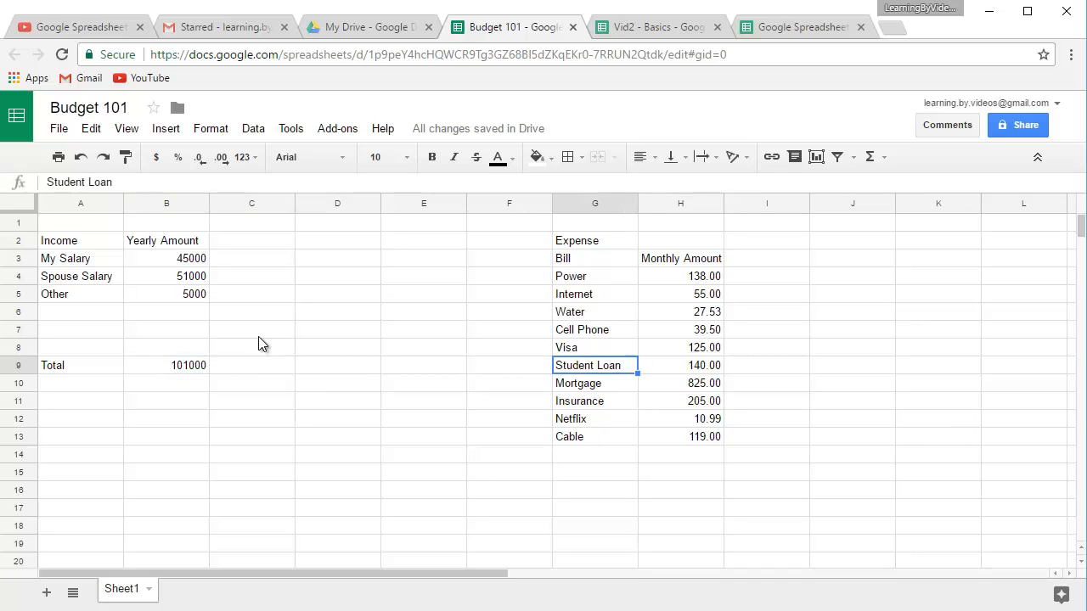
{"action": "left_click", "coordinate": [336, 365]}
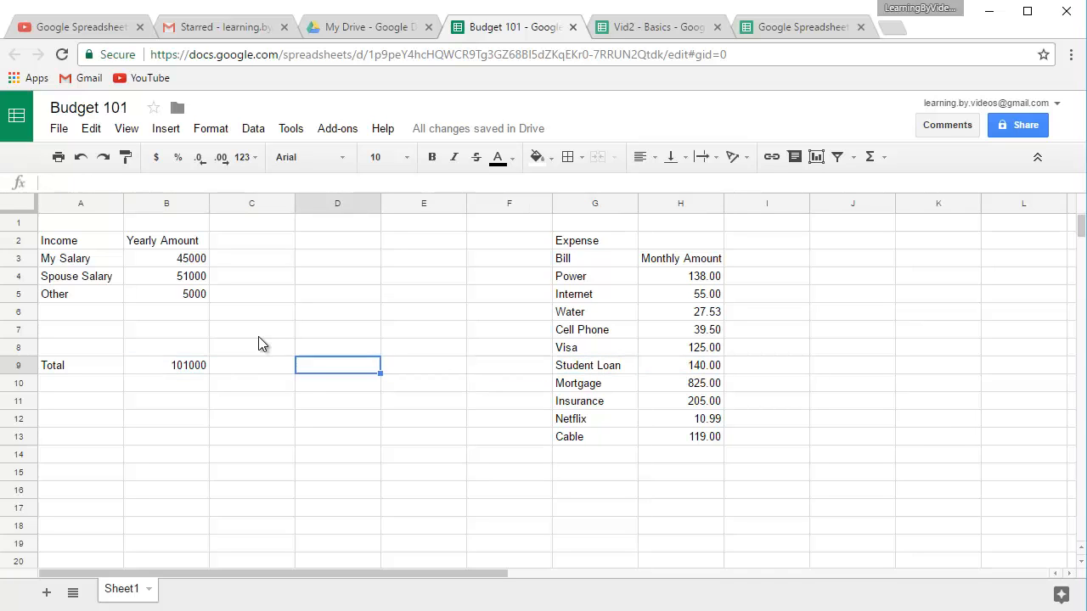
{"action": "left_click", "coordinate": [167, 383]}
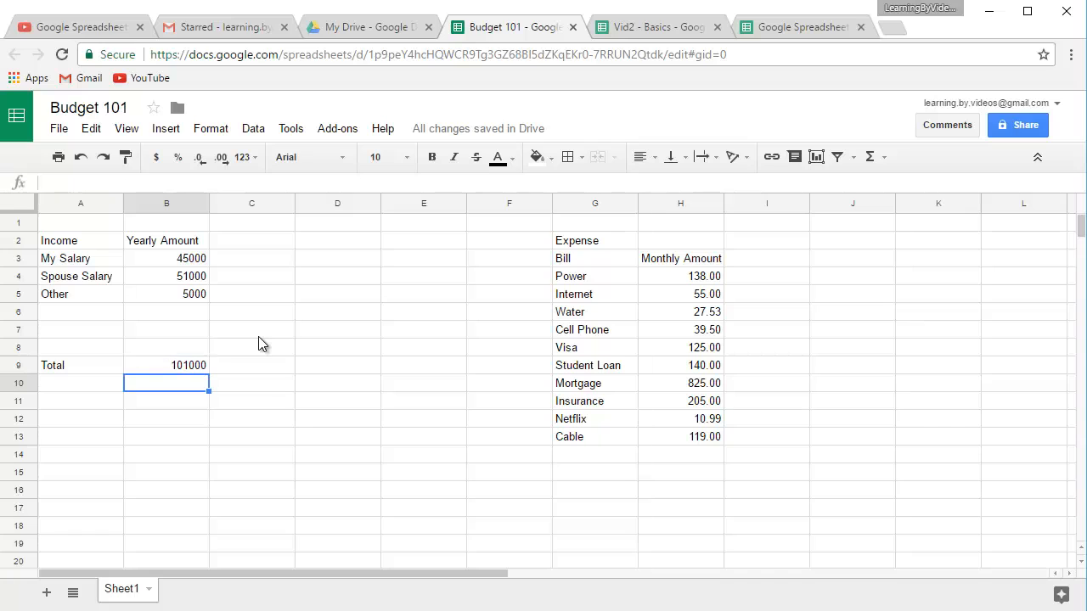
{"action": "left_click", "coordinate": [82, 384]}
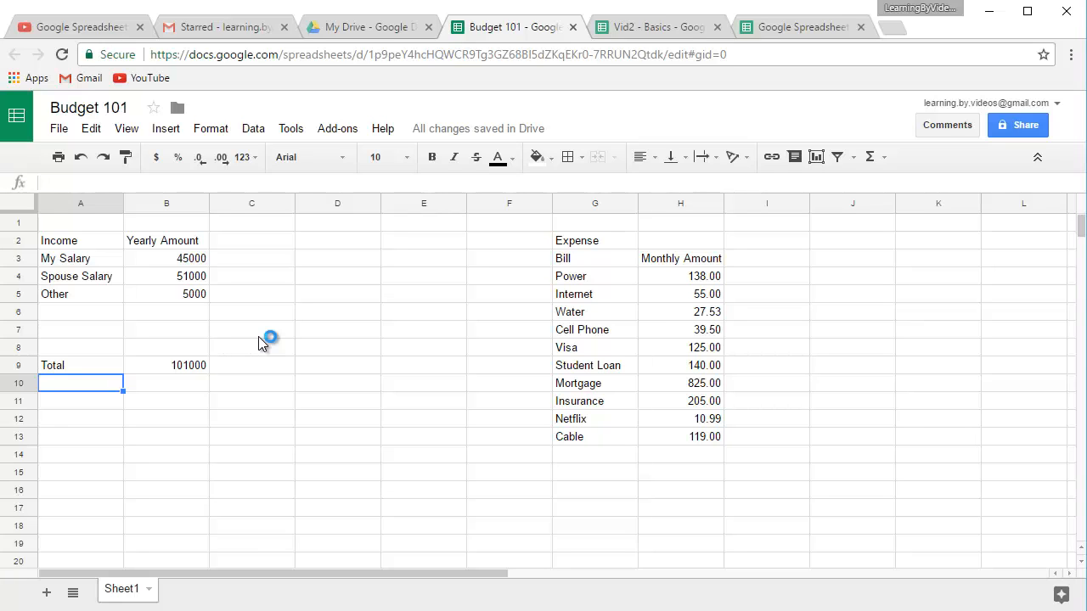
{"action": "left_click", "coordinate": [81, 365]}
{"action": "type", "text": "M"}
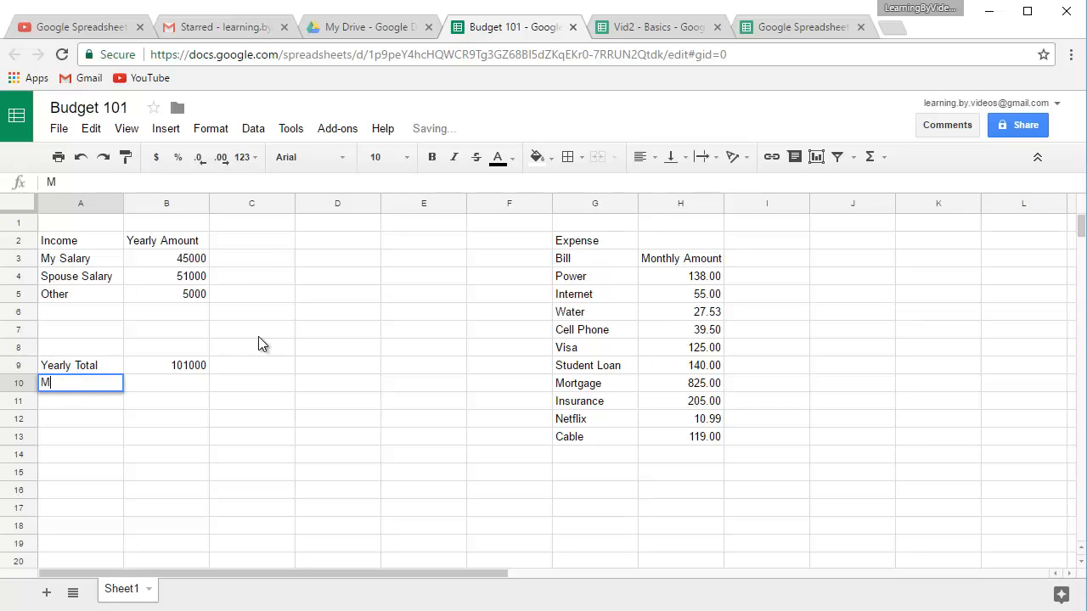
Add a Monthly Total row with =B9/12 in B10, showing 8416.666667
{"action": "type", "text": "onthly T"}
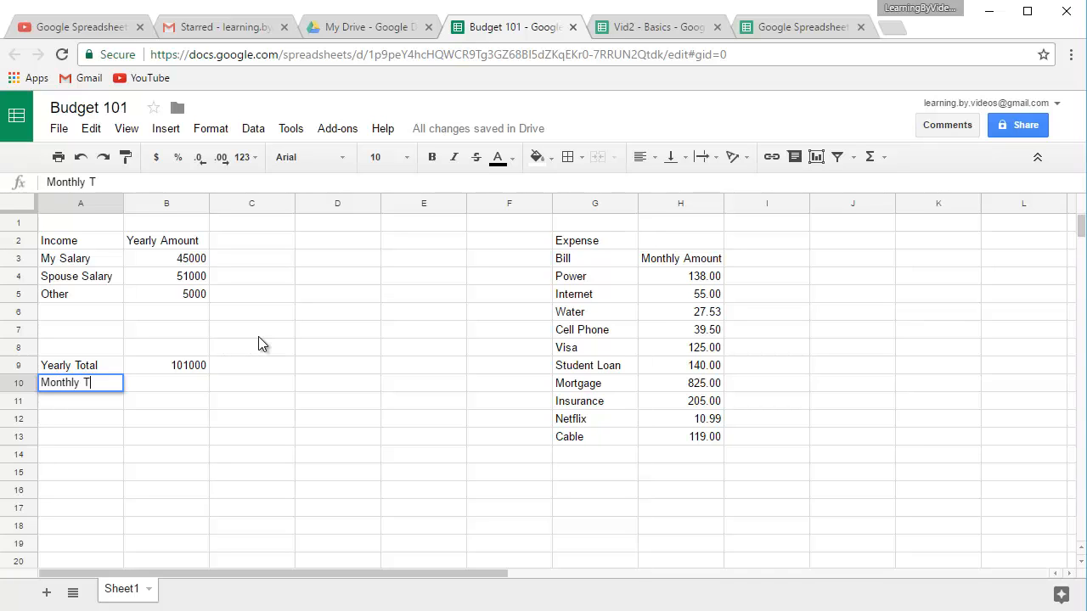
{"action": "type", "text": "otal"}
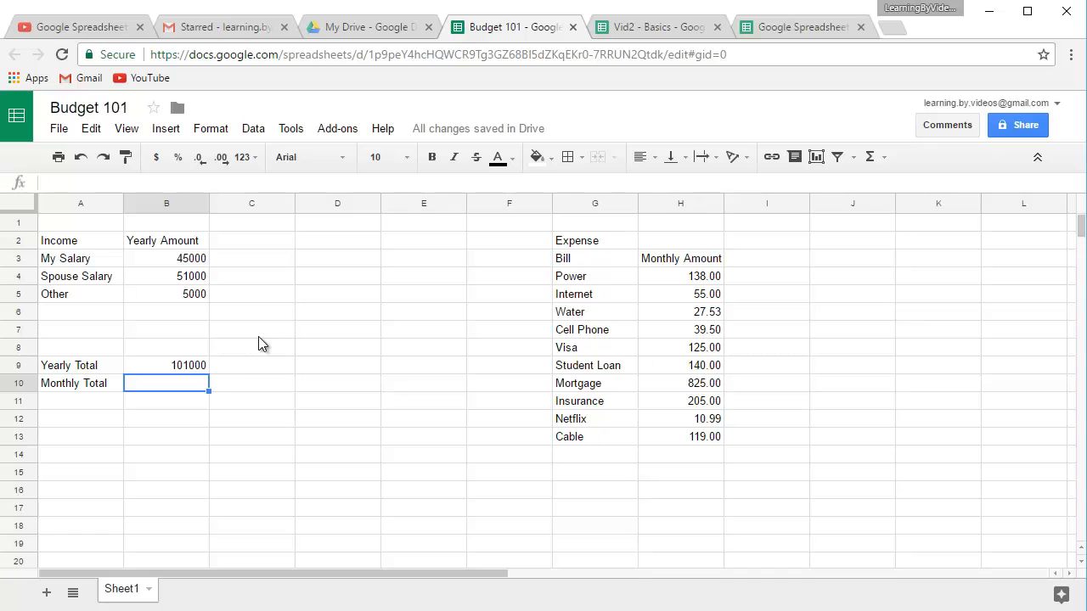
{"action": "type", "text": "=B9"}
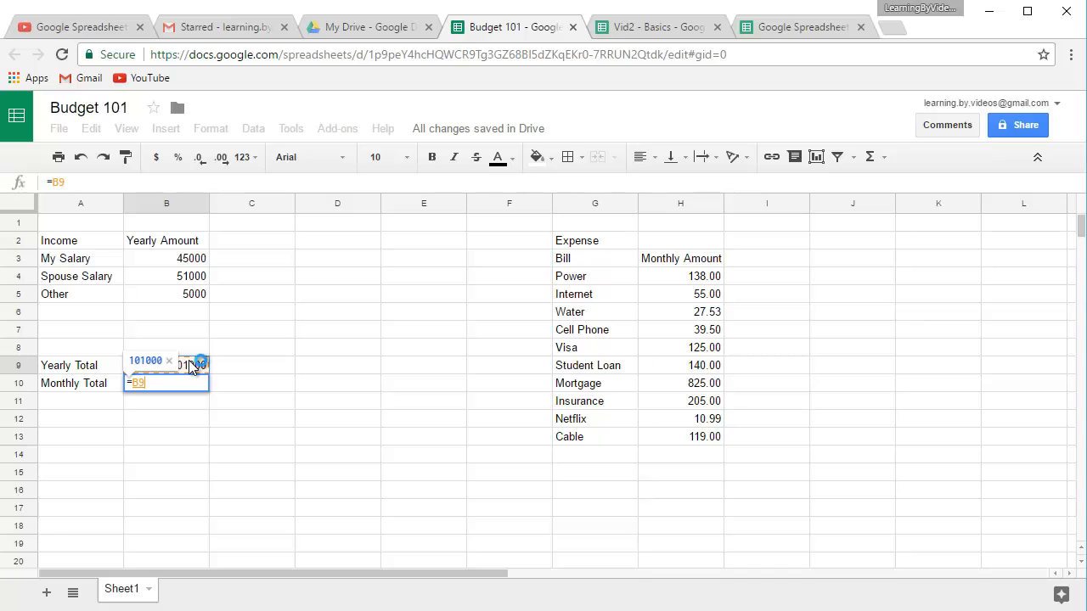
{"action": "type", "text": "/"}
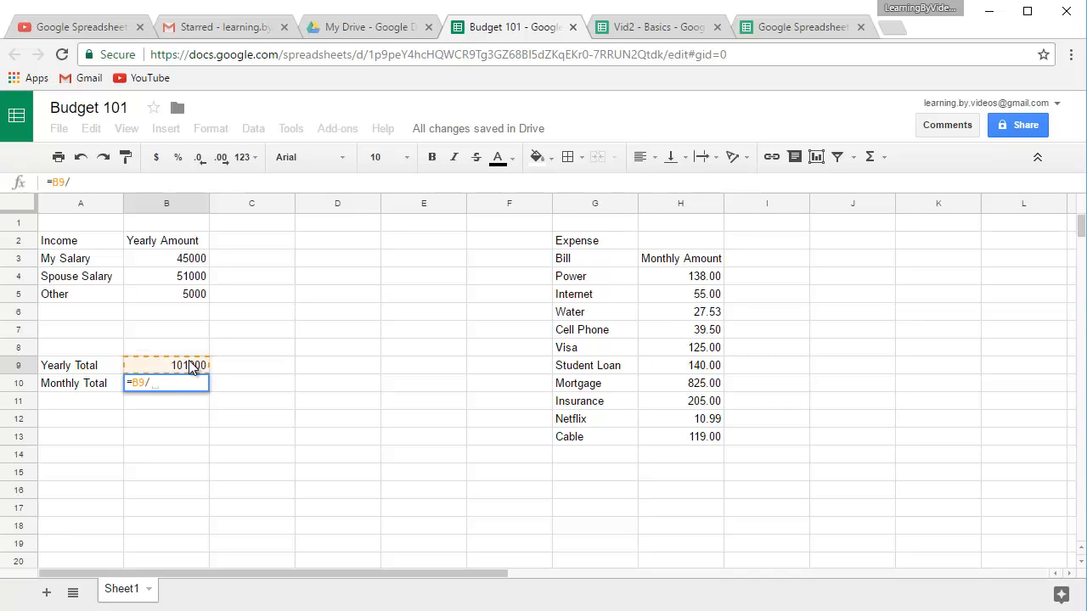
{"action": "key", "text": "Return"}
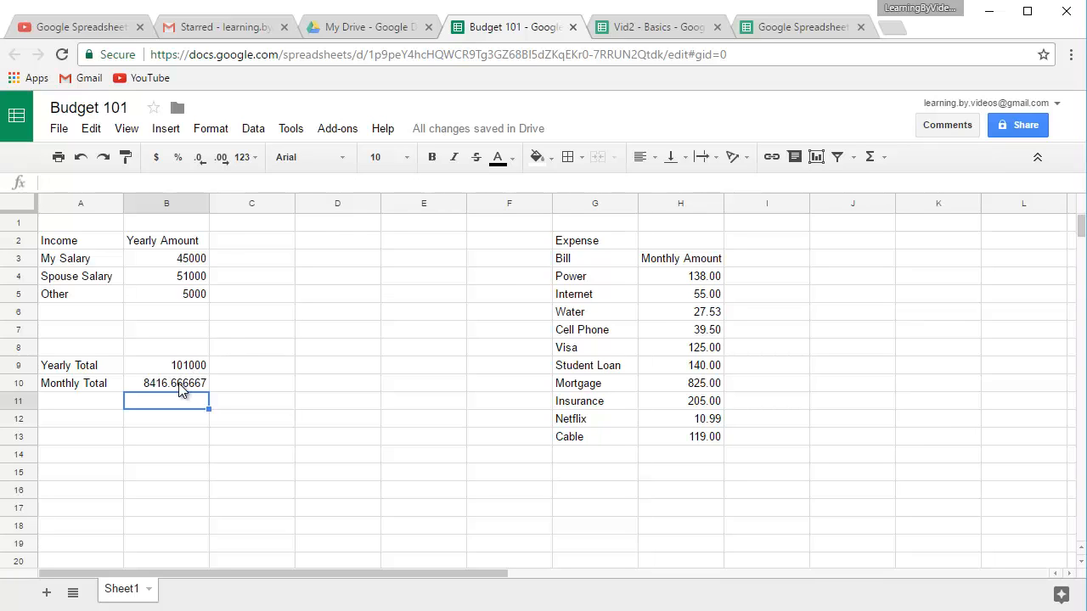
{"action": "mouse_move", "coordinate": [95, 404]}
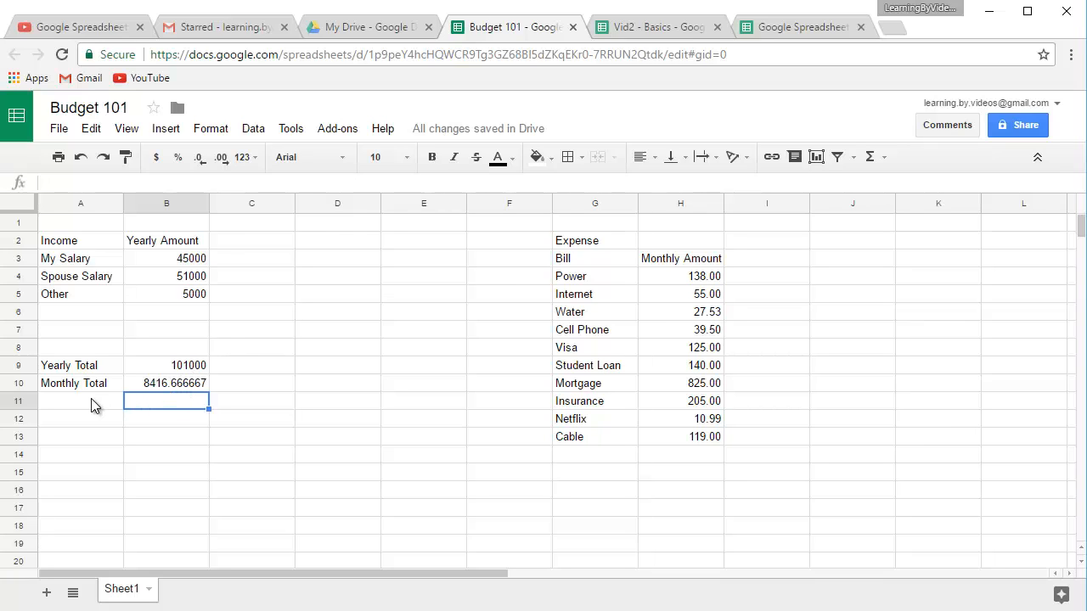
Review the Monthly Total formula and the Spouse Salary and Other income amounts
{"action": "left_click", "coordinate": [81, 401]}
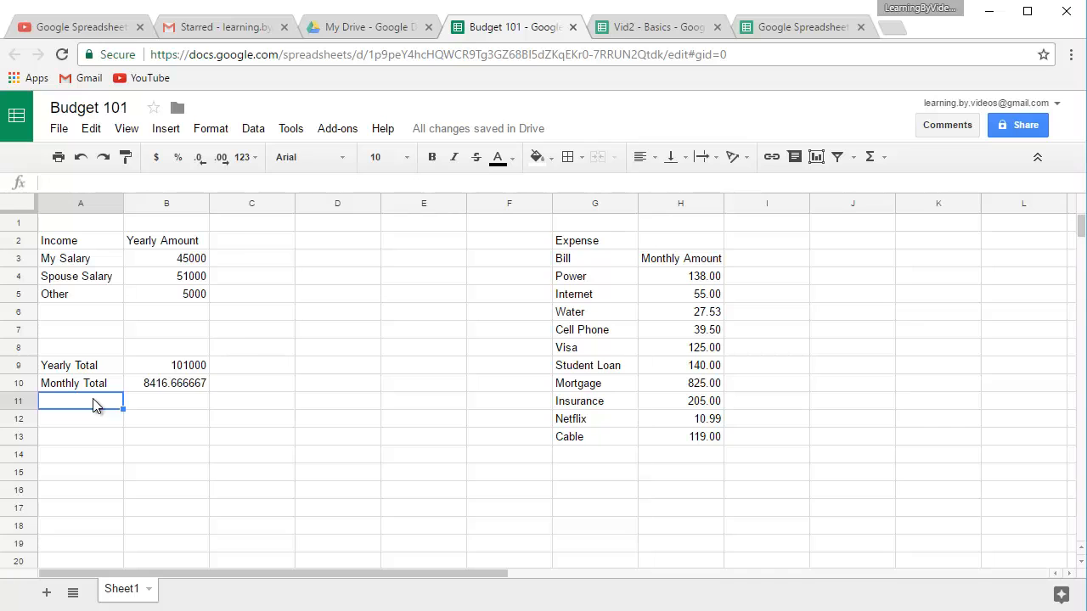
{"action": "left_click", "coordinate": [166, 383]}
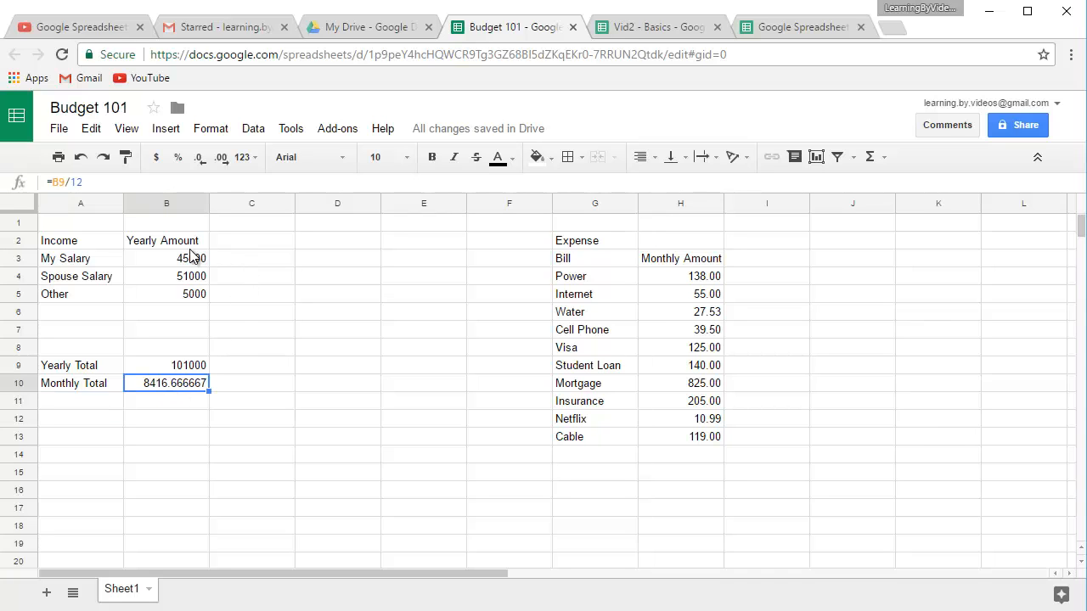
{"action": "left_click", "coordinate": [167, 275]}
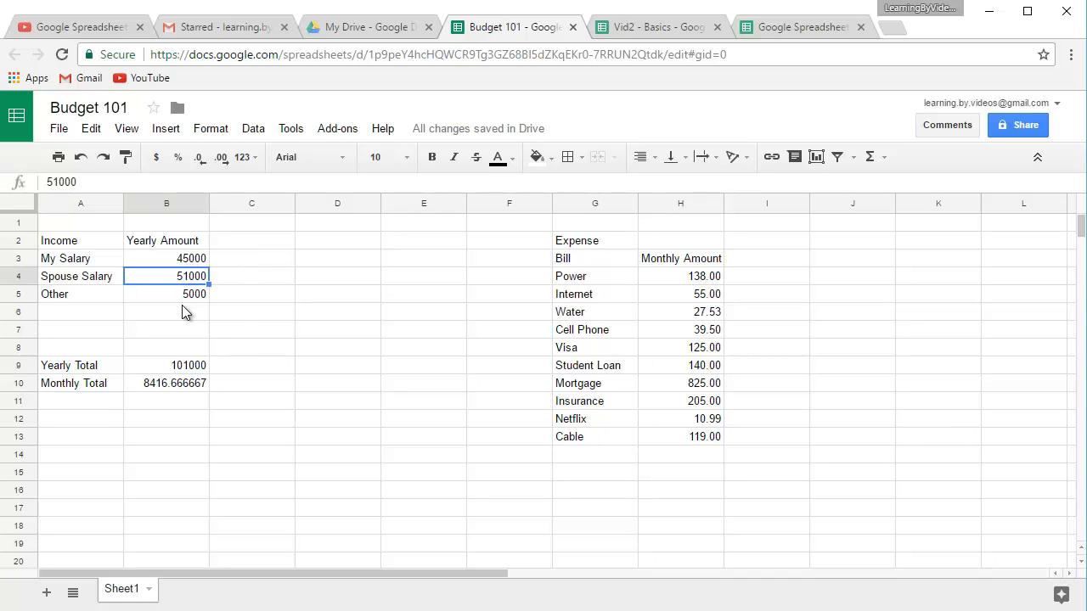
{"action": "left_click", "coordinate": [166, 294]}
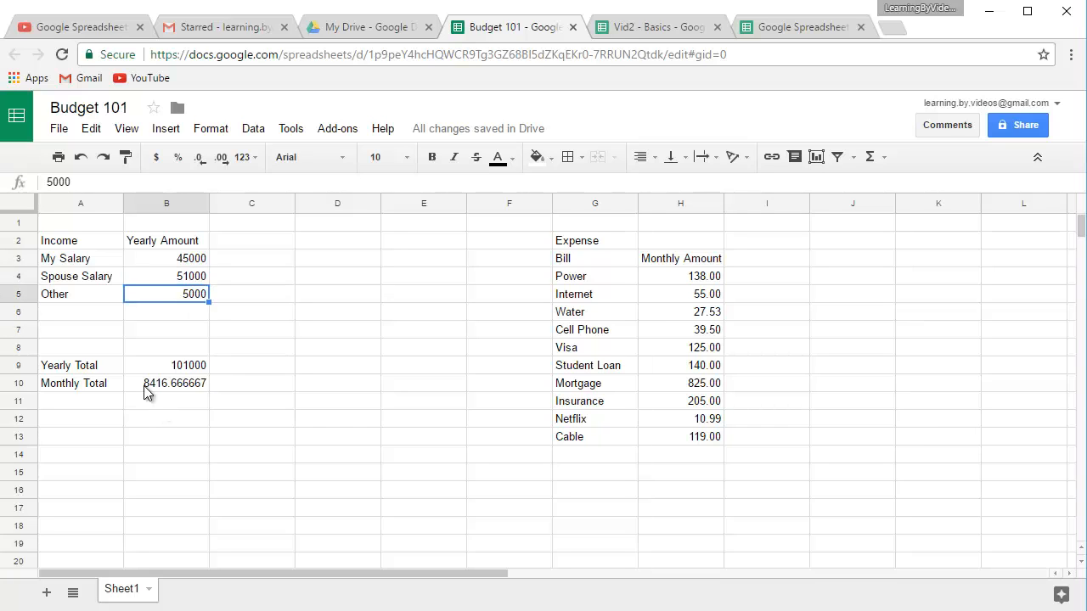
{"action": "mouse_move", "coordinate": [109, 404]}
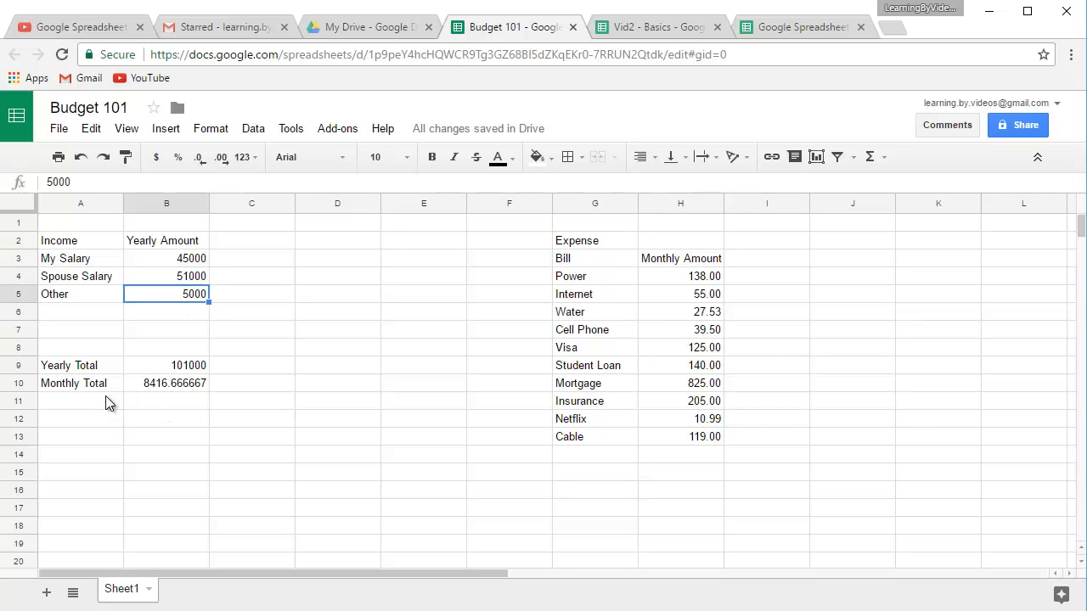
Add a 'Monthly Net' row in A11 with =B10*.68, giving 5723.333333
{"action": "left_click", "coordinate": [81, 401]}
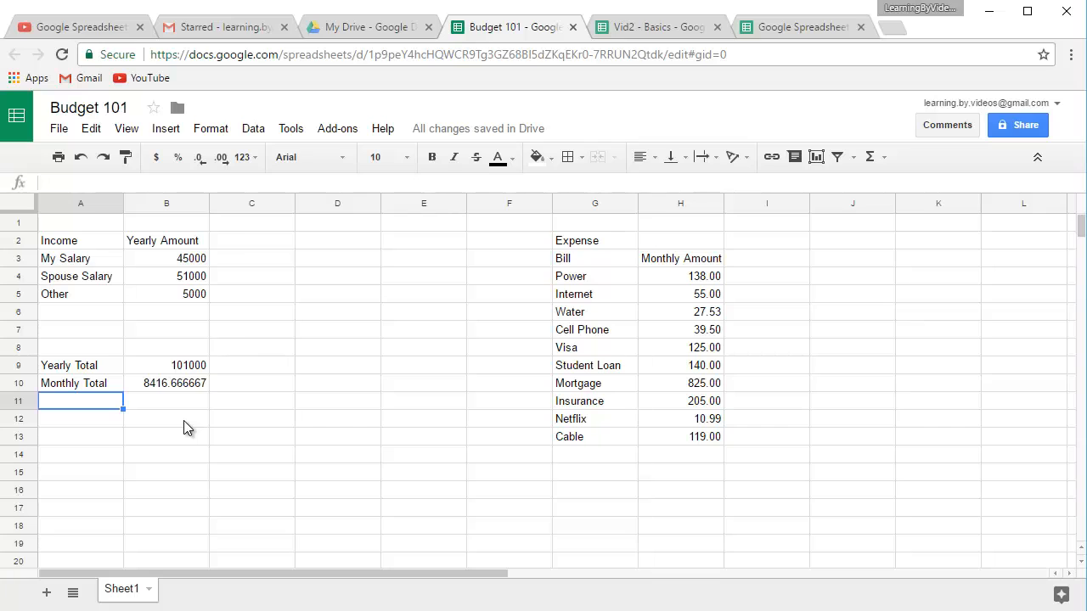
{"action": "type", "text": "Monthly Total"}
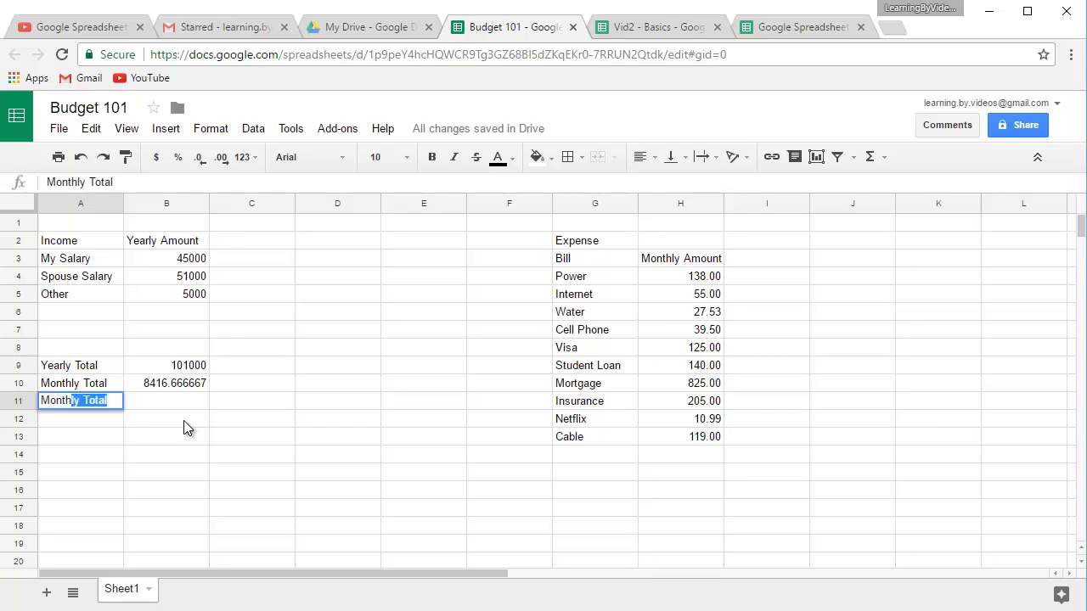
{"action": "type", "text": "Monthly Net"}
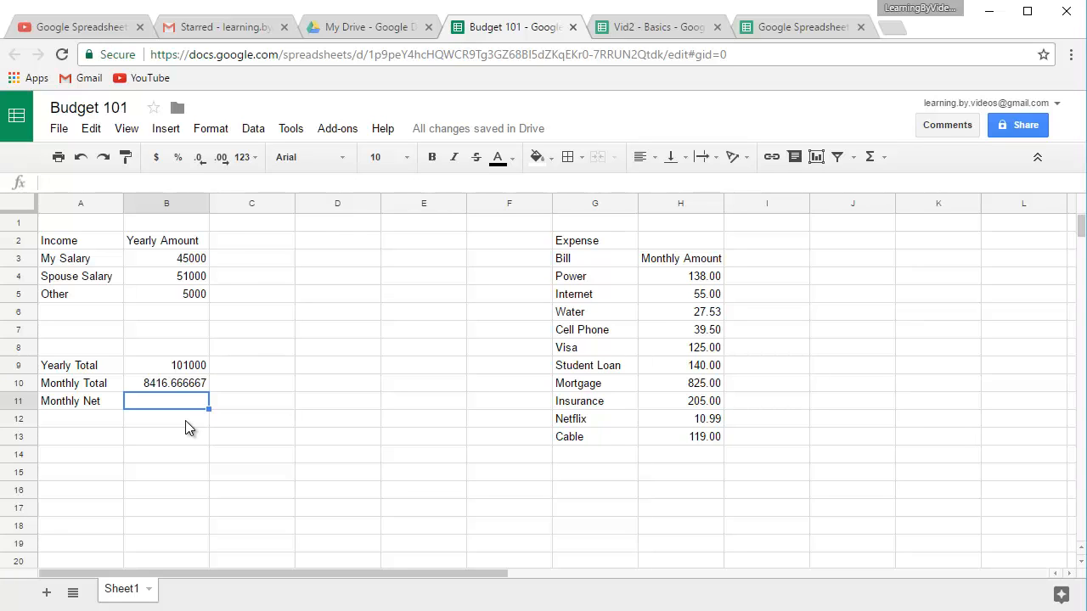
{"action": "type", "text": "="}
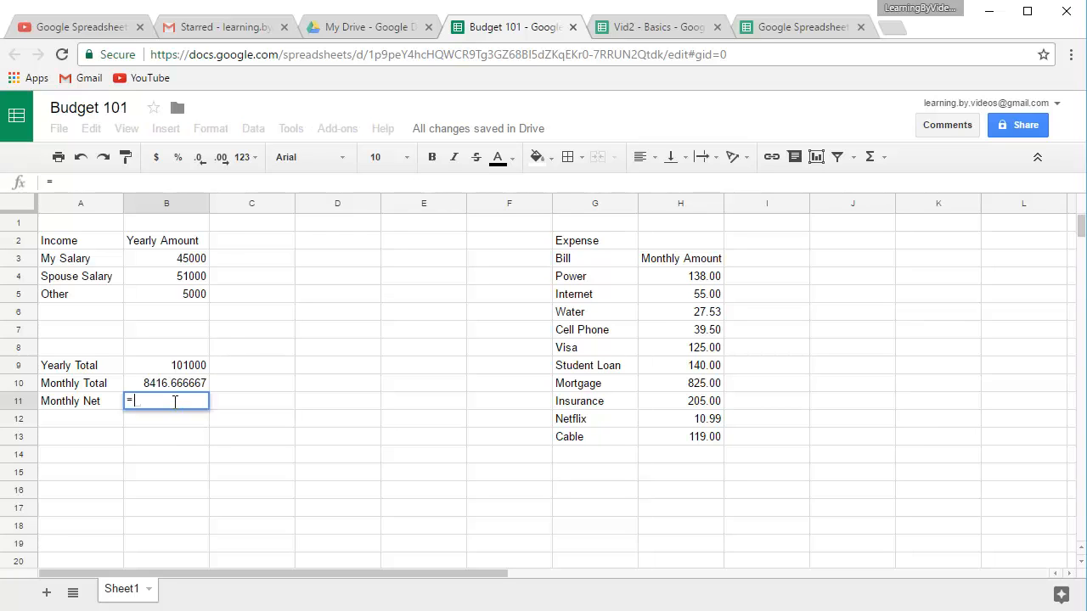
{"action": "left_click", "coordinate": [166, 383]}
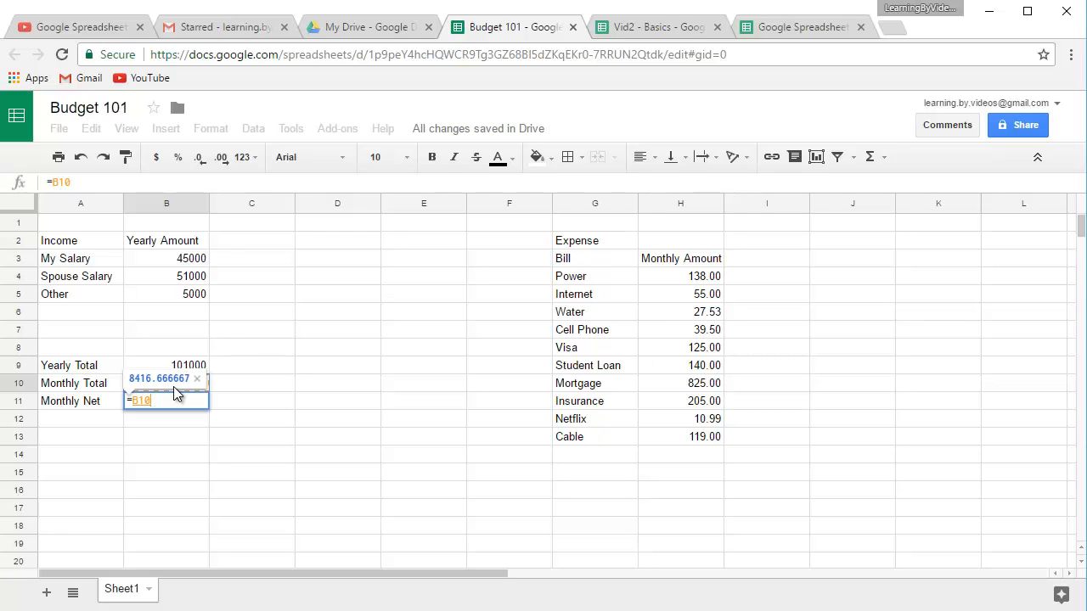
{"action": "type", "text": "*"}
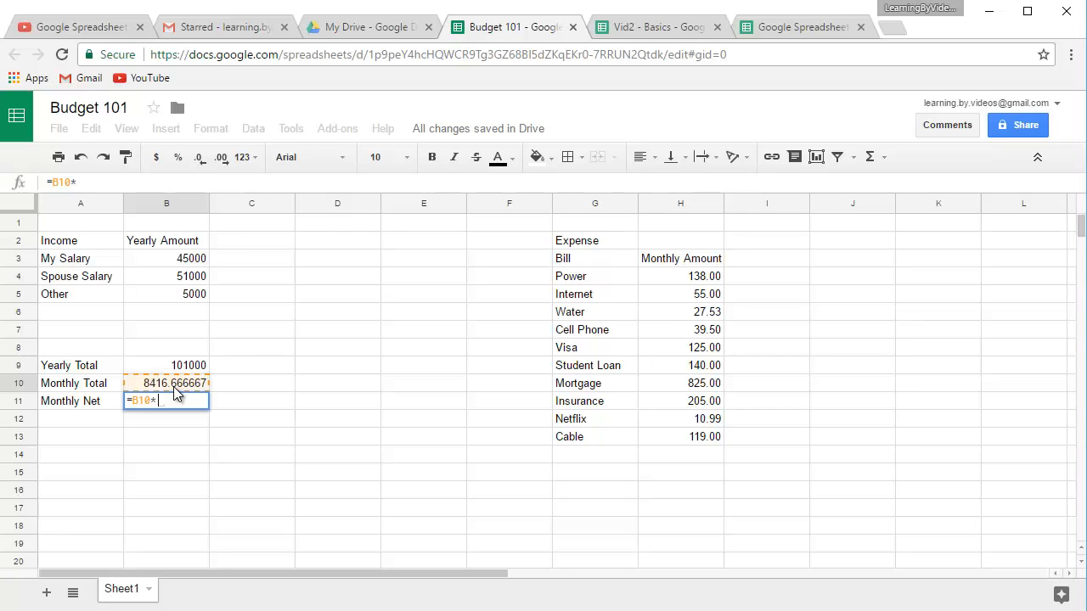
{"action": "type", "text": ".68"}
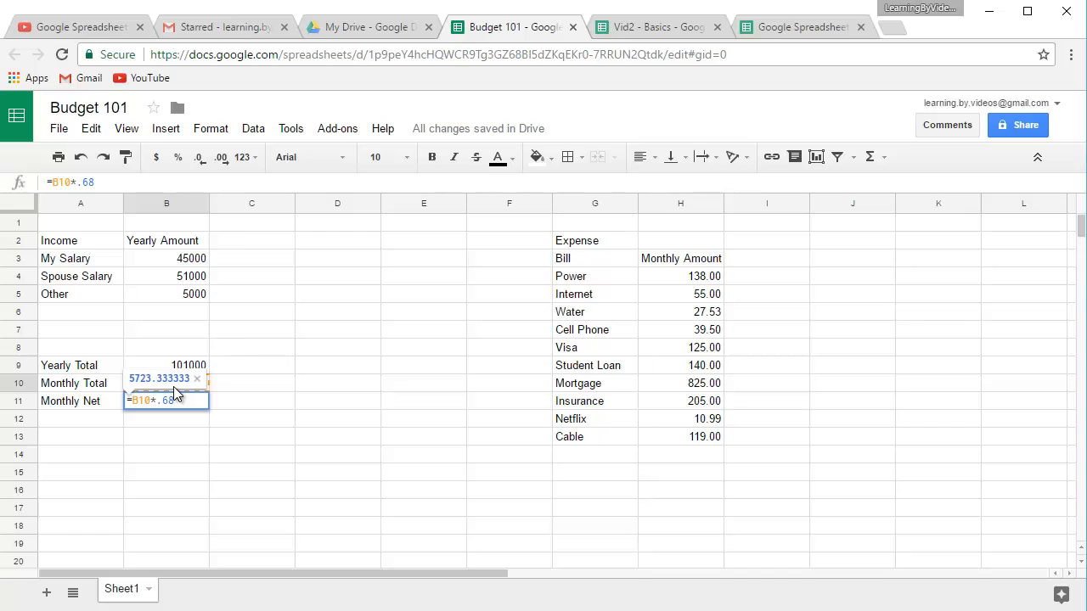
{"action": "key", "text": "Return"}
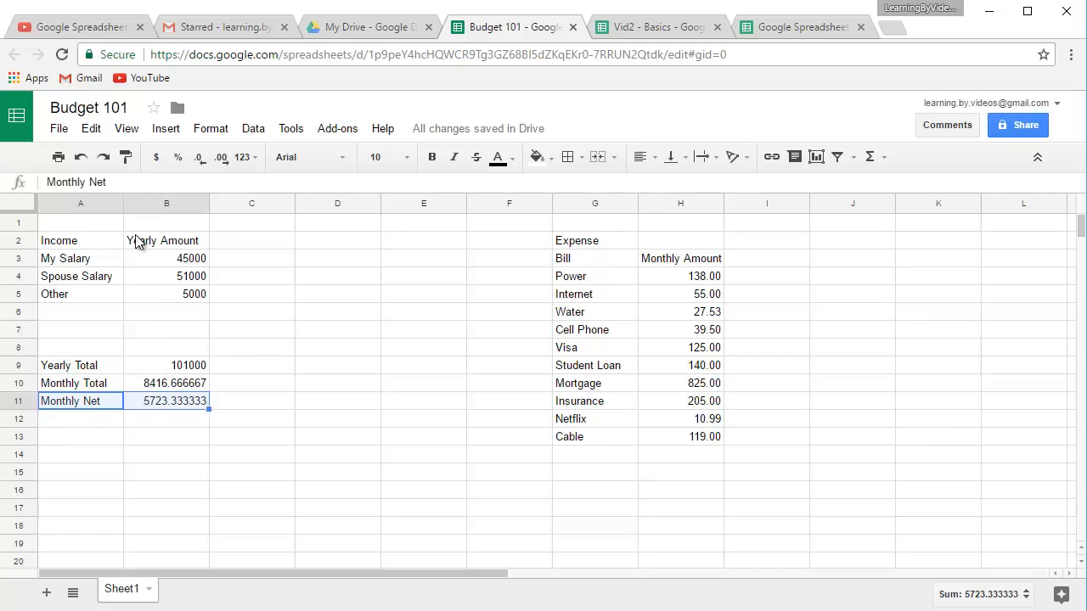
Show B3:B11 as dollar currency and make the Monthly Net row bold with a green fill
{"action": "left_click", "coordinate": [431, 156]}
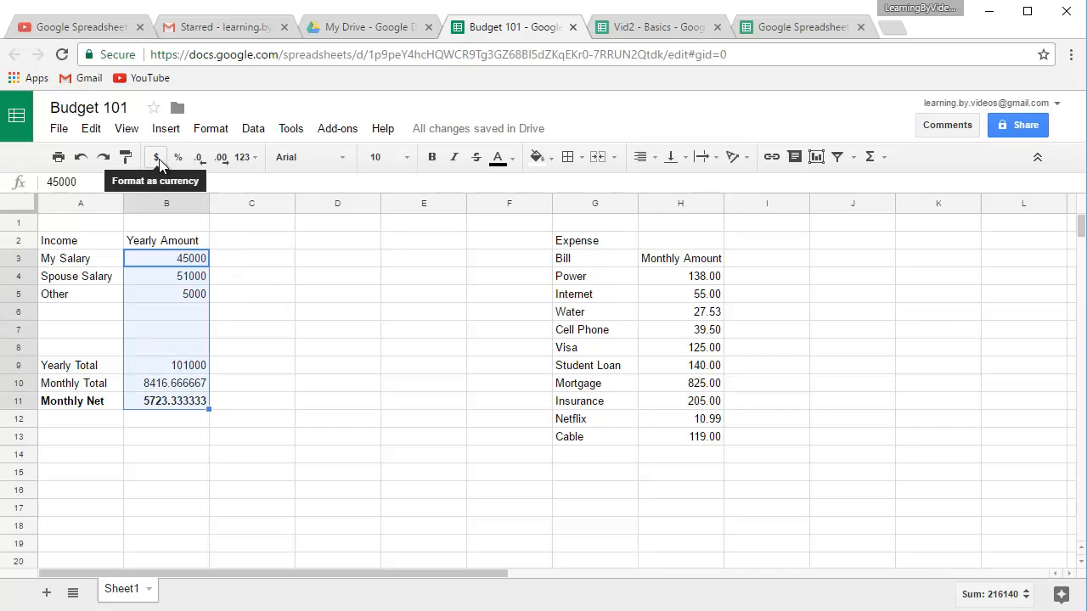
{"action": "left_click", "coordinate": [156, 157]}
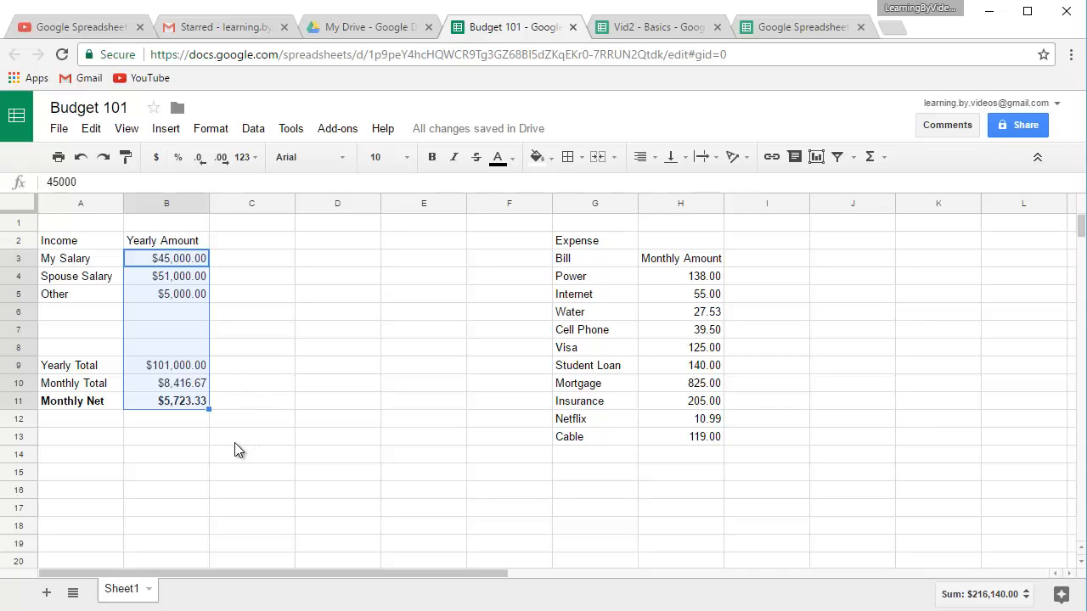
{"action": "left_click", "coordinate": [82, 401]}
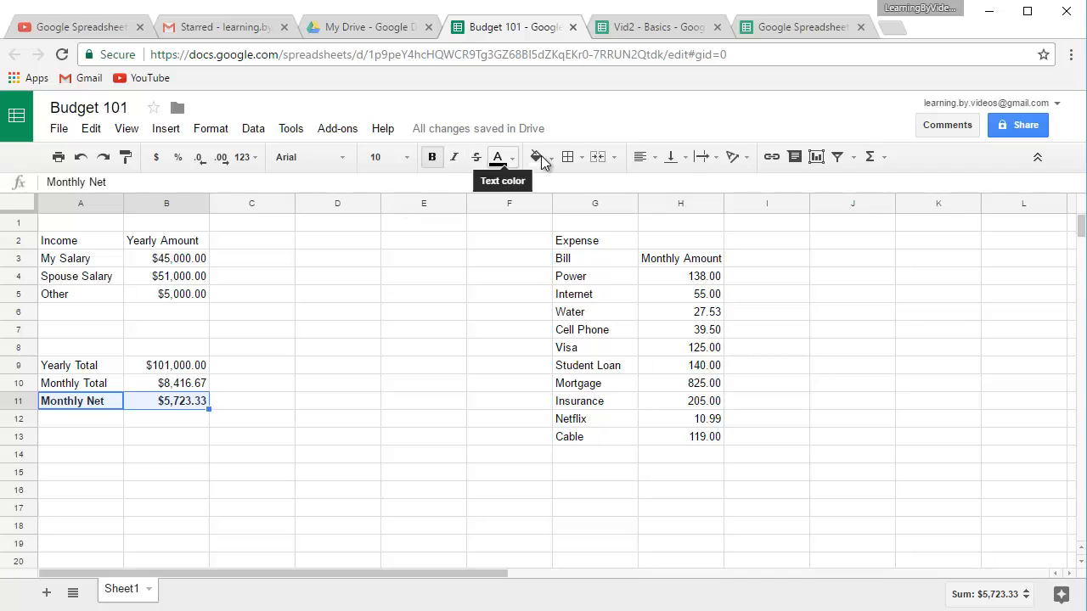
{"action": "left_click", "coordinate": [535, 156]}
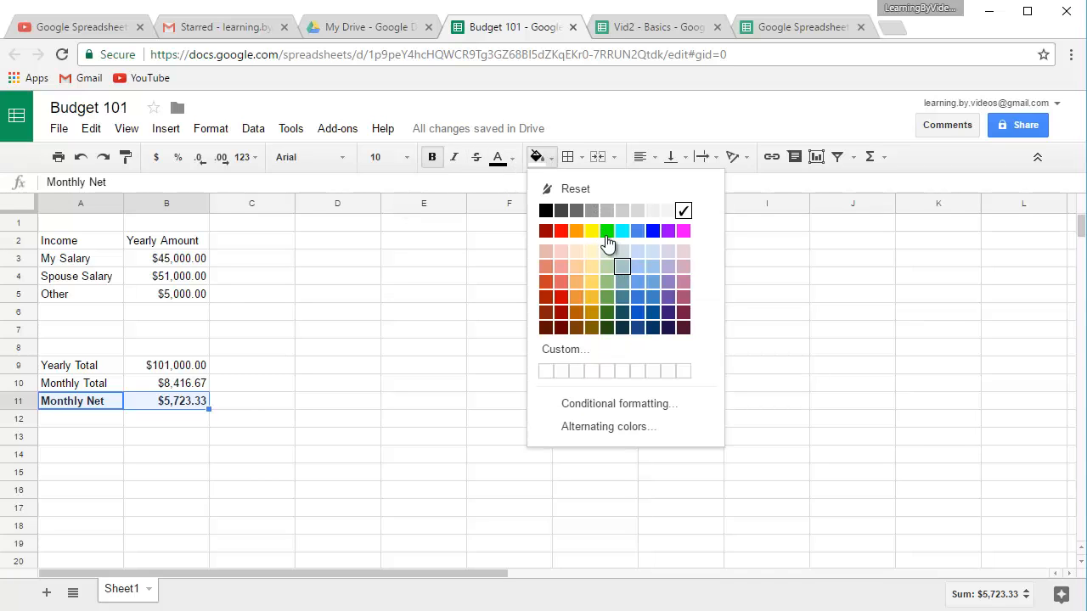
{"action": "mouse_move", "coordinate": [638, 274]}
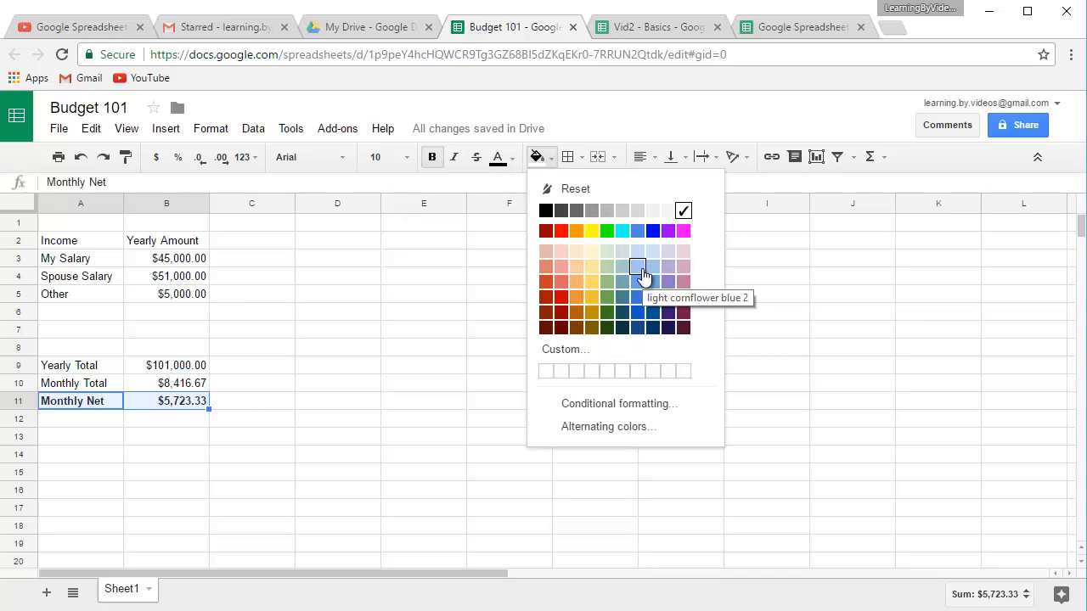
{"action": "mouse_move", "coordinate": [621, 266]}
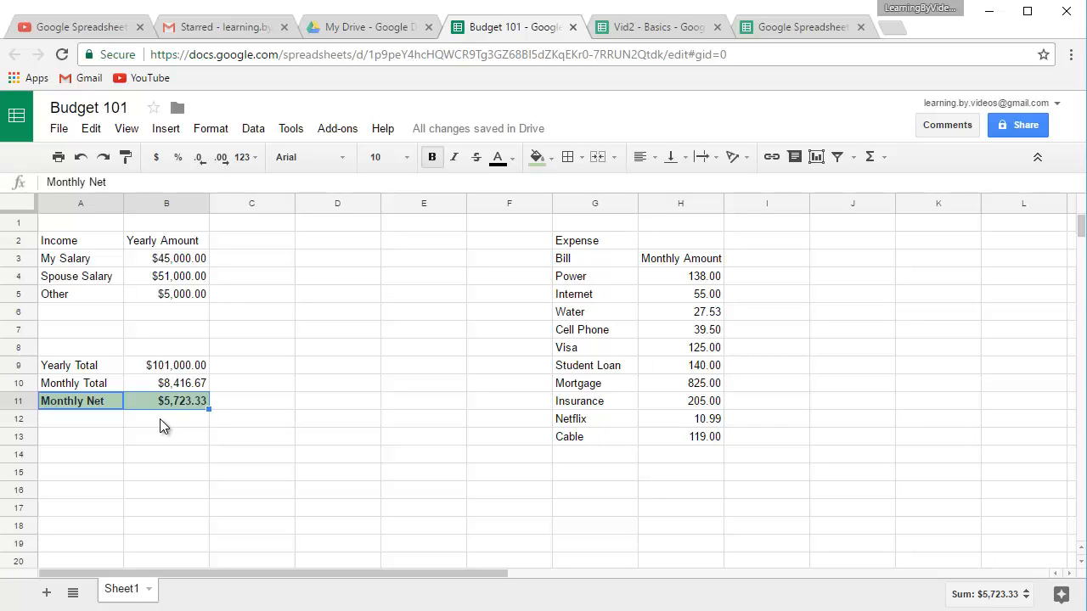
{"action": "left_click", "coordinate": [166, 417]}
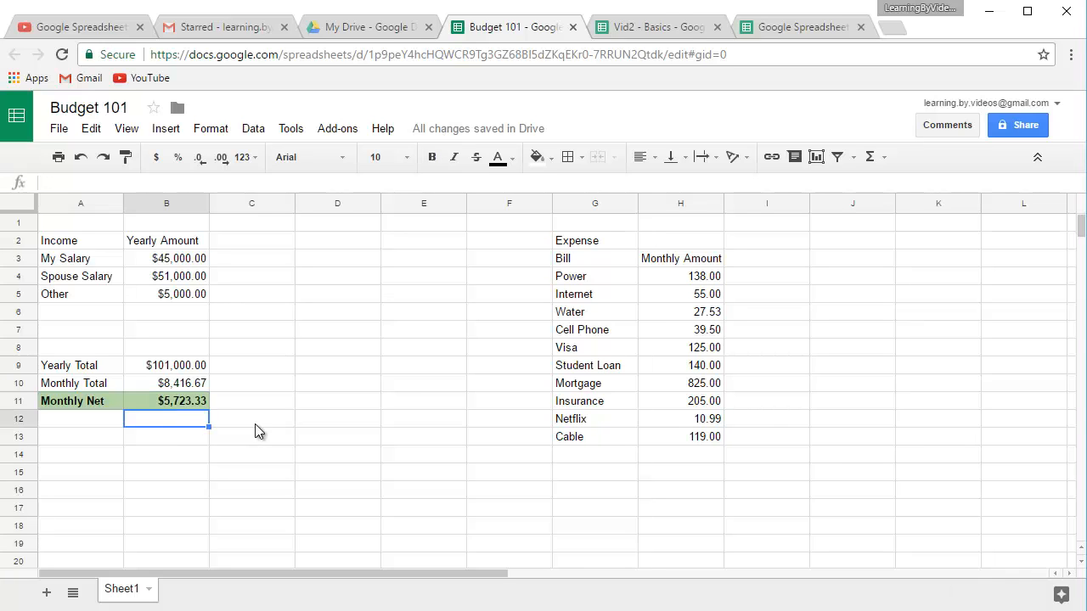
{"action": "mouse_move", "coordinate": [117, 259]}
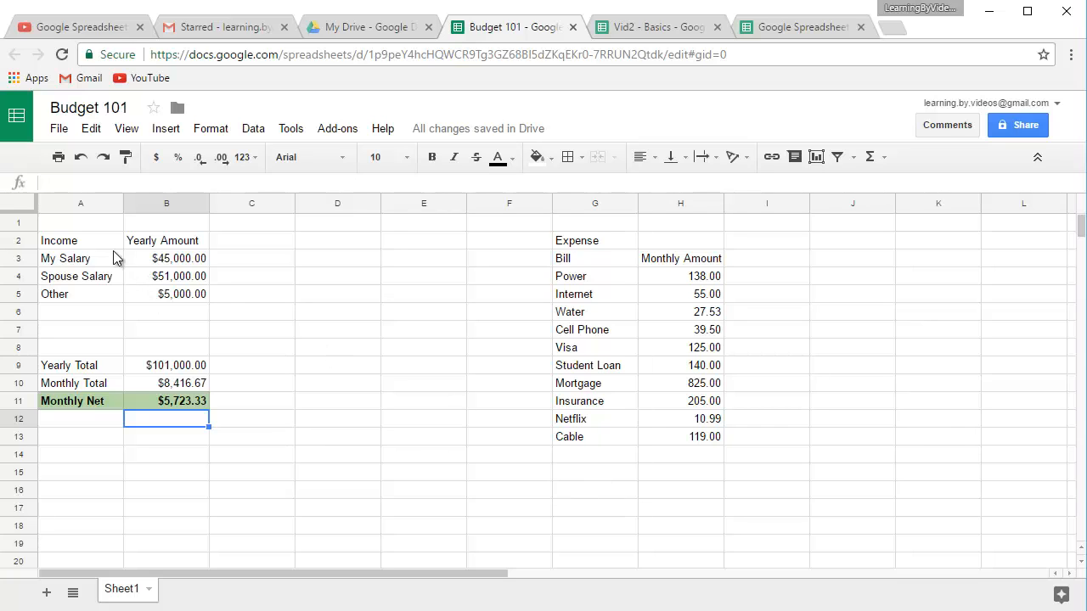
Bold the Income and Yearly Amount headings in A2:B2
{"action": "left_click", "coordinate": [82, 241]}
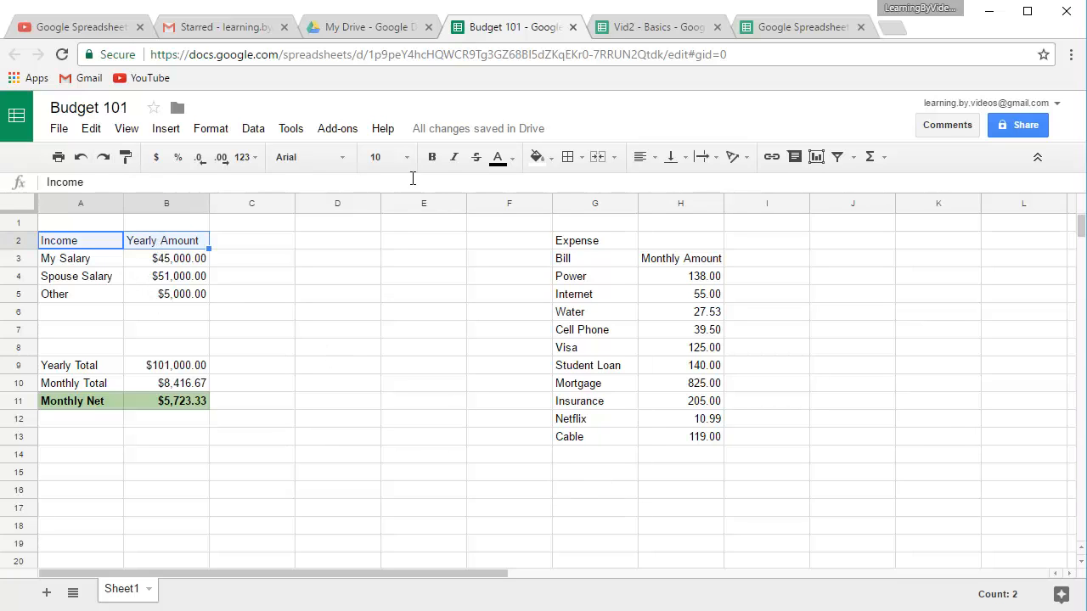
{"action": "left_click", "coordinate": [431, 156]}
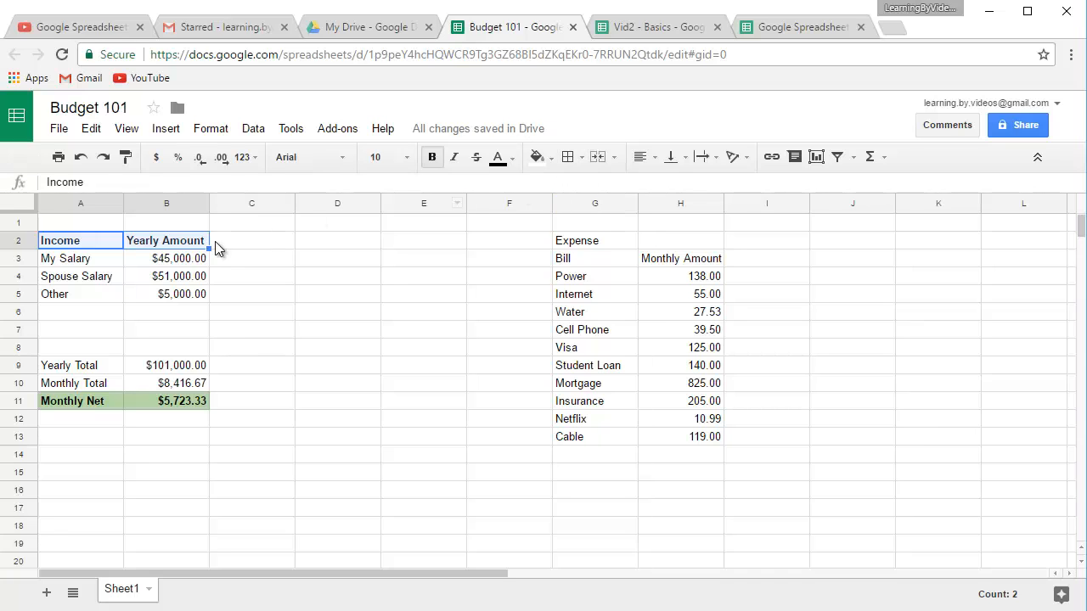
{"action": "mouse_move", "coordinate": [571, 157]}
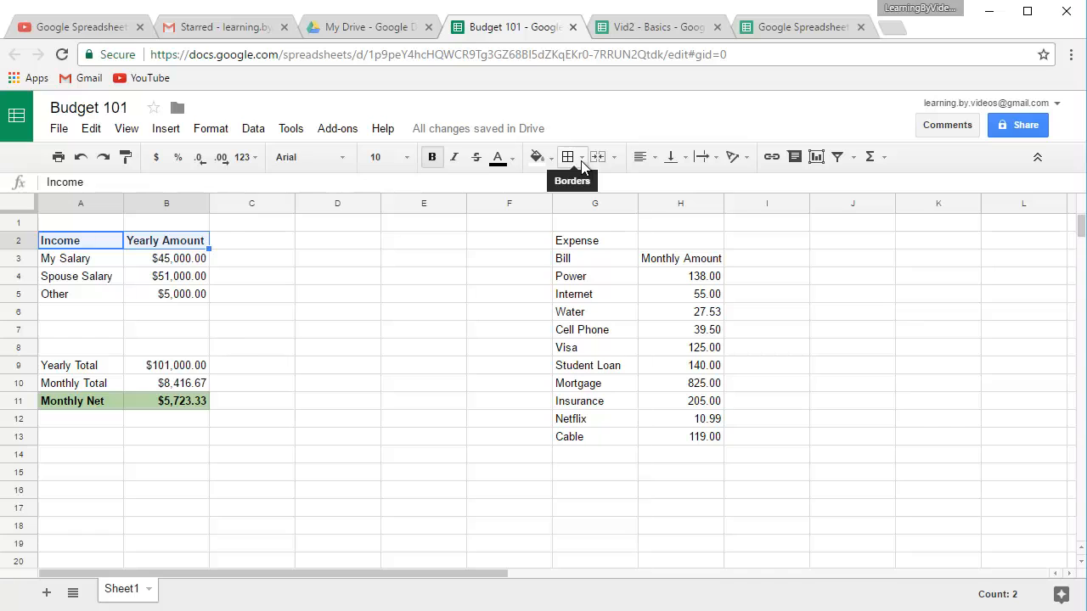
{"action": "left_click", "coordinate": [567, 157]}
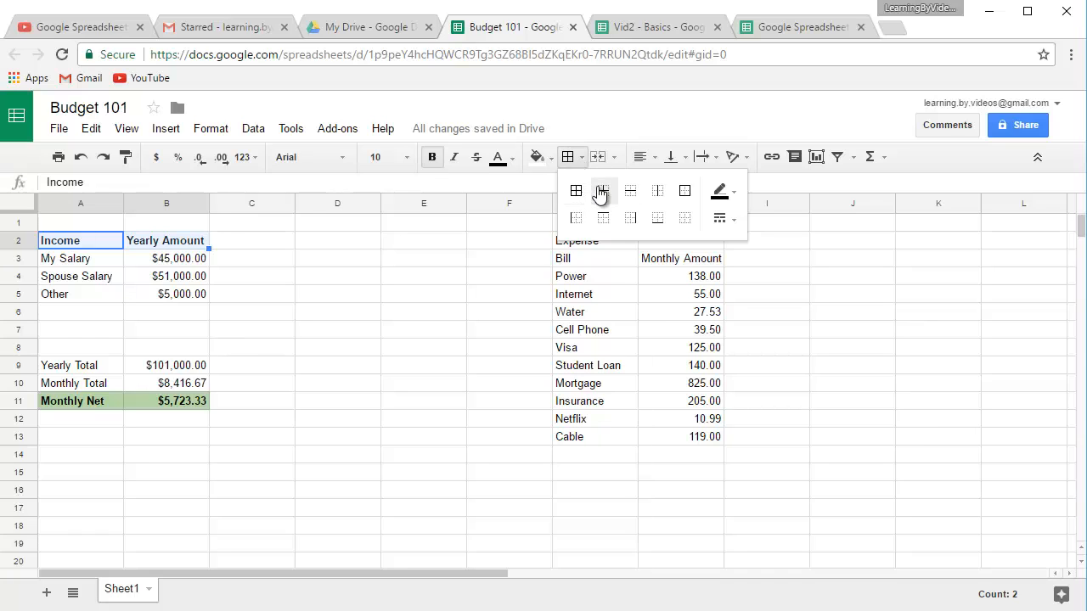
{"action": "mouse_move", "coordinate": [686, 210]}
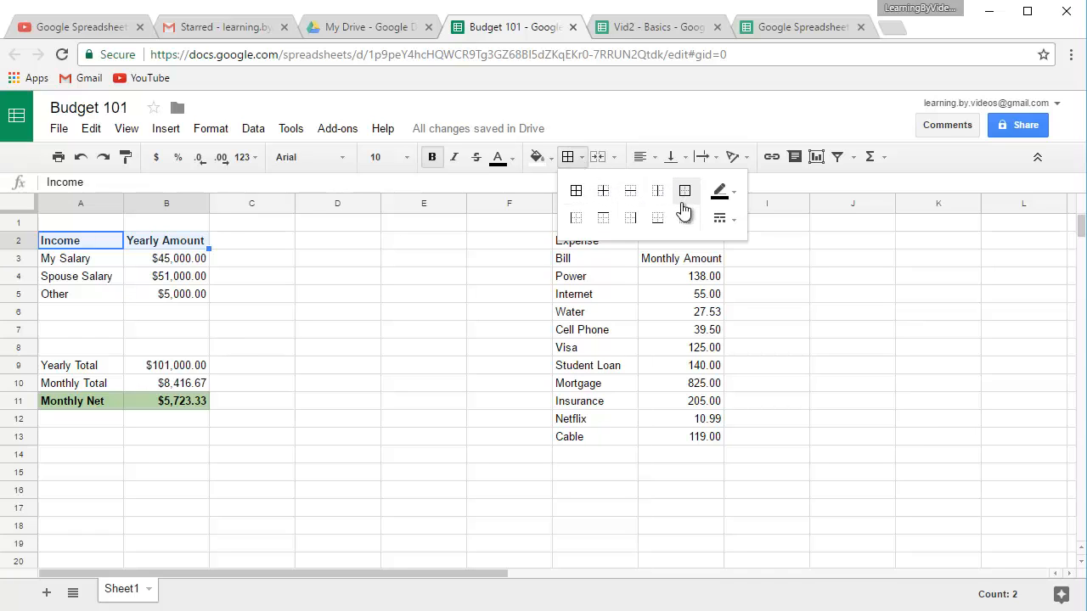
{"action": "mouse_move", "coordinate": [576, 217]}
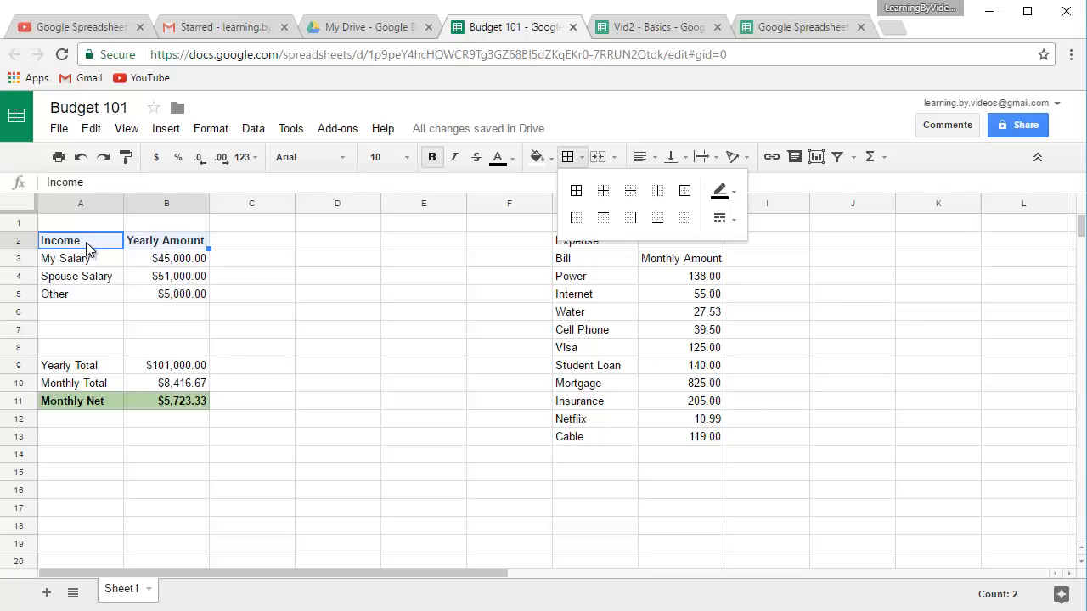
{"action": "mouse_move", "coordinate": [685, 214]}
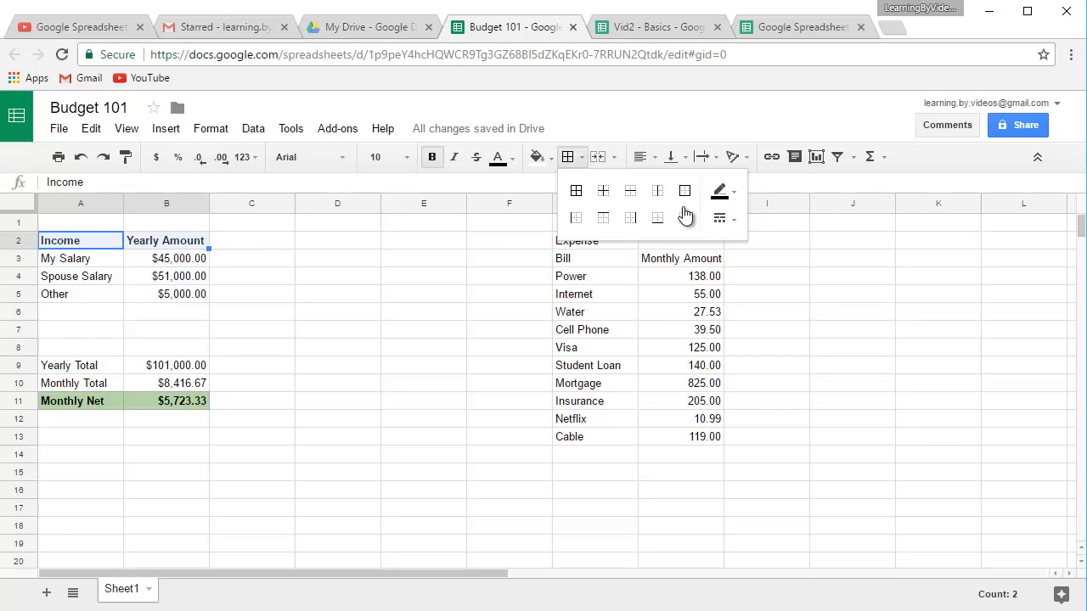
{"action": "mouse_move", "coordinate": [659, 217]}
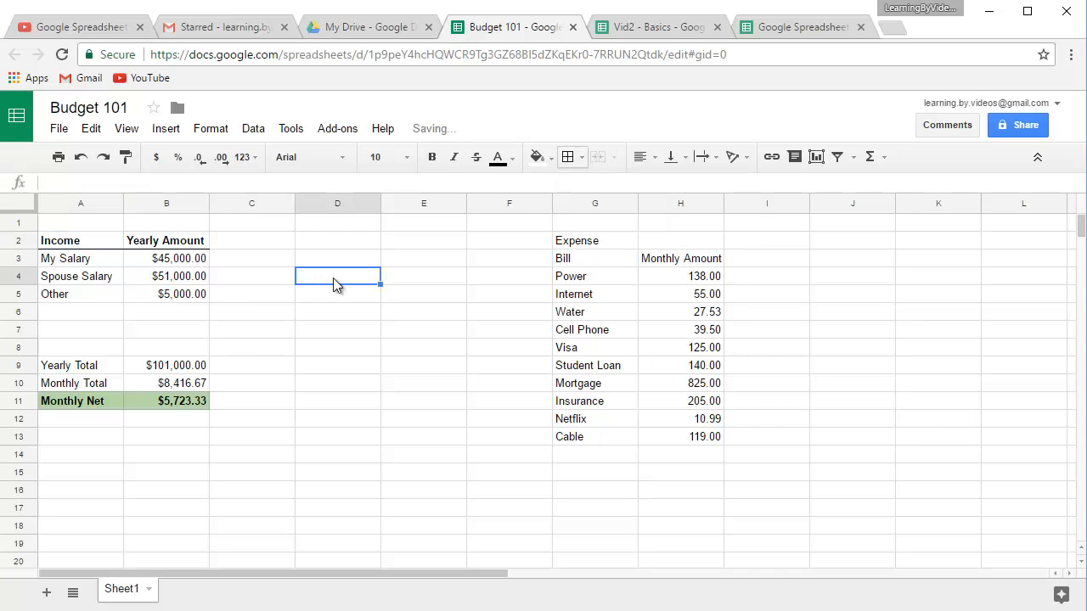
{"action": "mouse_move", "coordinate": [229, 271]}
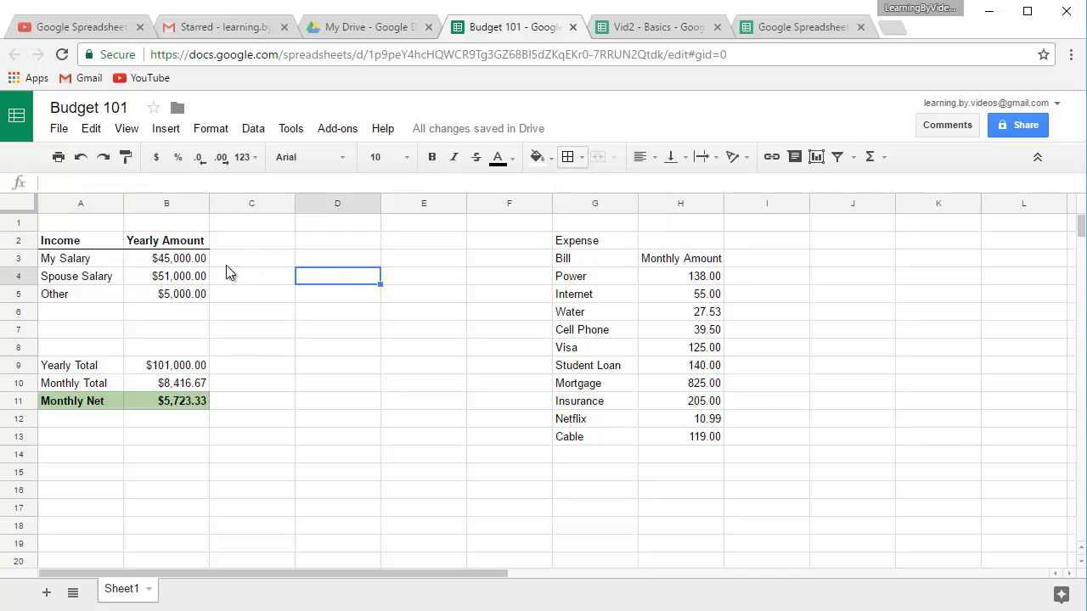
{"action": "mouse_move", "coordinate": [138, 257]}
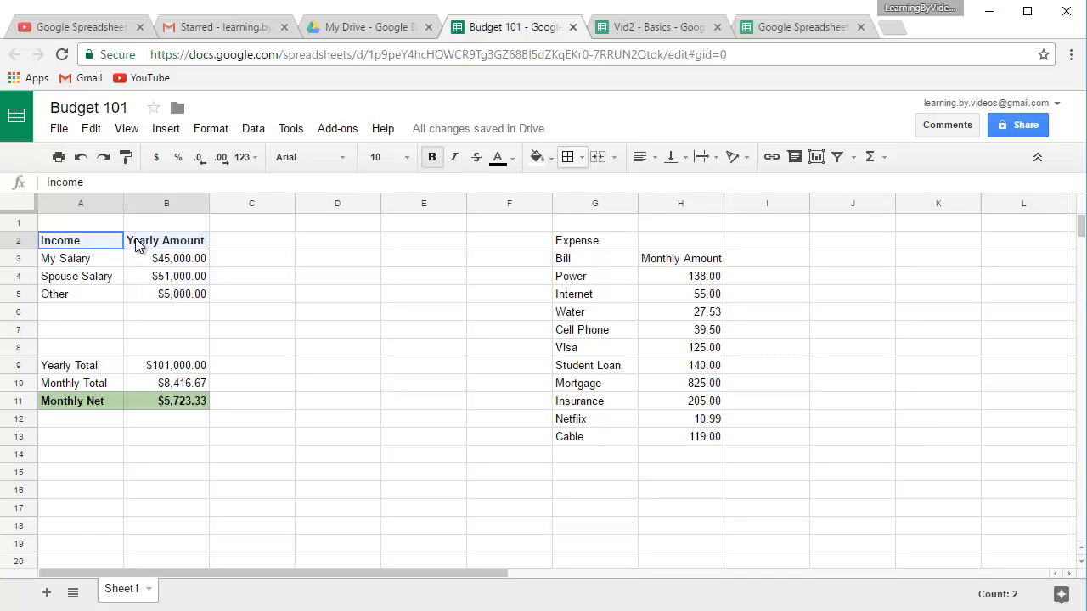
Paint the Monthly Net row's light green fill onto the A2:B2 header row
{"action": "left_click", "coordinate": [71, 401]}
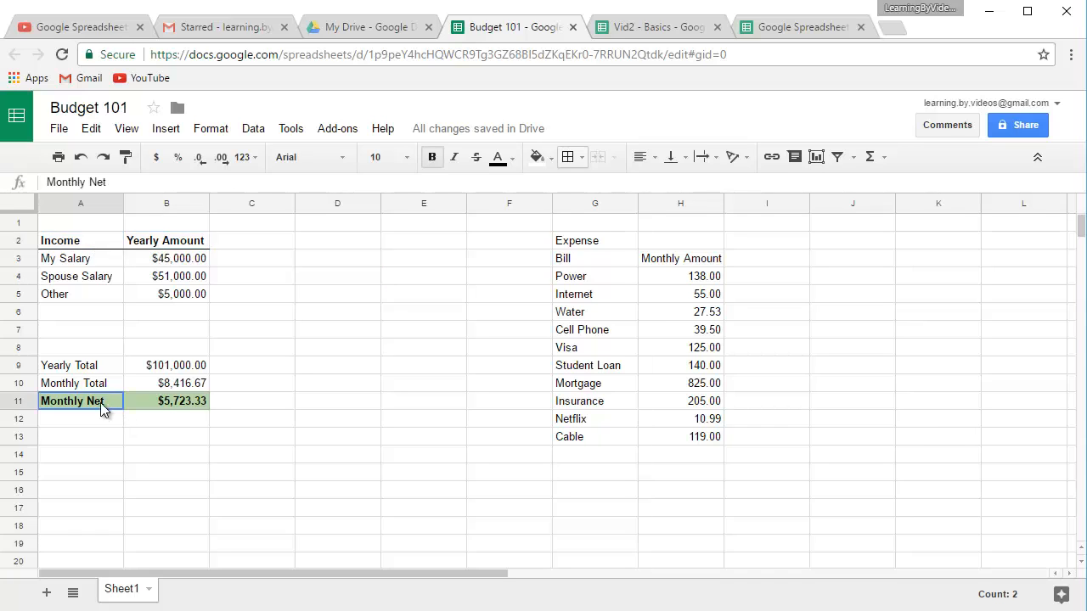
{"action": "left_click", "coordinate": [167, 400]}
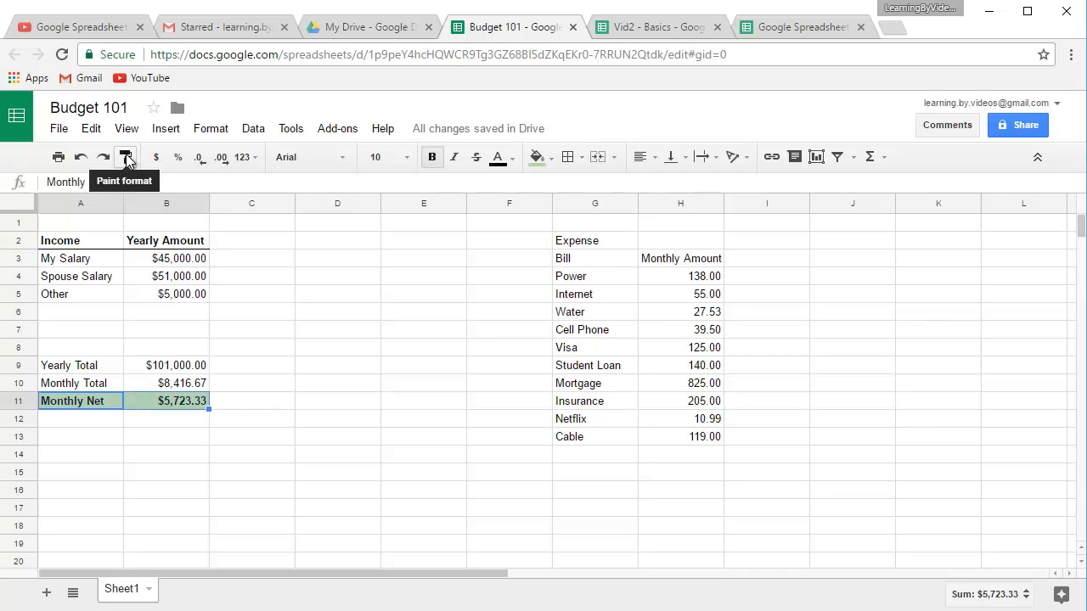
{"action": "left_click", "coordinate": [80, 241]}
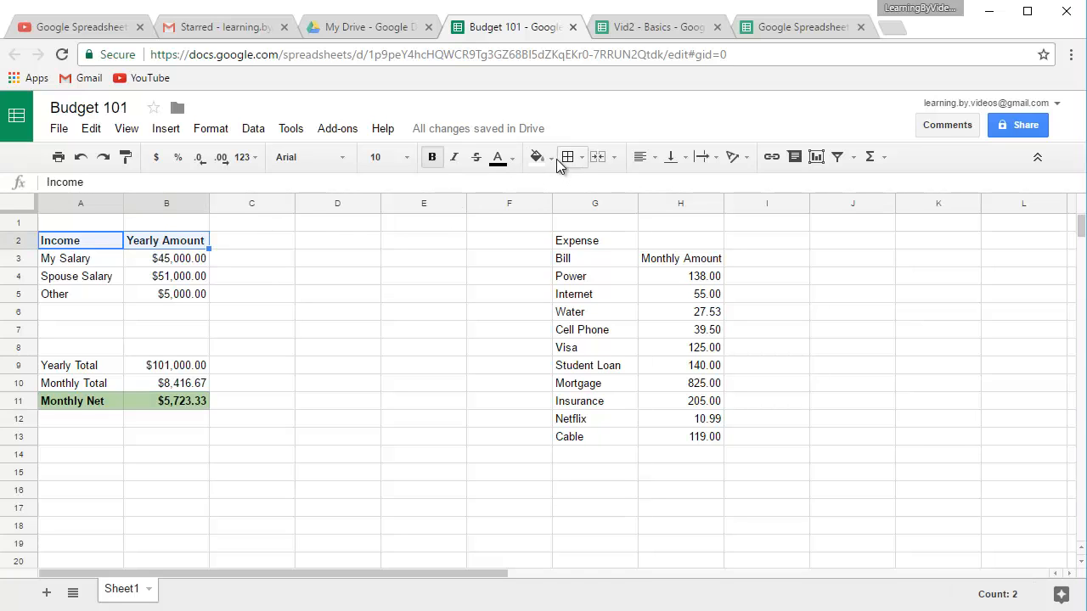
{"action": "left_click", "coordinate": [537, 156]}
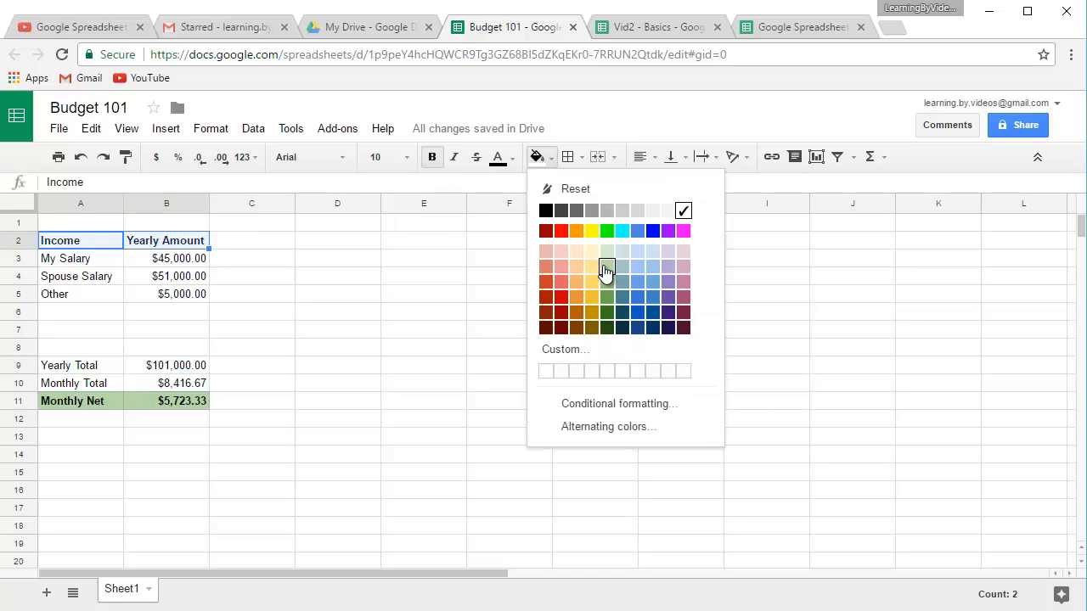
{"action": "mouse_move", "coordinate": [606, 282]}
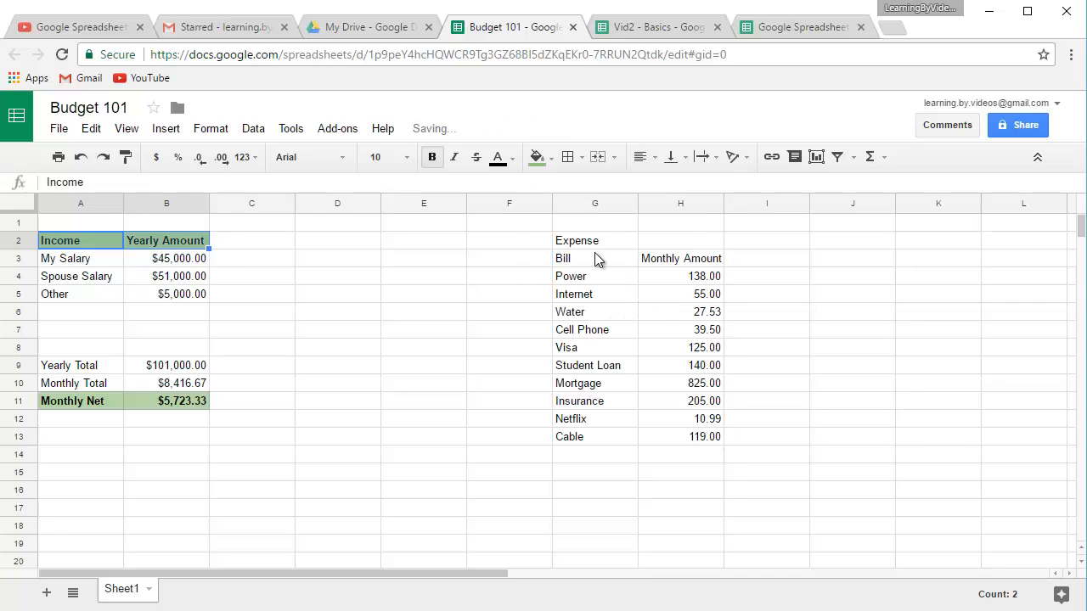
{"action": "left_click", "coordinate": [536, 157]}
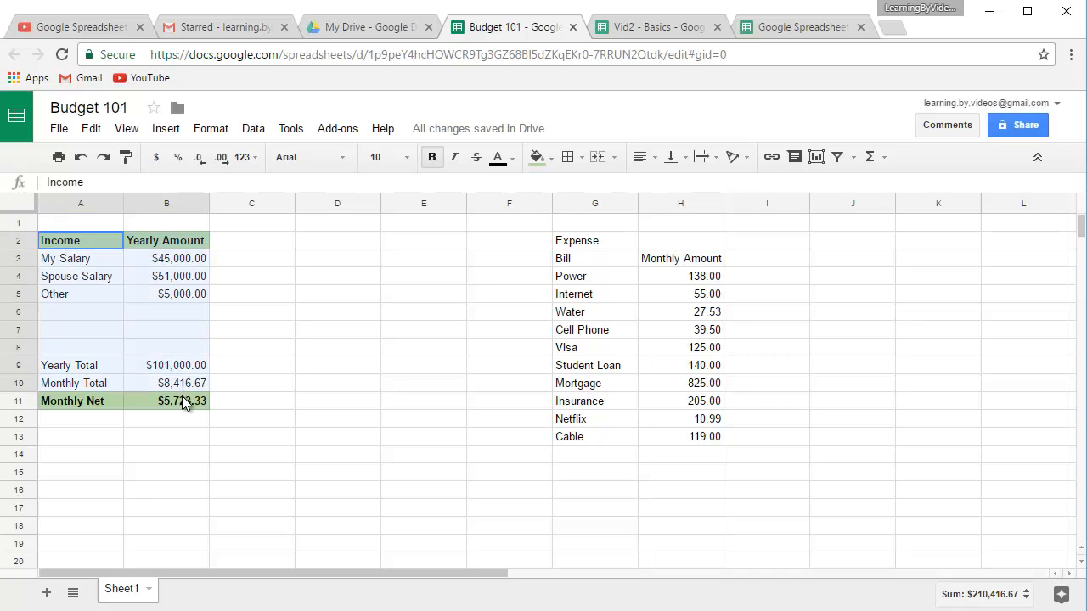
Apply Outer borders around the income table A2:B11
{"action": "left_click", "coordinate": [567, 157]}
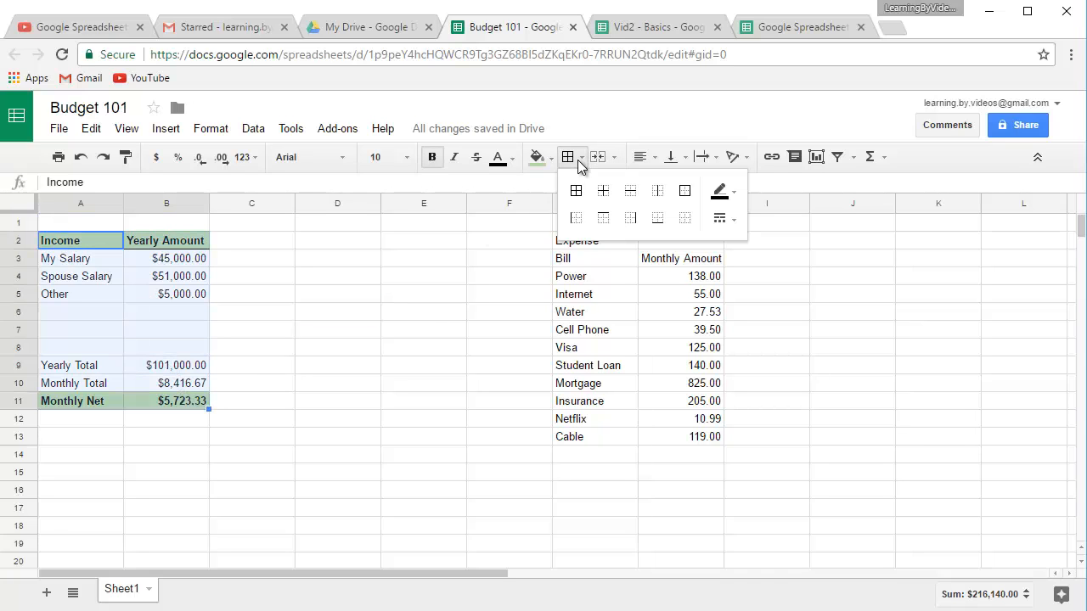
{"action": "mouse_move", "coordinate": [658, 191]}
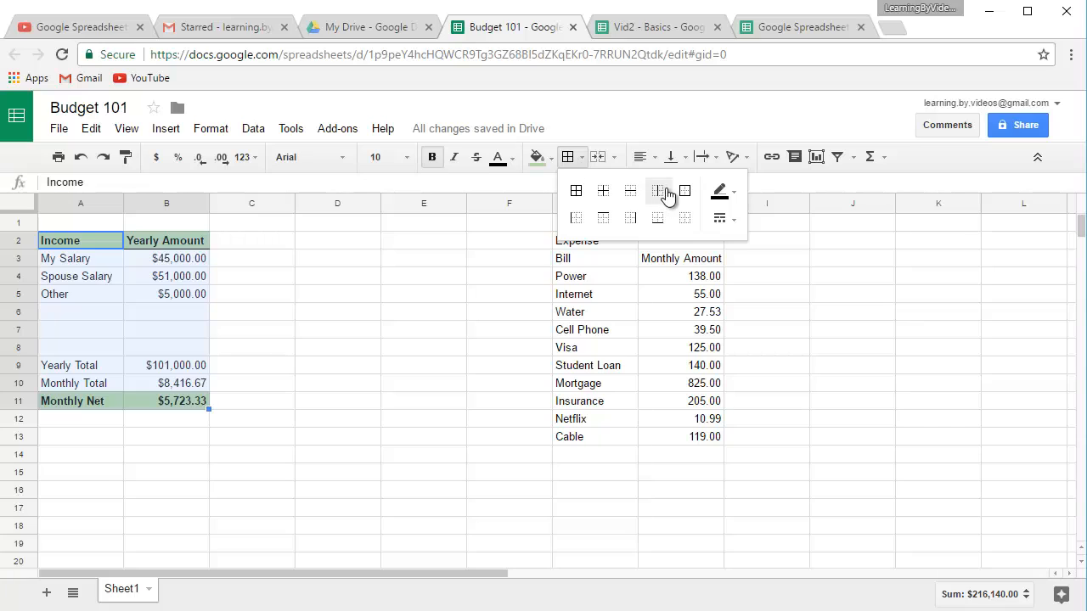
{"action": "mouse_move", "coordinate": [584, 161]}
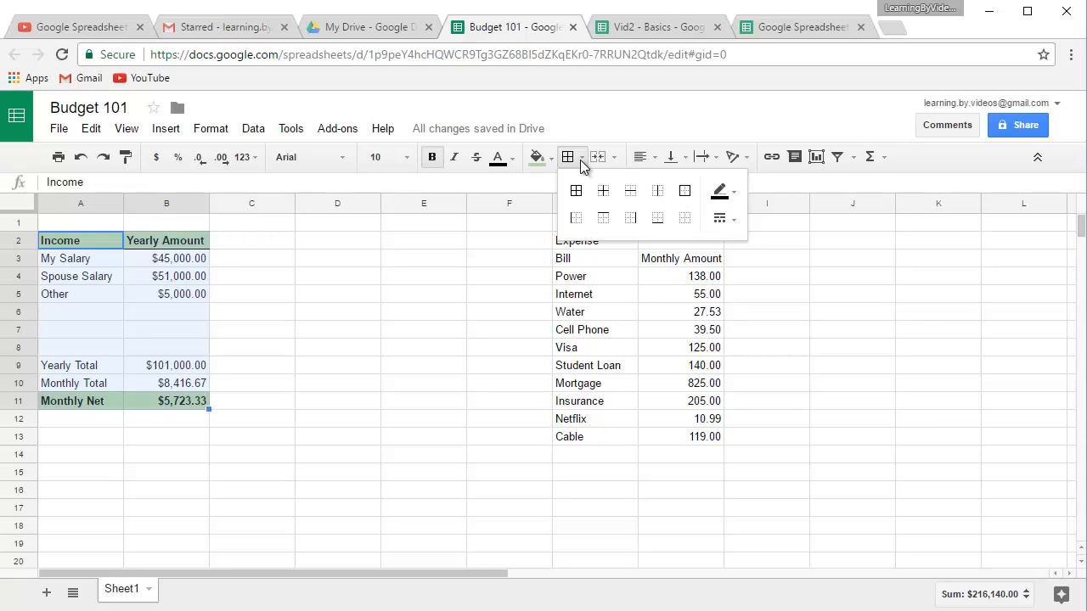
{"action": "mouse_move", "coordinate": [684, 190]}
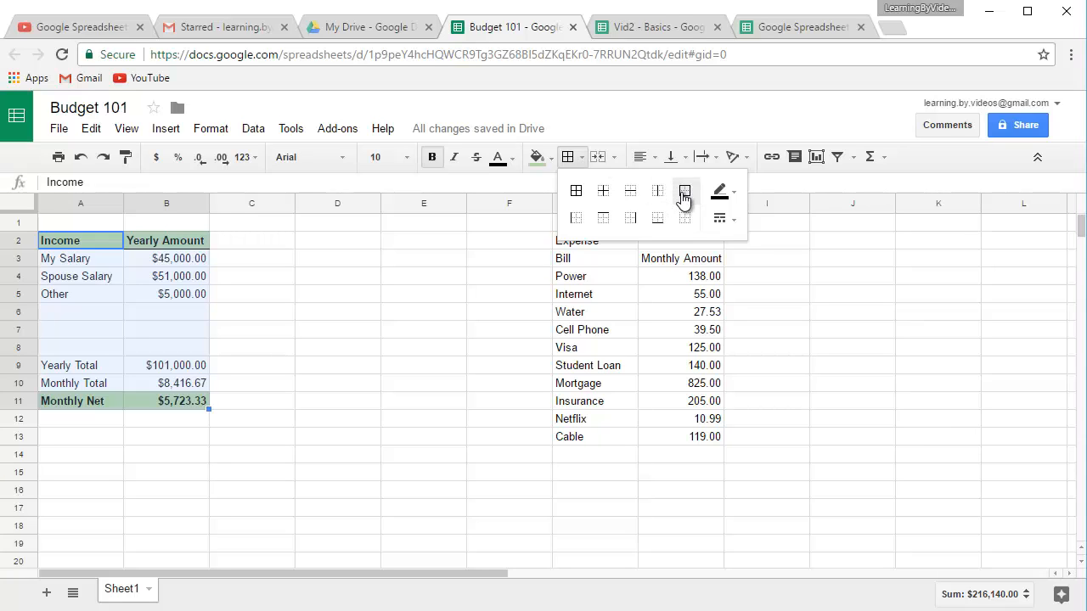
{"action": "left_click", "coordinate": [684, 190]}
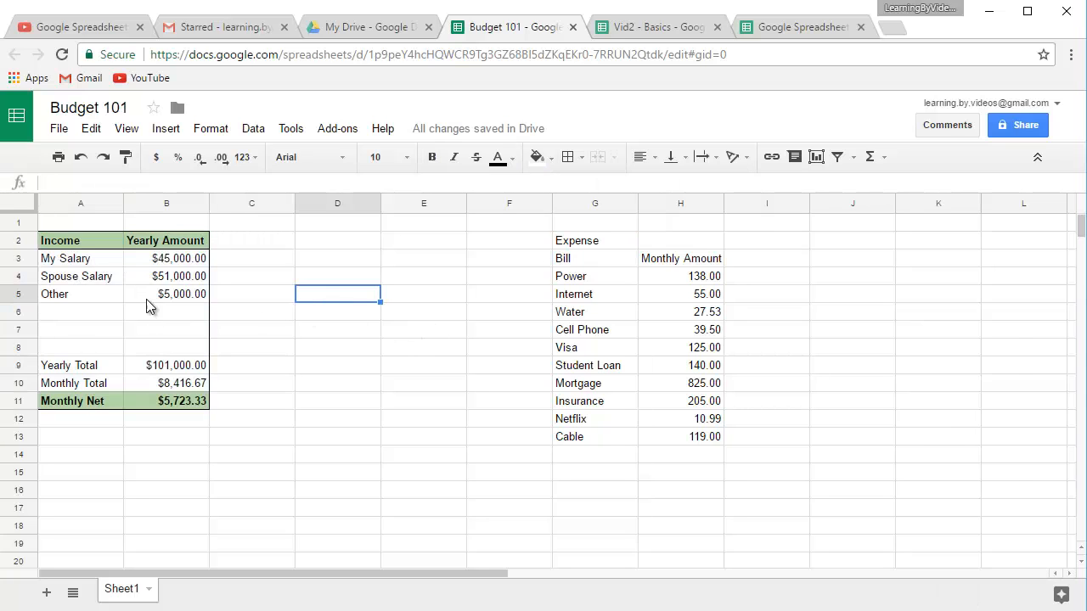
{"action": "mouse_move", "coordinate": [568, 398]}
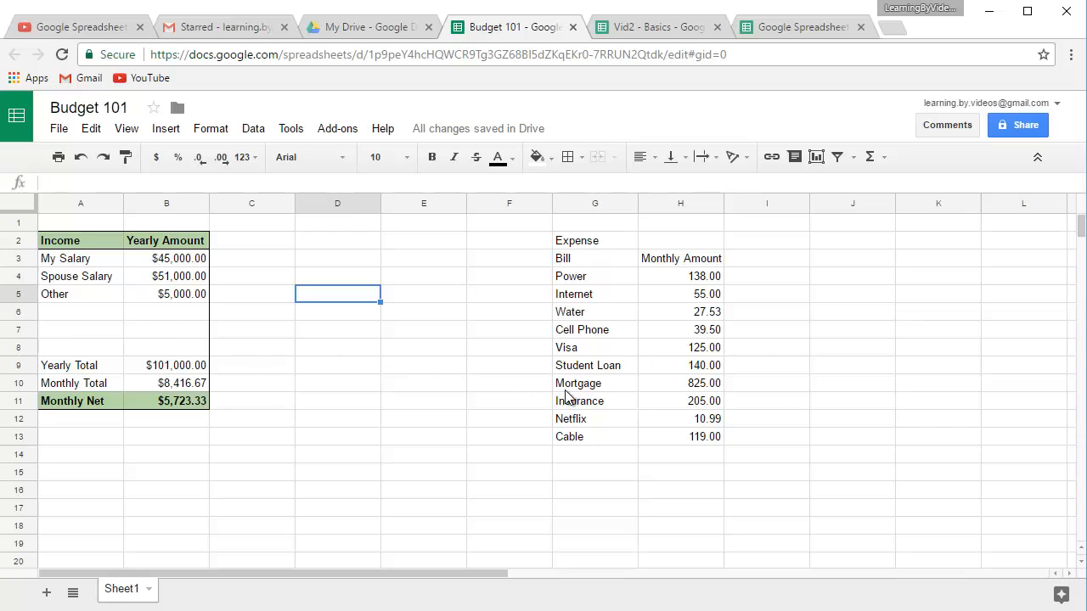
{"action": "mouse_move", "coordinate": [685, 302]}
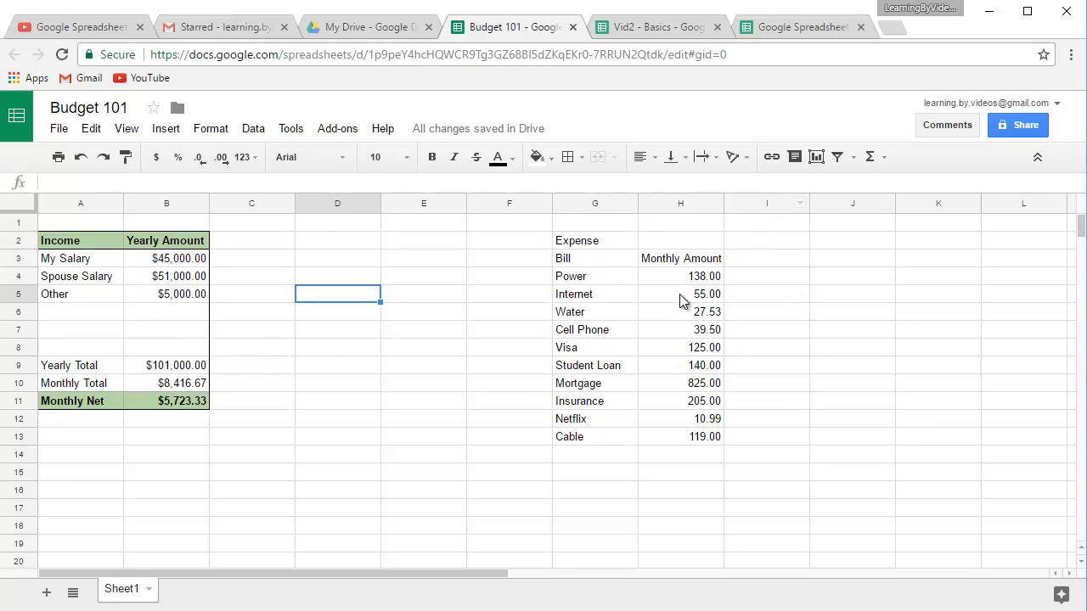
{"action": "mouse_move", "coordinate": [620, 286]}
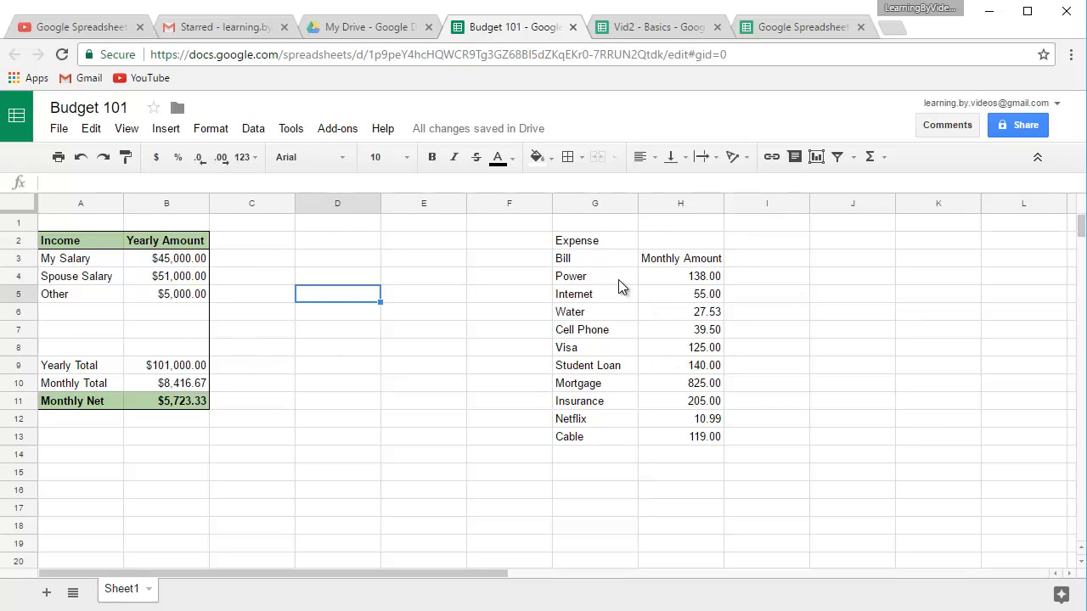
{"action": "mouse_move", "coordinate": [611, 281]}
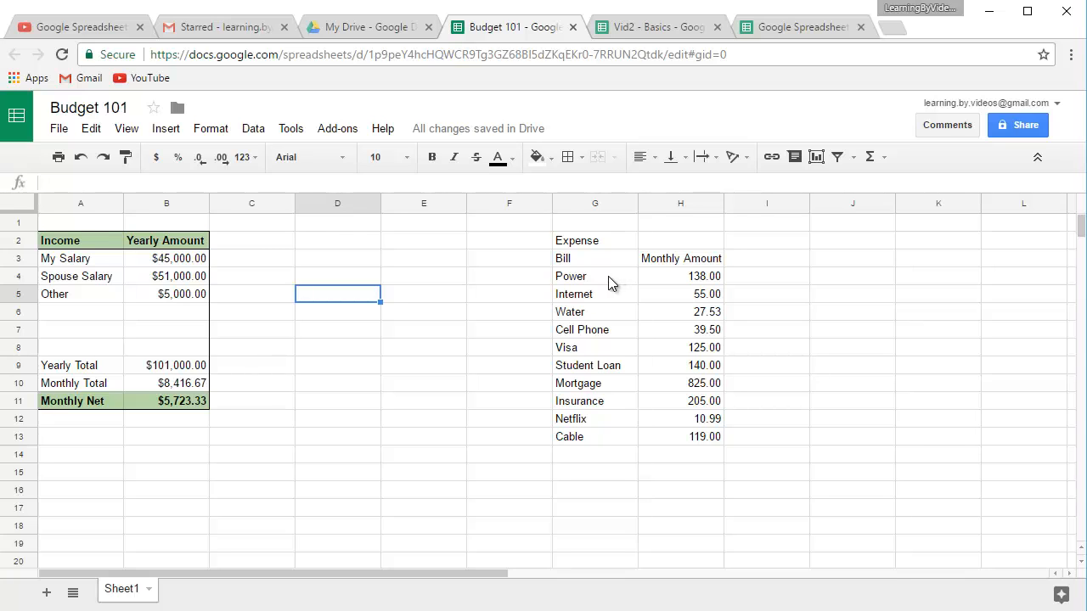
{"action": "mouse_move", "coordinate": [591, 269]}
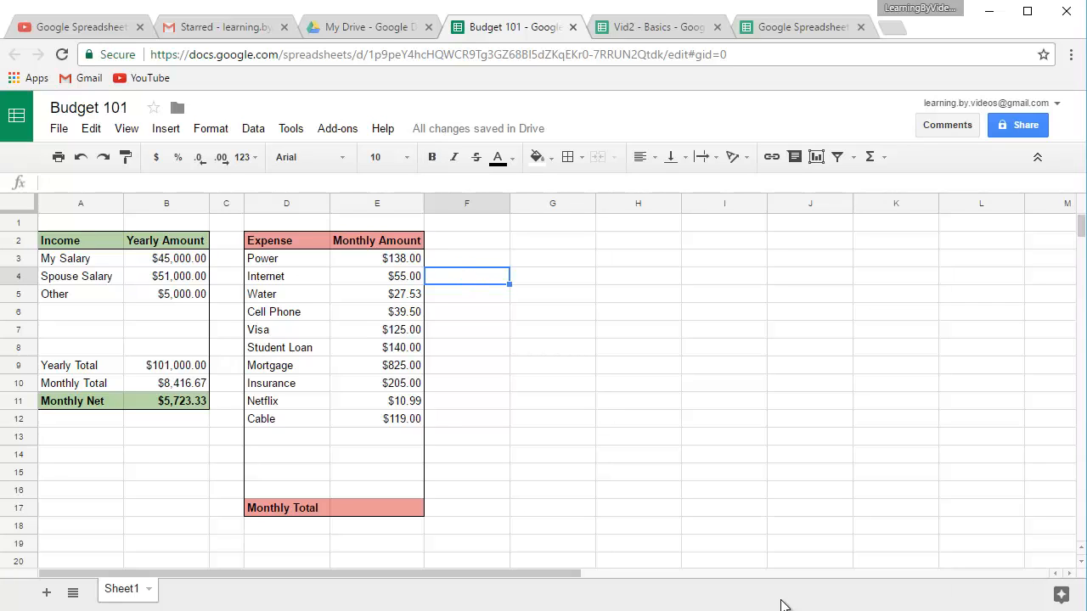
{"action": "mouse_move", "coordinate": [705, 543]}
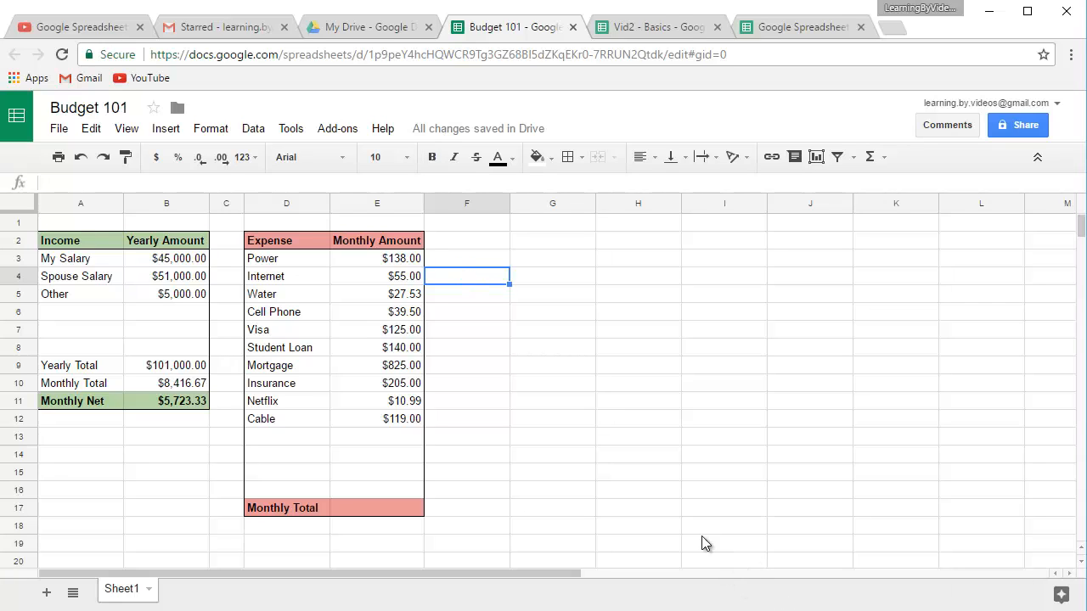
{"action": "mouse_move", "coordinate": [258, 258]}
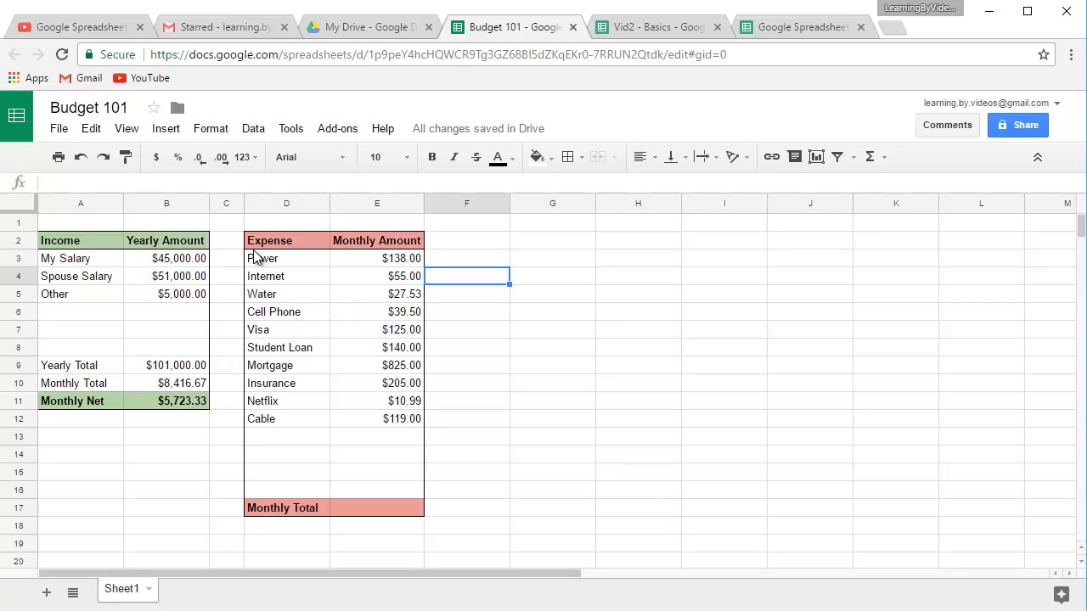
{"action": "left_click", "coordinate": [286, 222]}
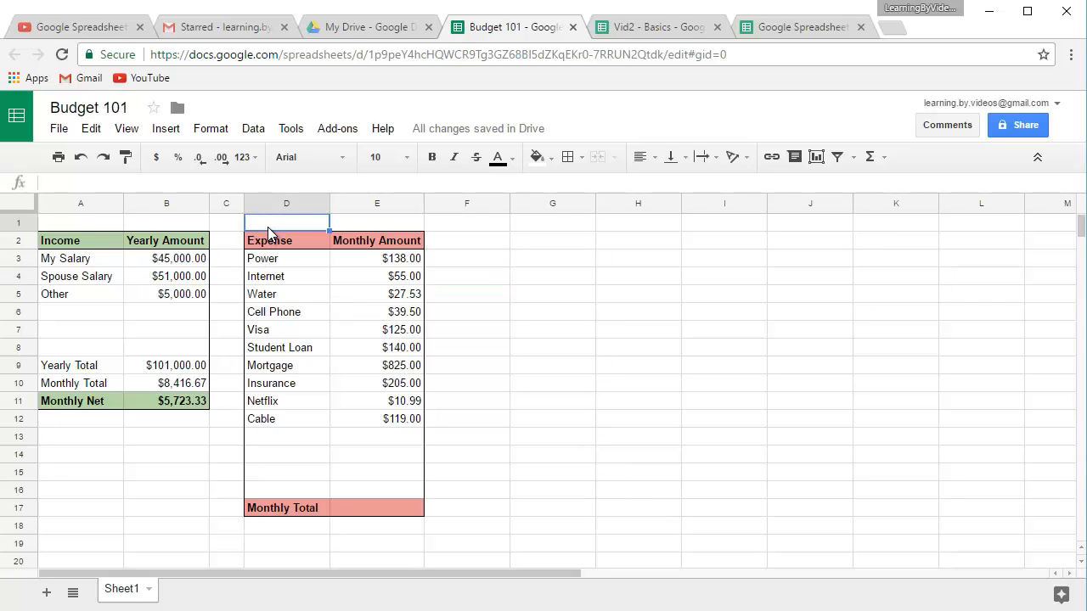
{"action": "left_click", "coordinate": [285, 241]}
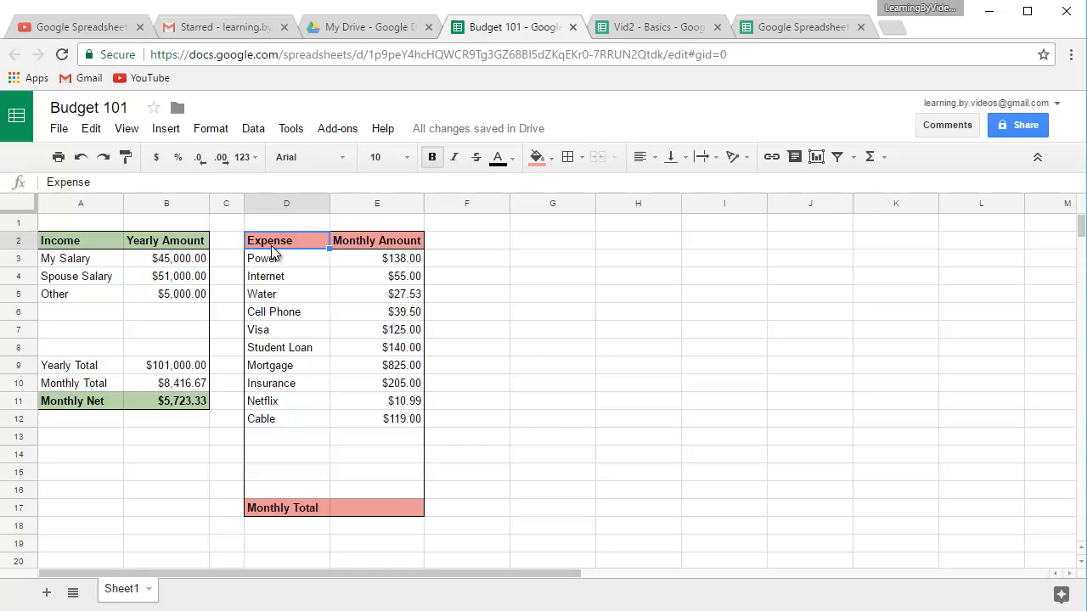
{"action": "mouse_move", "coordinate": [251, 295]}
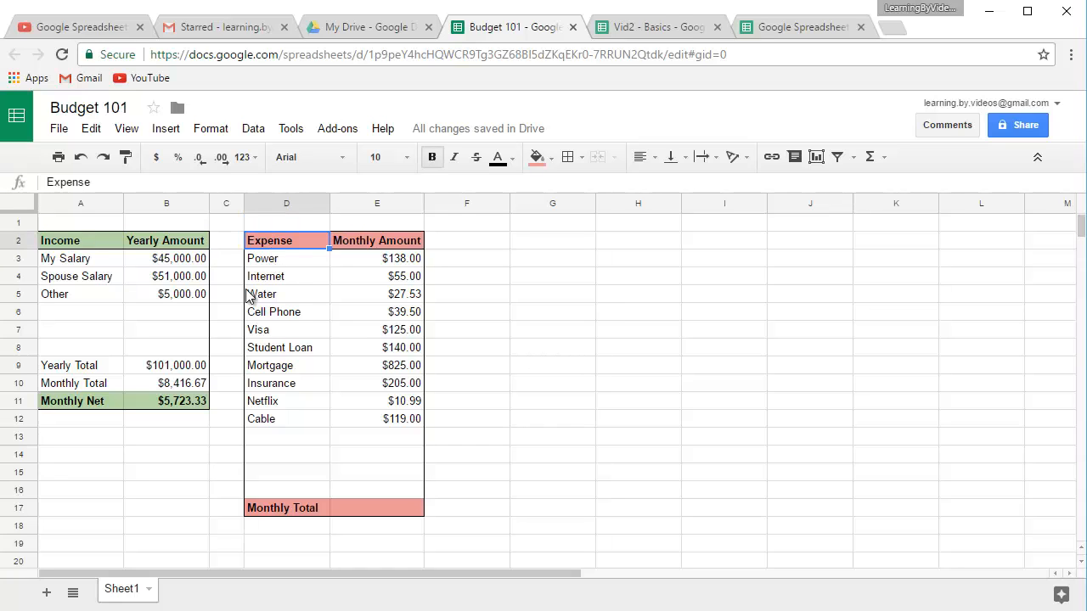
{"action": "mouse_move", "coordinate": [126, 248]}
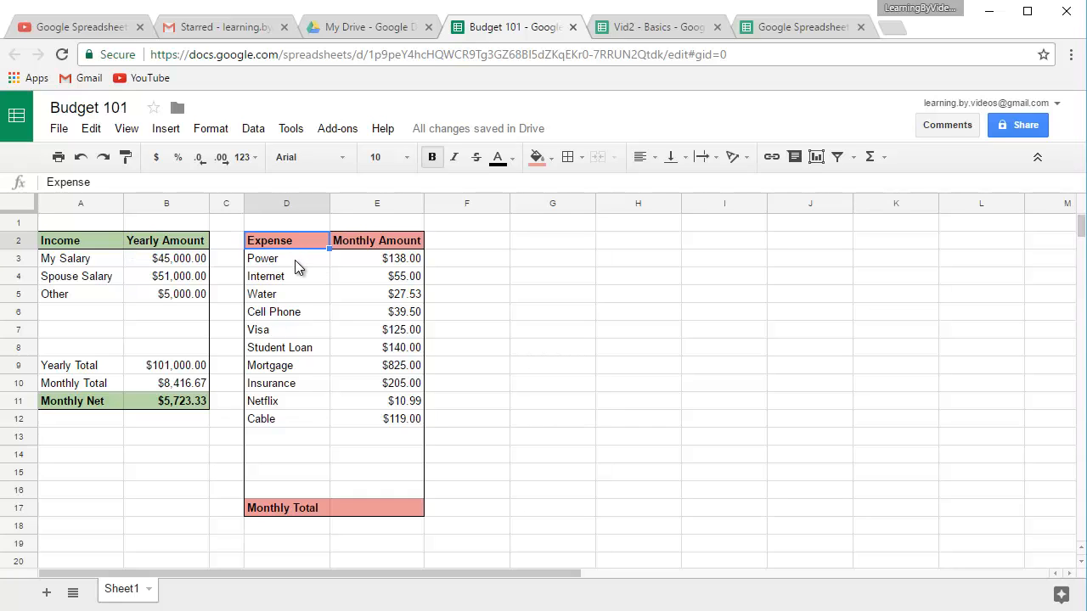
{"action": "mouse_move", "coordinate": [333, 494]}
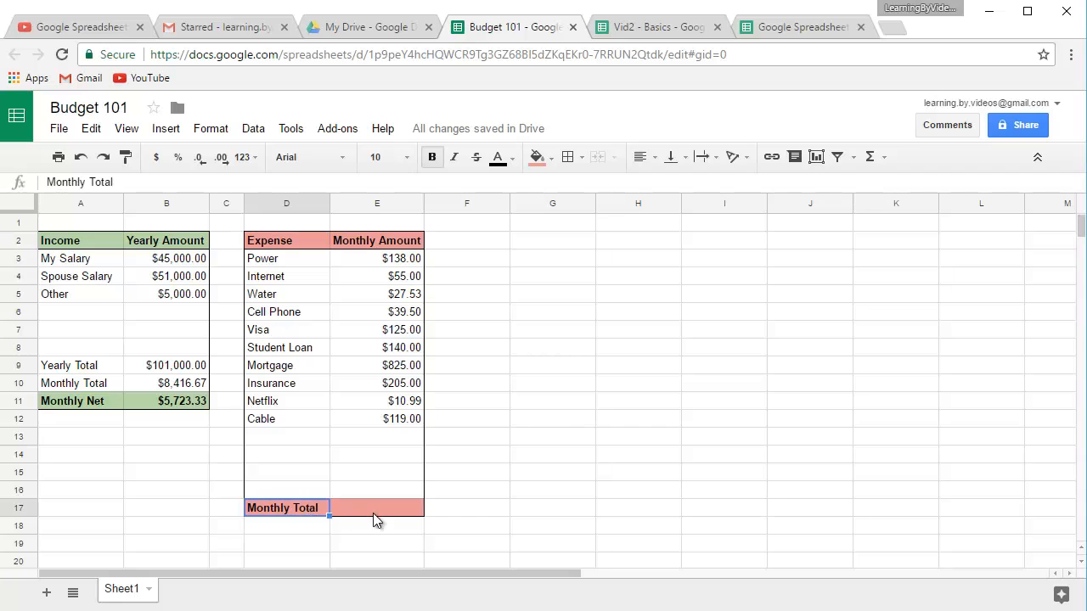
Sum the expense amounts E3:E16 in E17, showing $1,685.02
{"action": "left_click", "coordinate": [377, 507]}
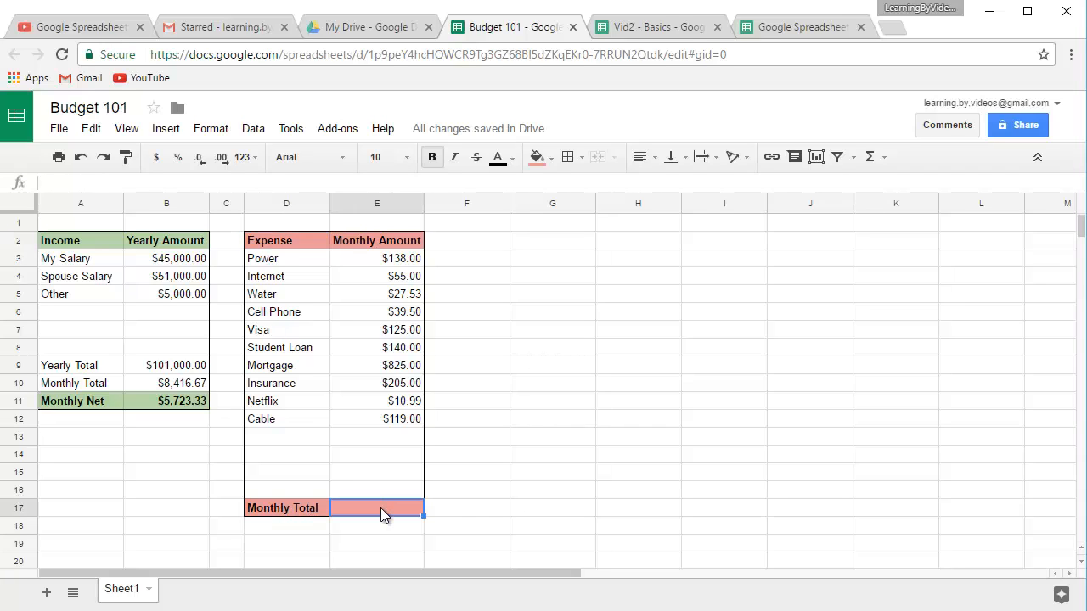
{"action": "type", "text": "="}
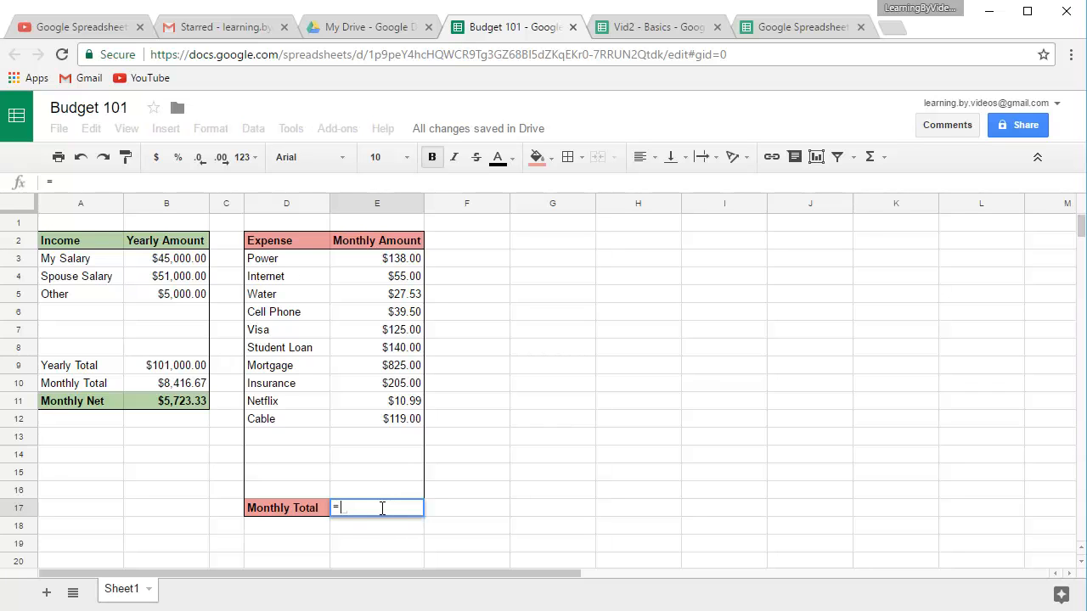
{"action": "type", "text": "sum("}
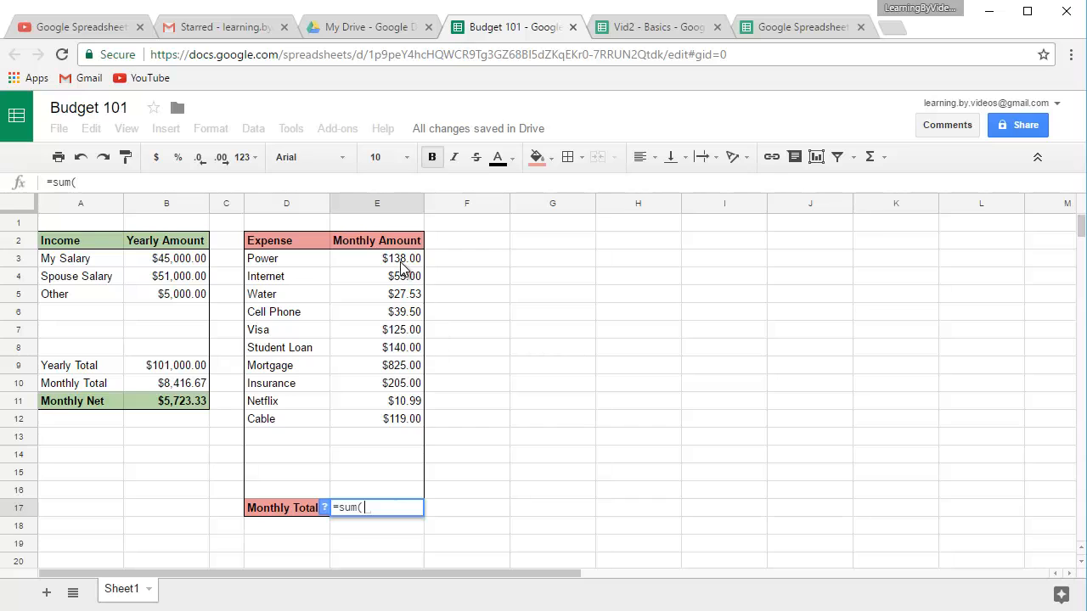
{"action": "left_click_drag", "start_coordinate": [377, 258], "coordinate": [377, 472]}
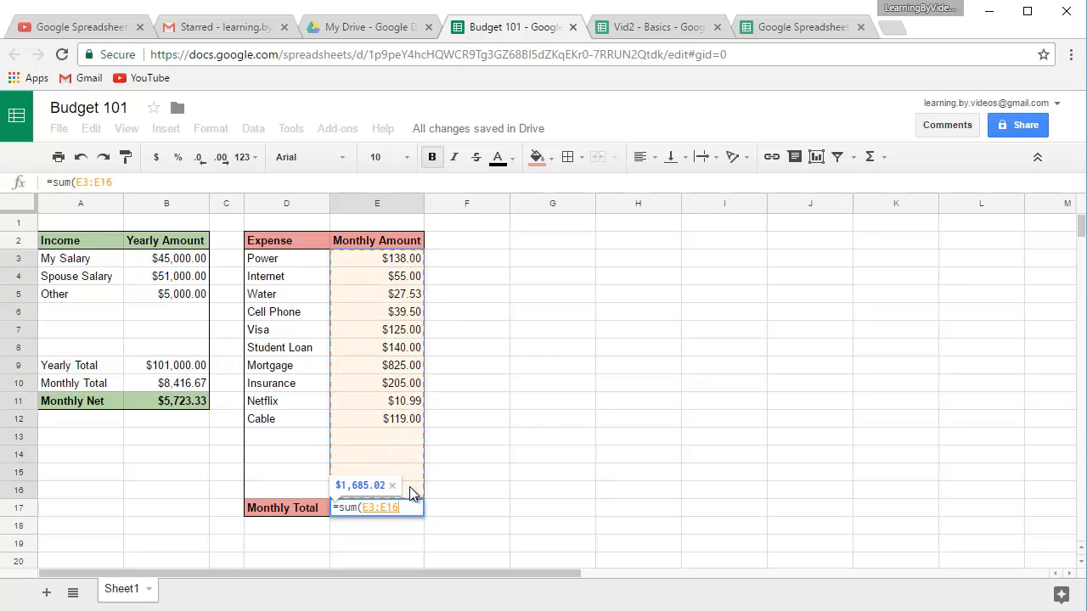
{"action": "type", "text": ")"}
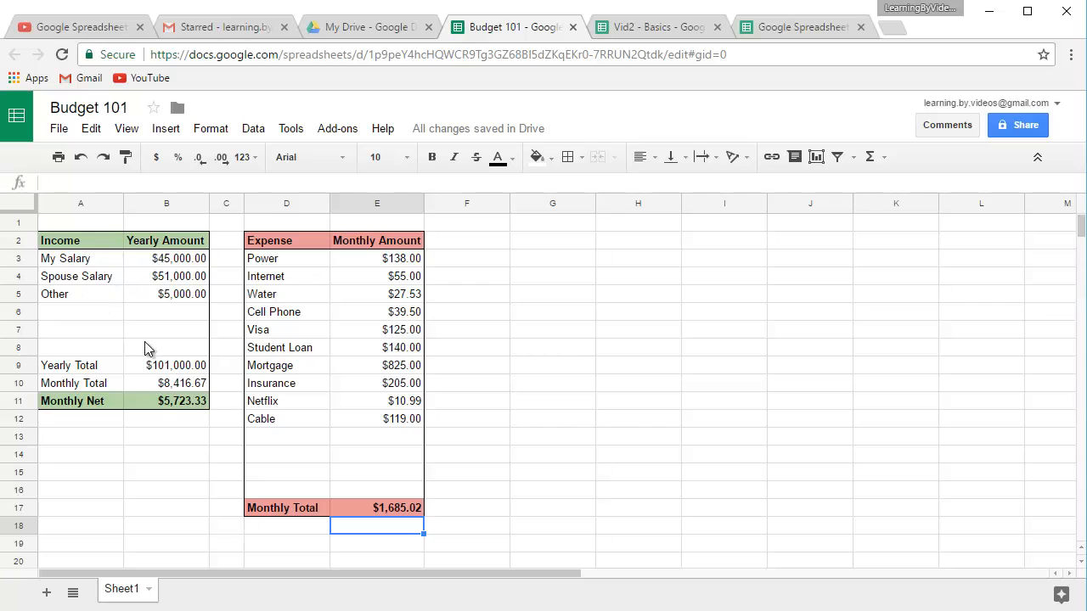
{"action": "left_click", "coordinate": [81, 313]}
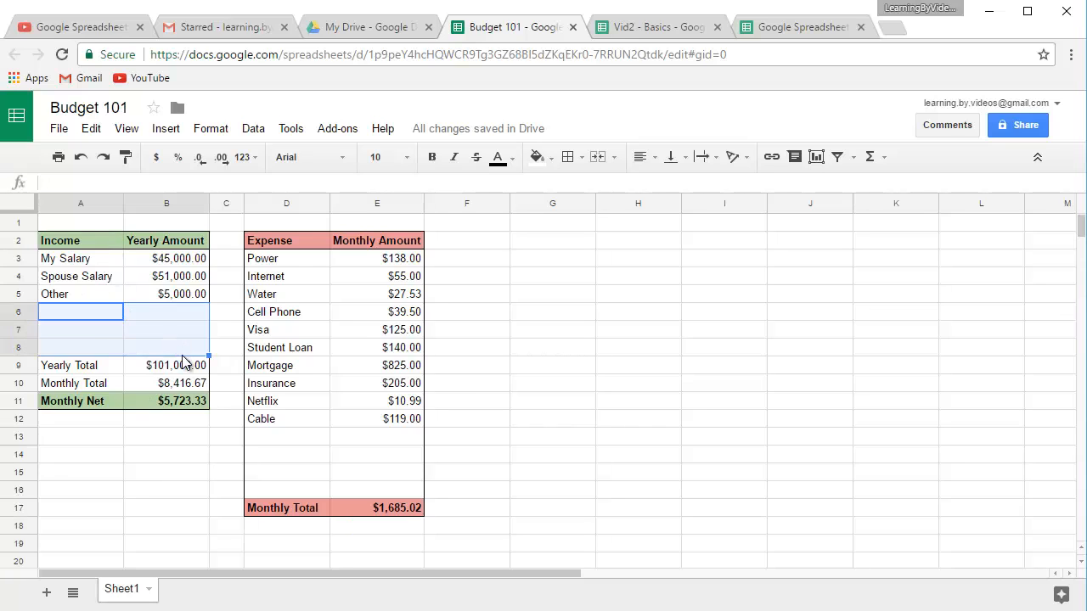
{"action": "mouse_move", "coordinate": [306, 299]}
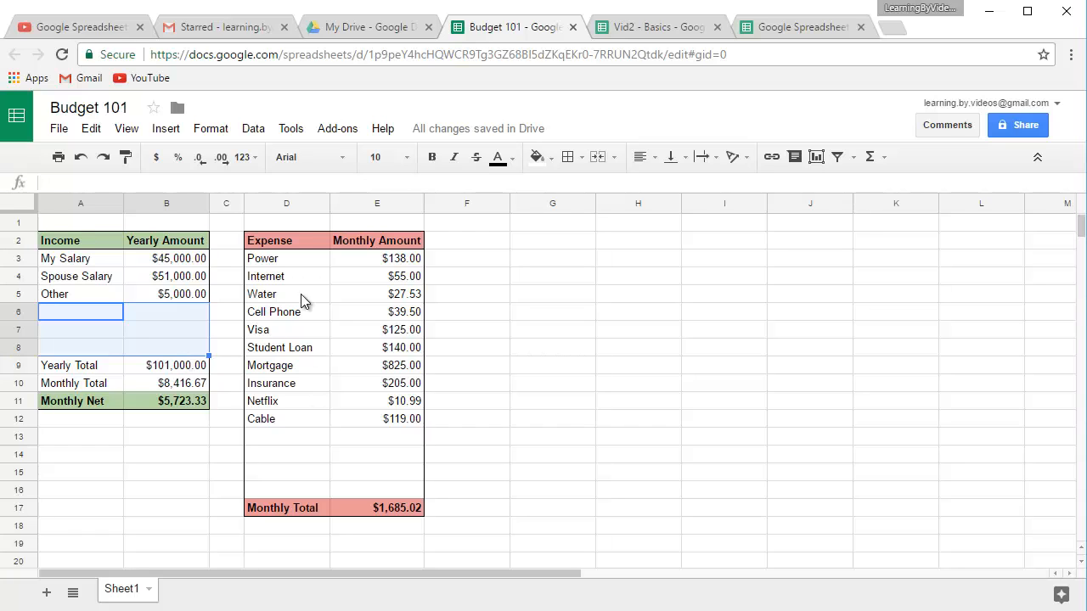
{"action": "mouse_move", "coordinate": [309, 444]}
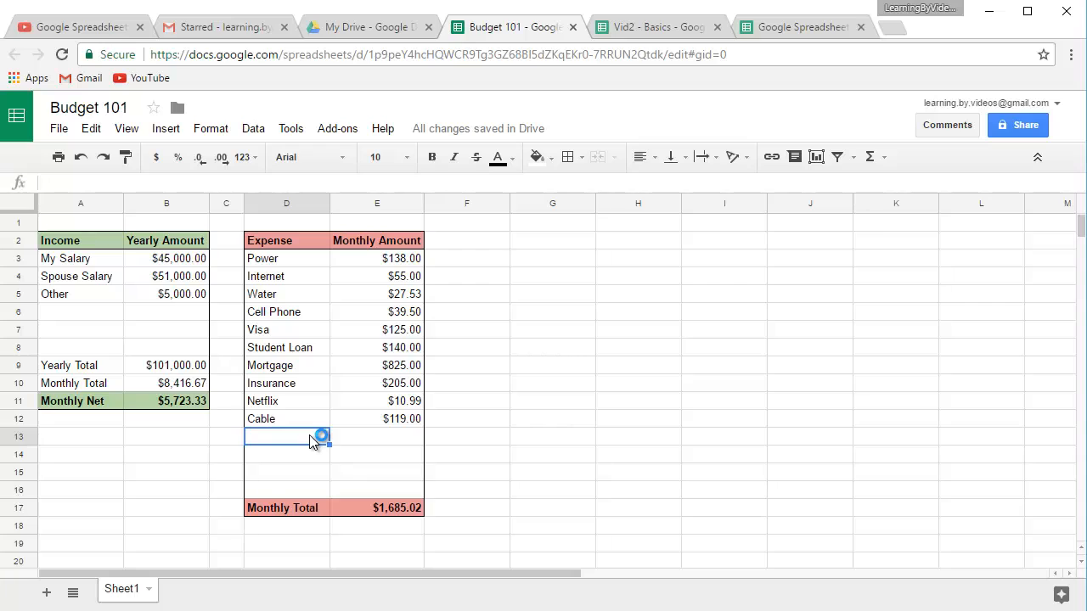
Enter a Car Loan expense of 313.23 in row 13, raising the total to $1,998.25
{"action": "type", "text": "Car"}
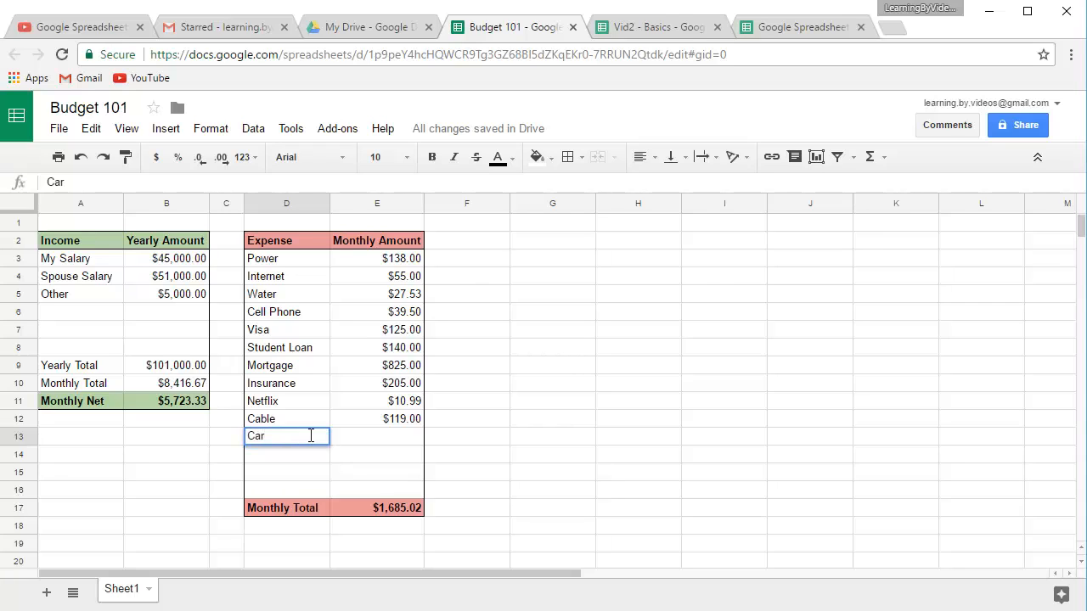
{"action": "type", "text": "LOan"}
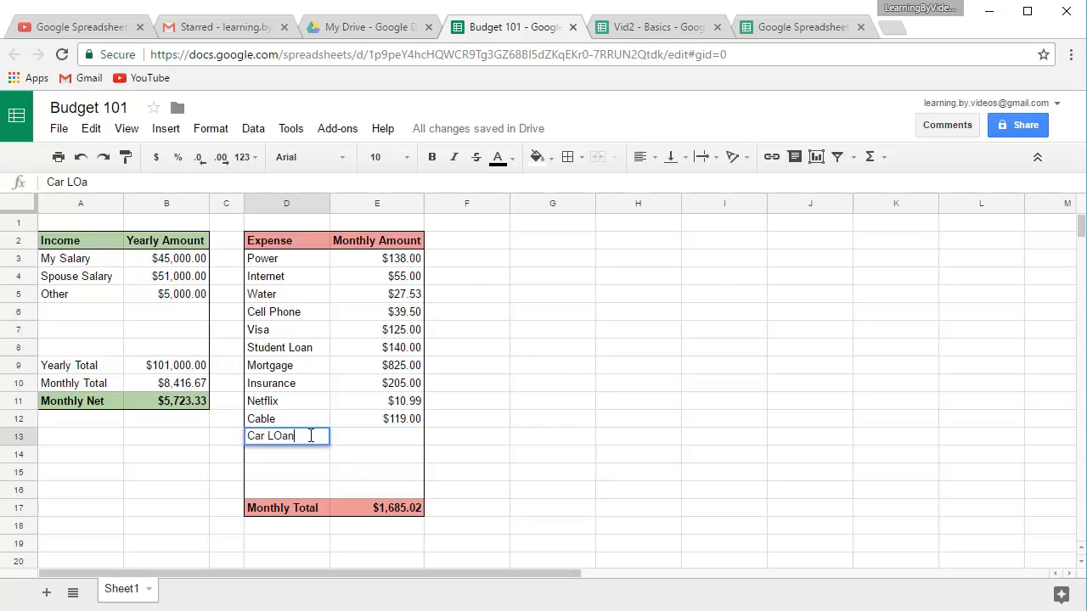
{"action": "type", "text": "Car Loan"}
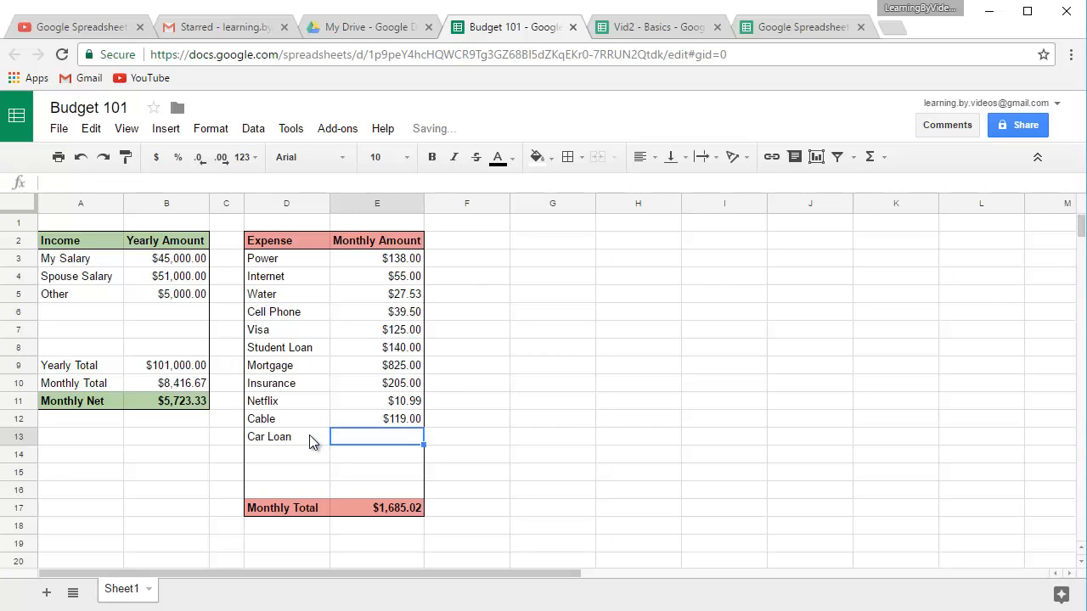
{"action": "type", "text": "31"}
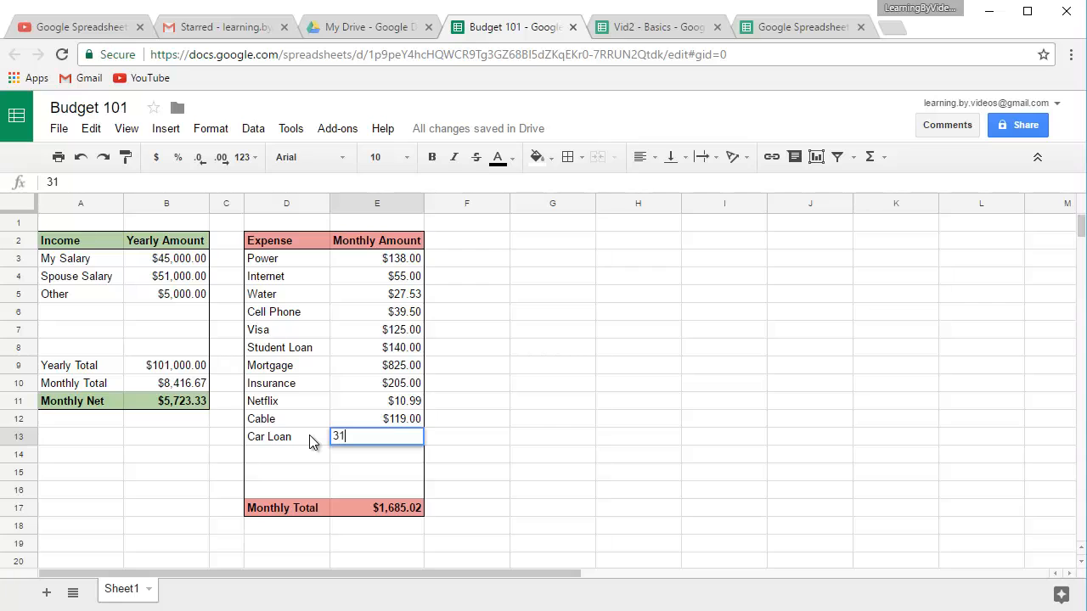
{"action": "type", "text": "3.23"}
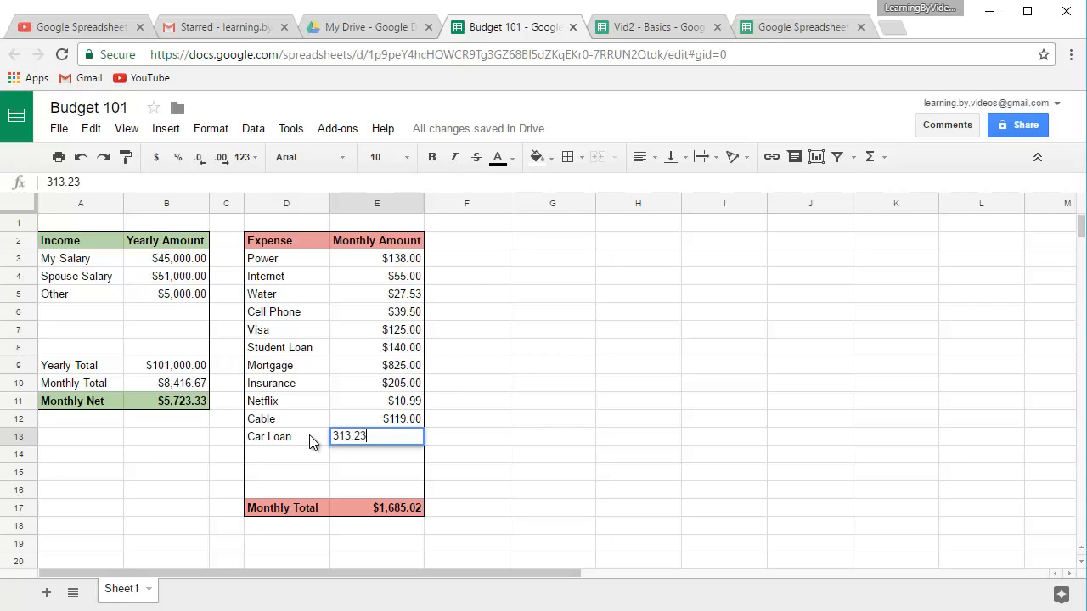
{"action": "key", "text": "Return"}
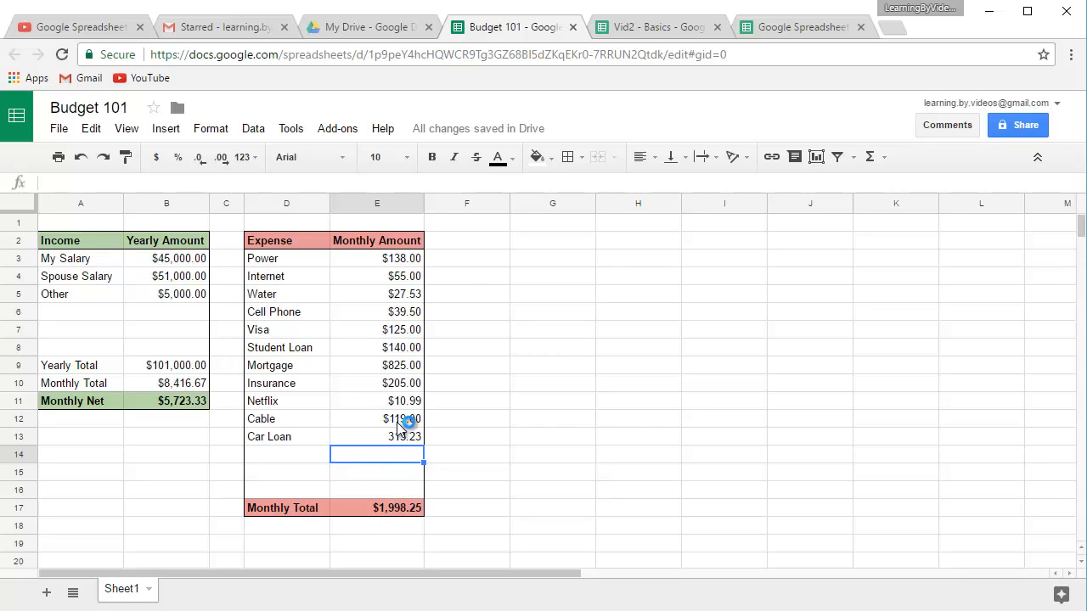
Copy Cable's currency formatting onto the Car Loan amount so it shows $313.23
{"action": "left_click", "coordinate": [377, 417]}
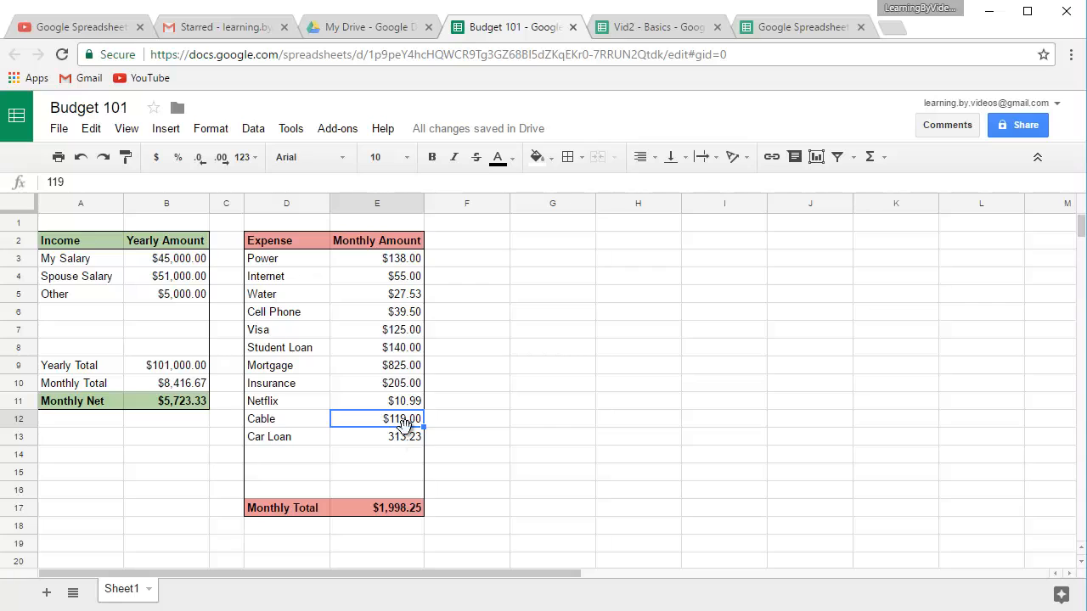
{"action": "mouse_move", "coordinate": [126, 157]}
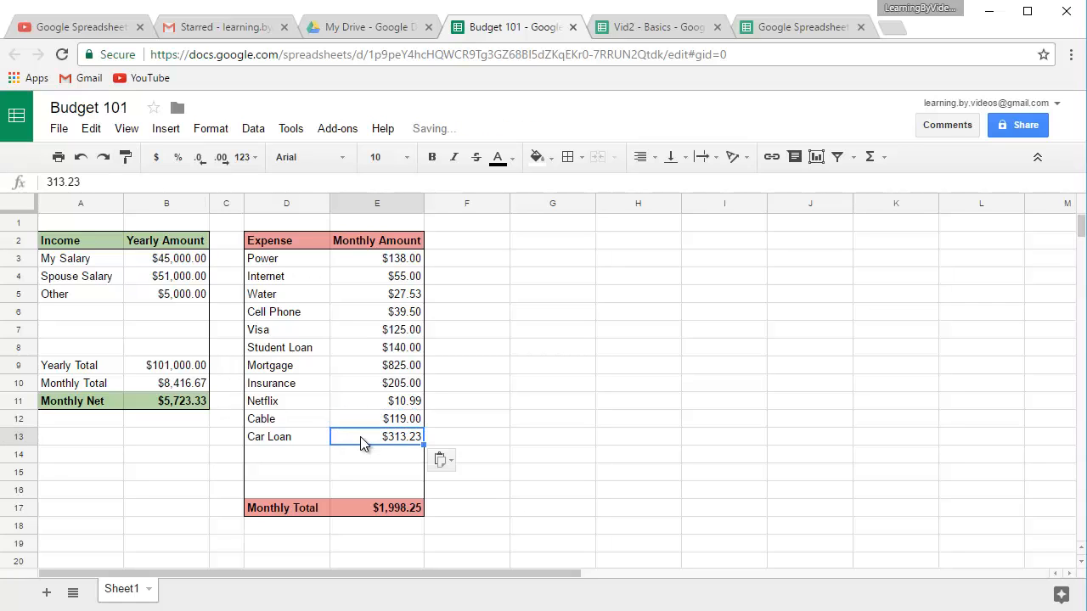
{"action": "mouse_move", "coordinate": [357, 271]}
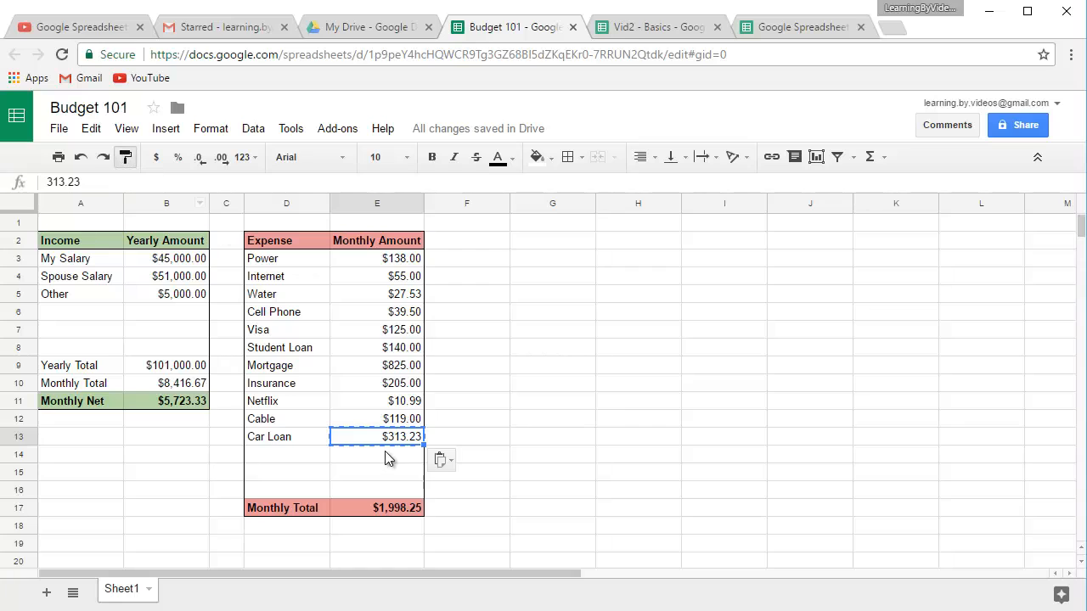
{"action": "left_click", "coordinate": [377, 455]}
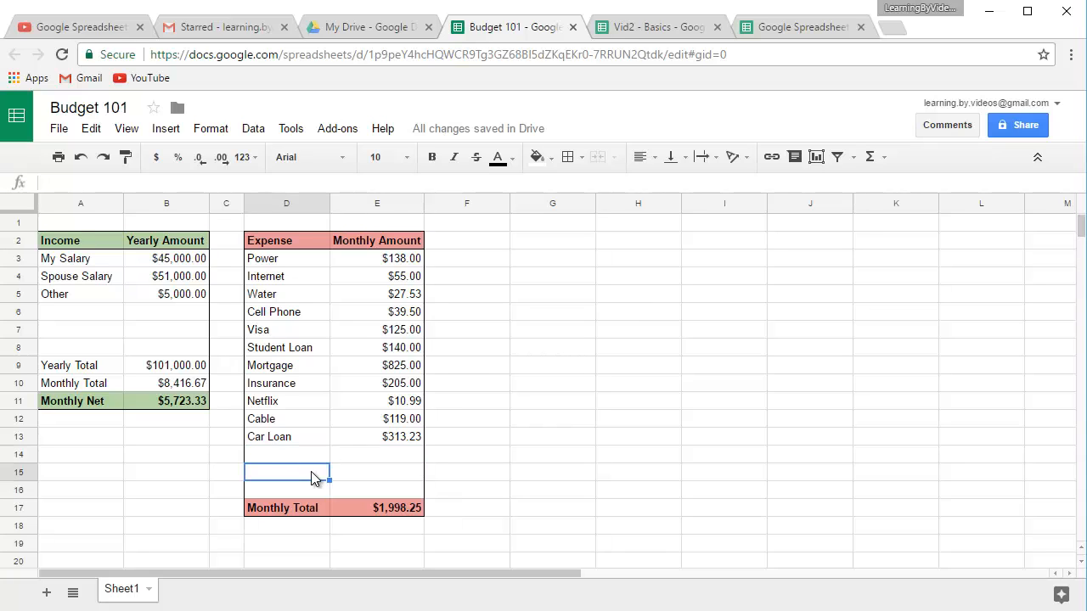
{"action": "left_click", "coordinate": [377, 455]}
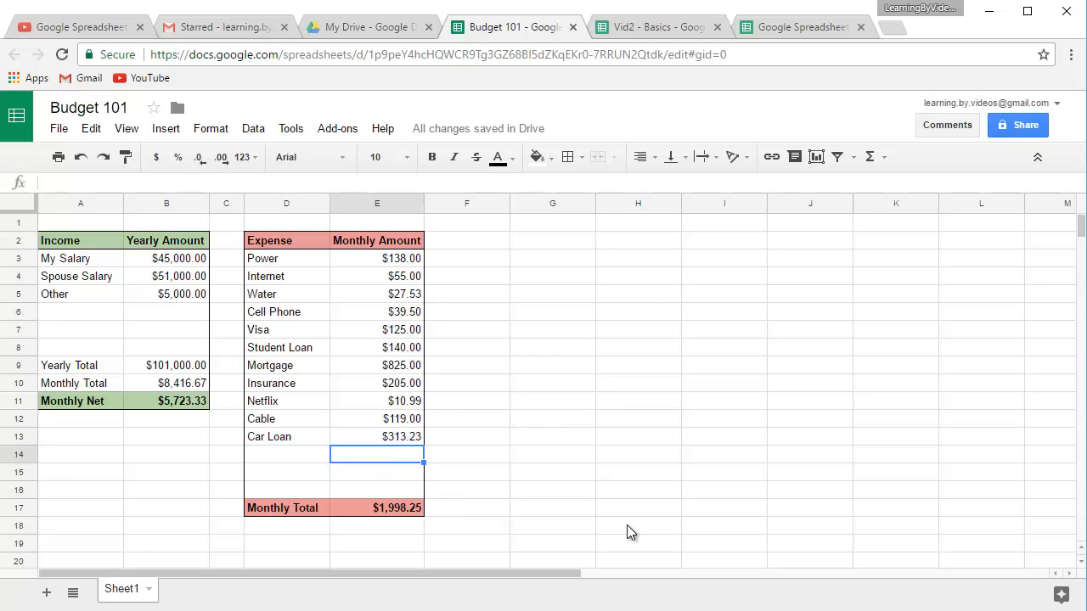
Enter a test 25 expense below Car Loan, then remove it to restore $1,998.25
{"action": "type", "text": "25"}
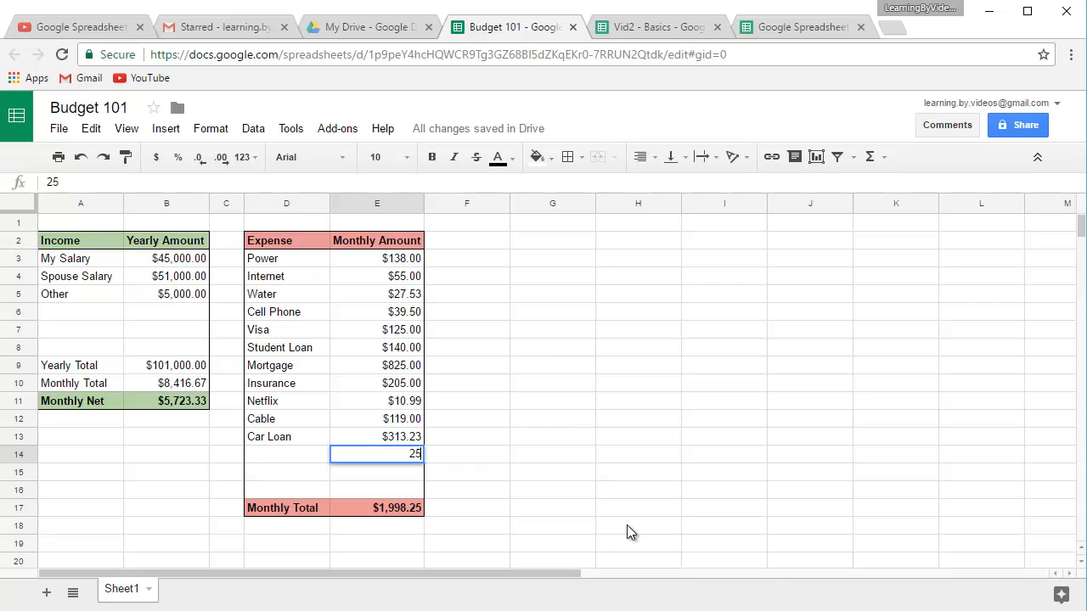
{"action": "key", "text": "Return"}
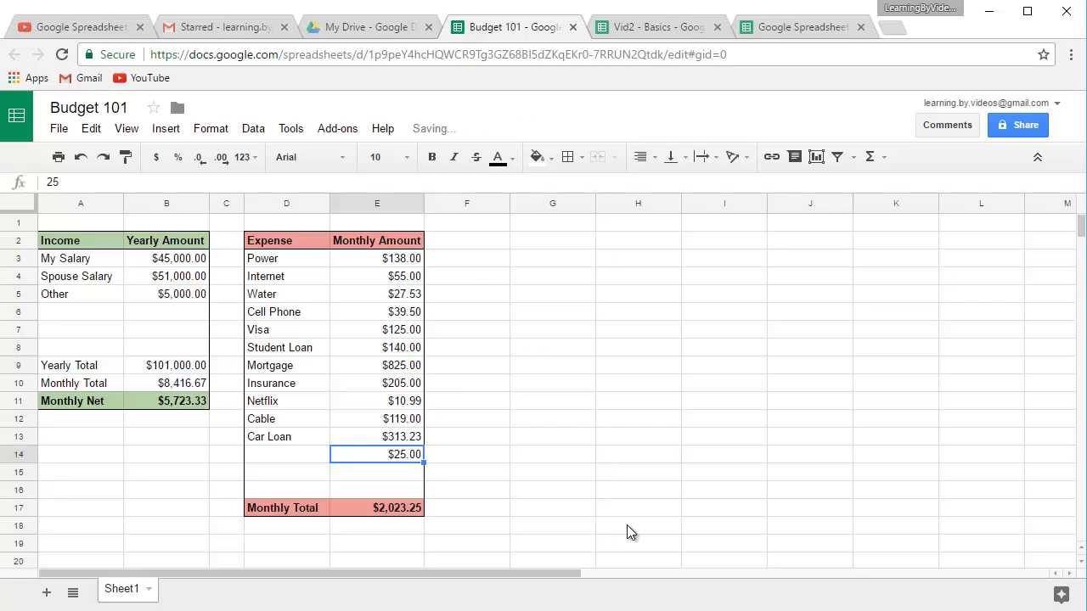
{"action": "key", "text": "Delete"}
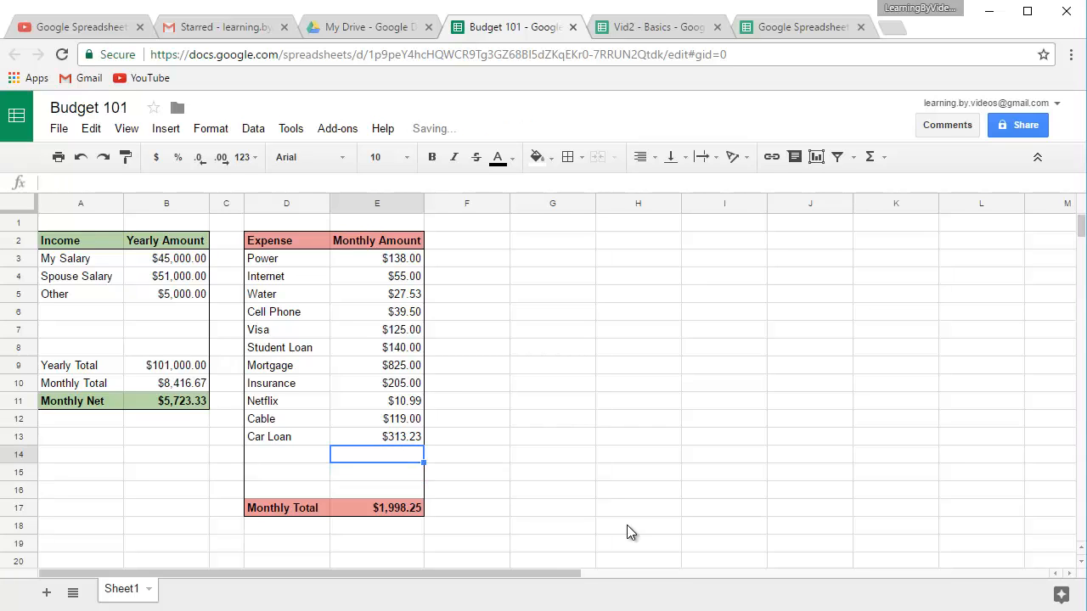
{"action": "left_click", "coordinate": [285, 455]}
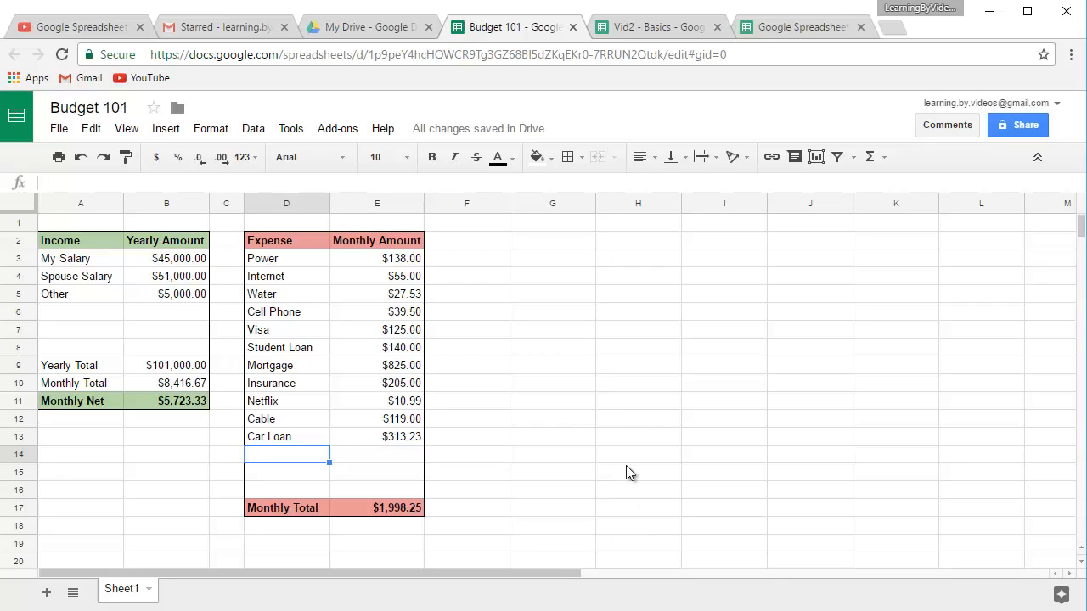
{"action": "mouse_move", "coordinate": [526, 397]}
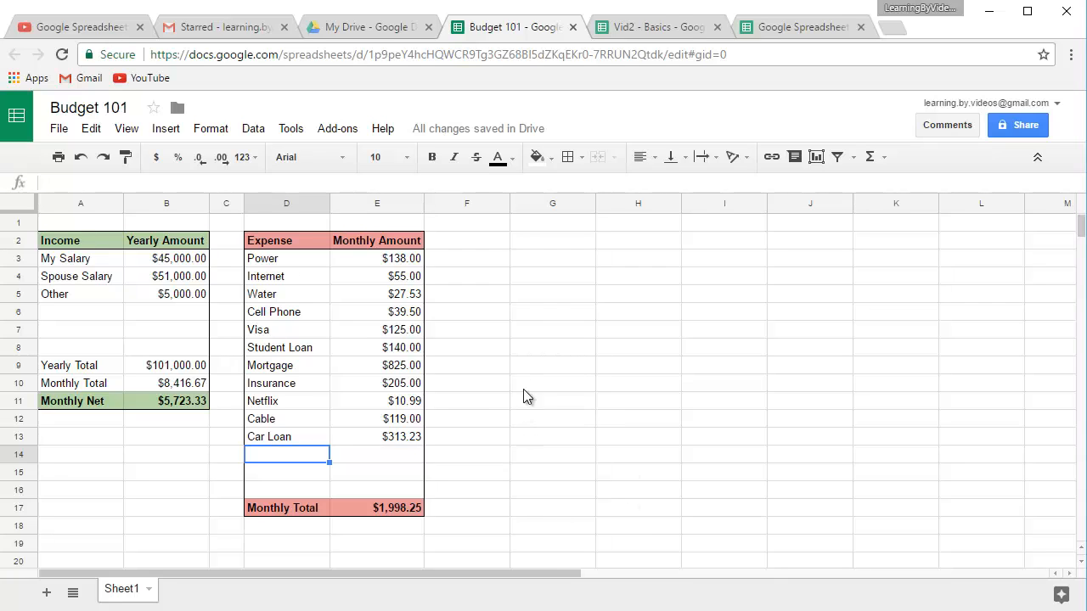
{"action": "left_click", "coordinate": [552, 241]}
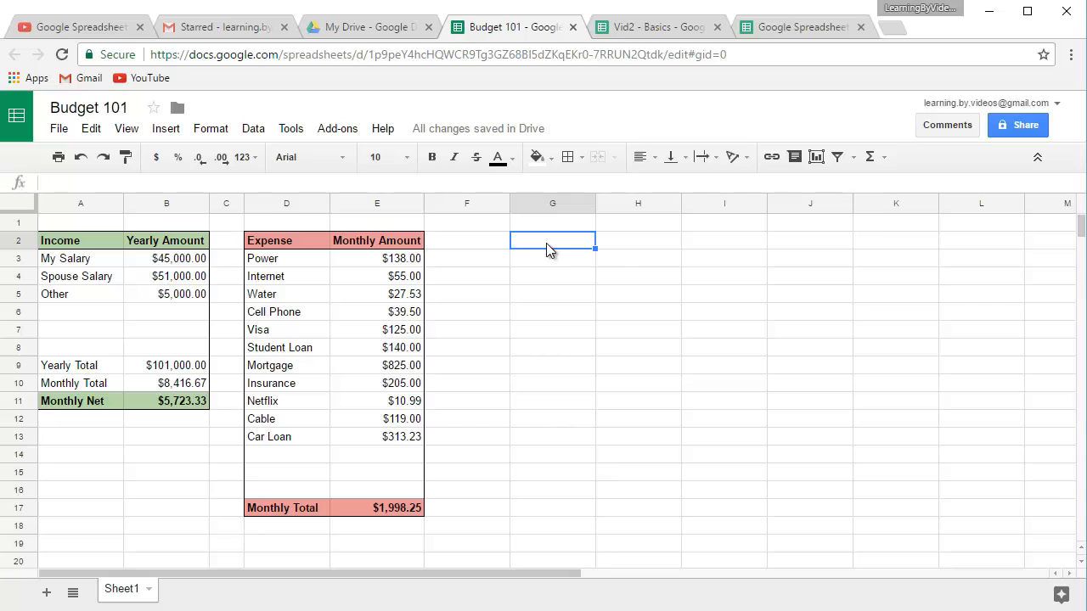
Enter 'Balance' in G2 with 'Monthly Net' and 'Monthly Expense' labels in G3:G4
{"action": "type", "text": "Bal"}
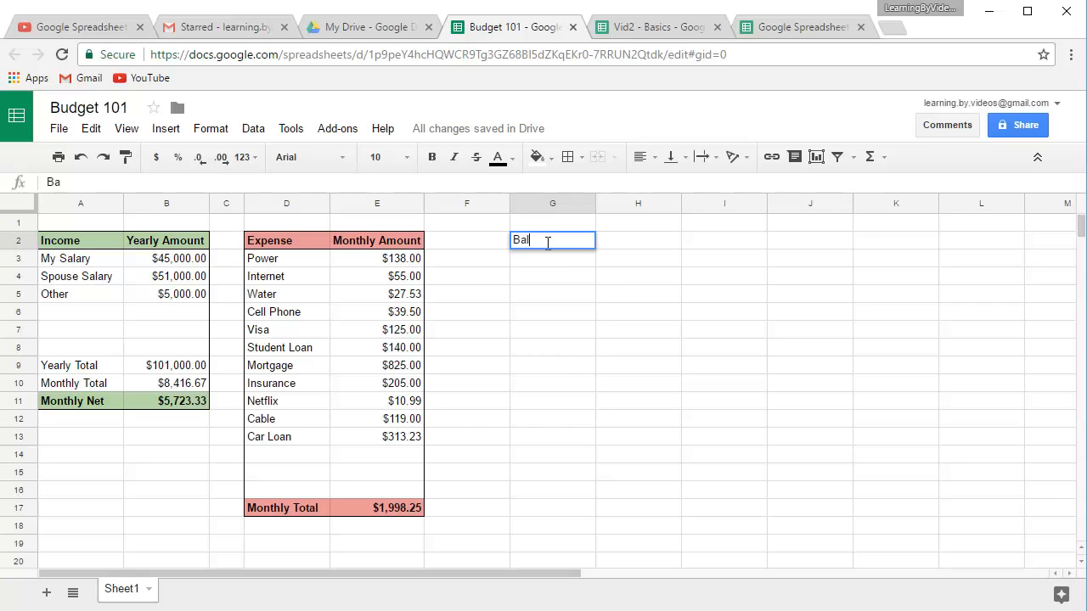
{"action": "key", "text": "enter"}
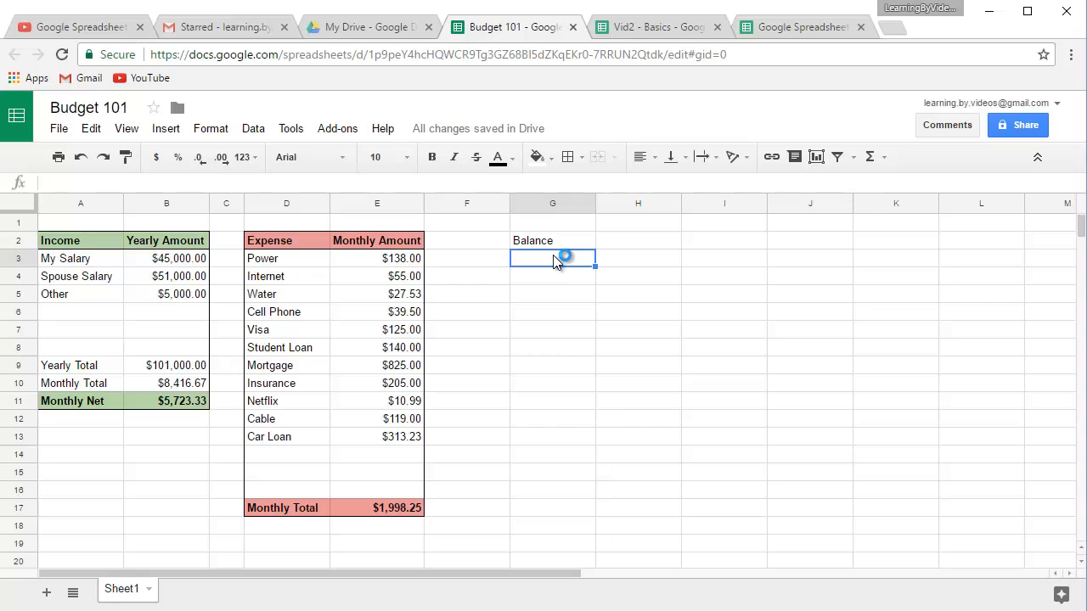
{"action": "type", "text": "Monthl"}
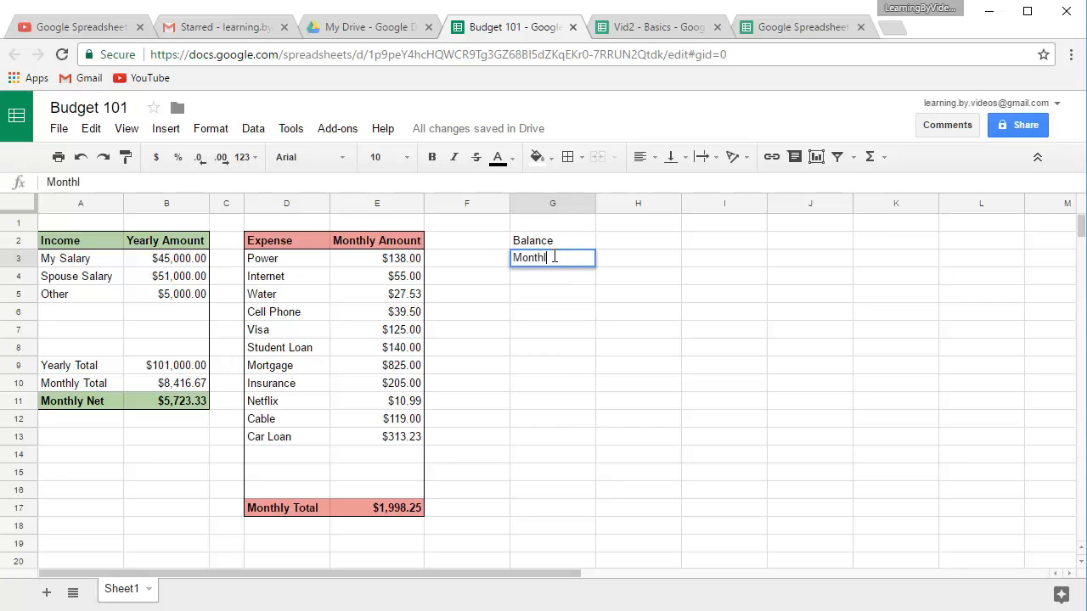
{"action": "type", "text": "Net"}
{"action": "left_click", "coordinate": [552, 277]}
{"action": "type", "text": "M"}
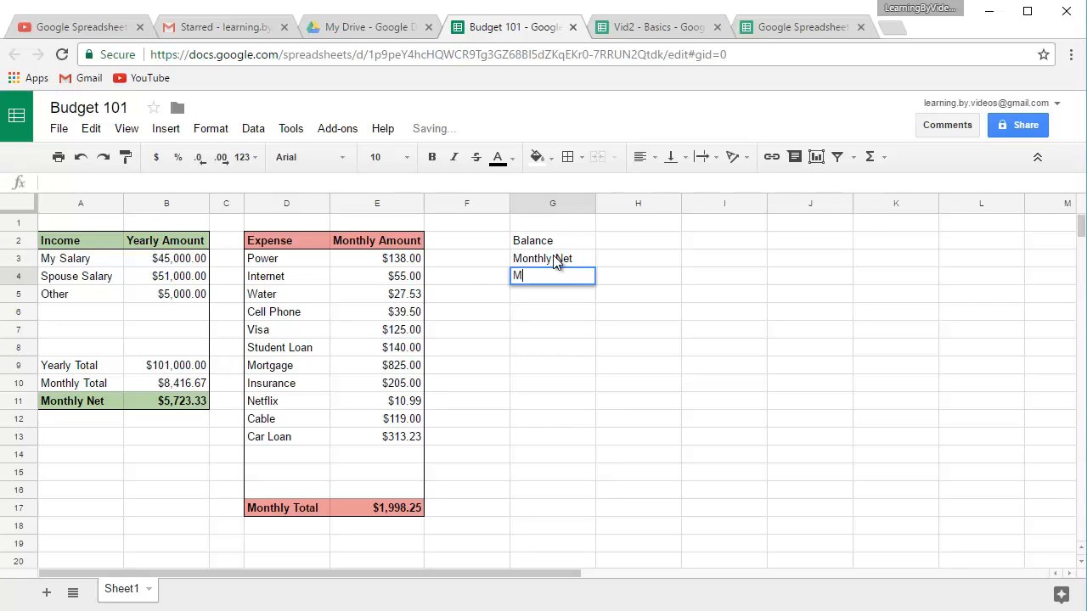
{"action": "type", "text": "onthly"}
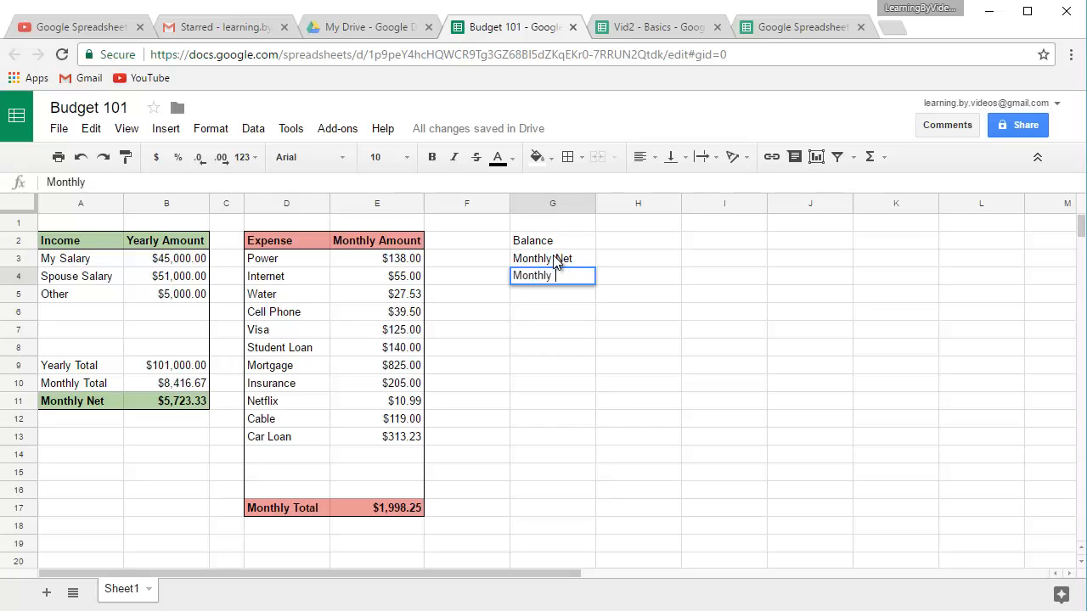
{"action": "type", "text": "Expens"}
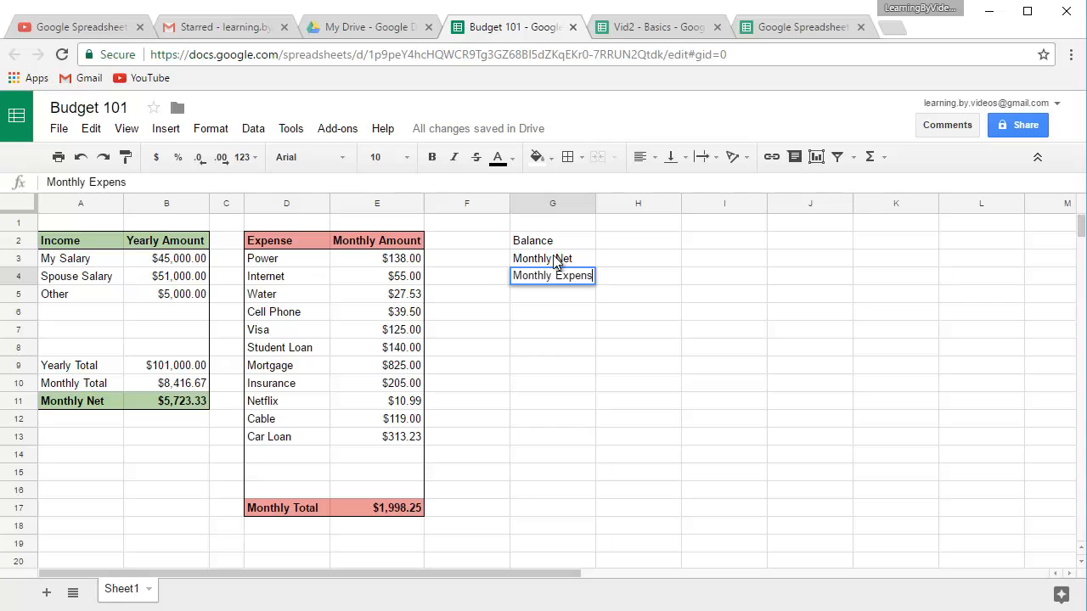
{"action": "type", "text": "e"}
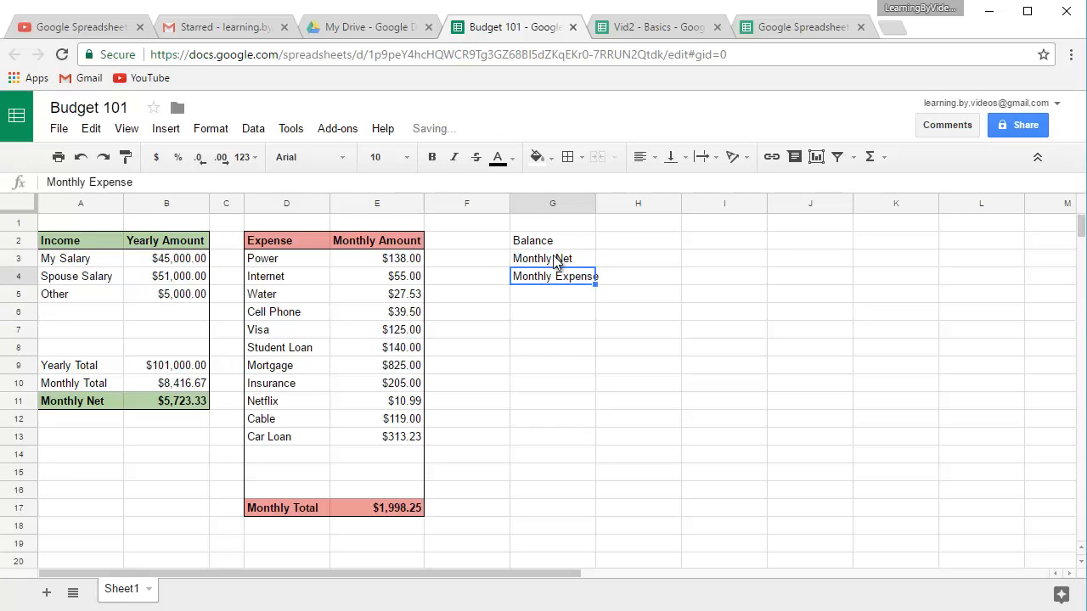
{"action": "left_click", "coordinate": [638, 258]}
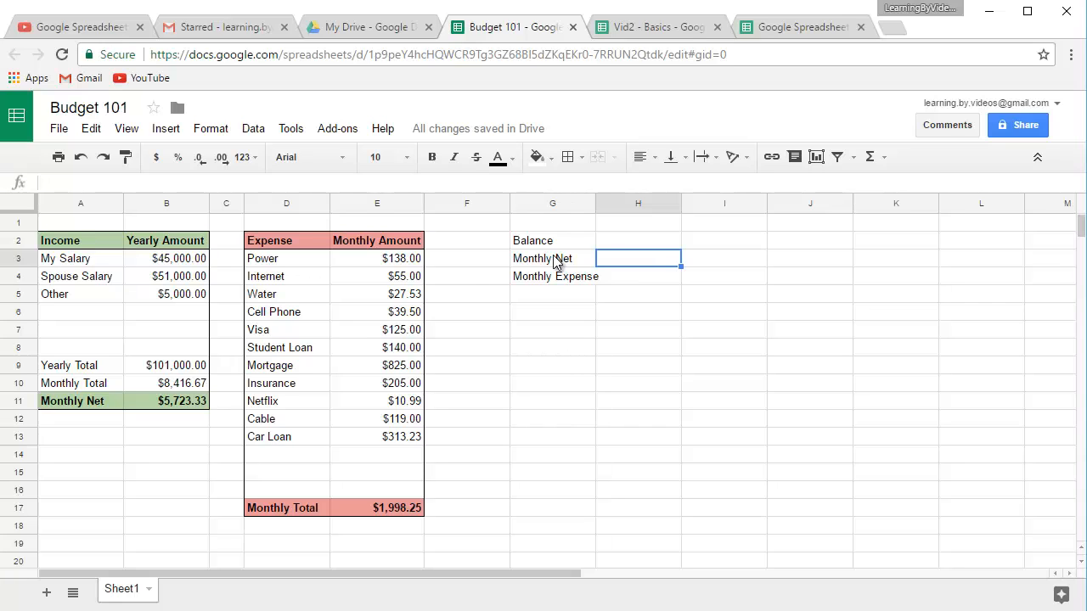
Link H3 and H4 to the $5,723.33 Monthly Net and $1,998.25 expense total
{"action": "type", "text": "="}
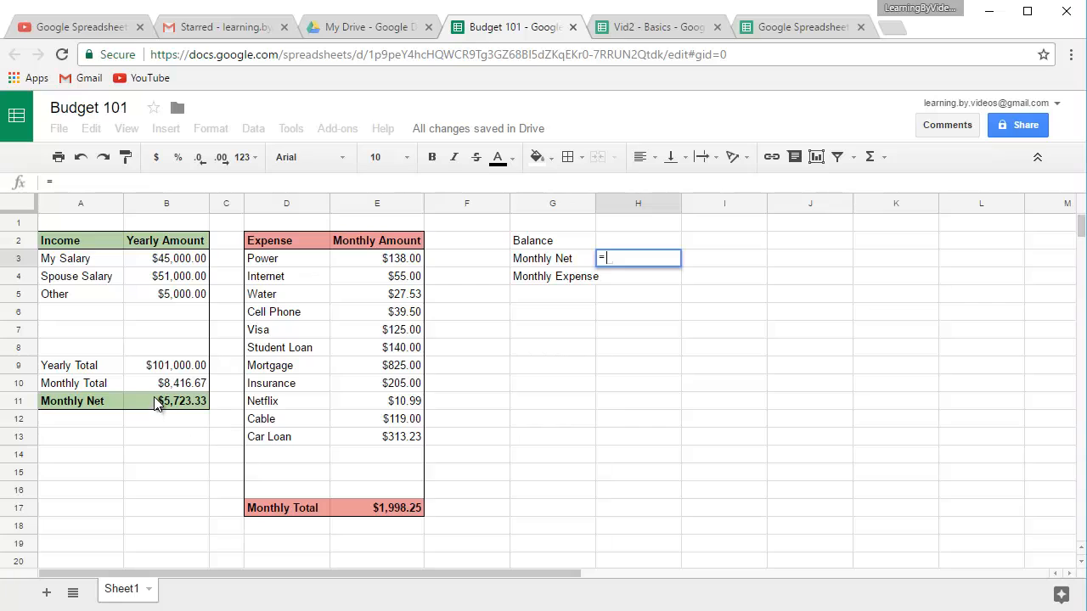
{"action": "left_click", "coordinate": [166, 400]}
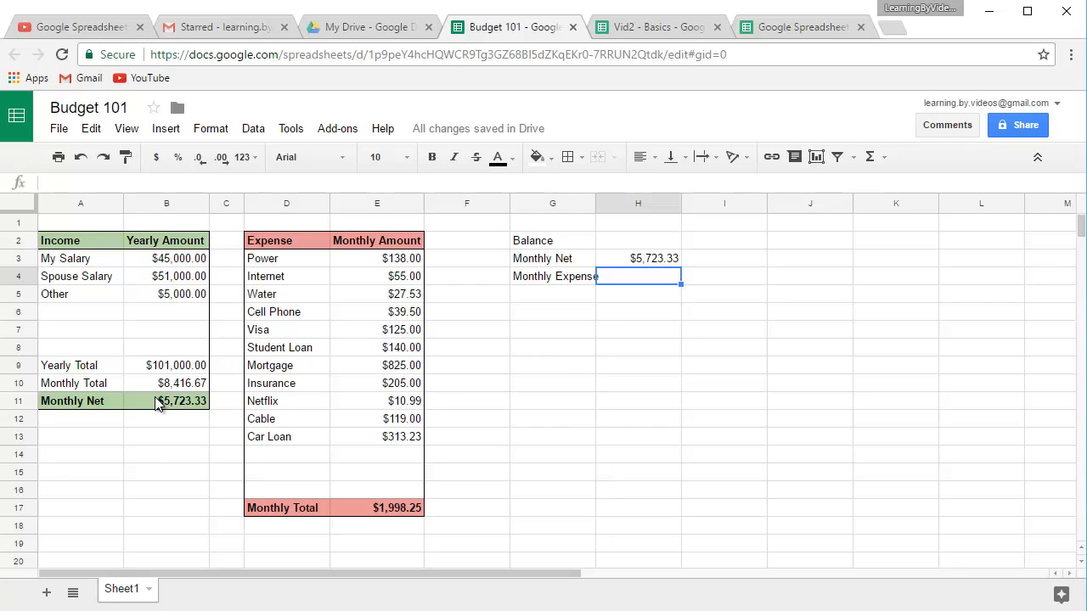
{"action": "type", "text": "=-"}
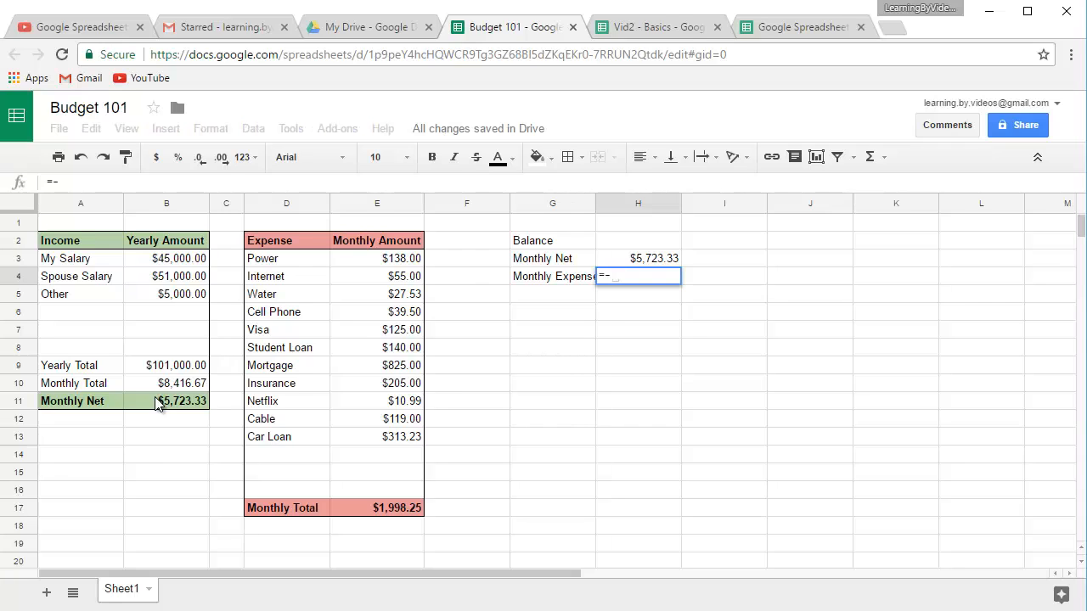
{"action": "key", "text": "Backspace"}
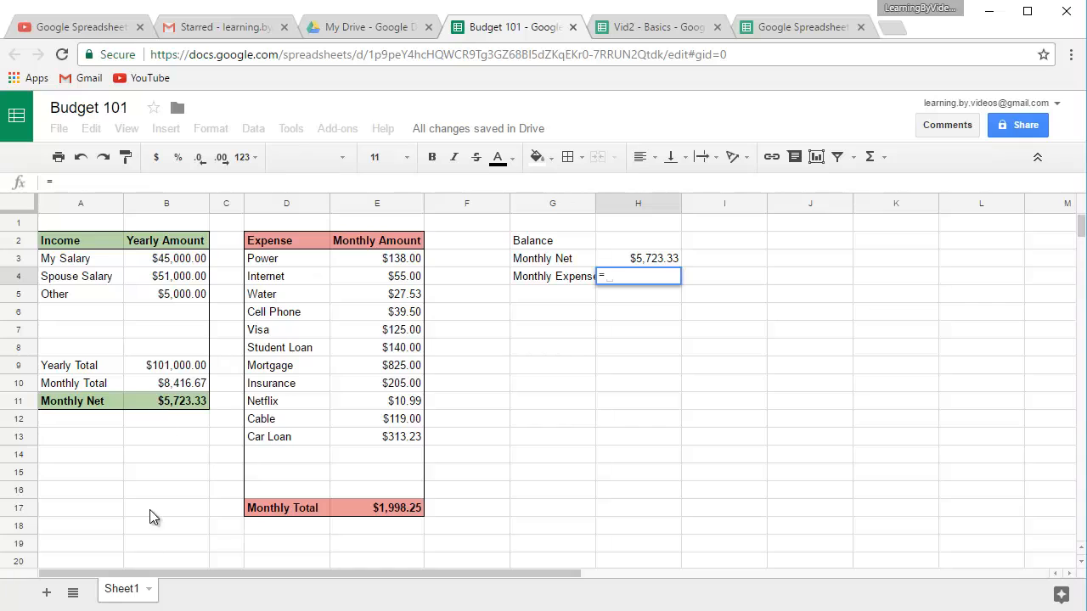
{"action": "mouse_move", "coordinate": [383, 510]}
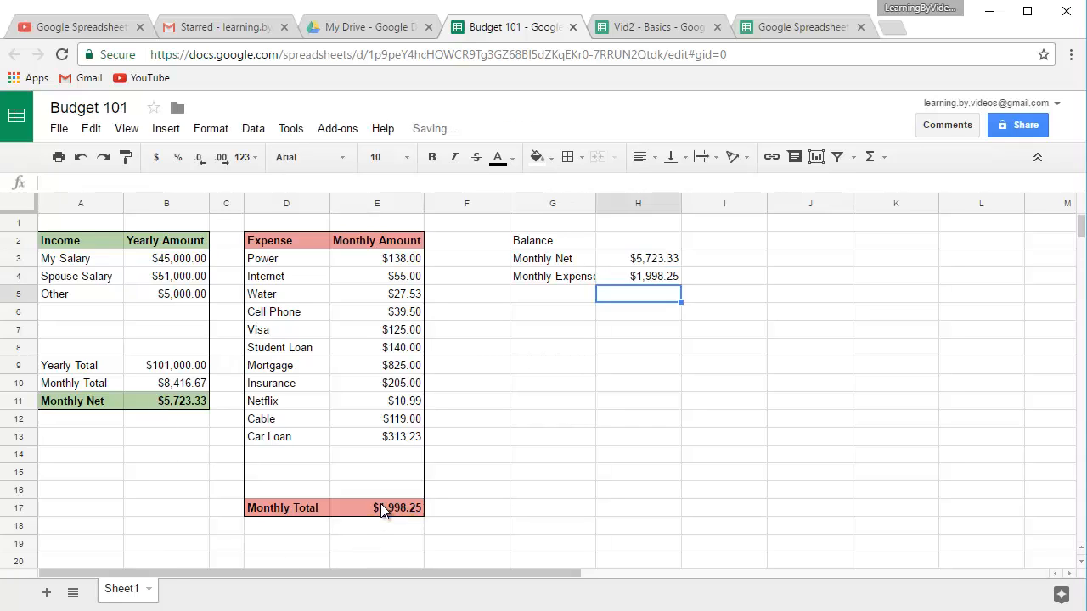
{"action": "left_click", "coordinate": [533, 242]}
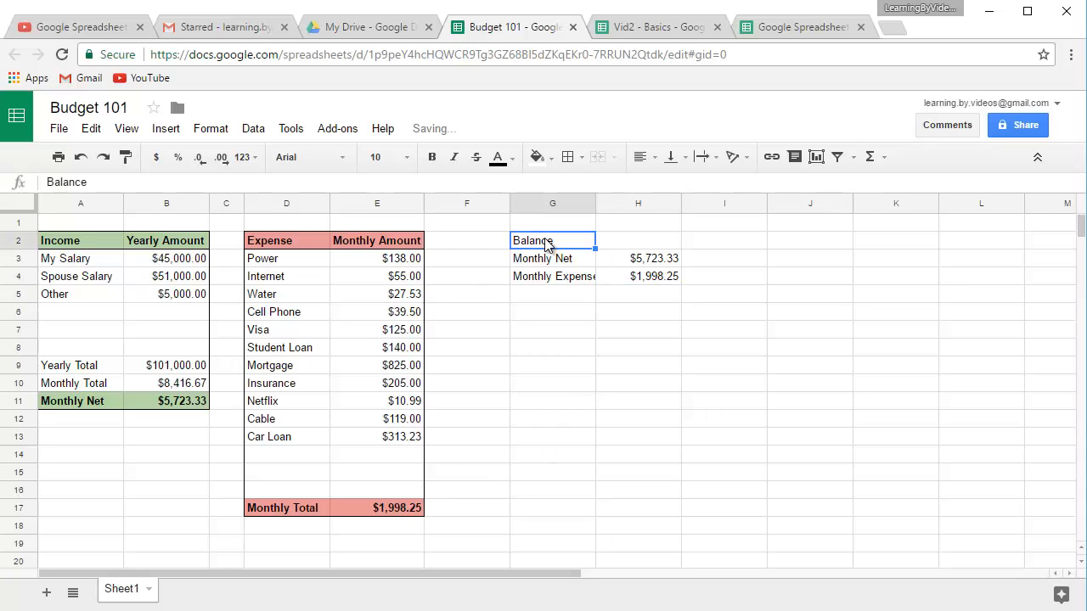
Compute the Balance as =H3-H4, giving $3,725.08
{"action": "left_click", "coordinate": [554, 294]}
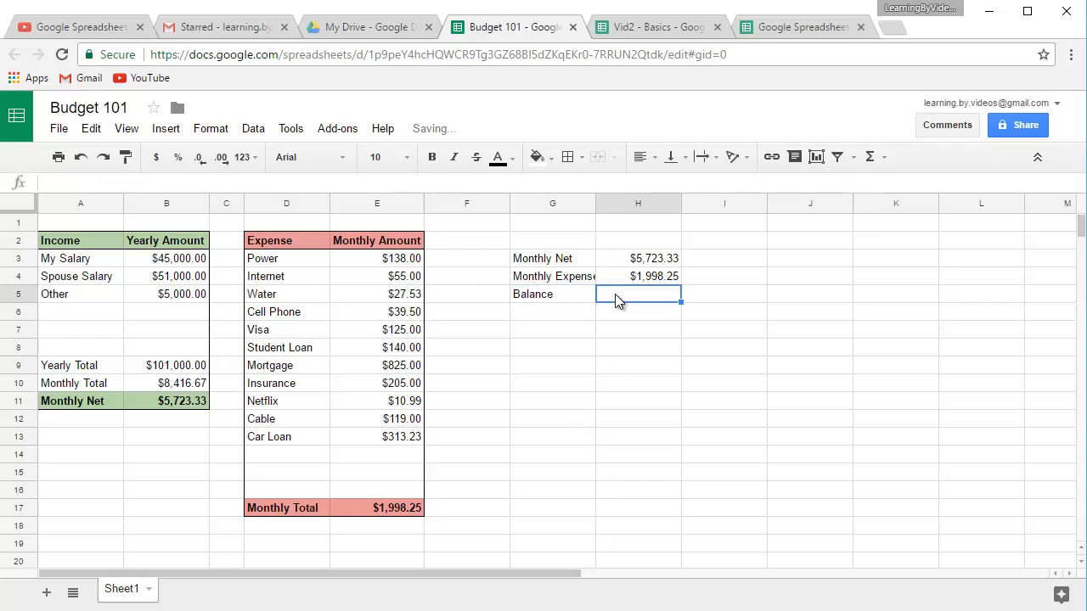
{"action": "type", "text": "-"}
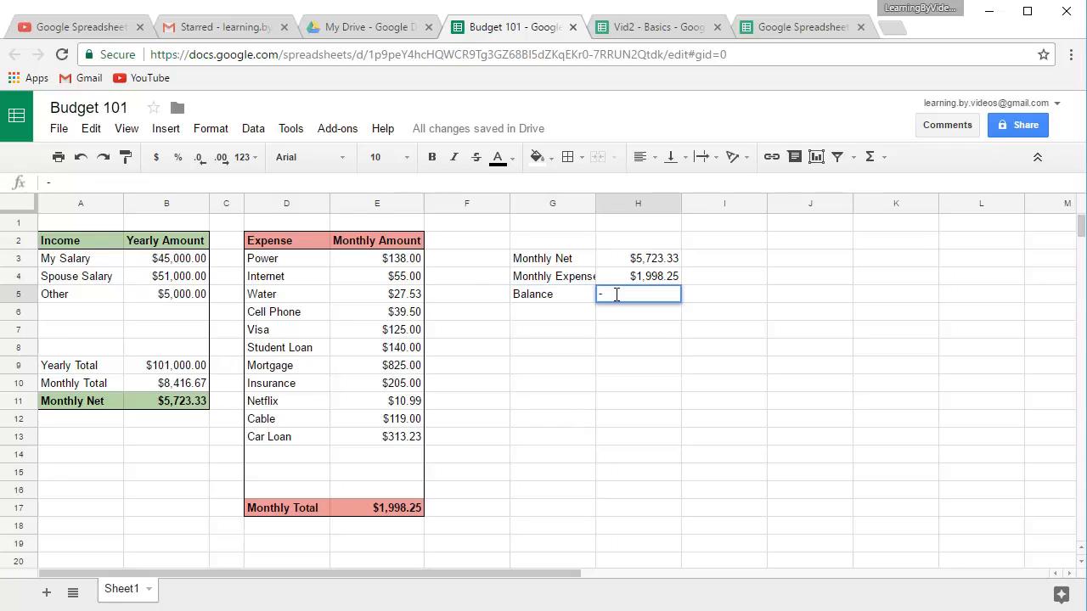
{"action": "type", "text": "="}
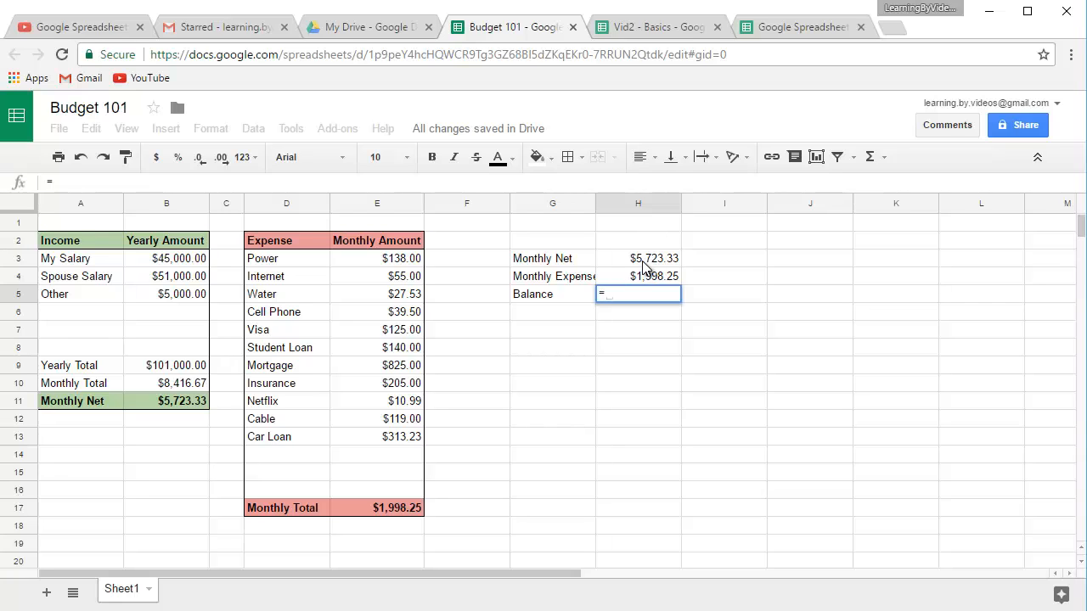
{"action": "left_click", "coordinate": [638, 258]}
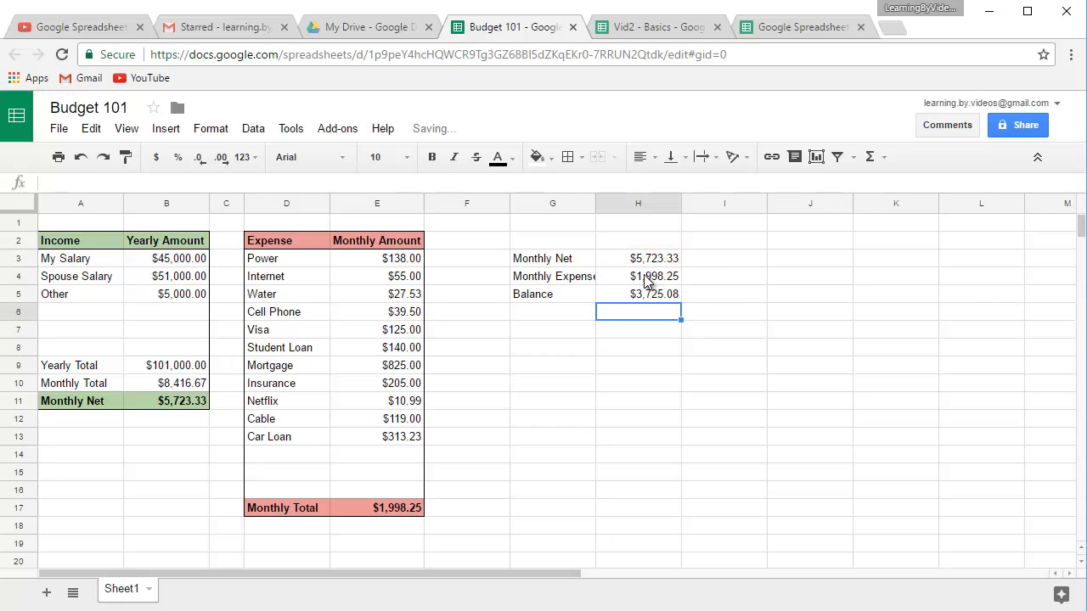
Make the Balance label and $3,725.08 amount size 14 and widen columns G and H to fit
{"action": "left_click", "coordinate": [553, 294]}
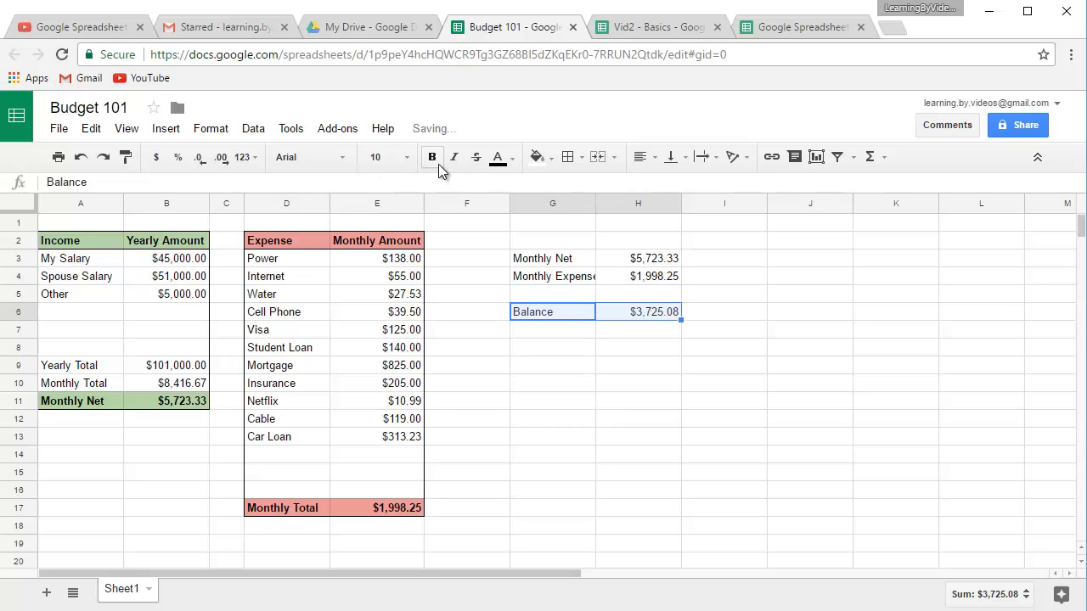
{"action": "left_click", "coordinate": [406, 156]}
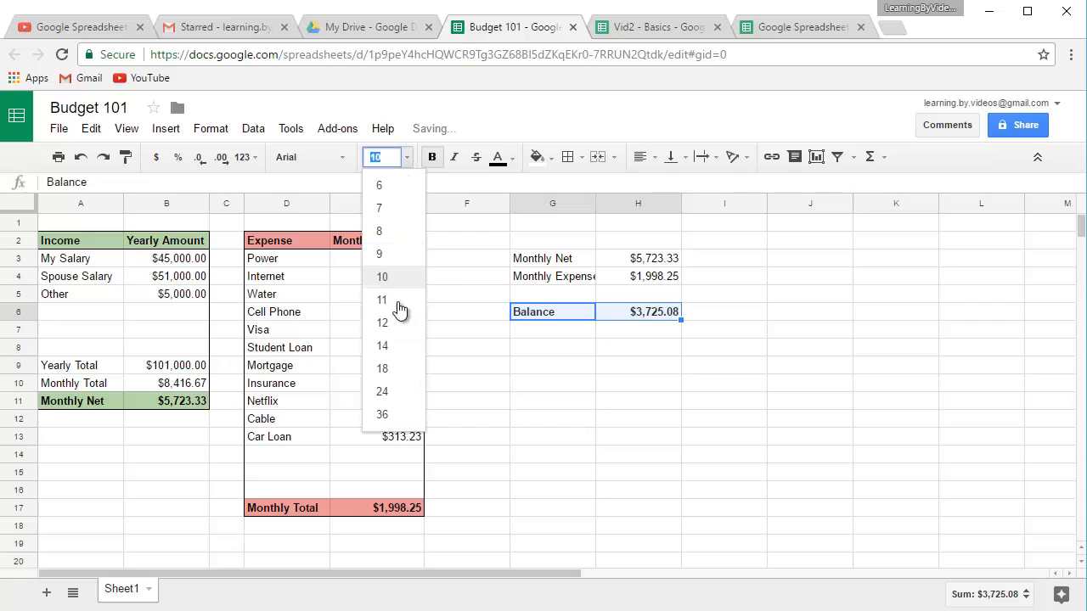
{"action": "left_click", "coordinate": [382, 346]}
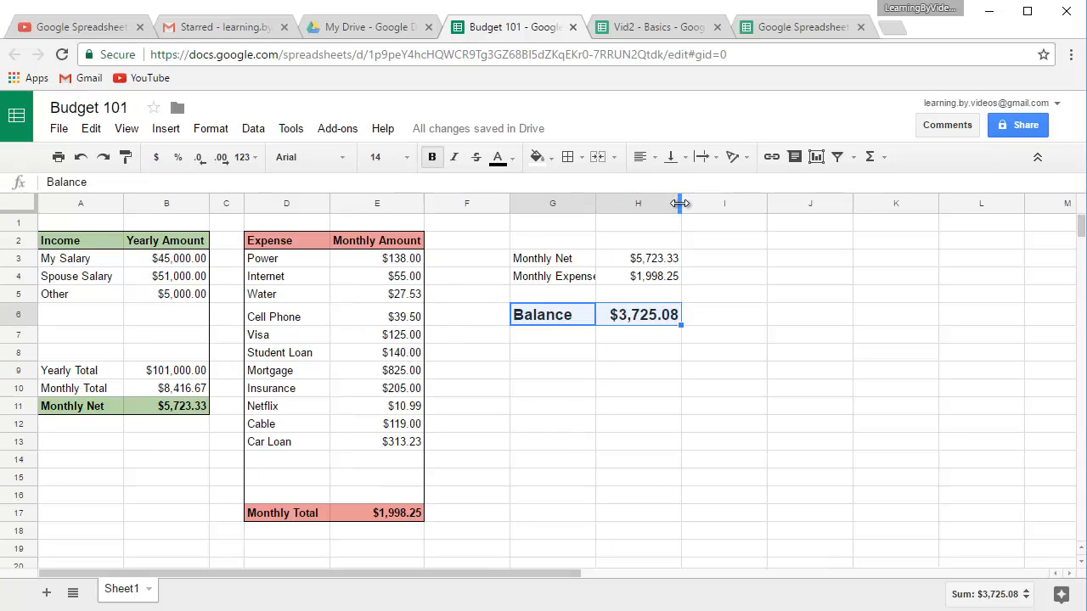
{"action": "left_click_drag", "start_coordinate": [679, 203], "coordinate": [594, 203]}
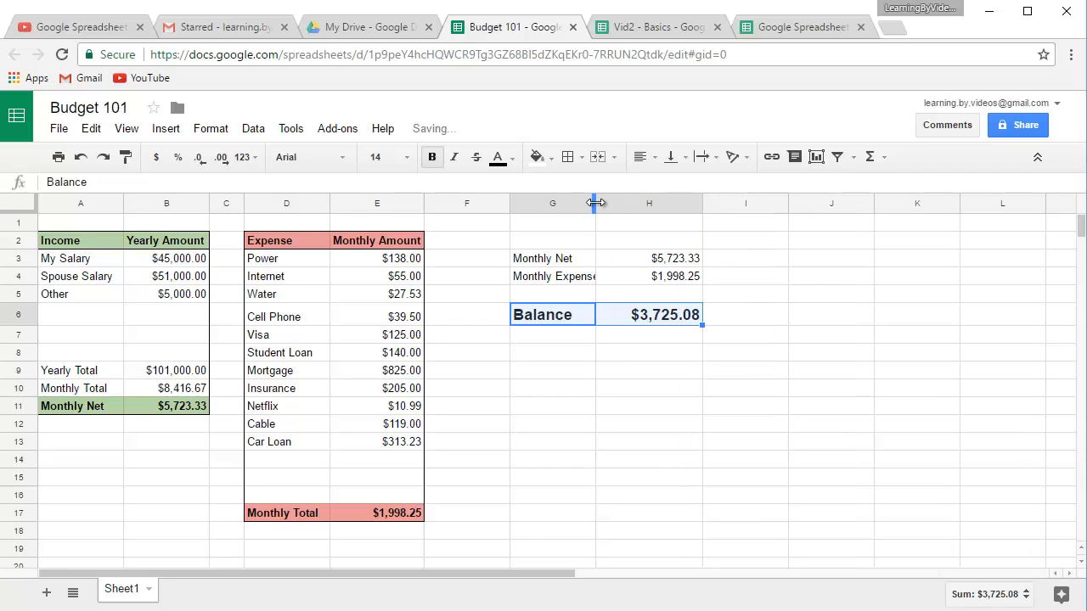
{"action": "left_click_drag", "start_coordinate": [594, 204], "coordinate": [604, 204]}
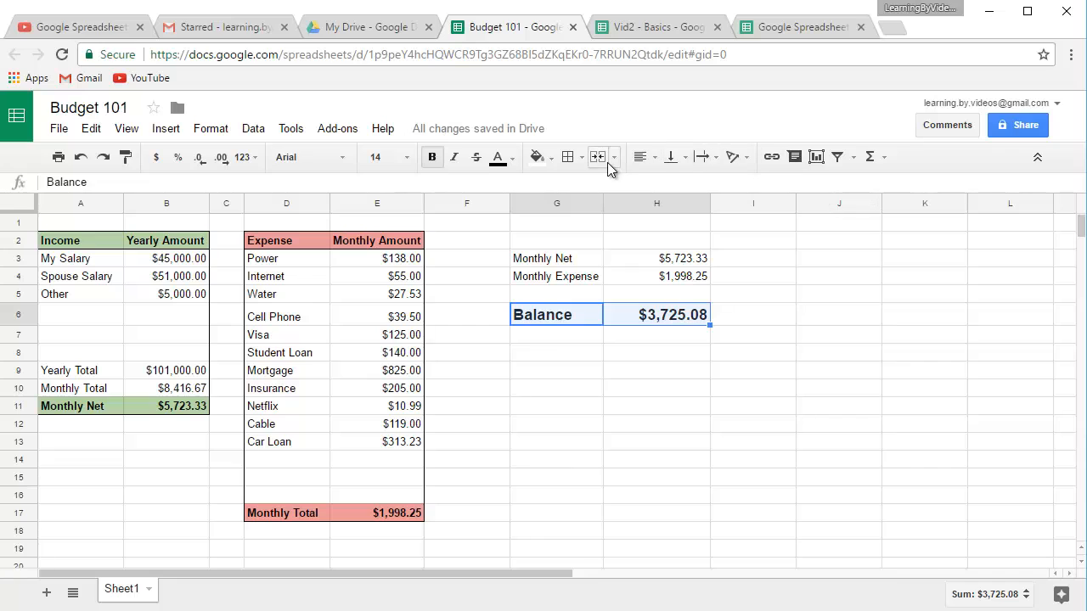
Fill the Balance label and amount cells blue and colour their text white
{"action": "left_click", "coordinate": [536, 156]}
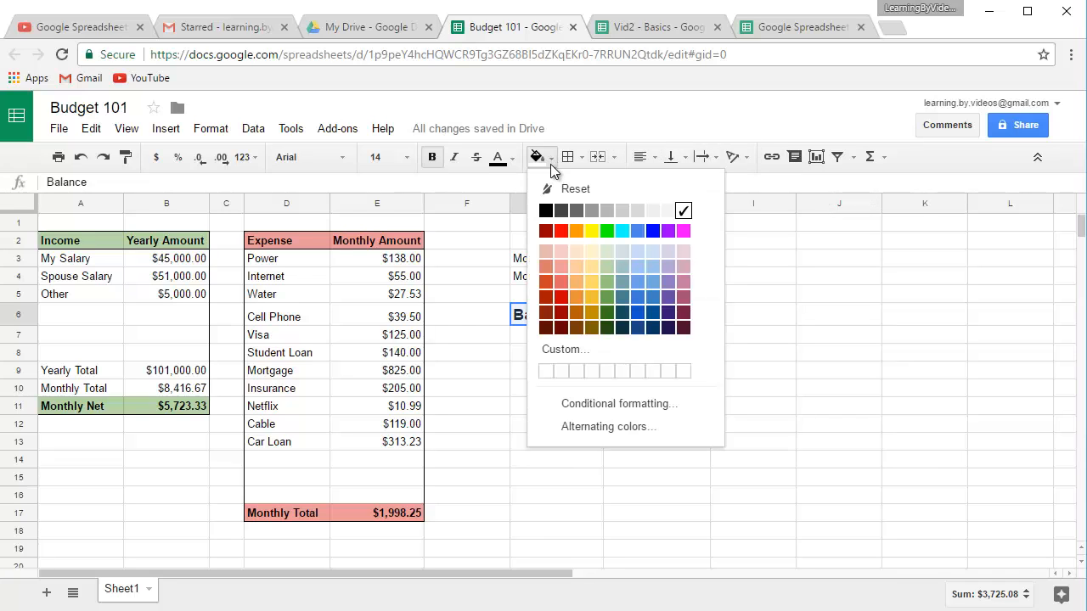
{"action": "mouse_move", "coordinate": [606, 265]}
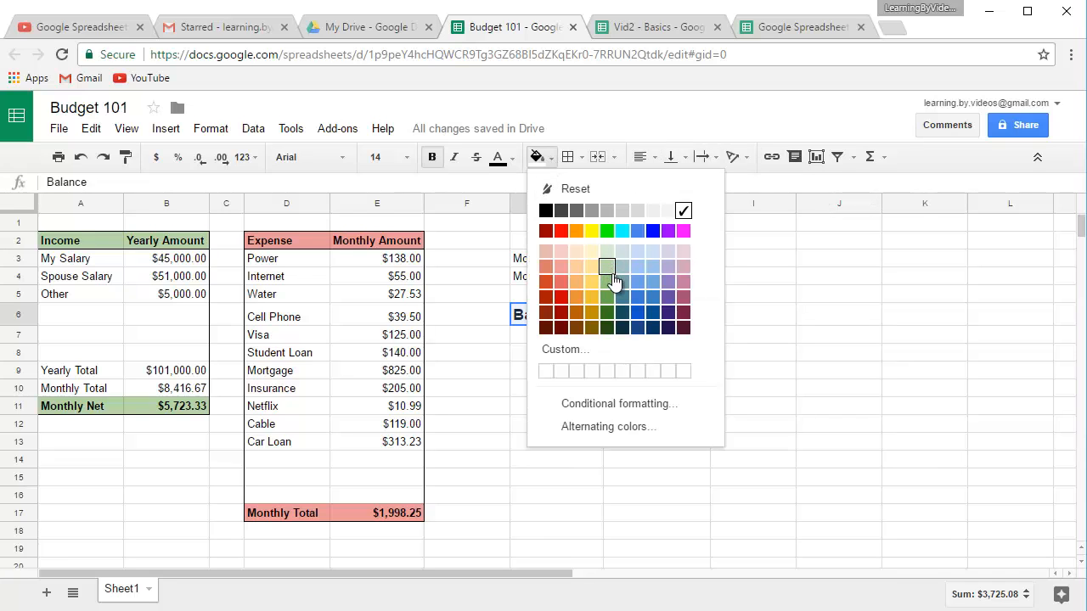
{"action": "mouse_move", "coordinate": [654, 265]}
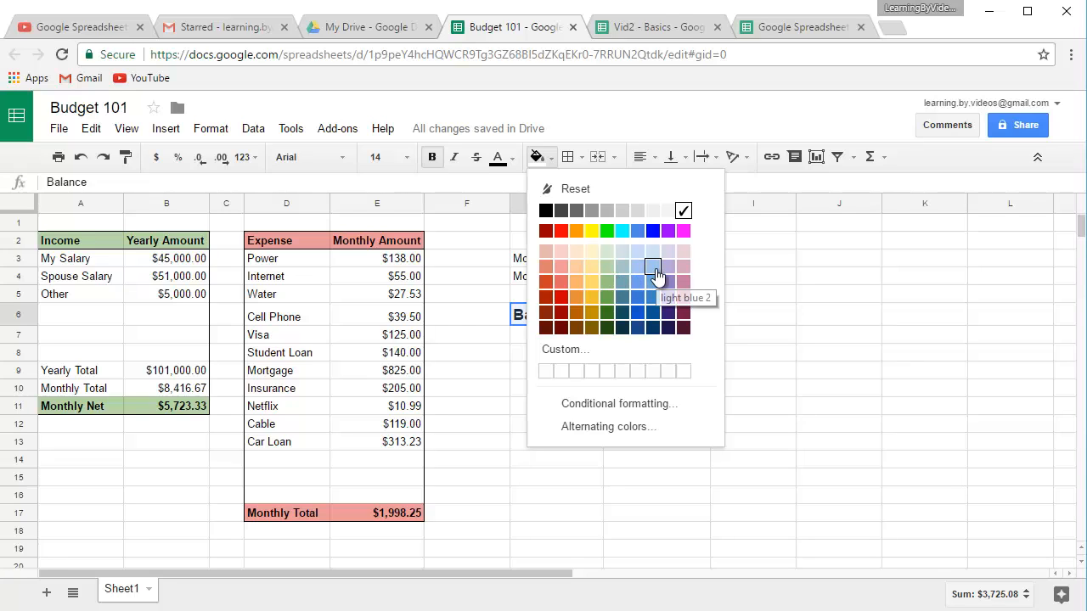
{"action": "mouse_move", "coordinate": [637, 414]}
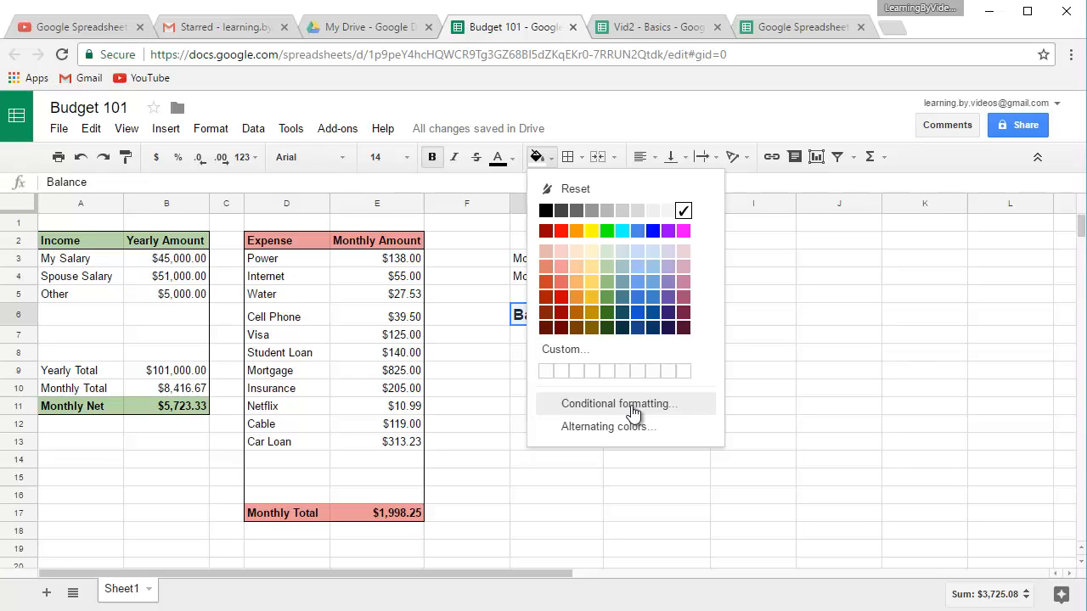
{"action": "mouse_move", "coordinate": [574, 326]}
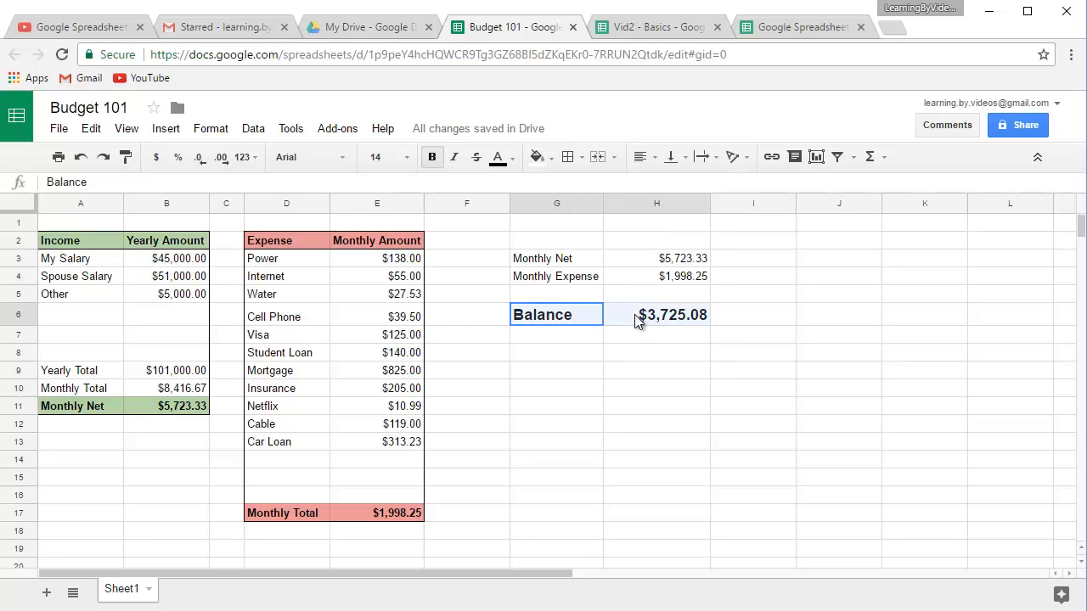
{"action": "left_click", "coordinate": [655, 314]}
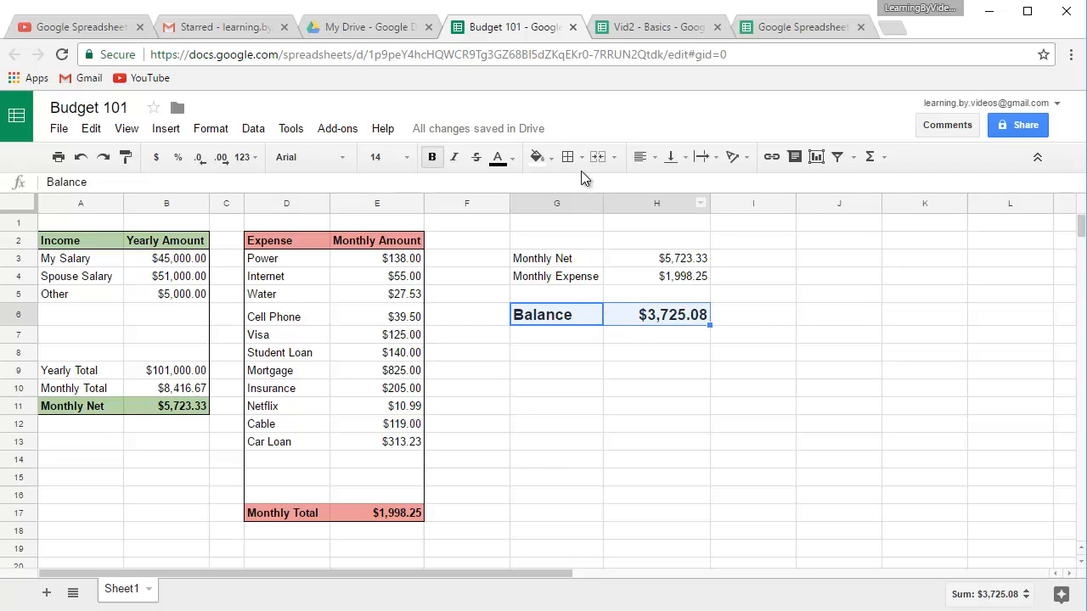
{"action": "left_click", "coordinate": [536, 156]}
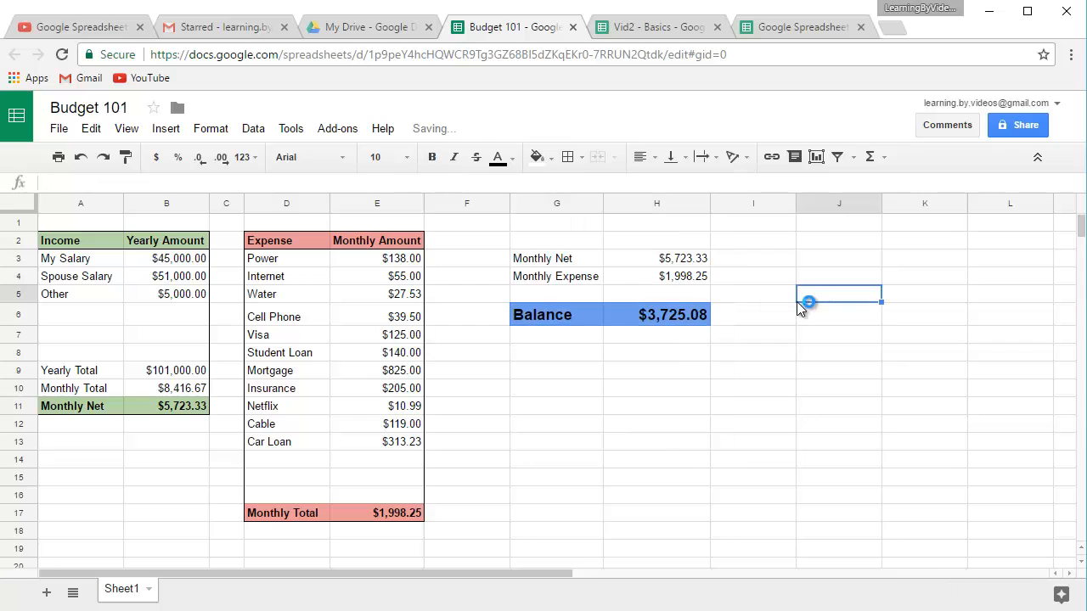
{"action": "left_click", "coordinate": [543, 314]}
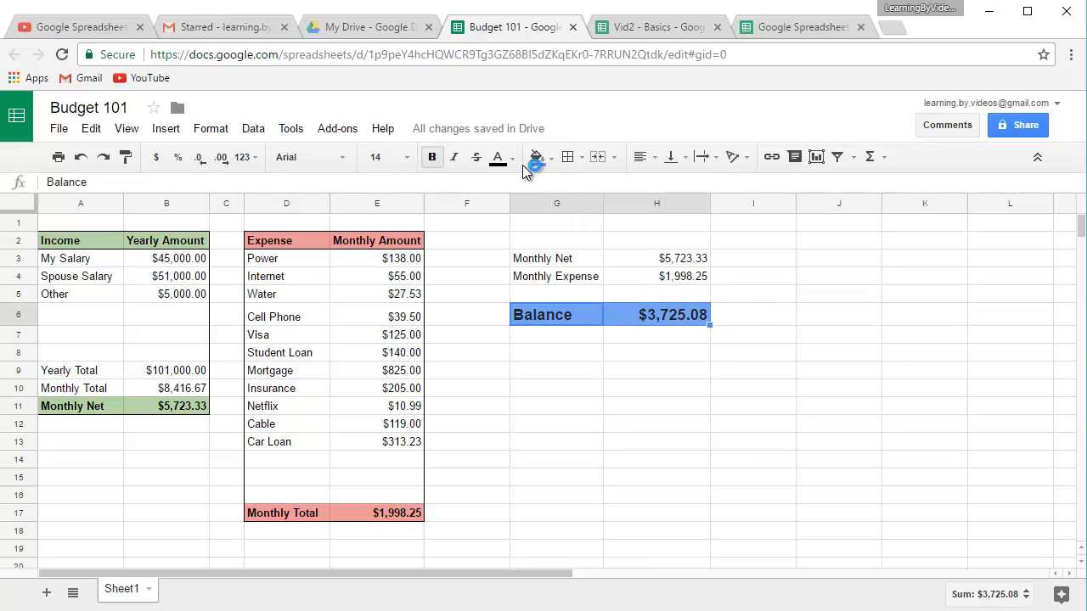
{"action": "left_click", "coordinate": [495, 156]}
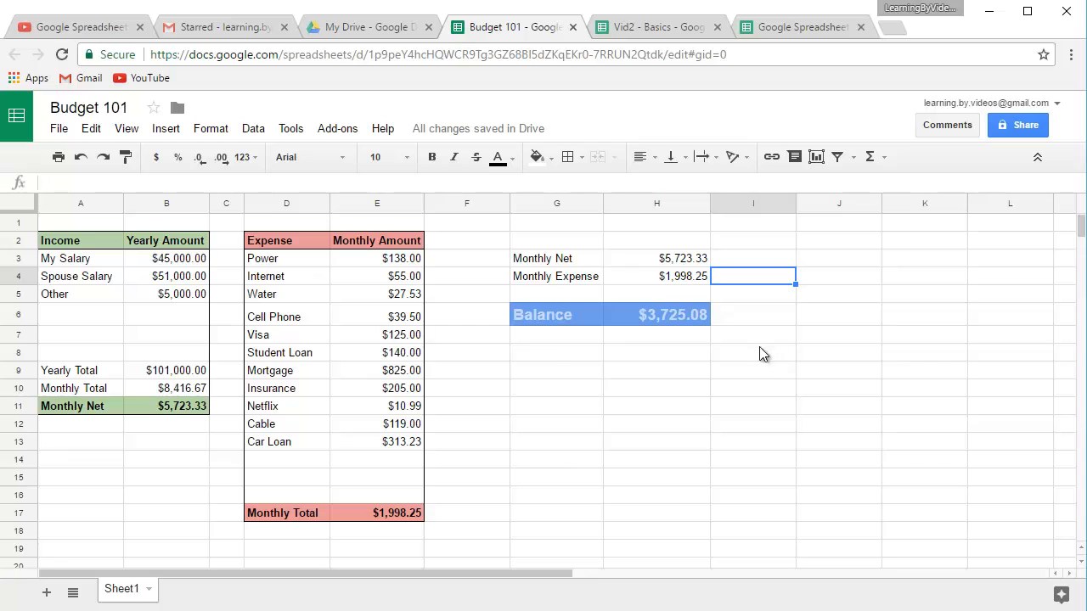
{"action": "mouse_move", "coordinate": [173, 299]}
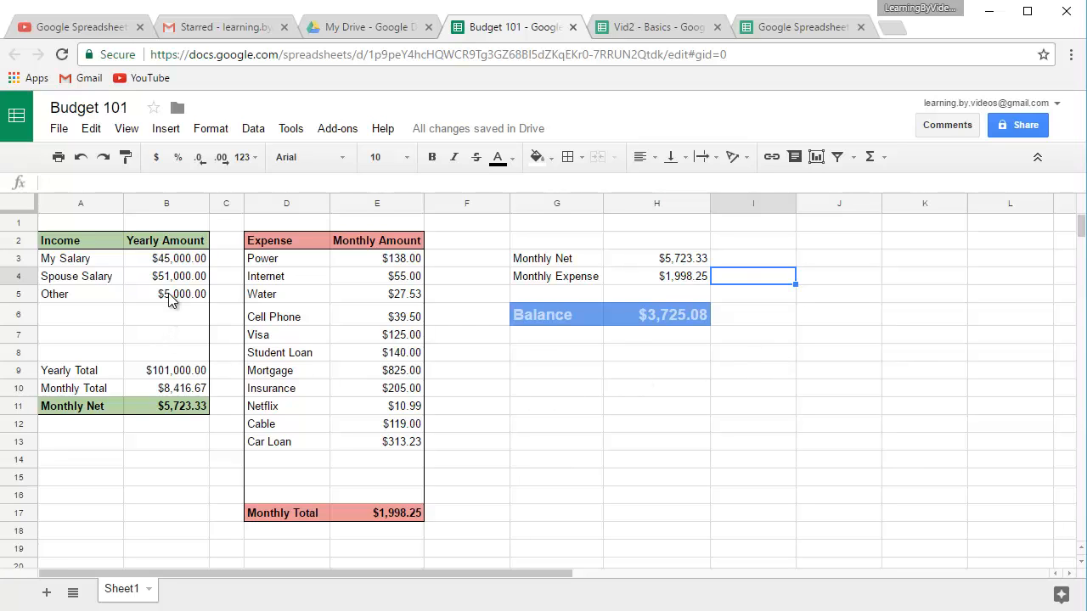
Review Other income and Mortgage, then delete the $313.23 Car Loan amount
{"action": "left_click", "coordinate": [166, 294]}
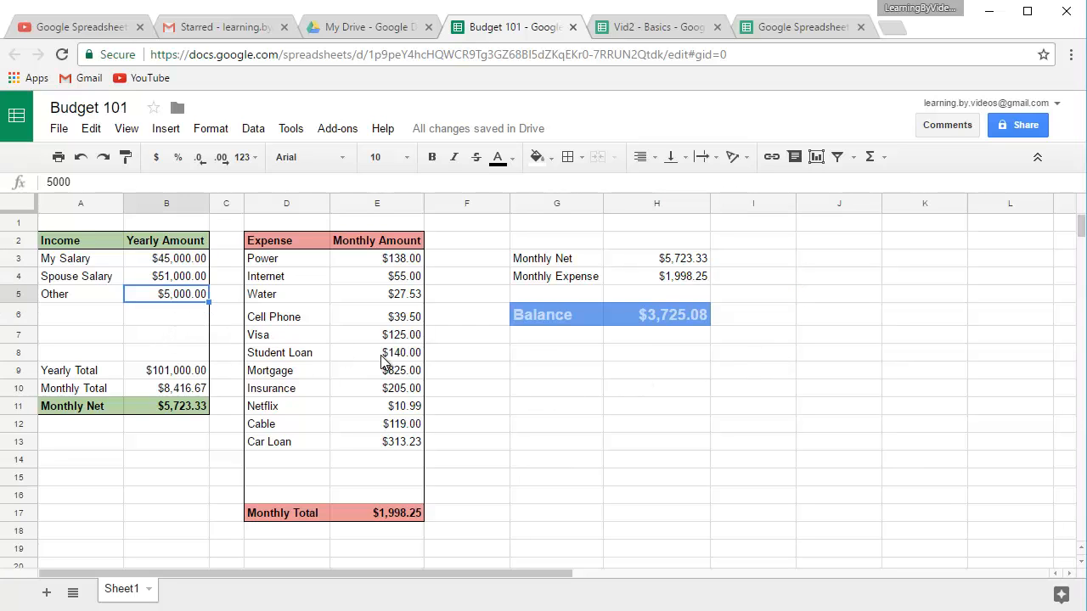
{"action": "left_click", "coordinate": [376, 370]}
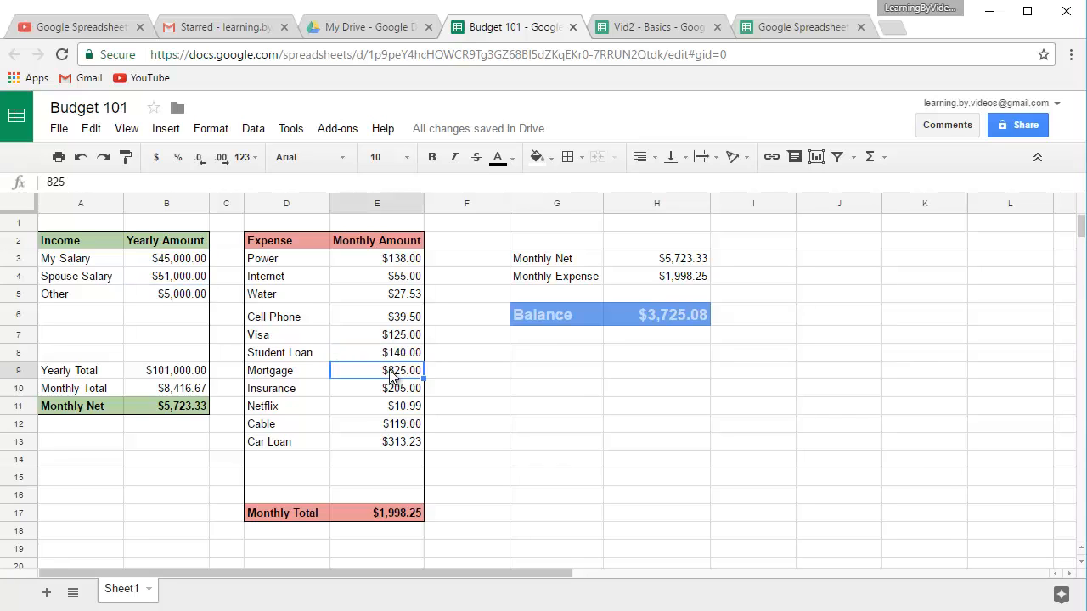
{"action": "left_click", "coordinate": [285, 441]}
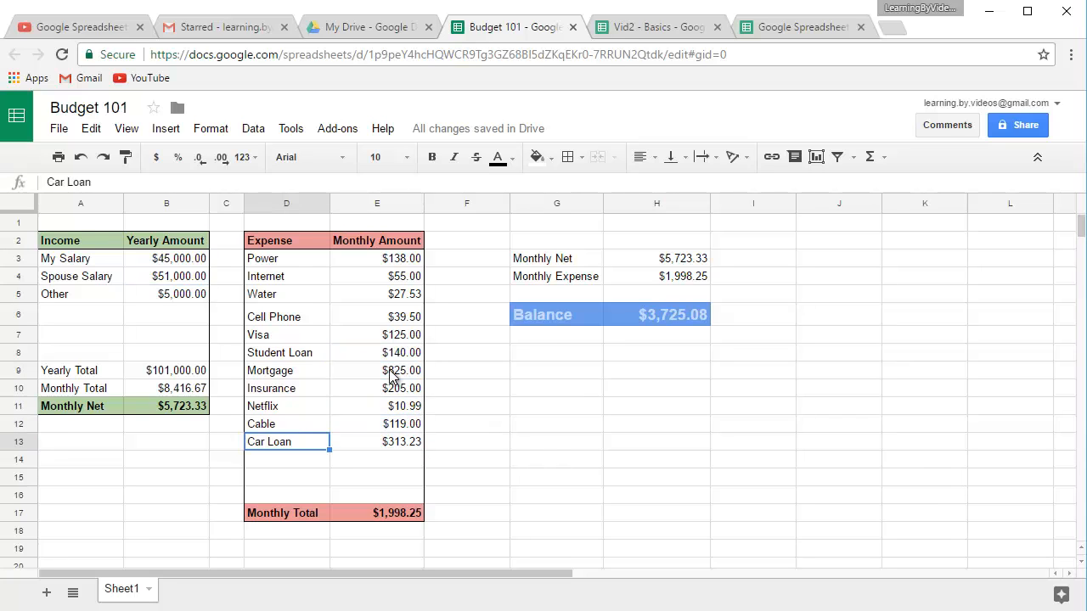
{"action": "left_click", "coordinate": [286, 459]}
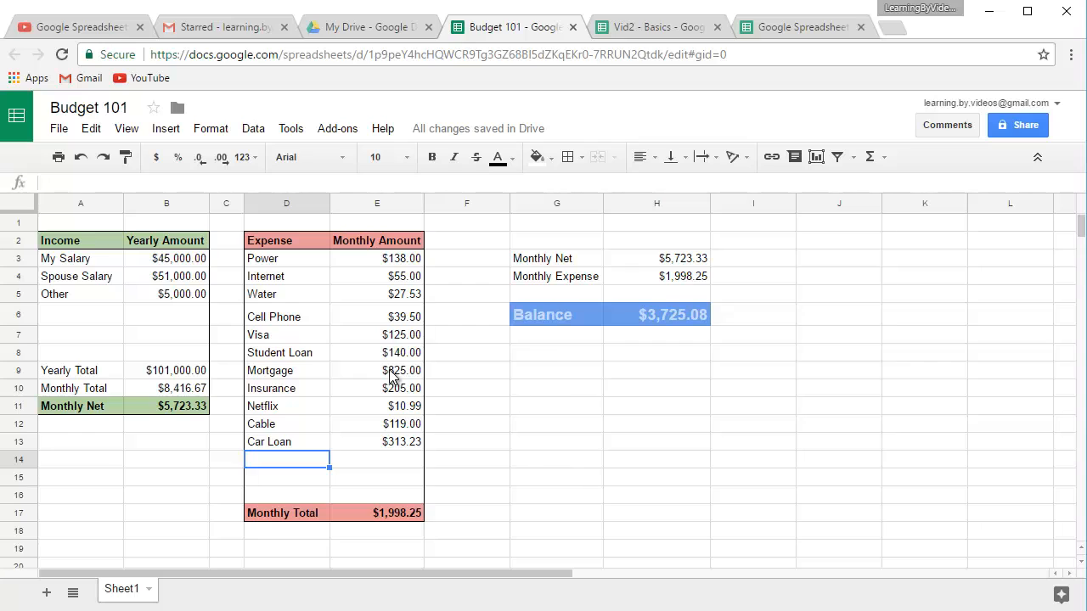
{"action": "left_click", "coordinate": [377, 441]}
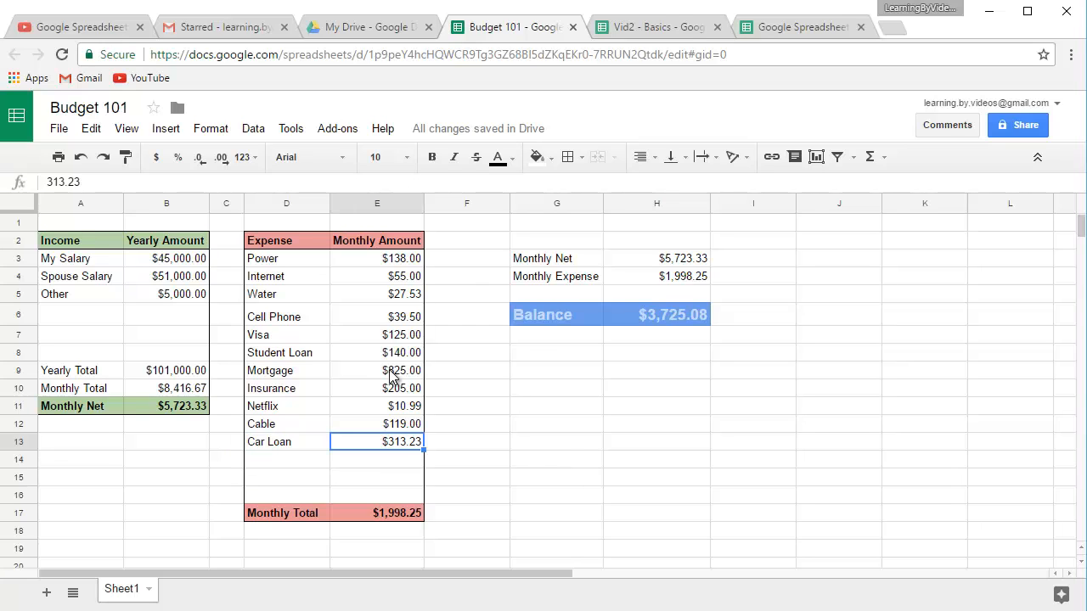
{"action": "mouse_move", "coordinate": [662, 333]}
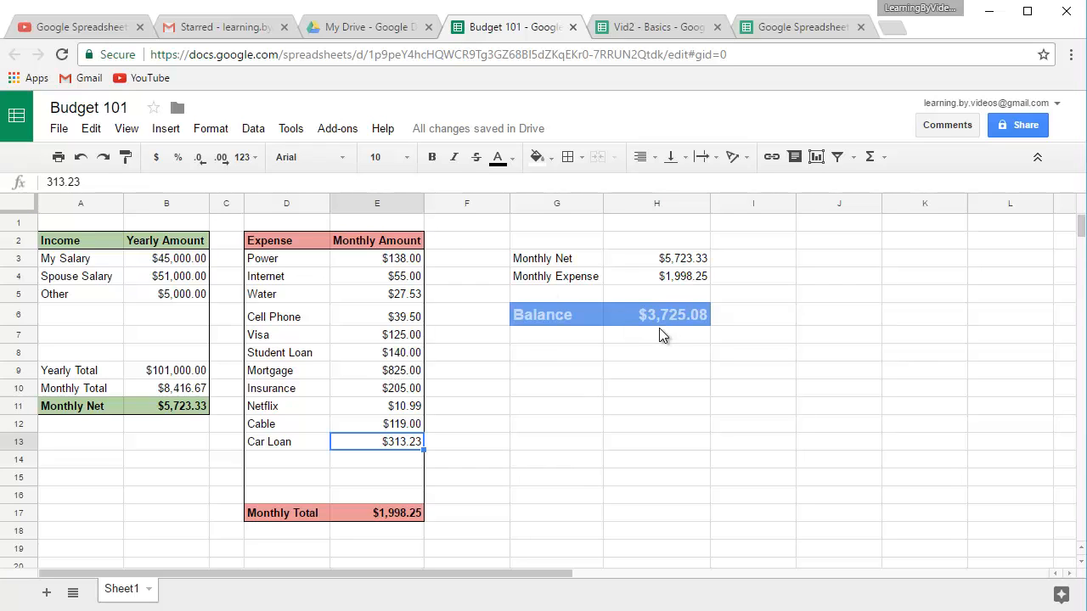
{"action": "key", "text": "Delete"}
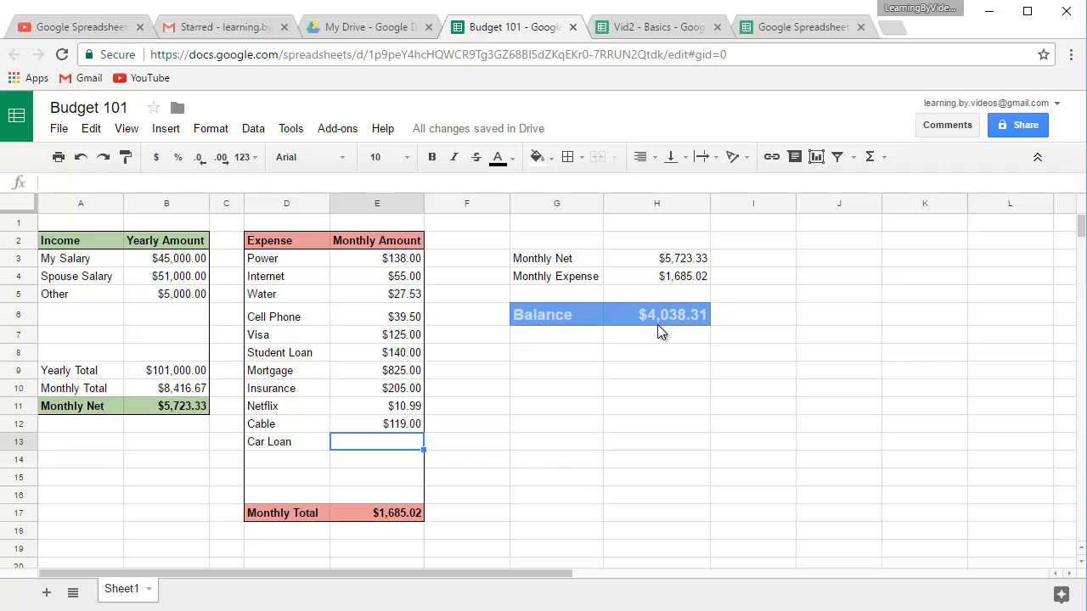
{"action": "mouse_move", "coordinate": [646, 331]}
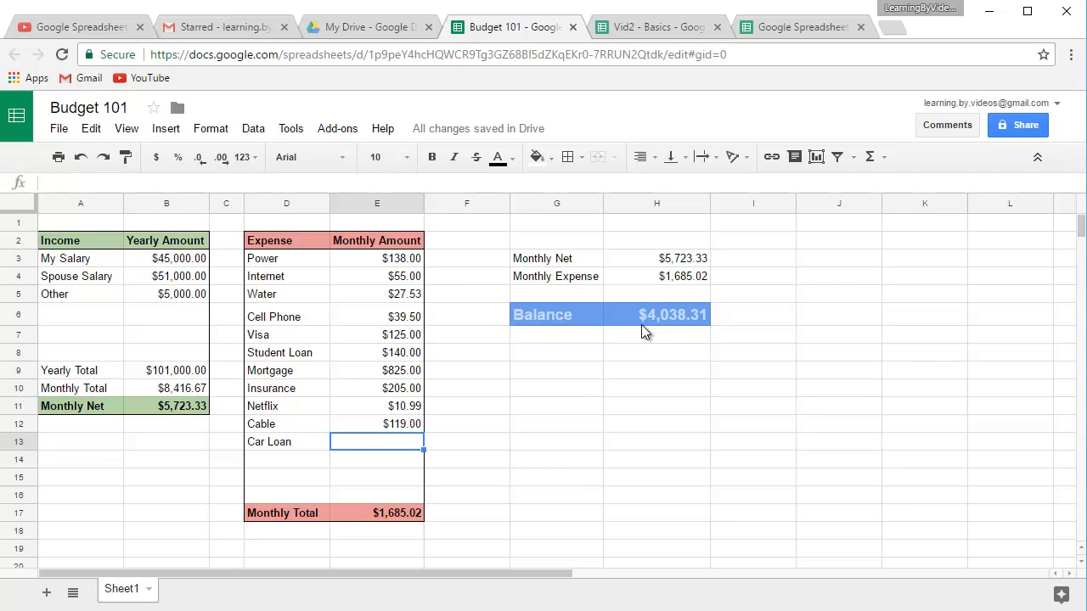